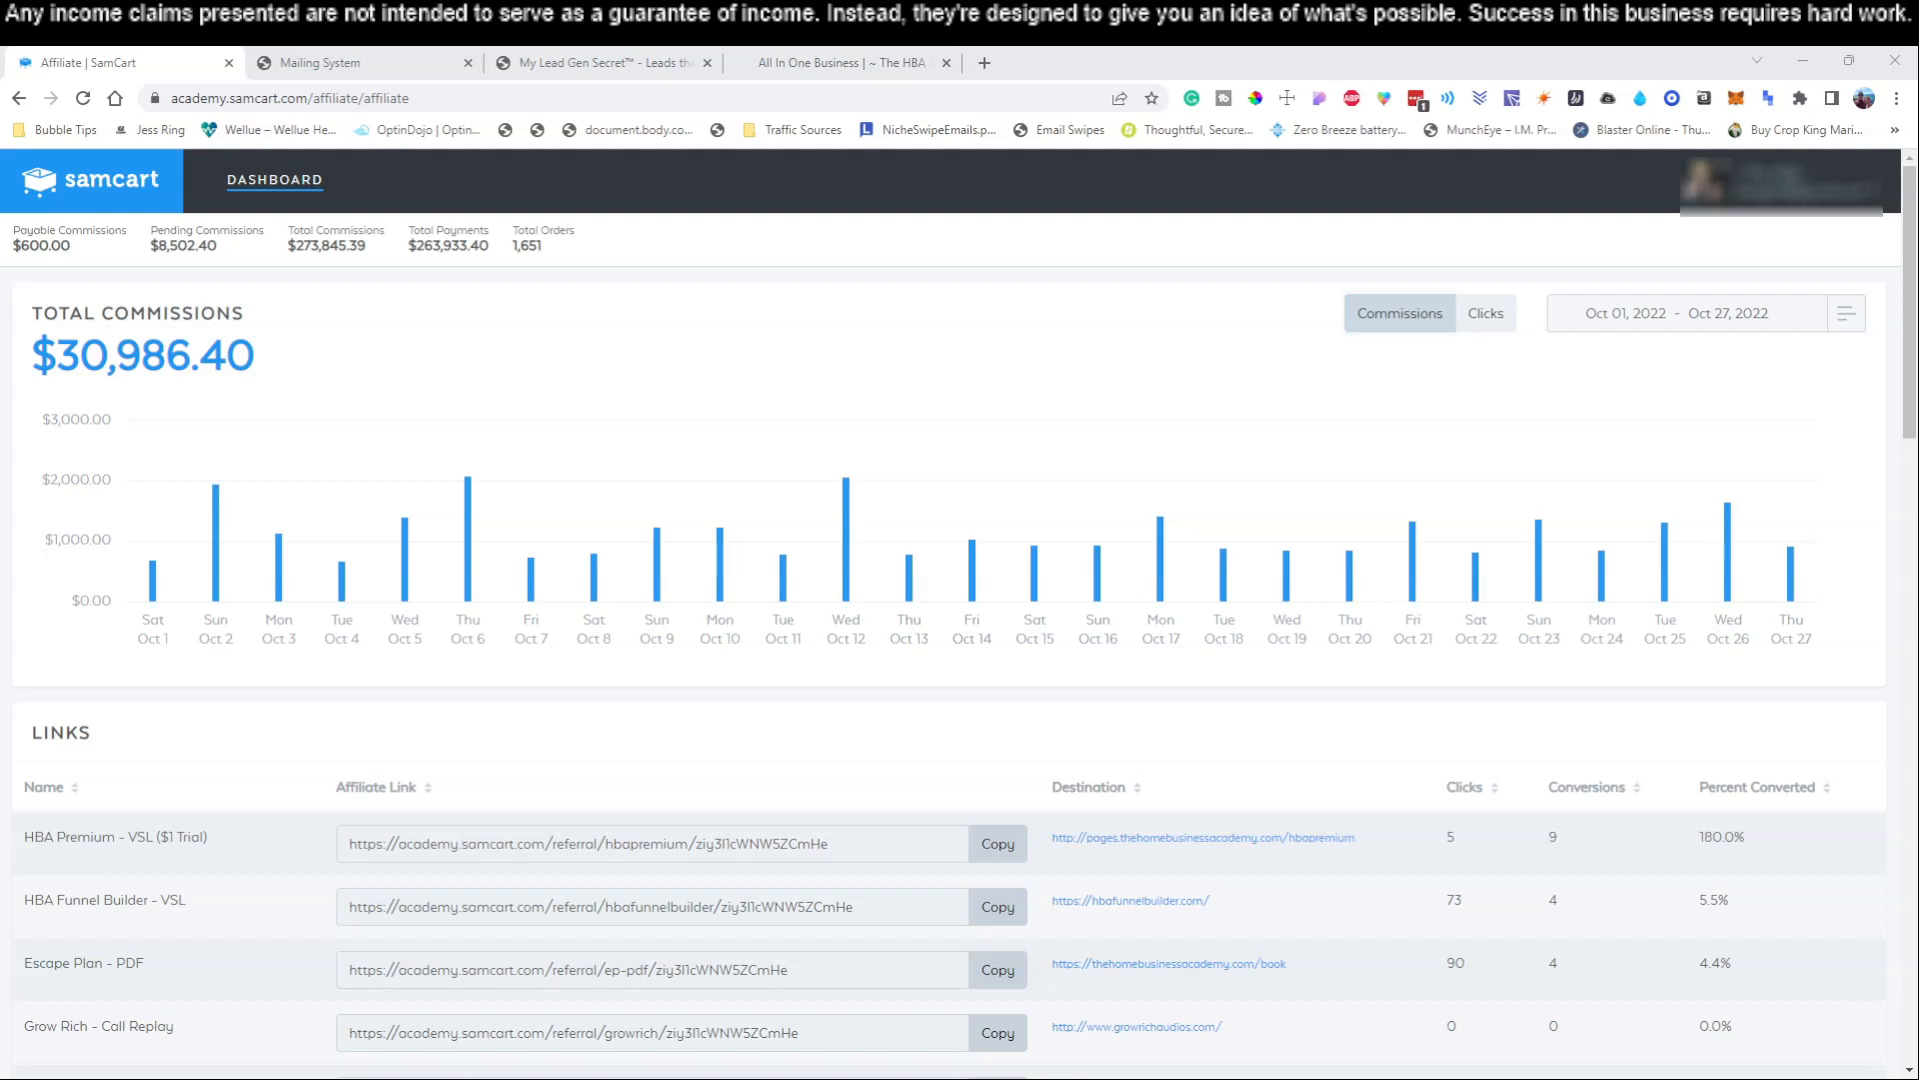
mouse_move(770, 735)
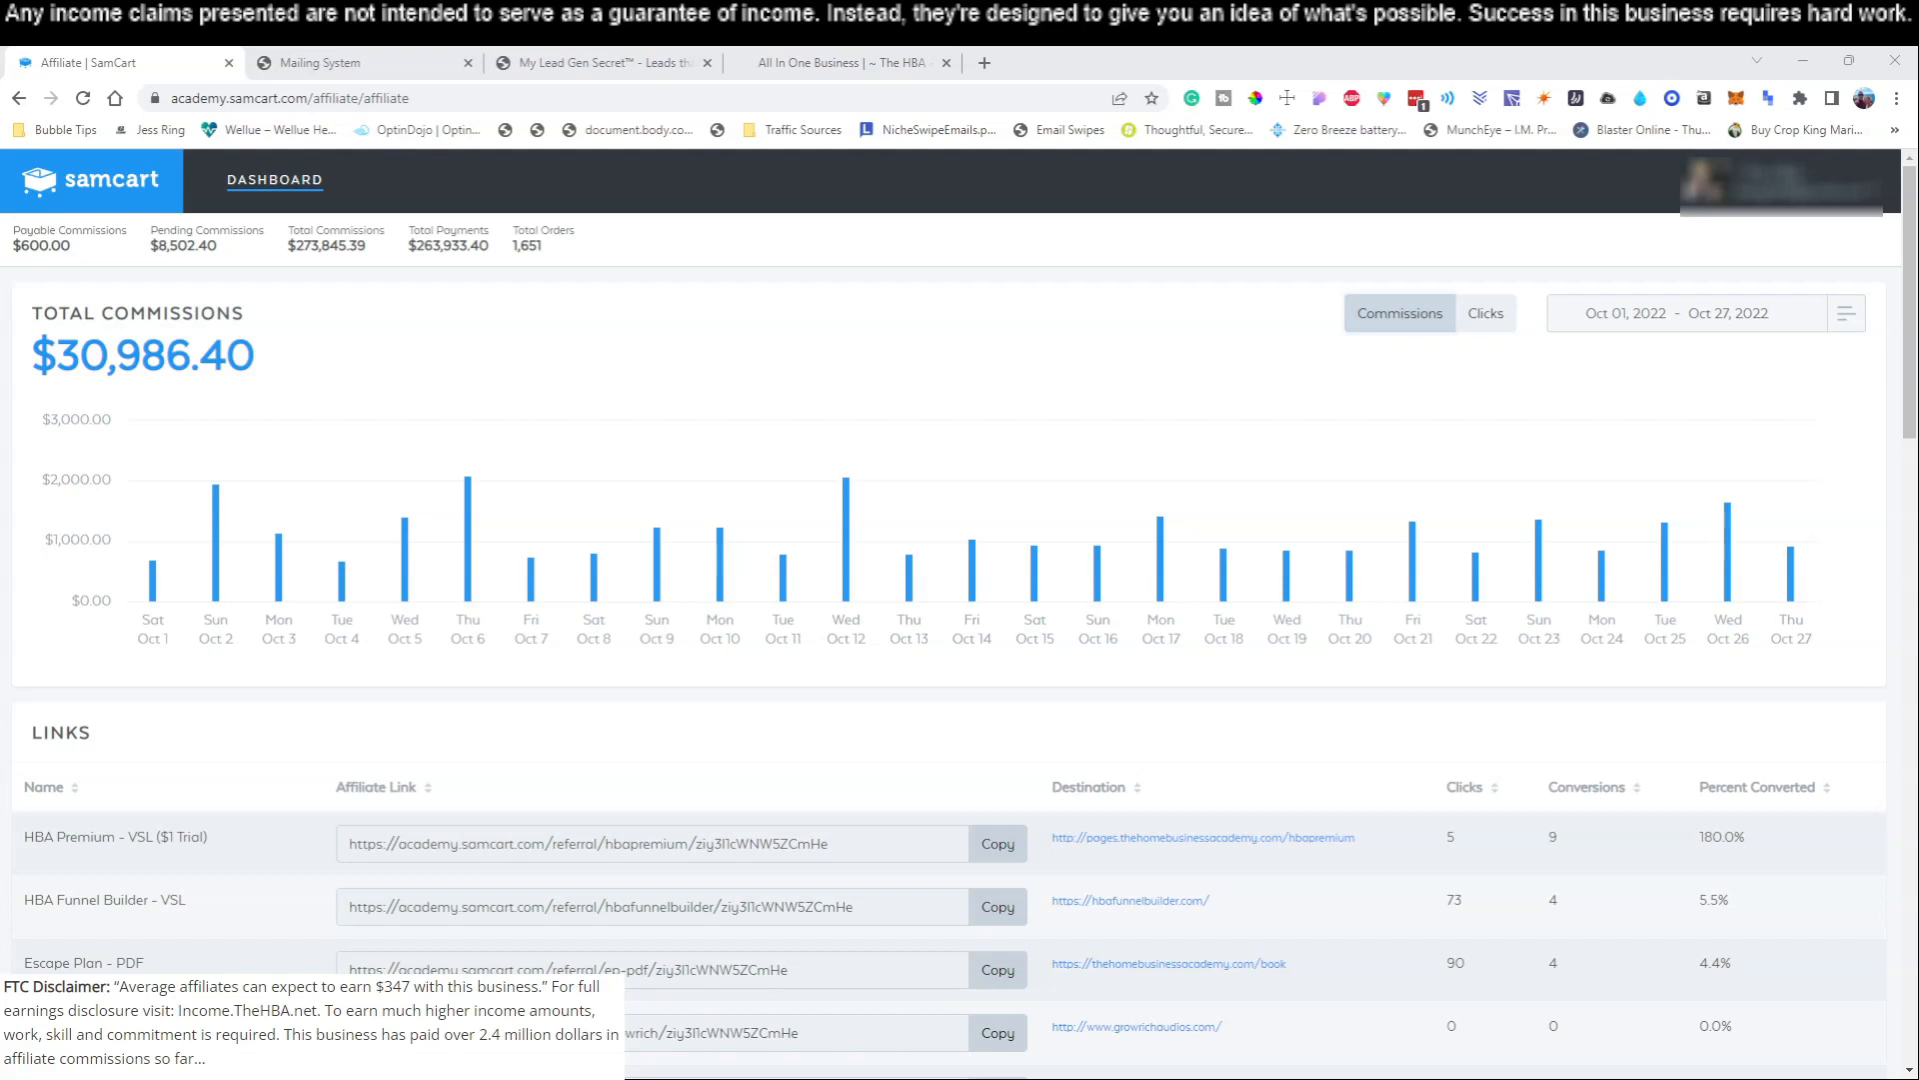
mouse_move(1281, 723)
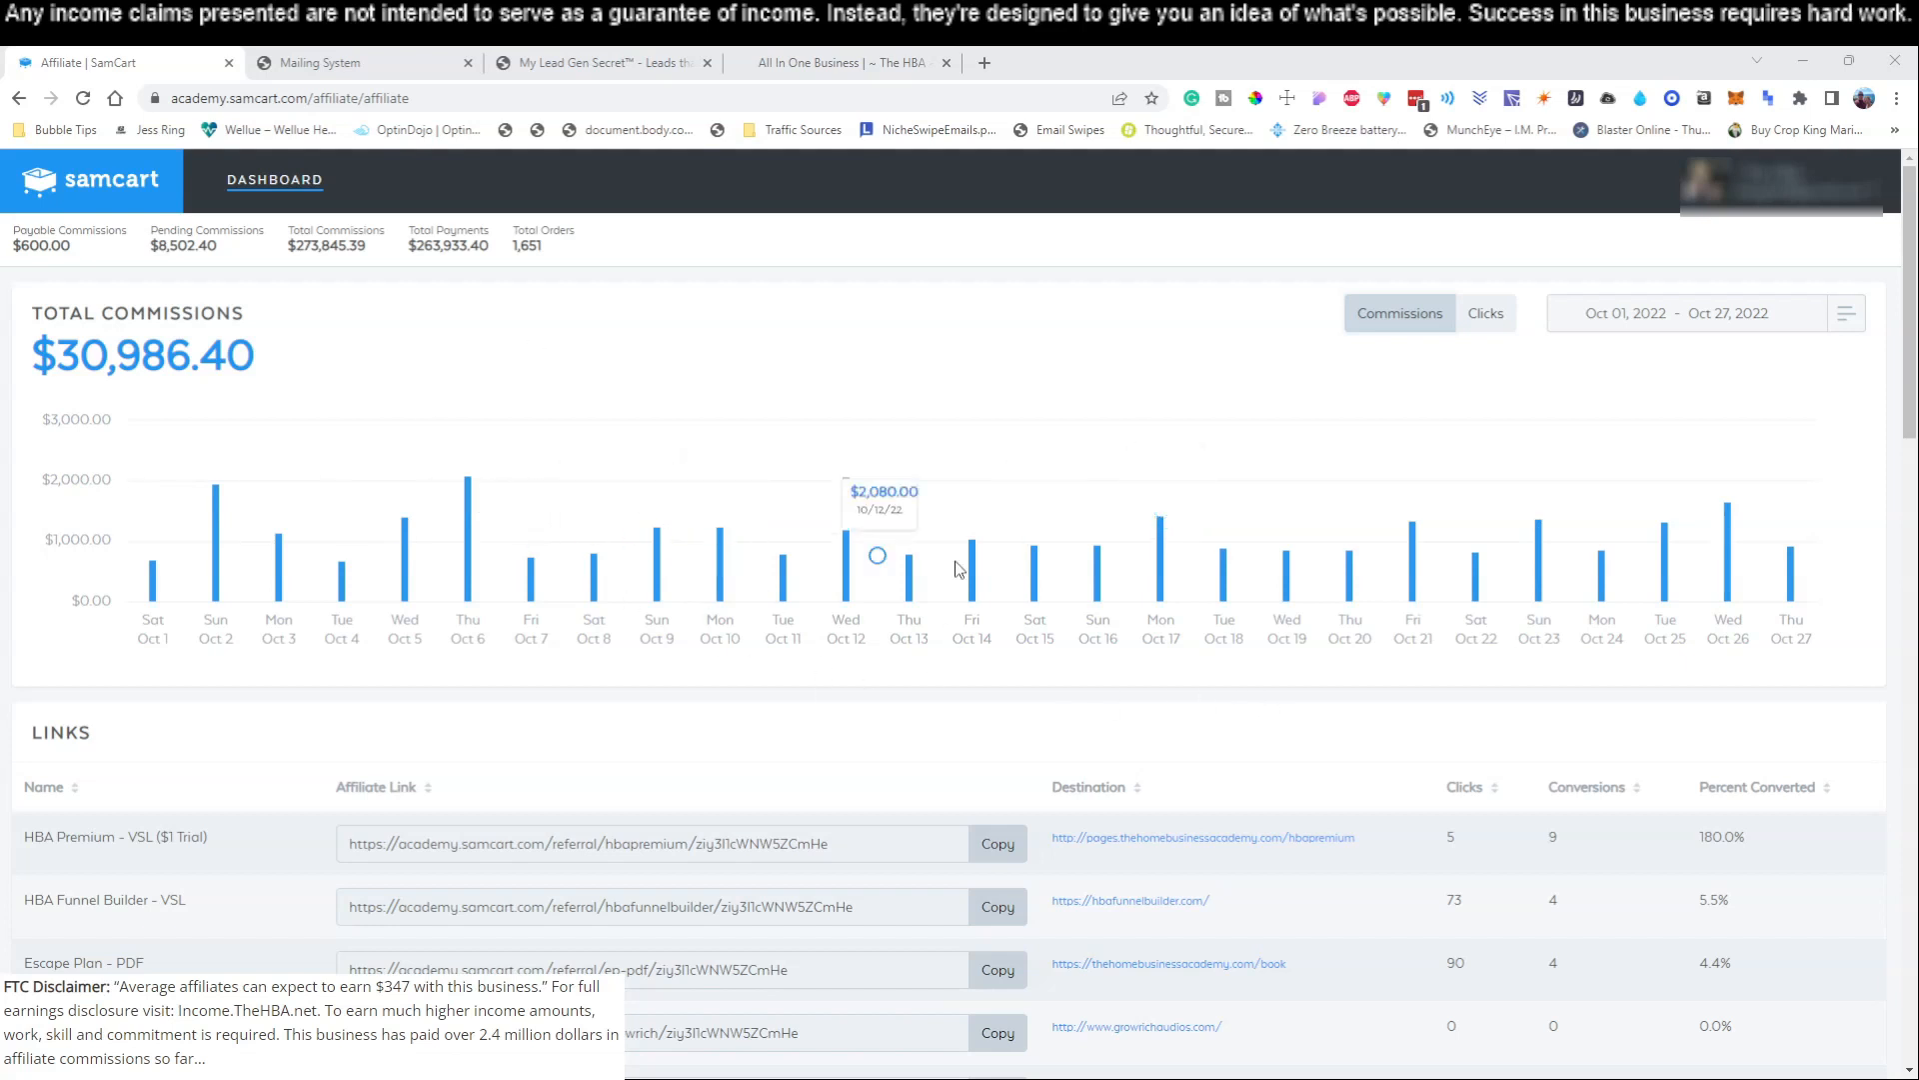
mouse_move(591, 743)
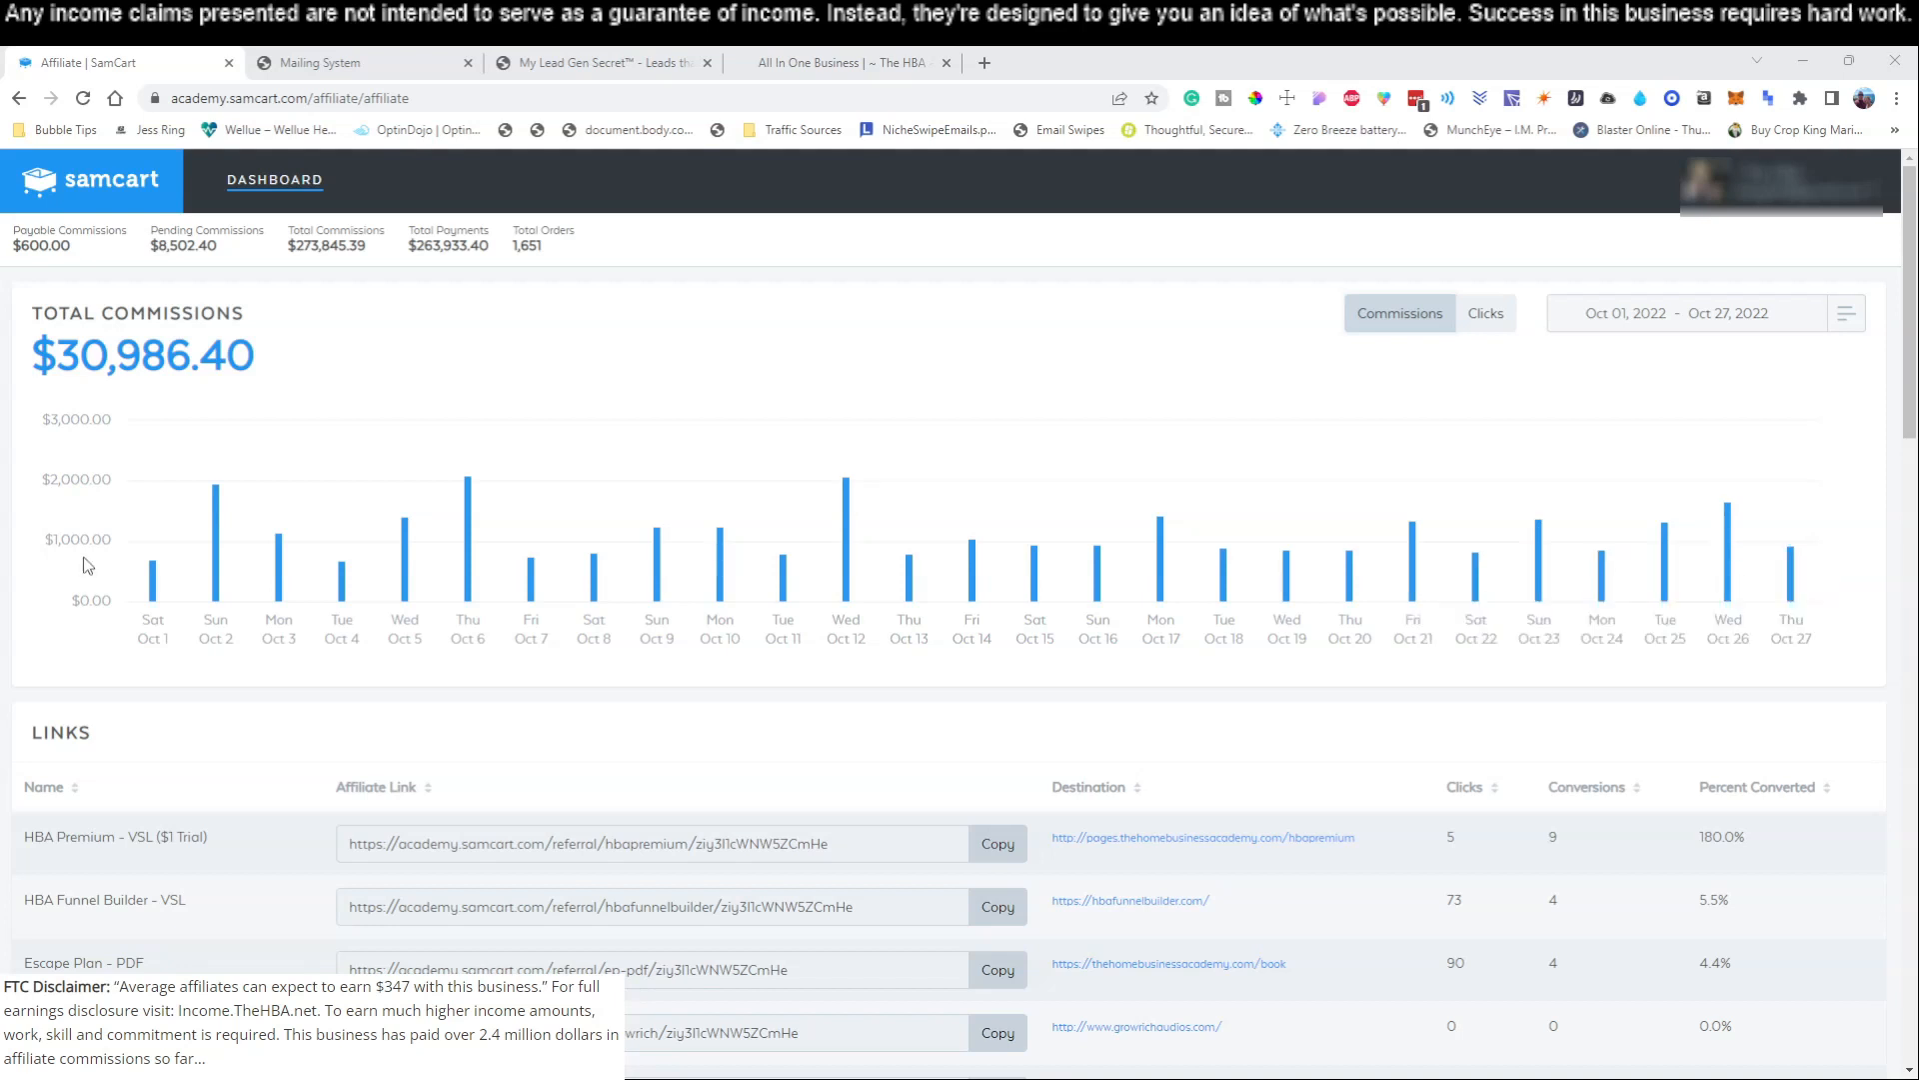
mouse_move(1347, 550)
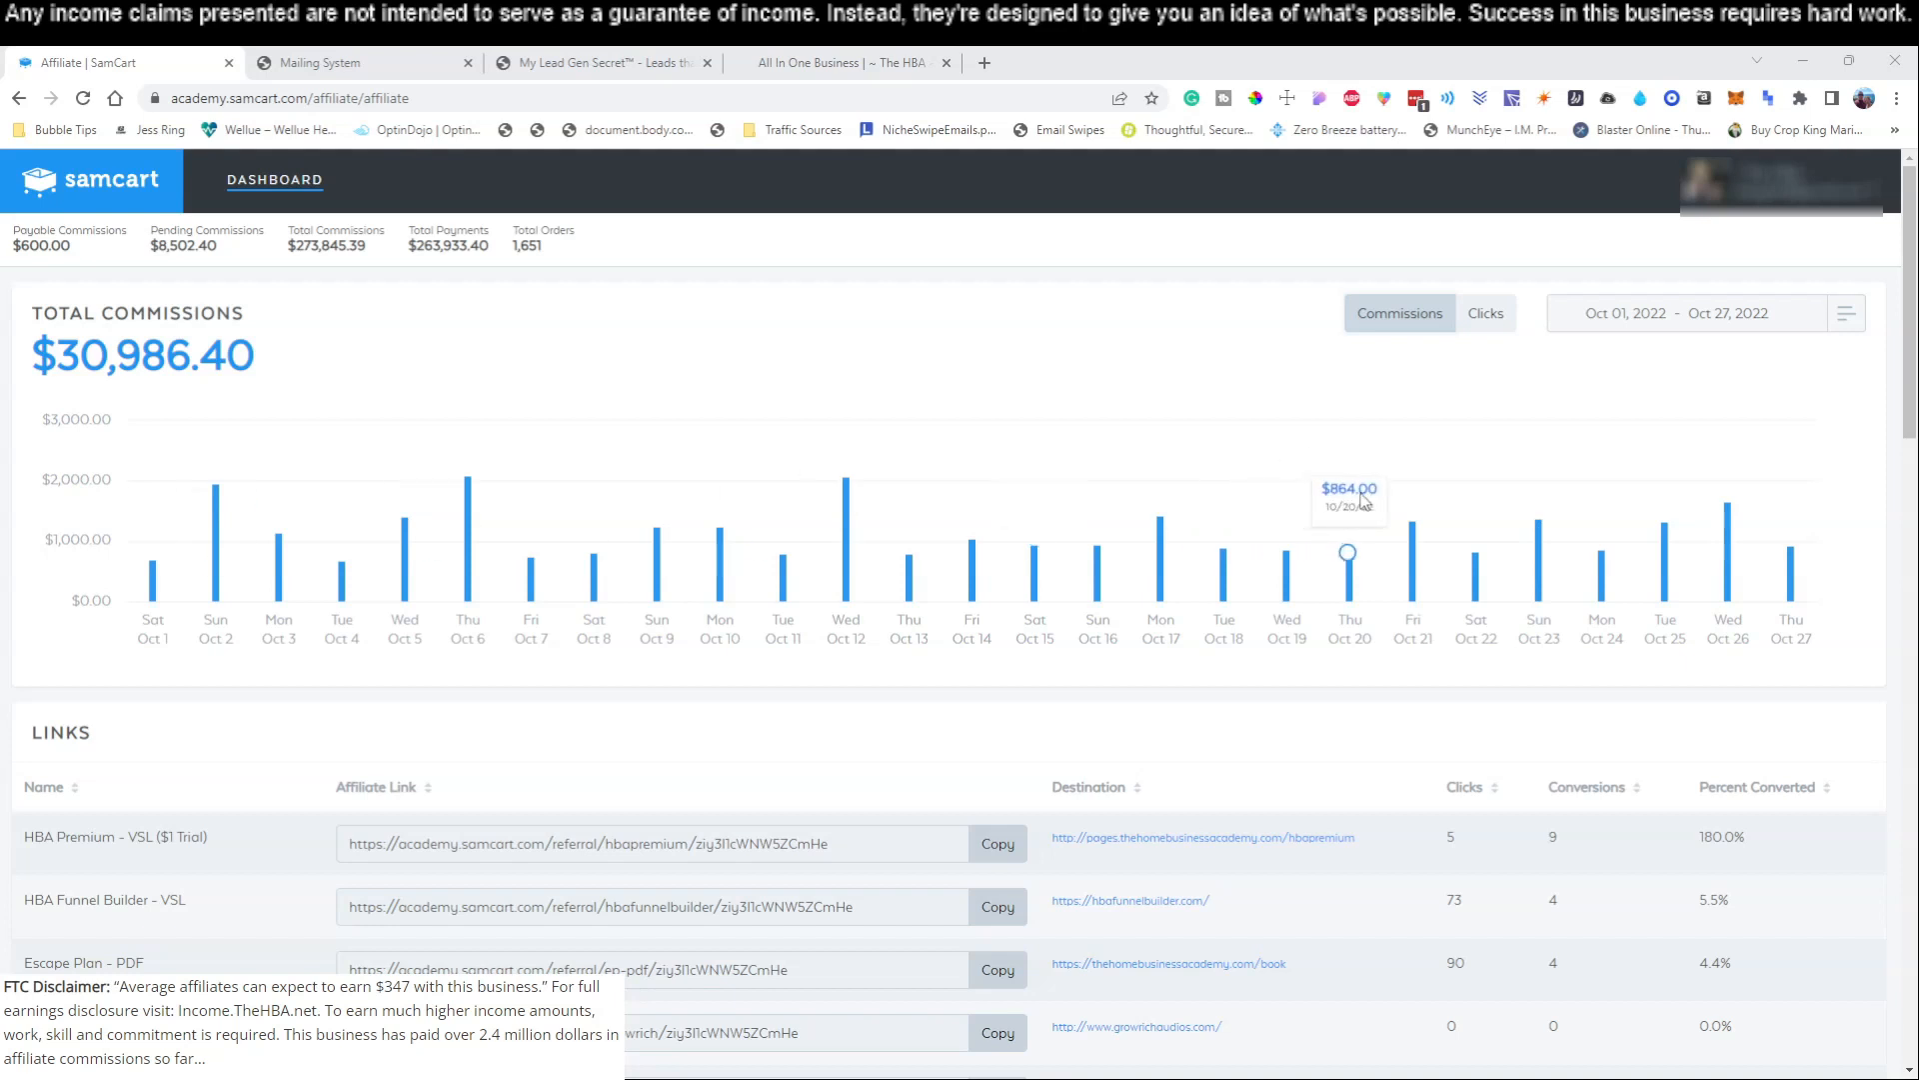
mouse_move(932, 708)
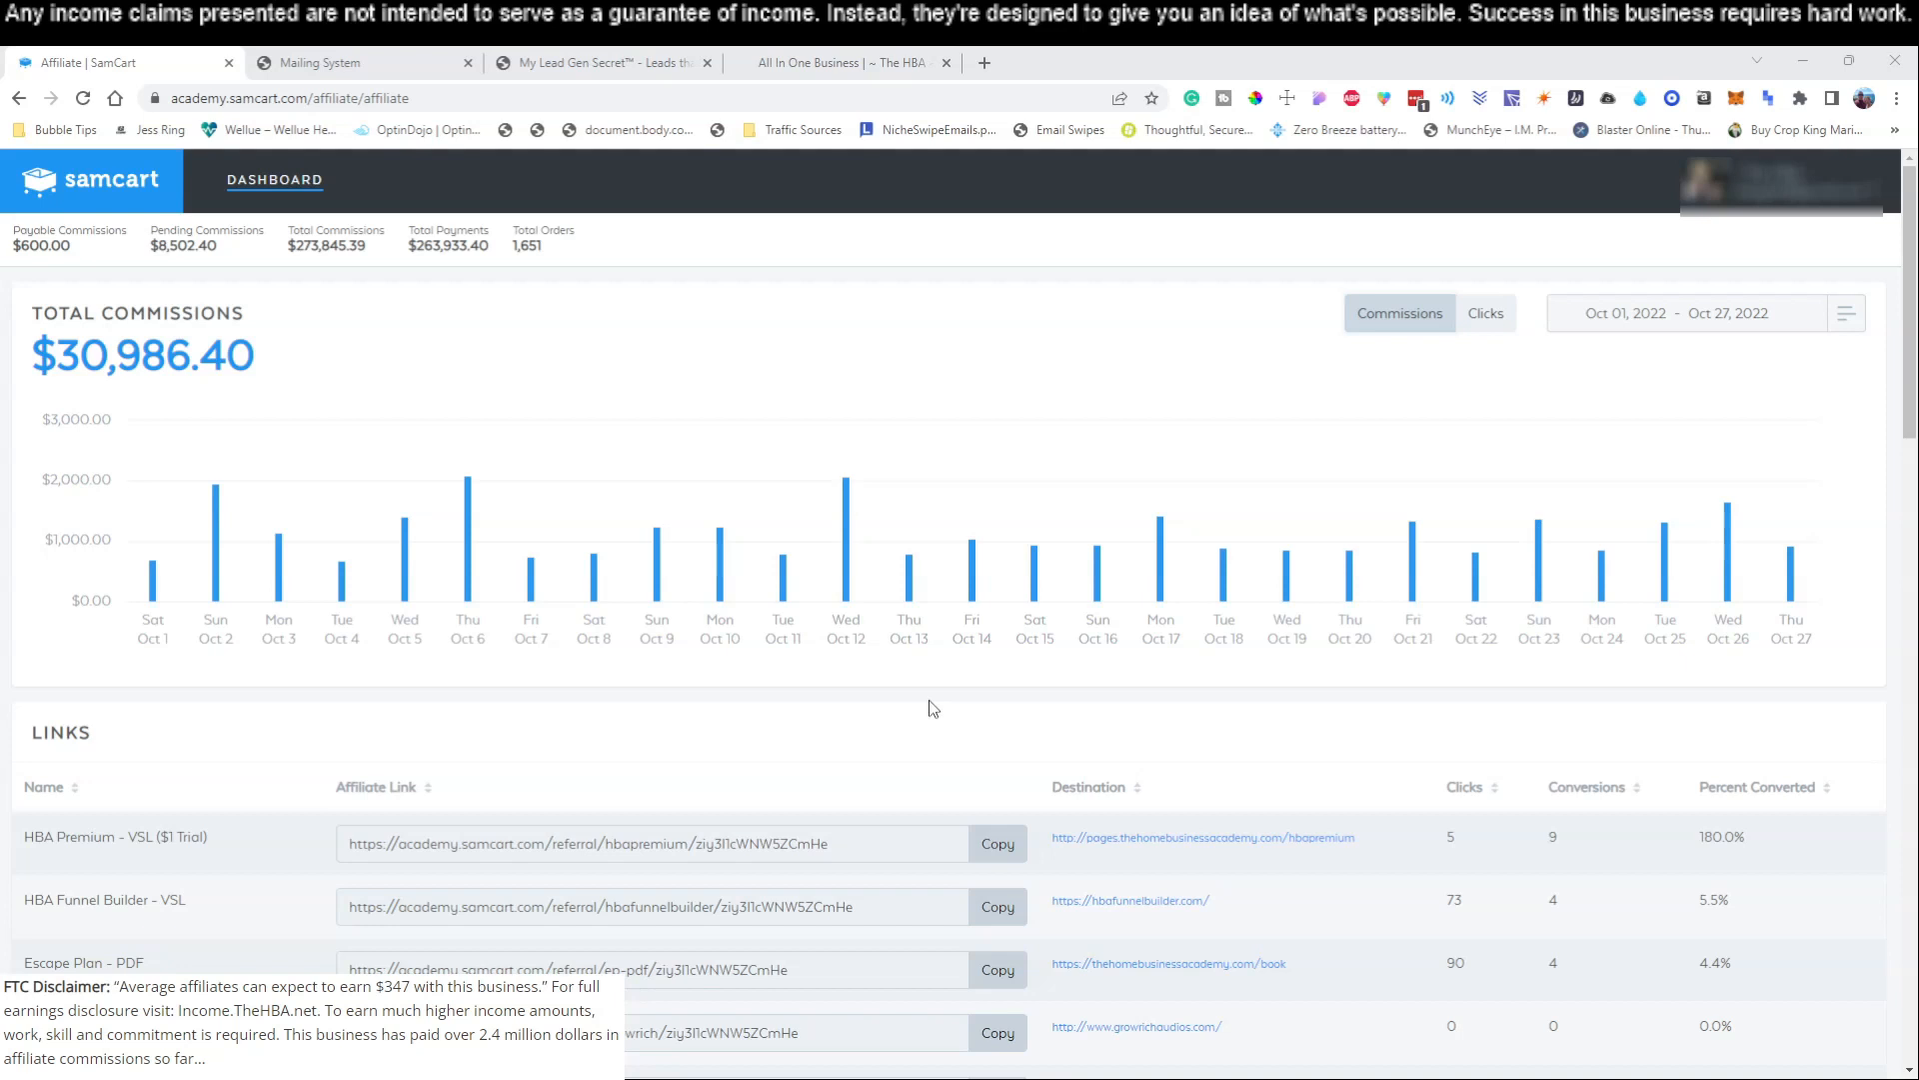
mouse_move(634, 714)
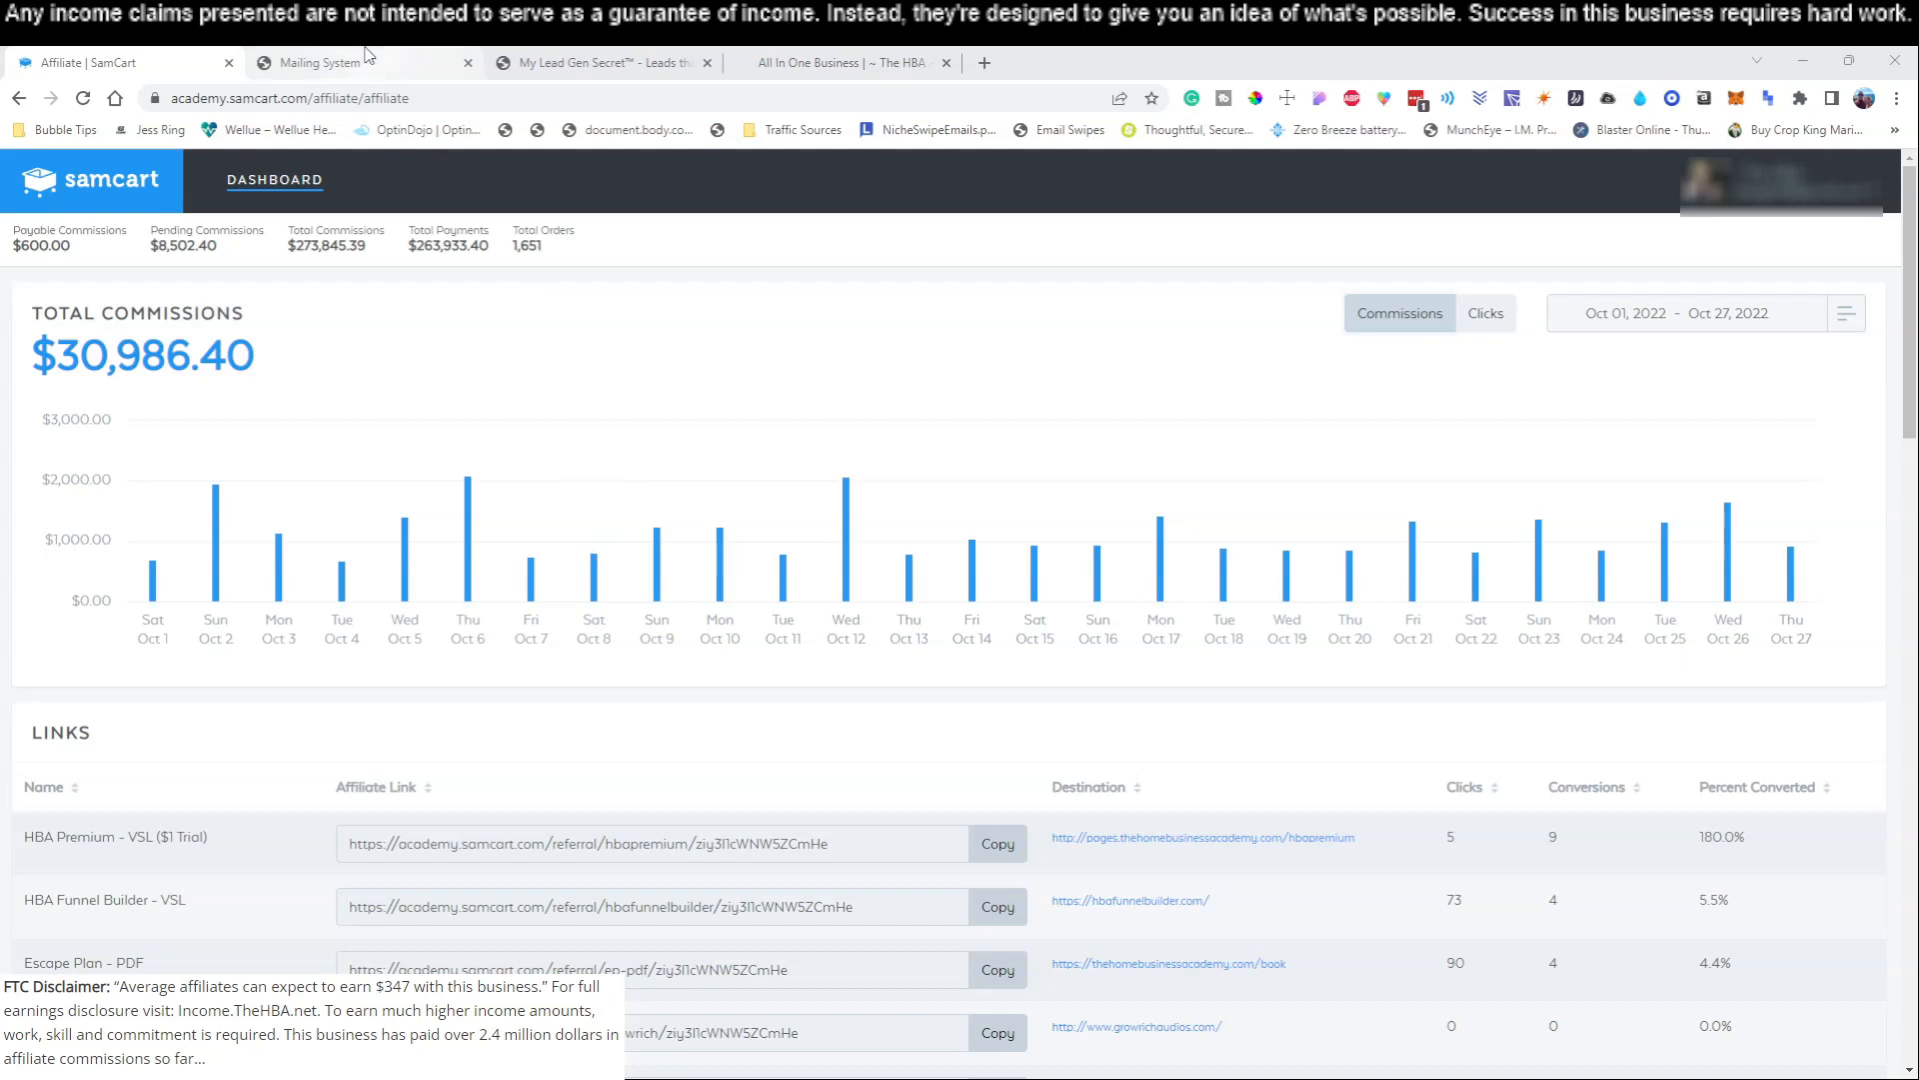
mouse_move(321, 62)
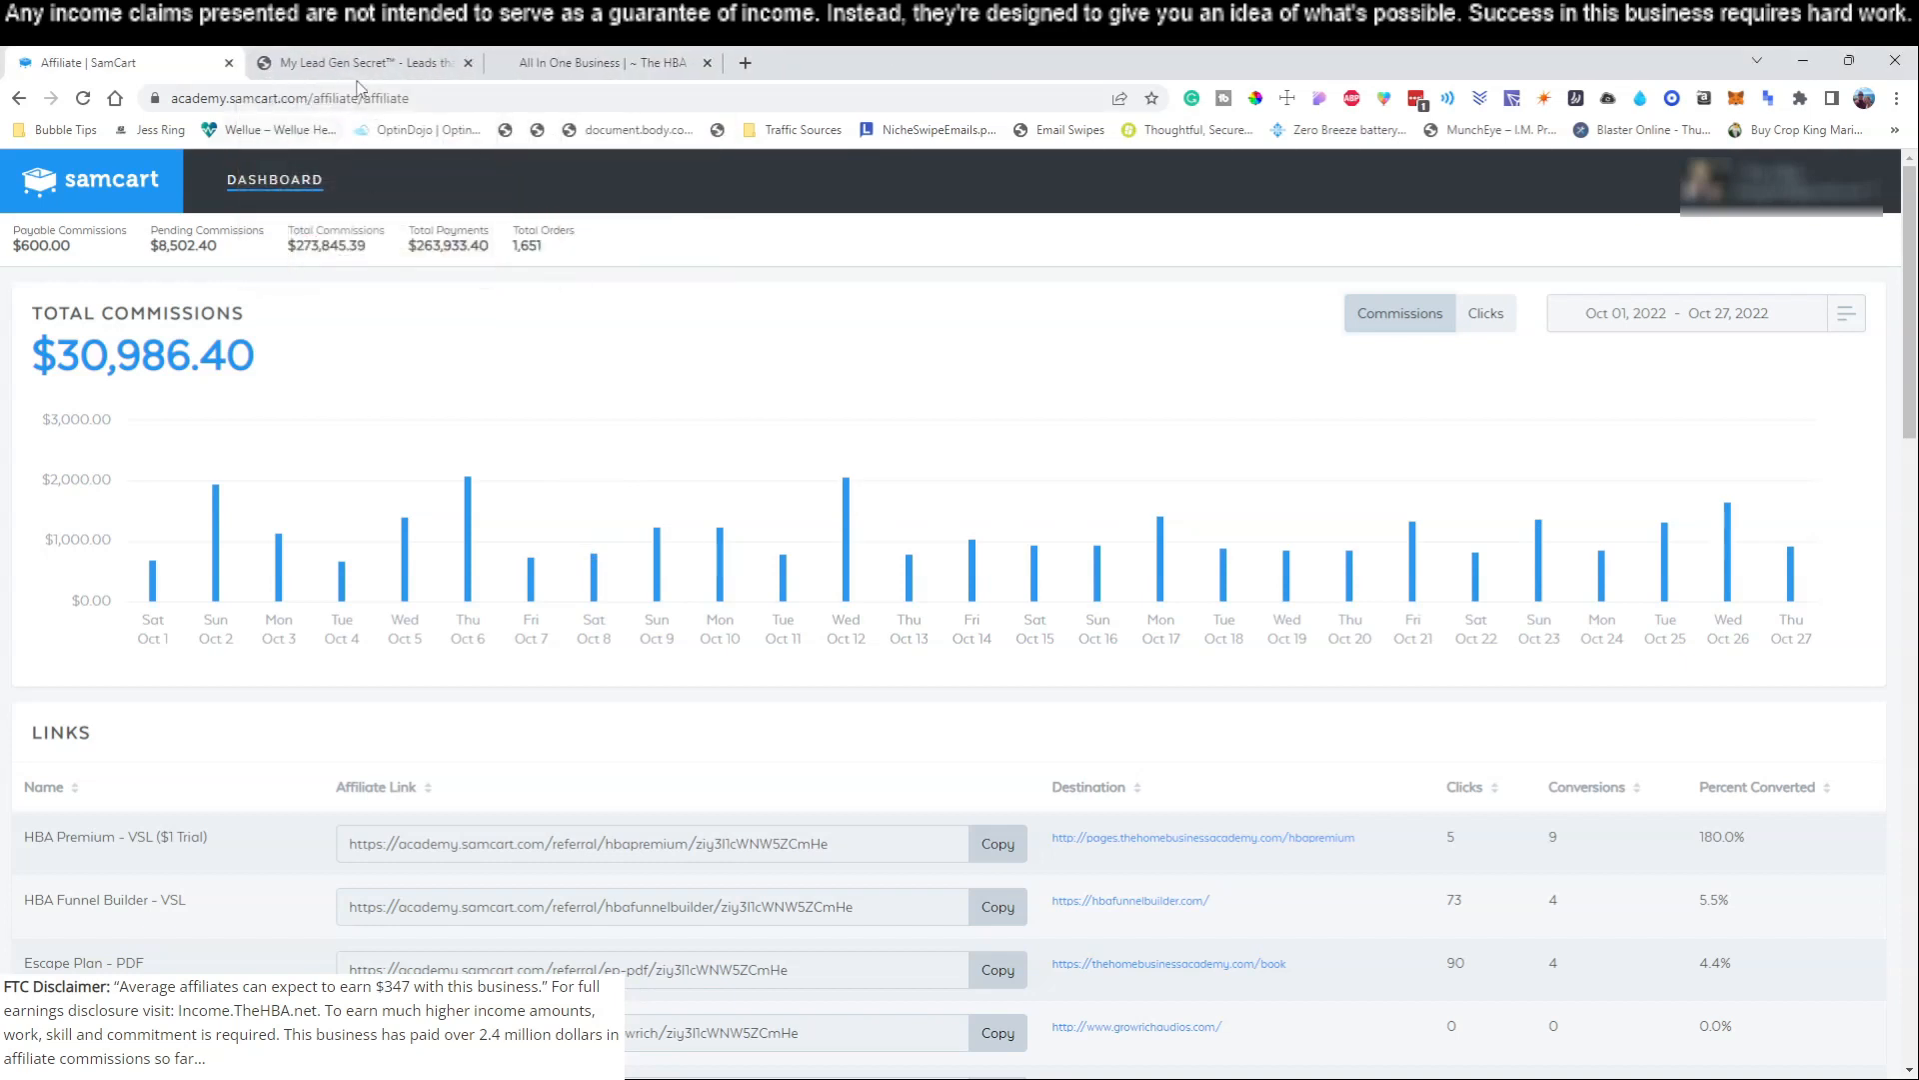
- Open the My Lead Gen Secret members login and fill in the second saved account's credentials
left_click(361, 62)
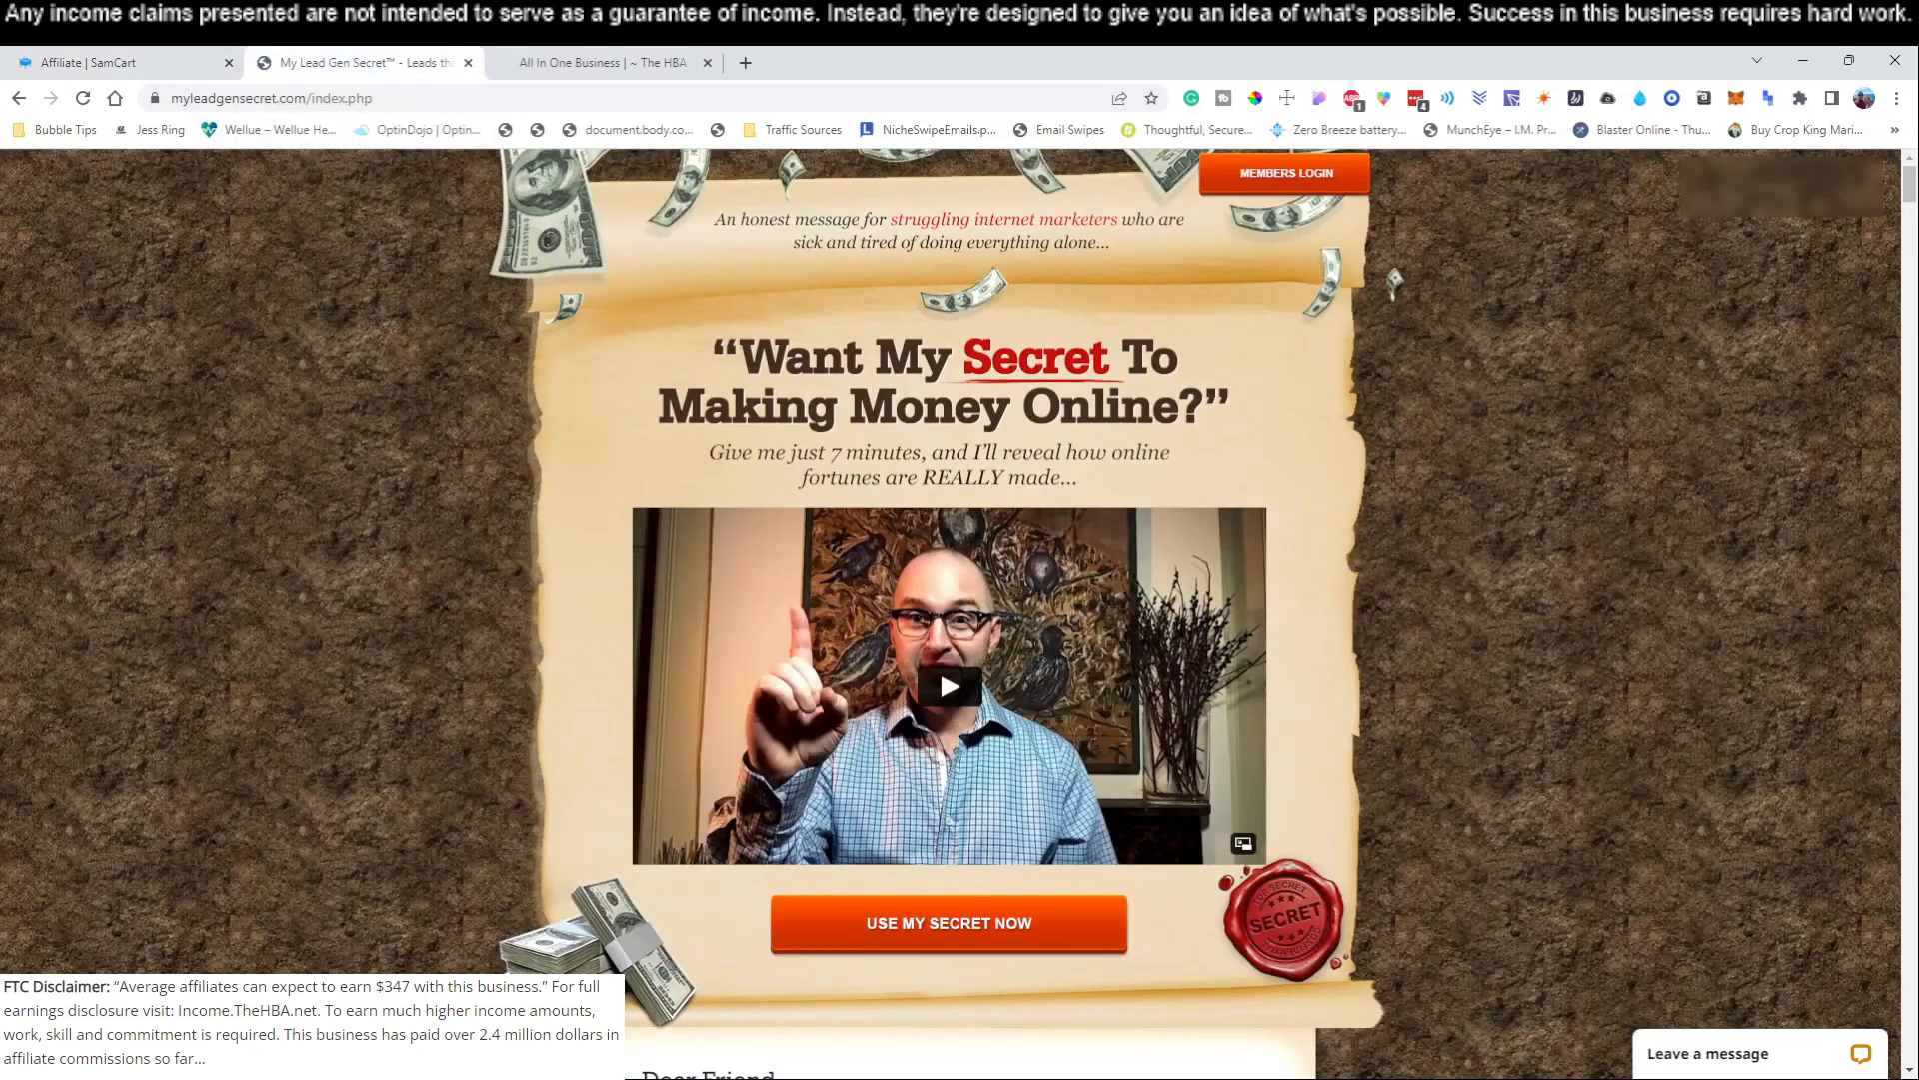
mouse_move(802, 729)
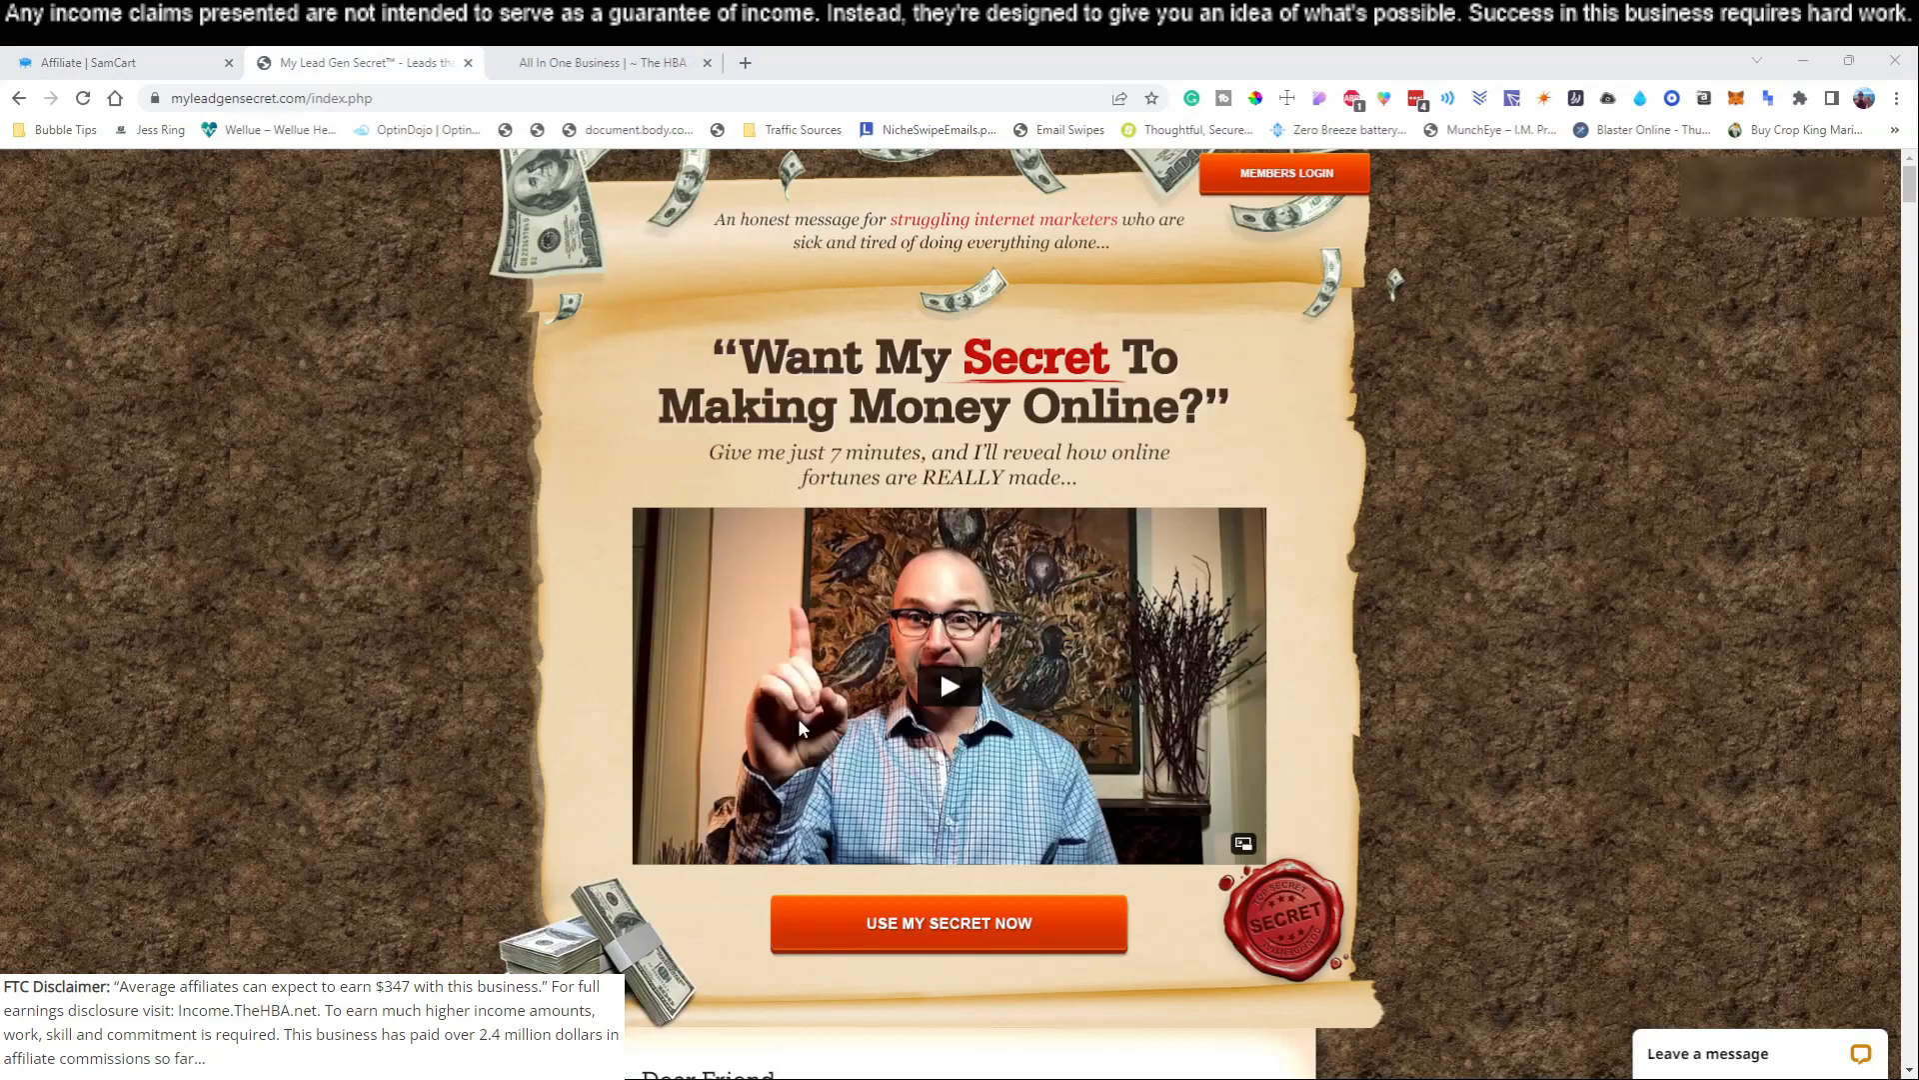
mouse_move(1295, 492)
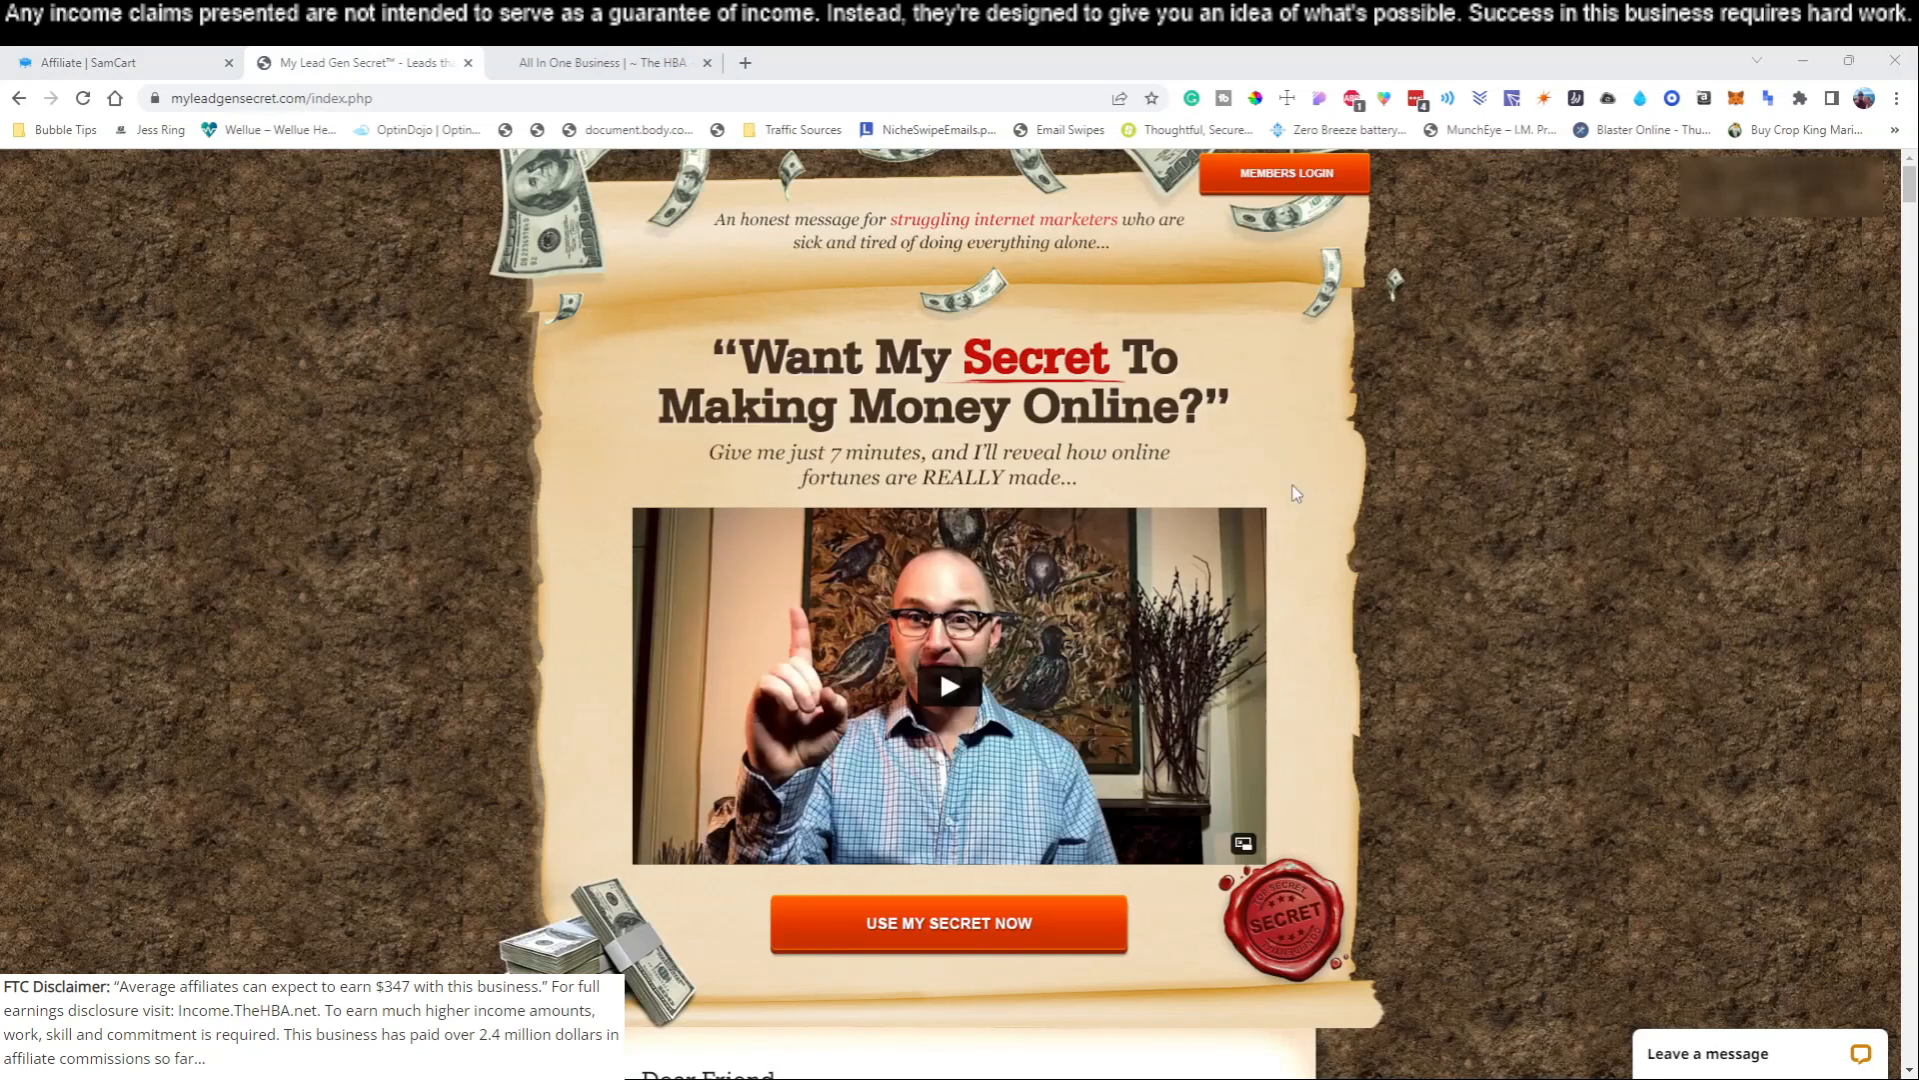
mouse_move(1282, 196)
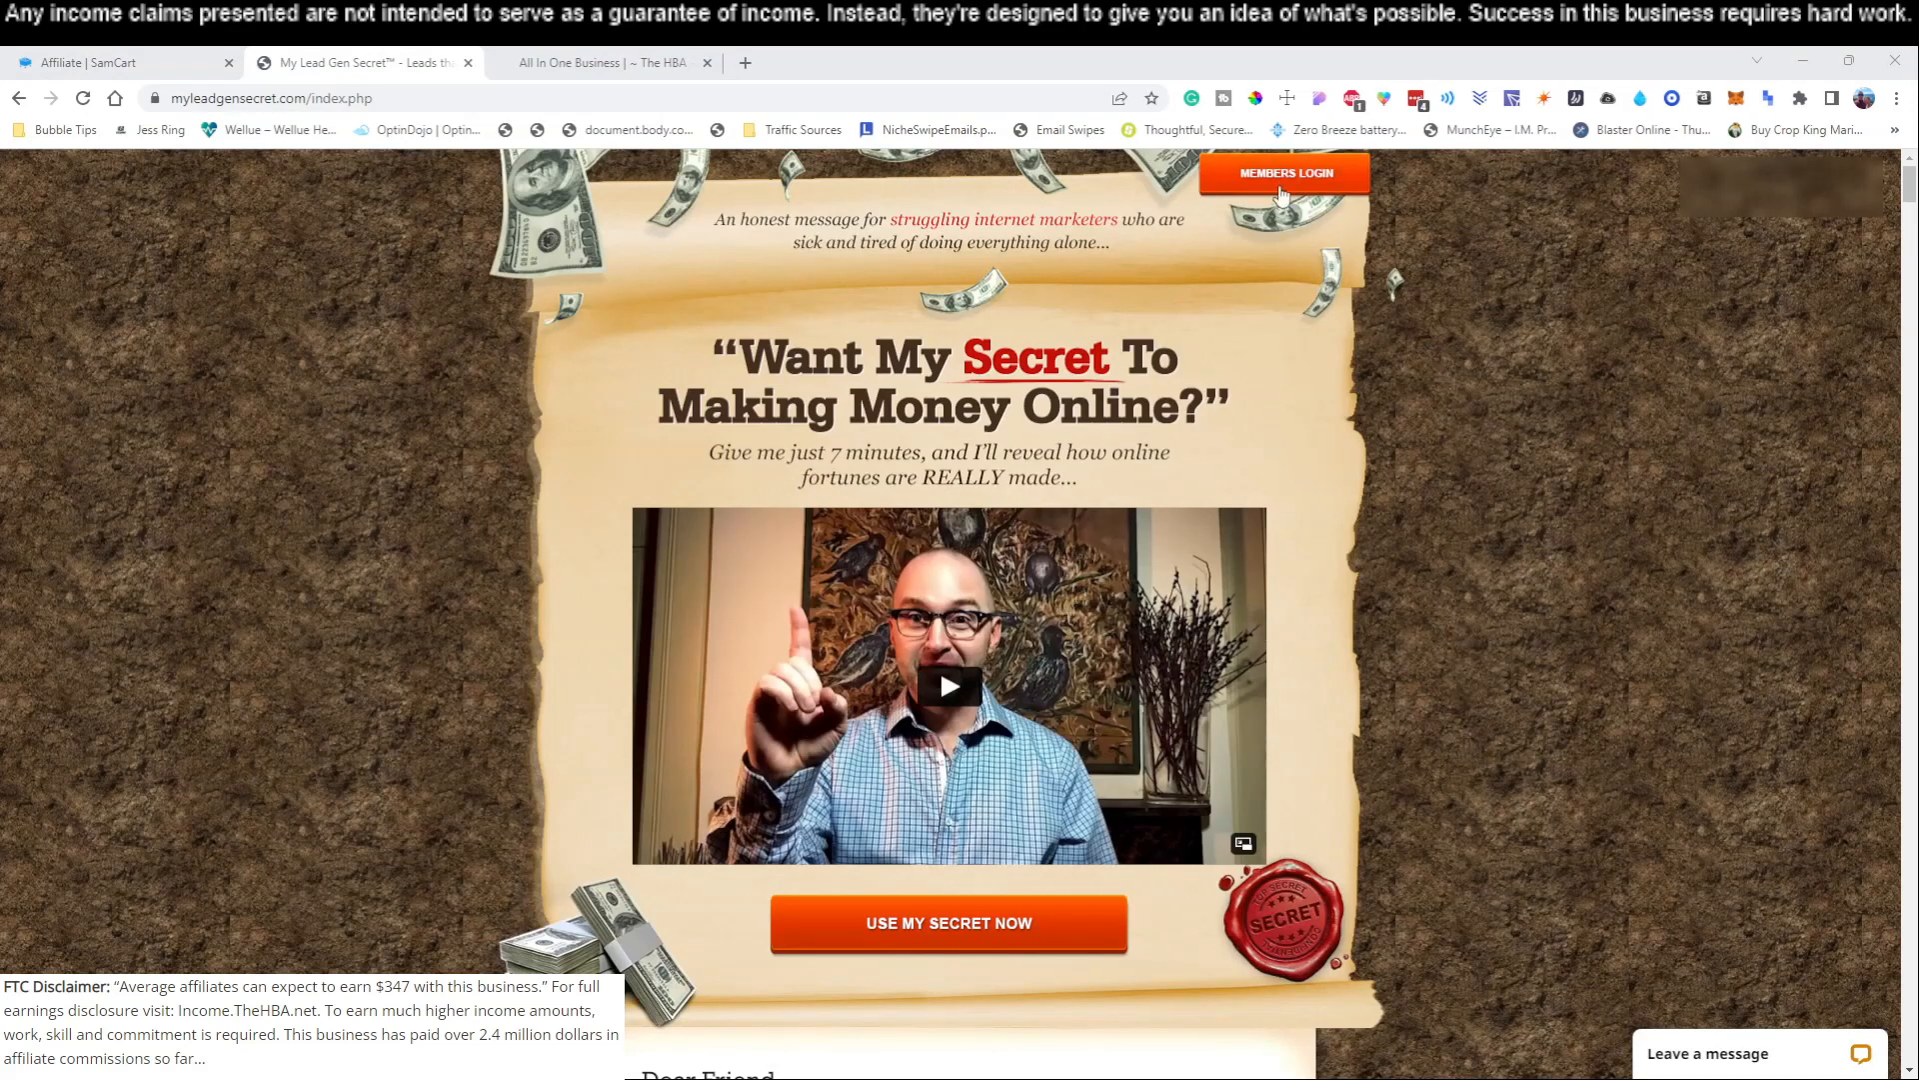
left_click(1284, 173)
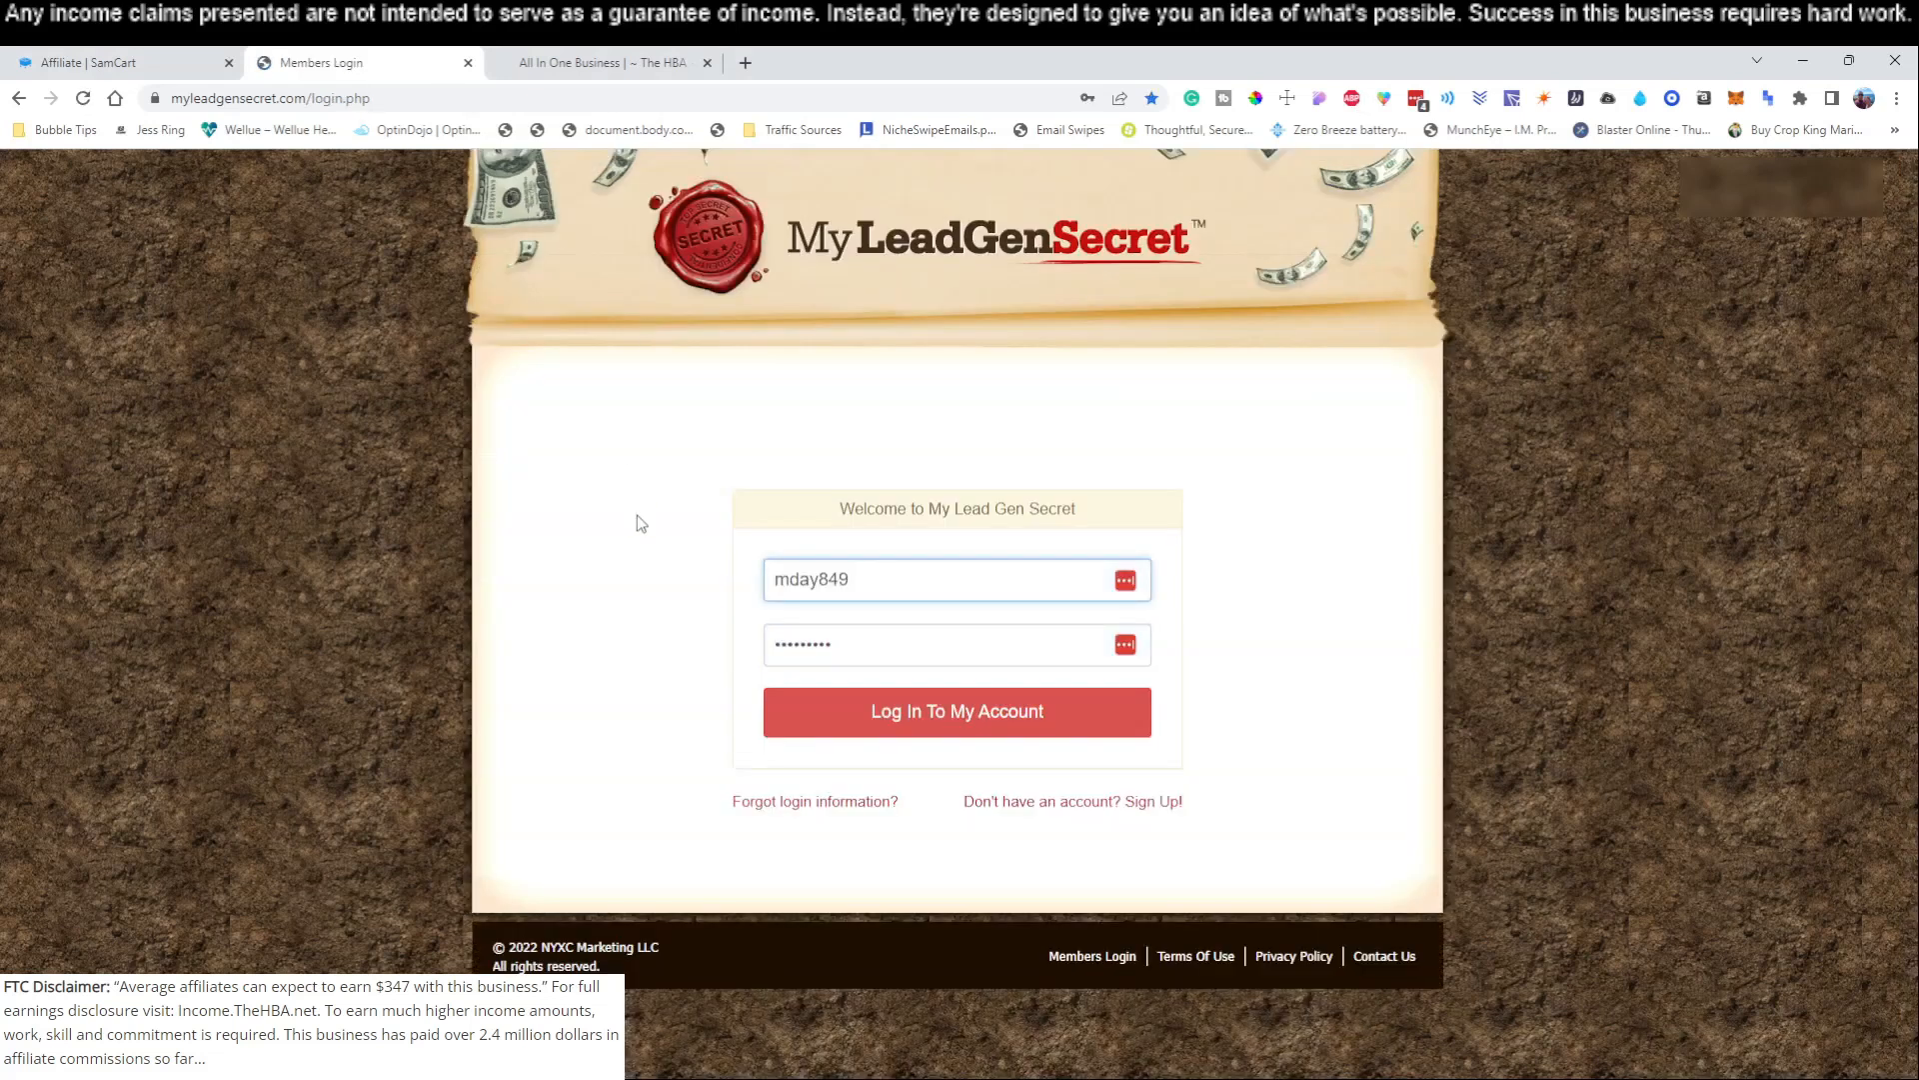
left_click(857, 578)
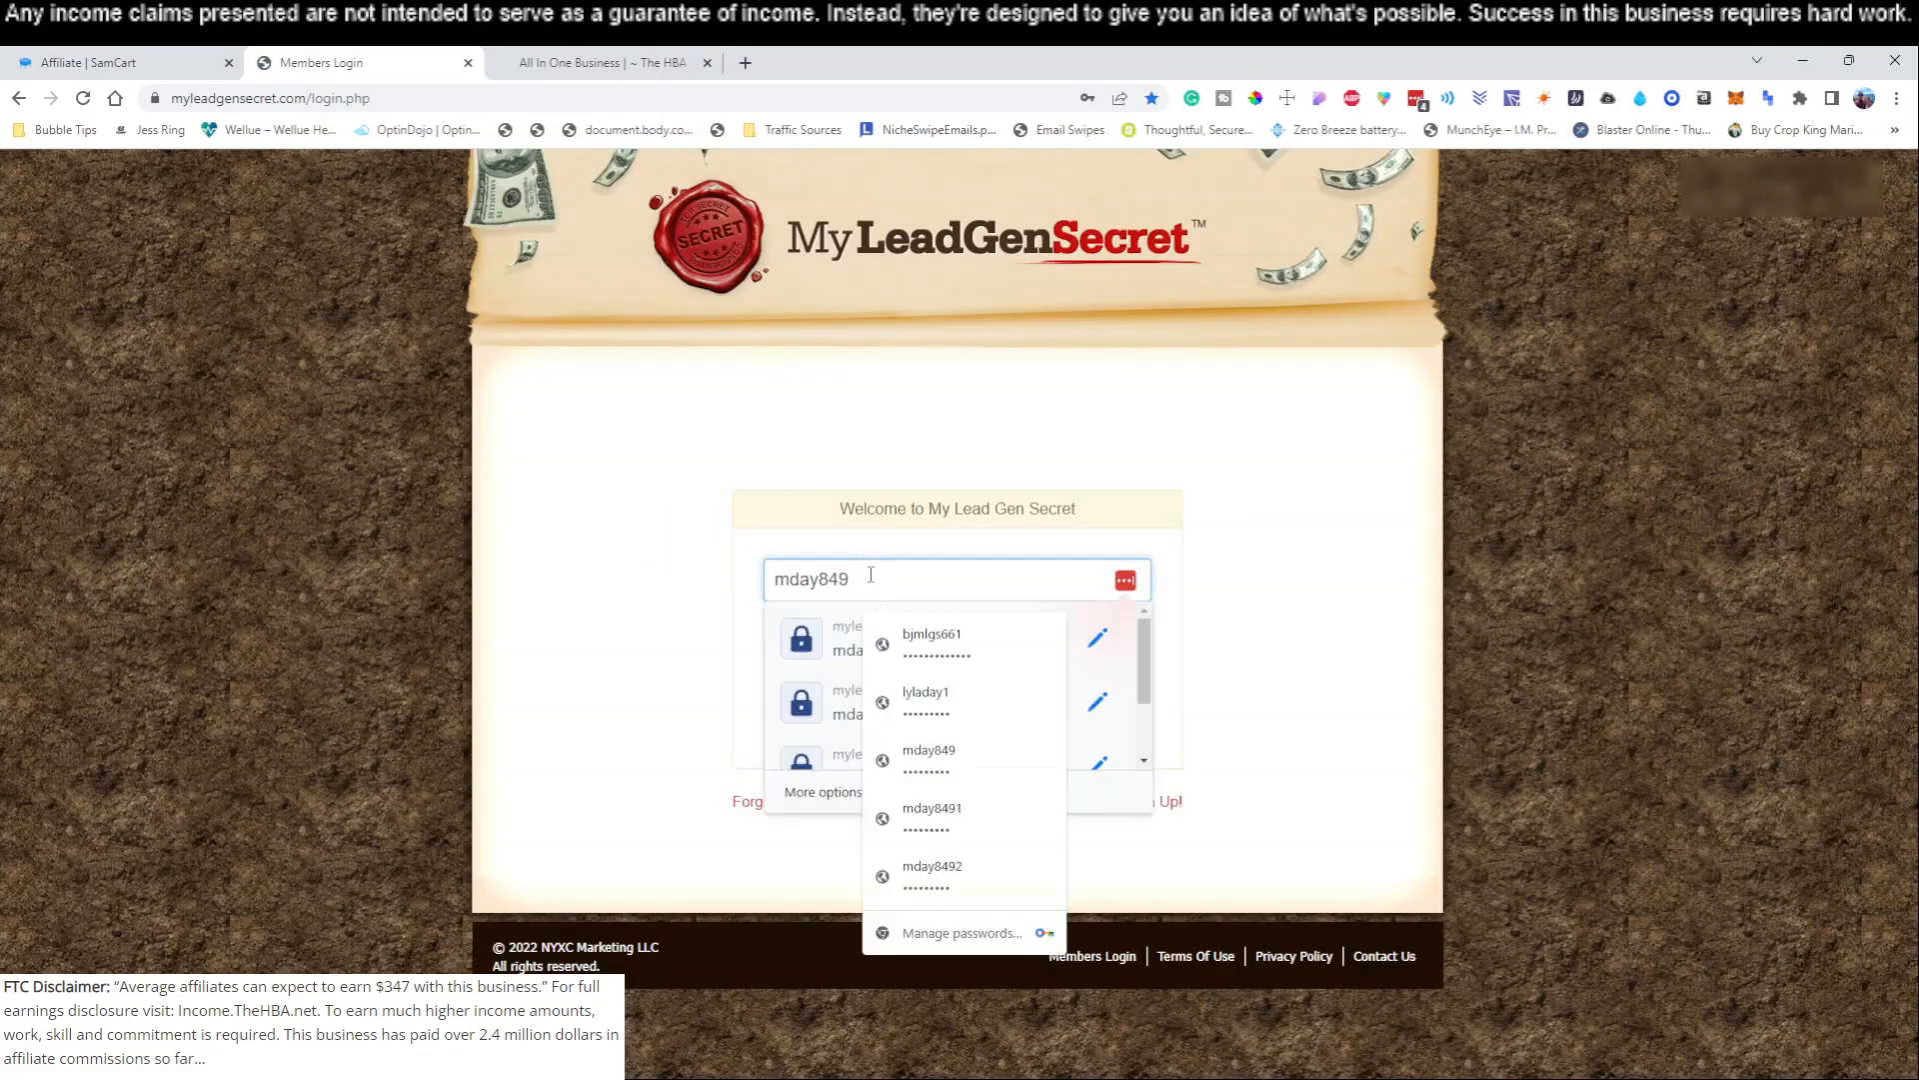
left_click(932, 818)
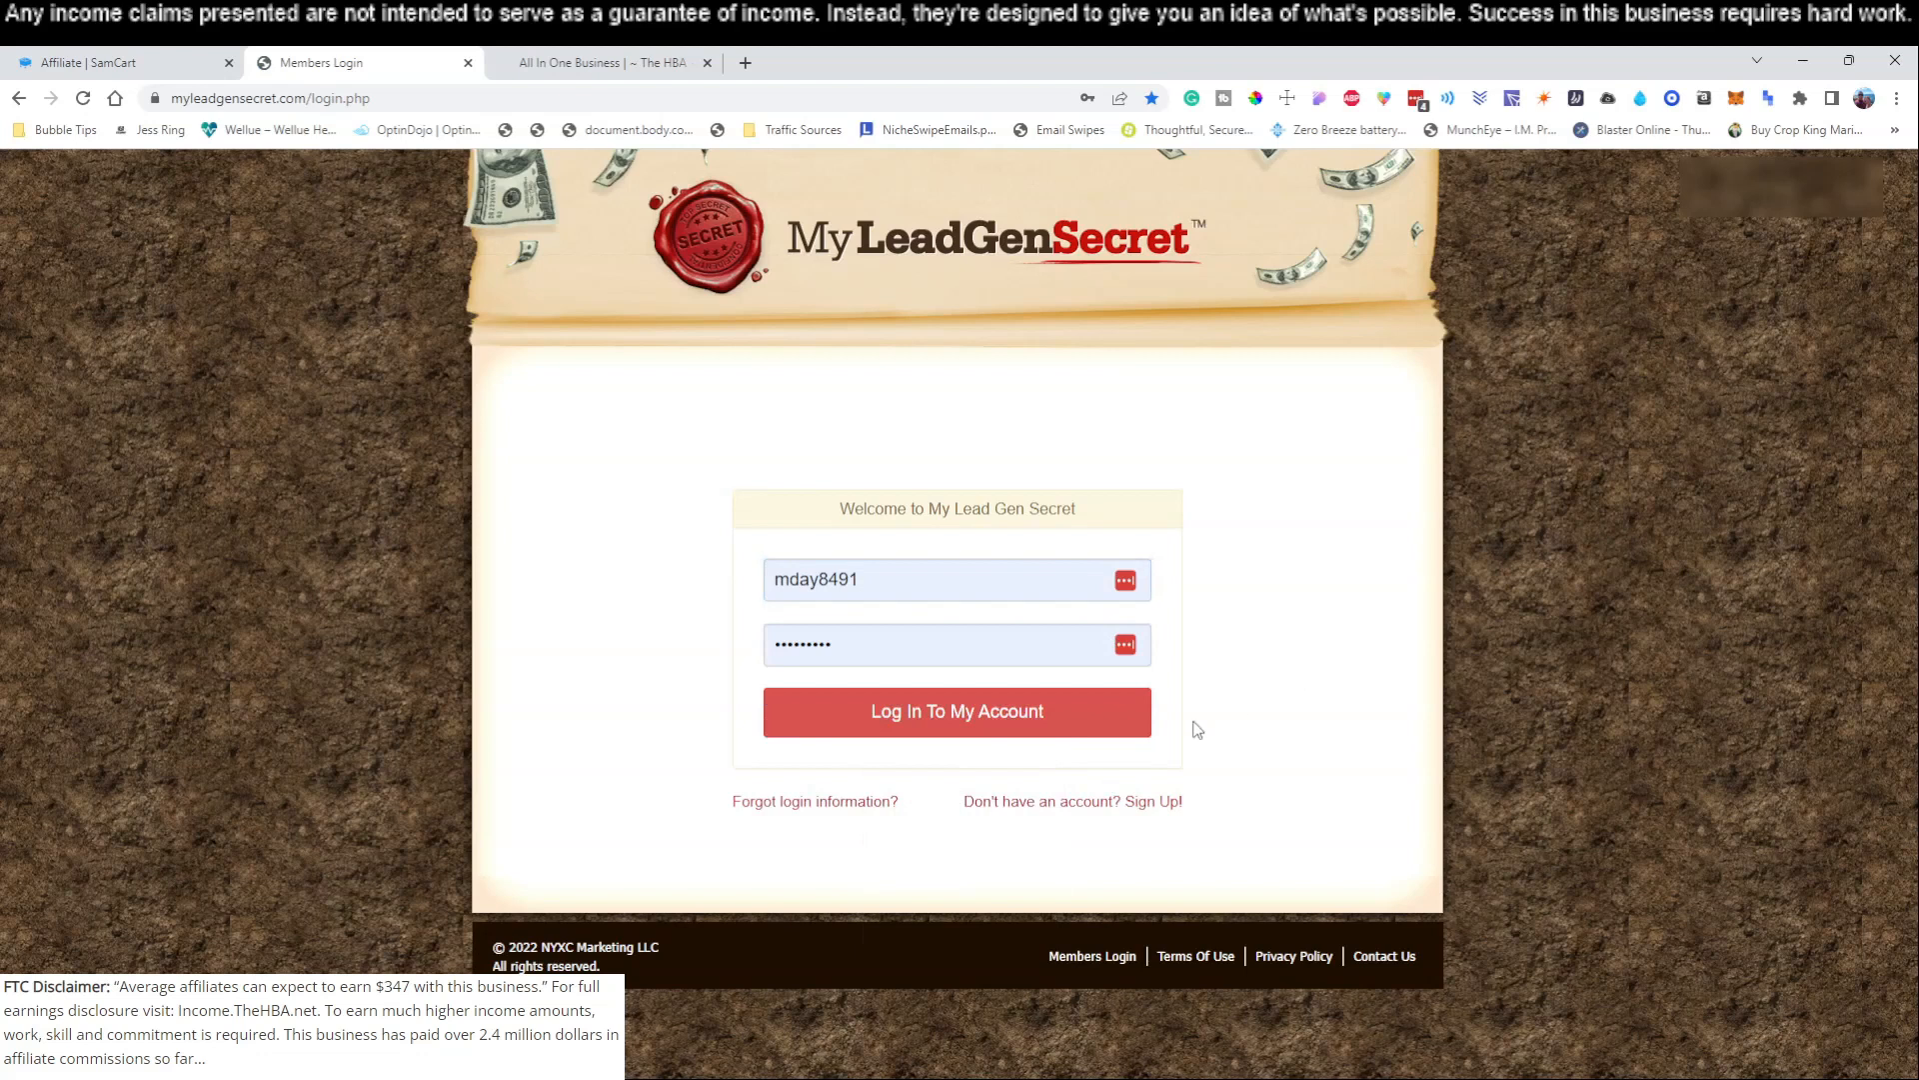
mouse_move(958, 731)
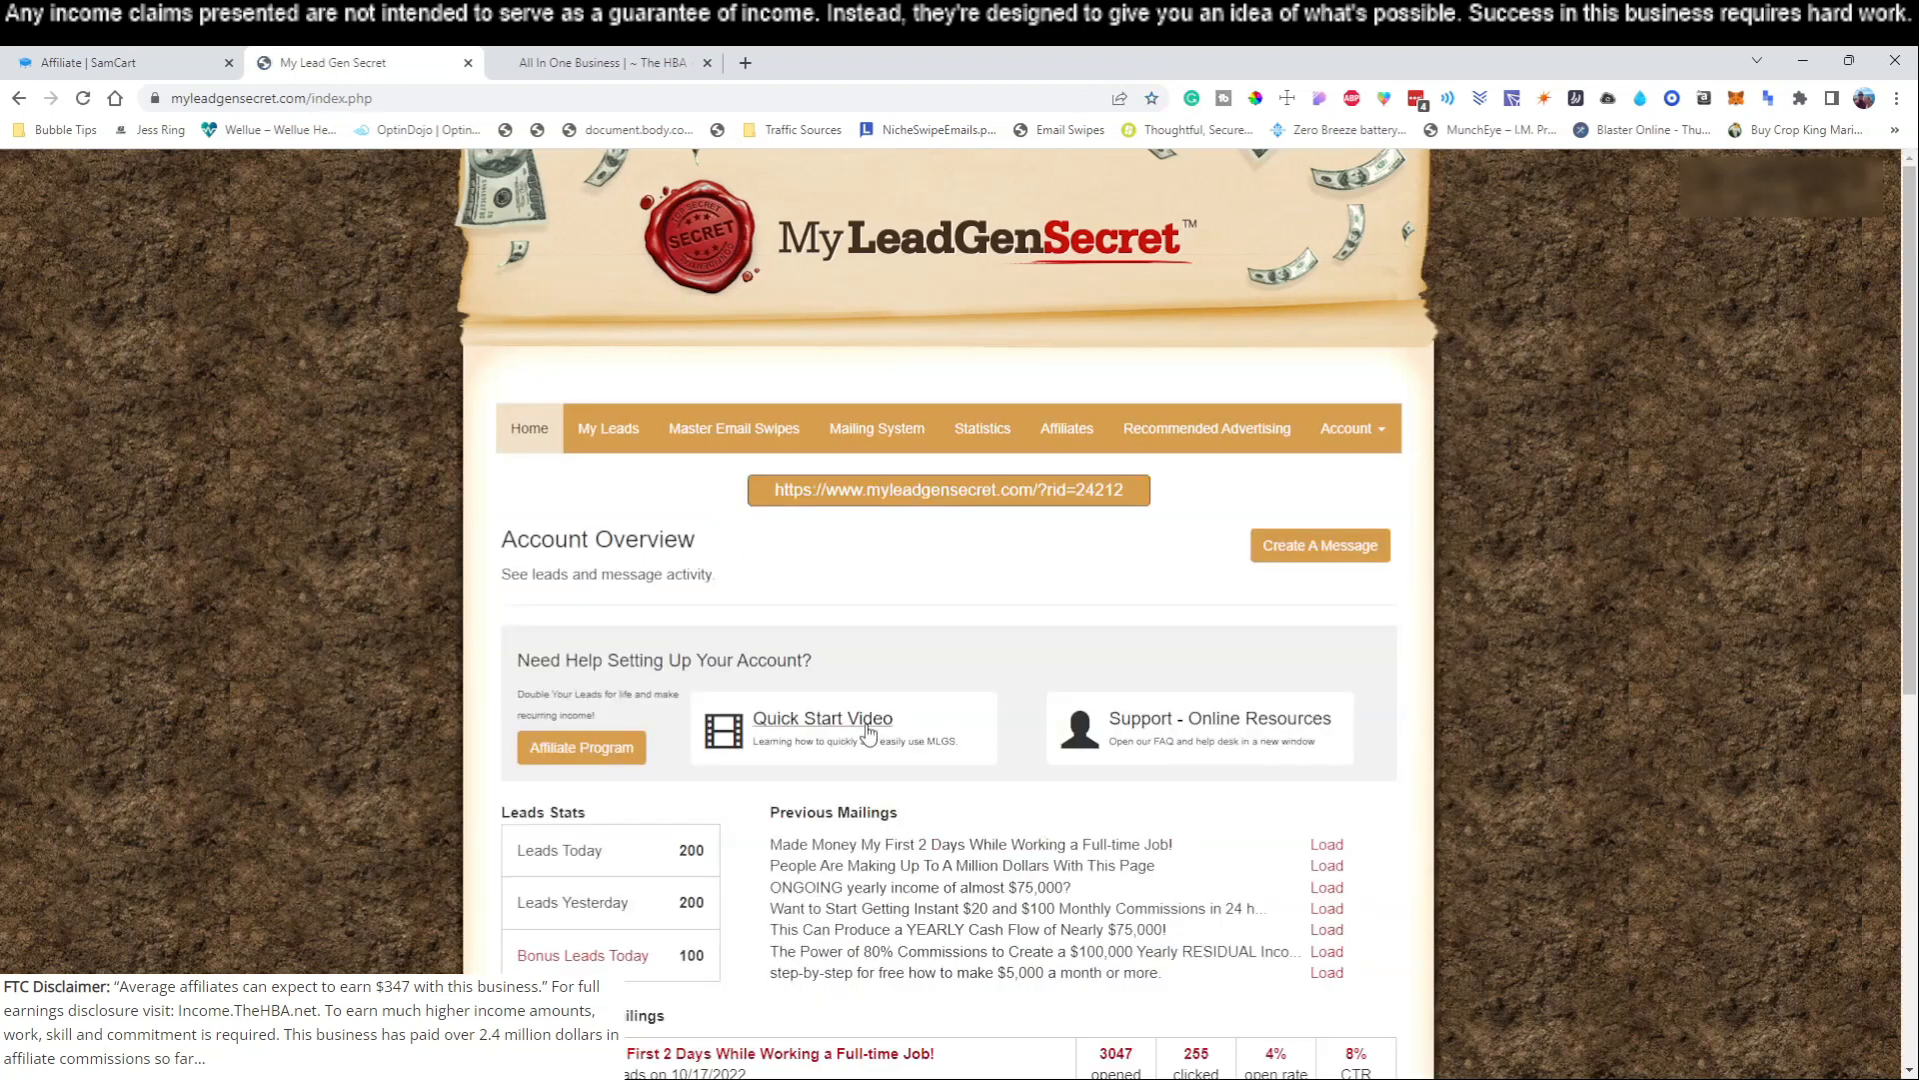
- Open the Mailing System, select all lead dates (75,000 leads), and focus the Subject field
left_click(875, 429)
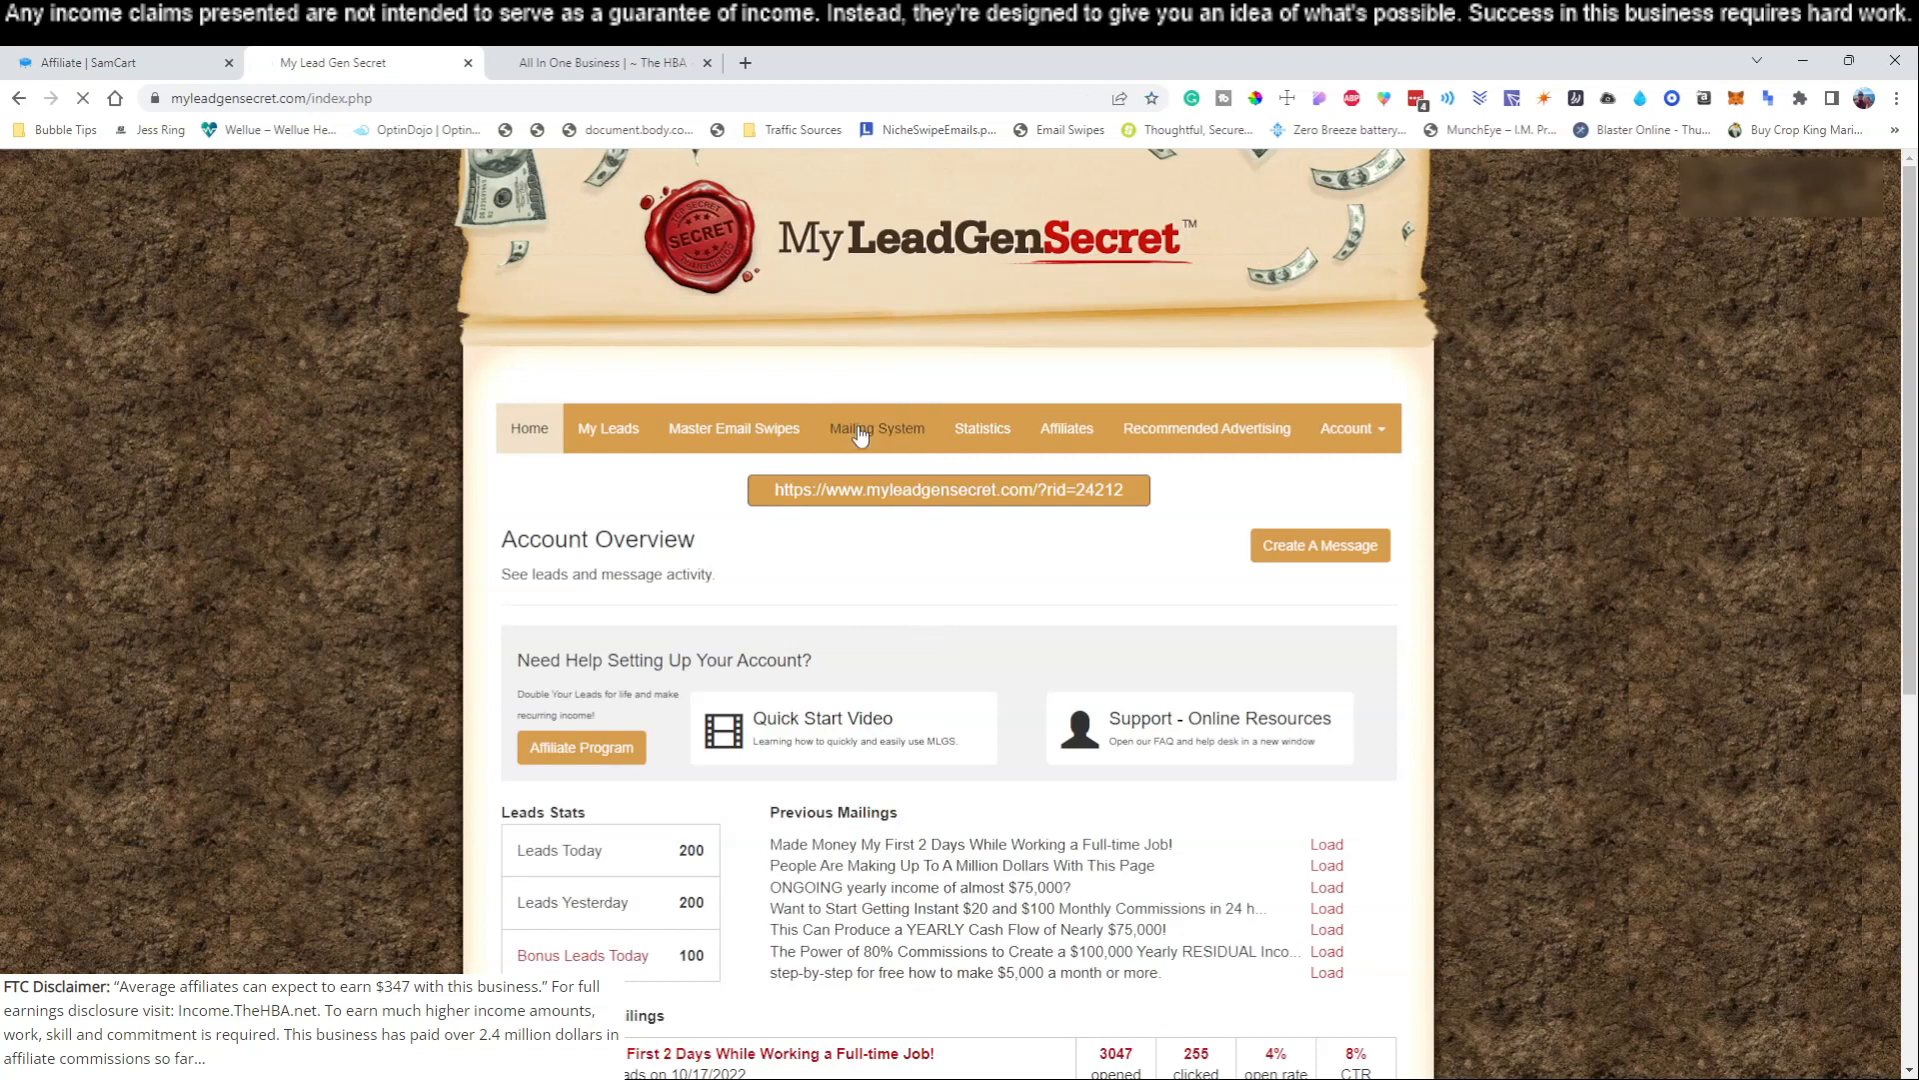
left_click(876, 427)
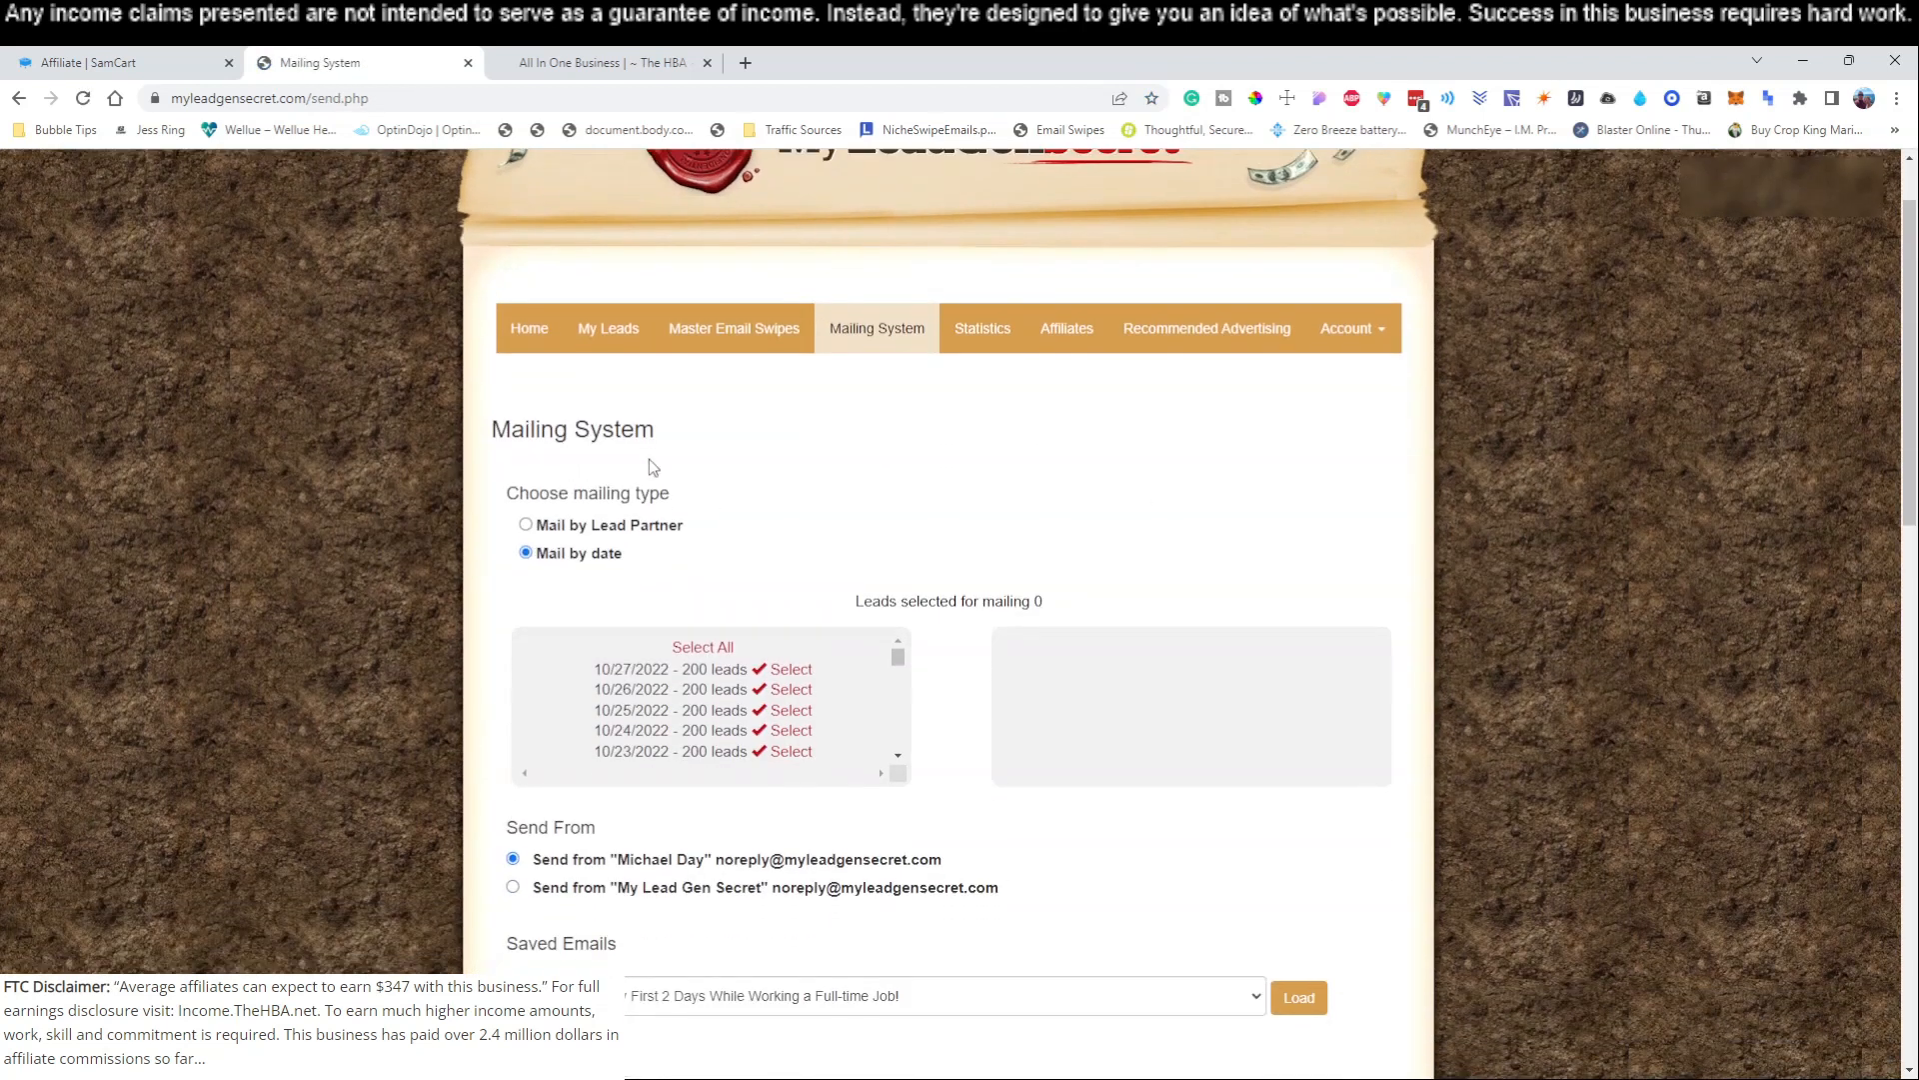
left_click(701, 646)
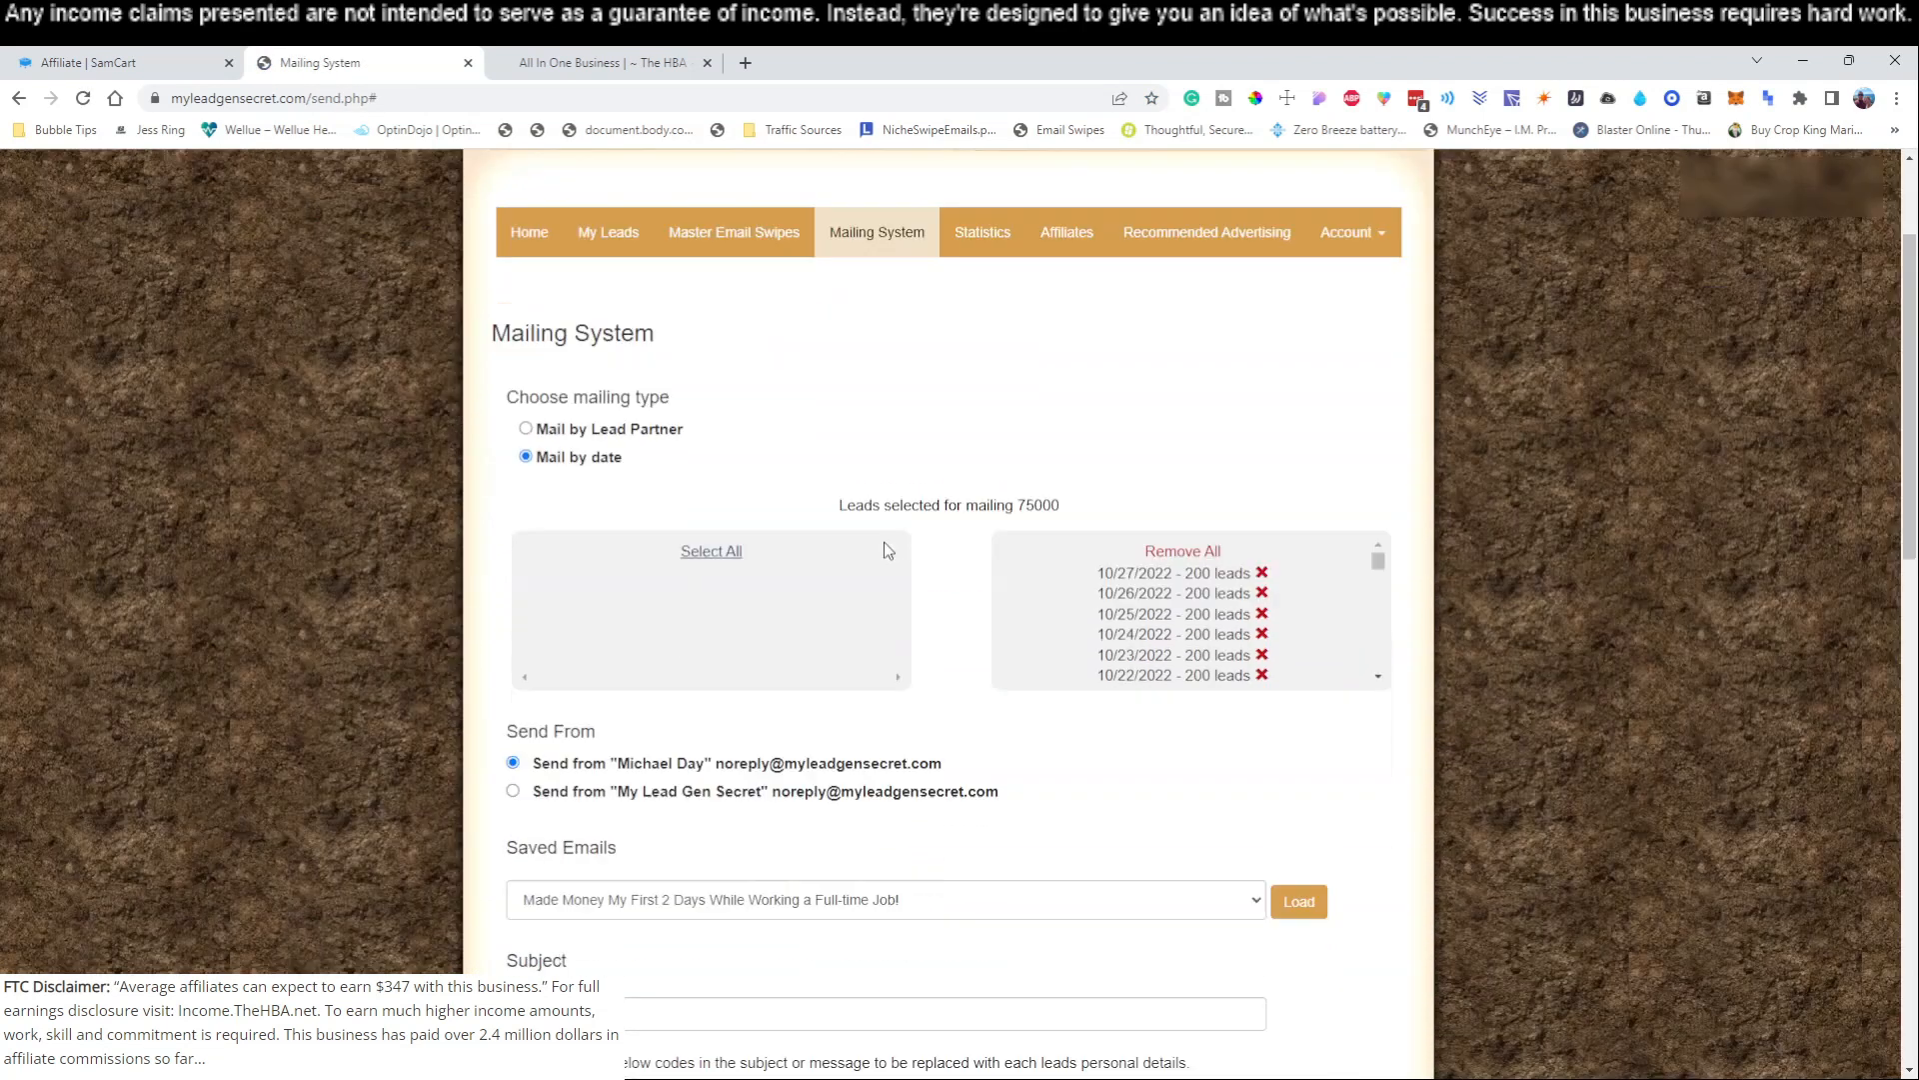
scroll("down", 3)
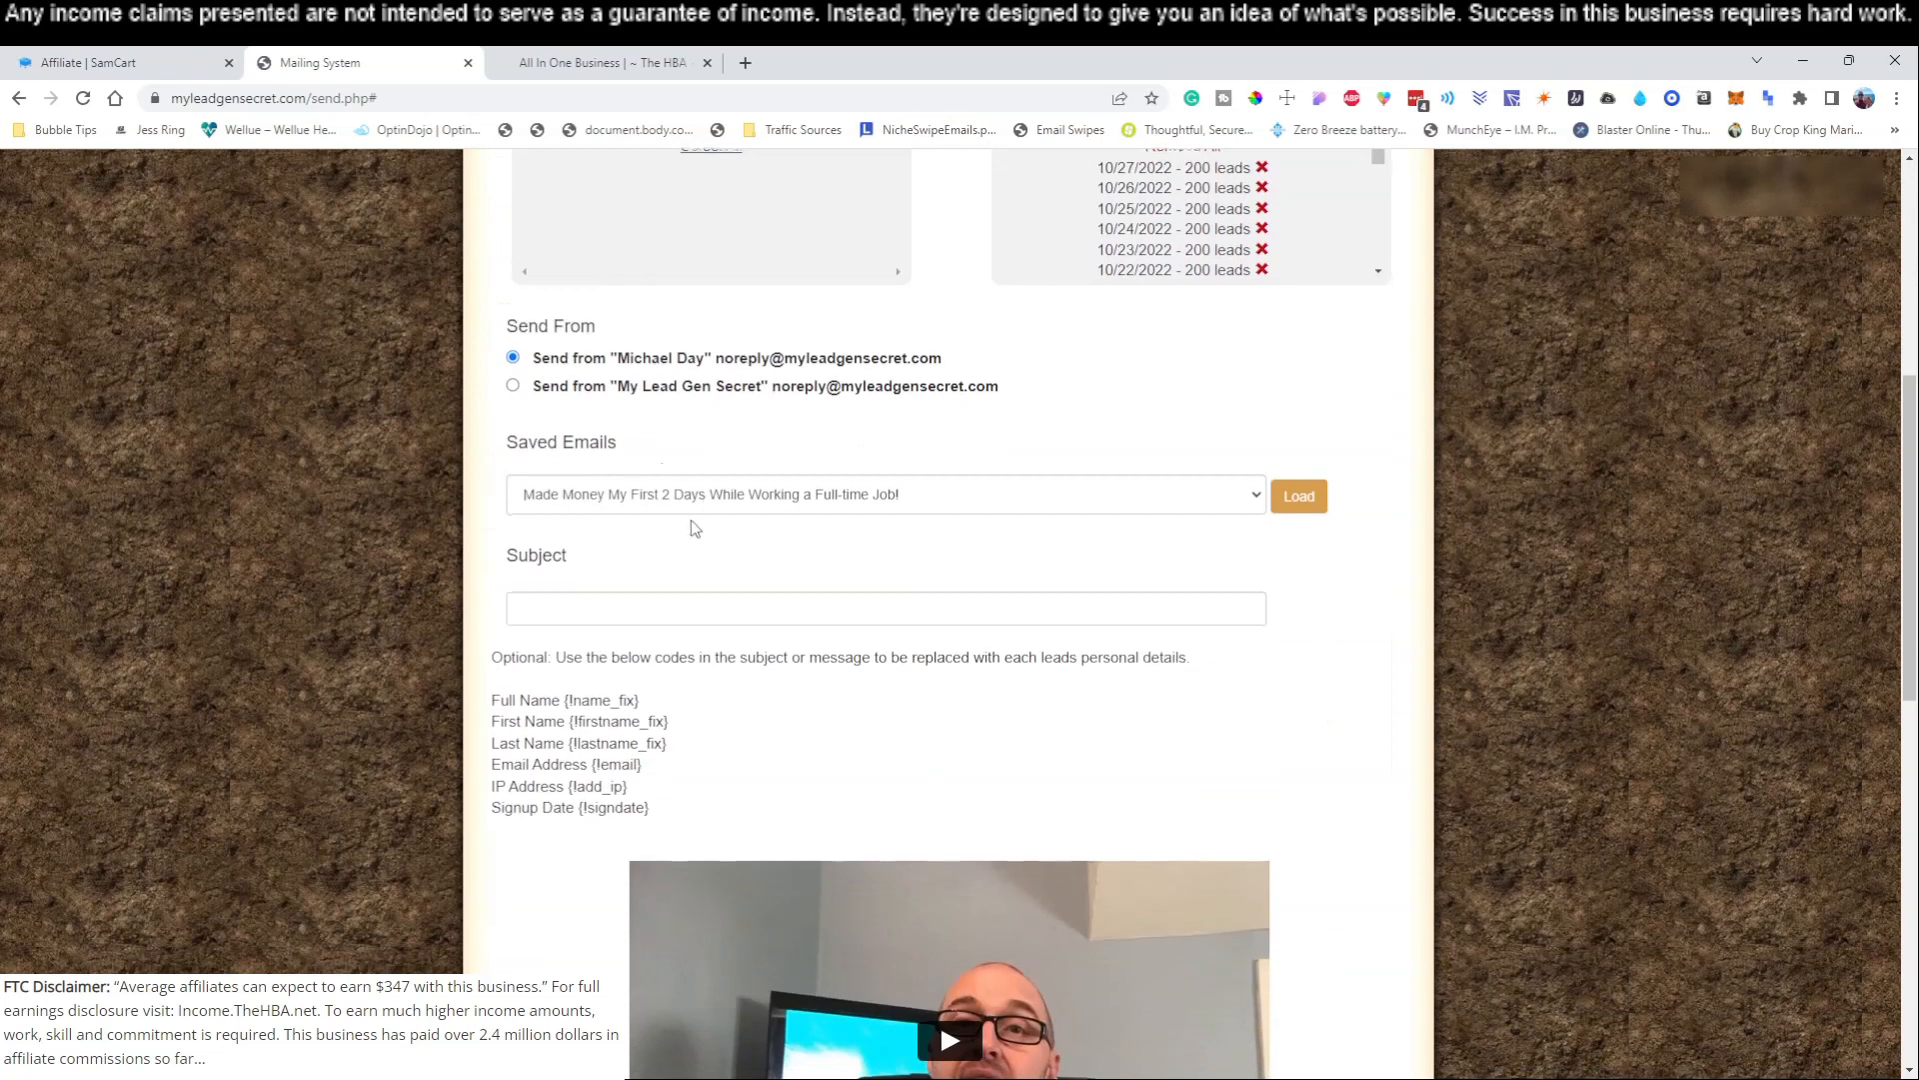
left_click(884, 408)
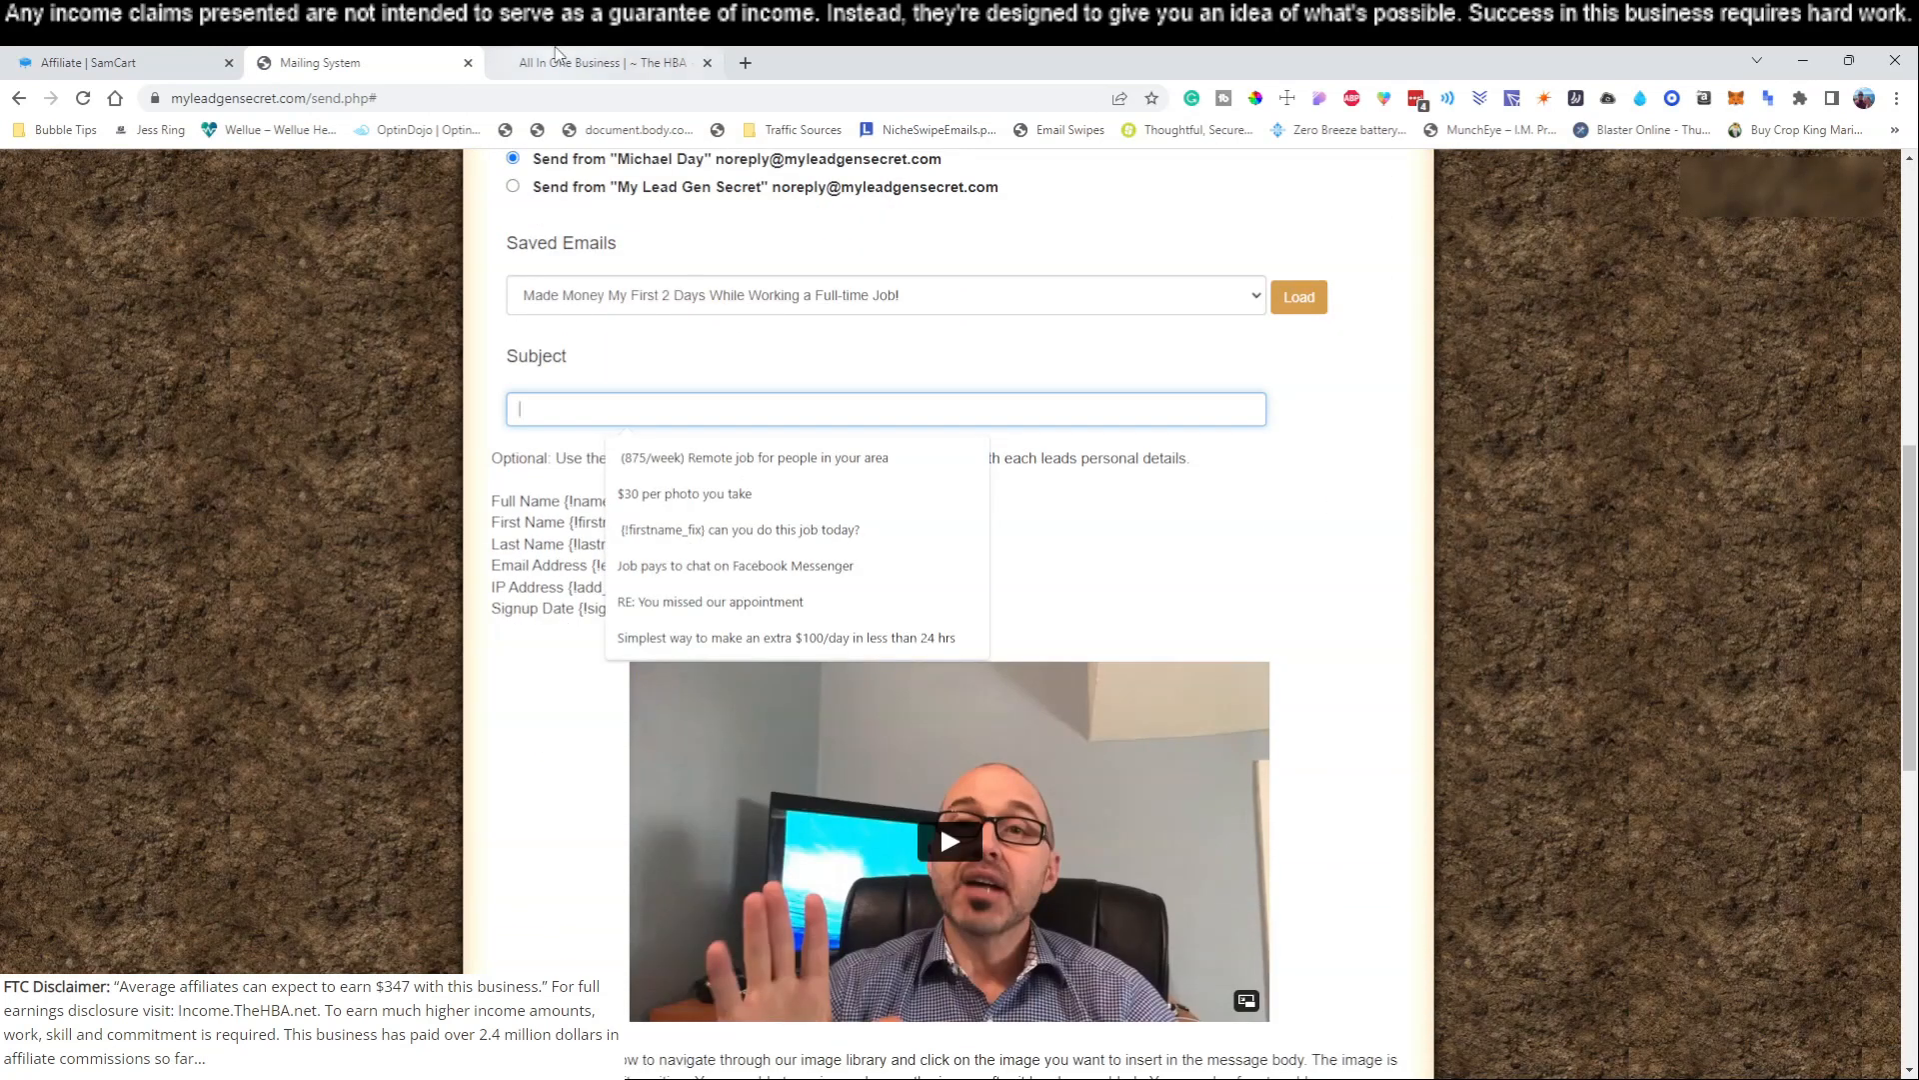
left_click(600, 62)
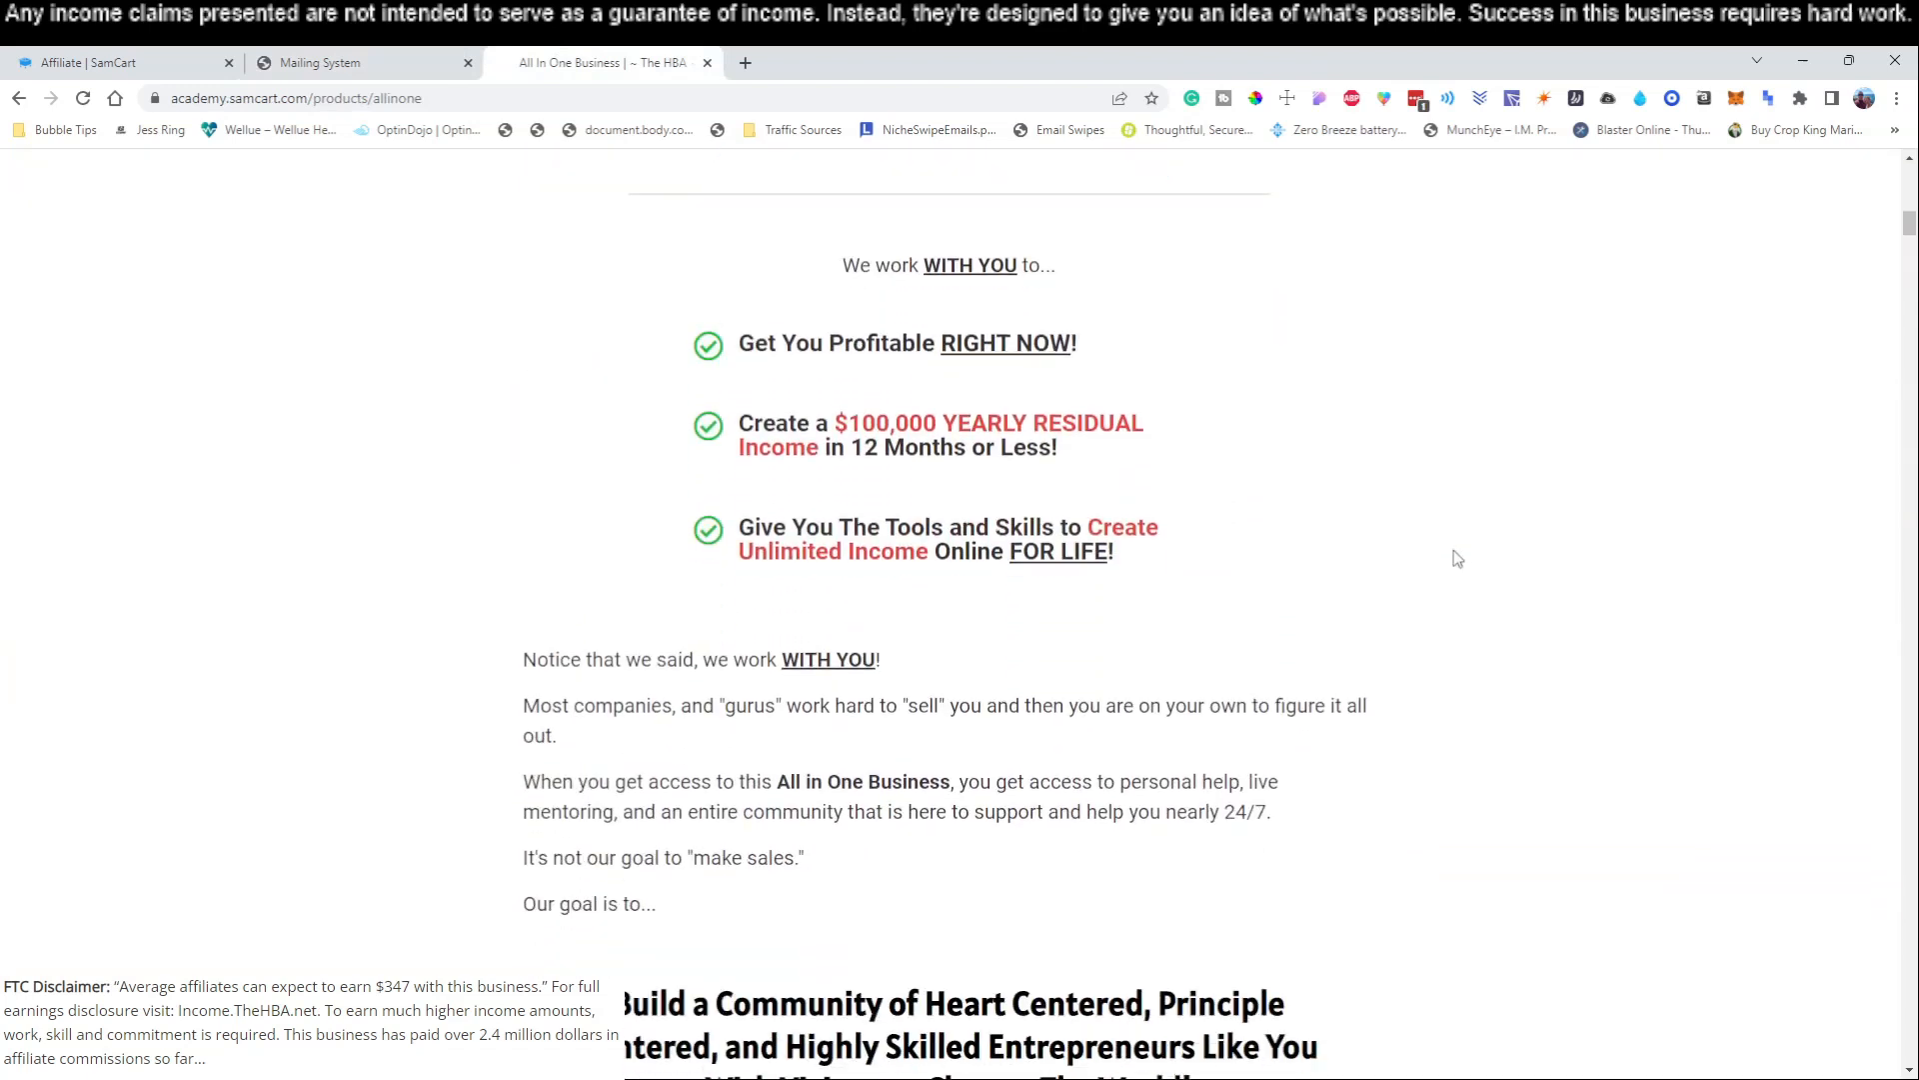
- Set the subject to 'Paid Out Well Over $2 Million Dollars to People Just Like You!'
scroll("down", 3)
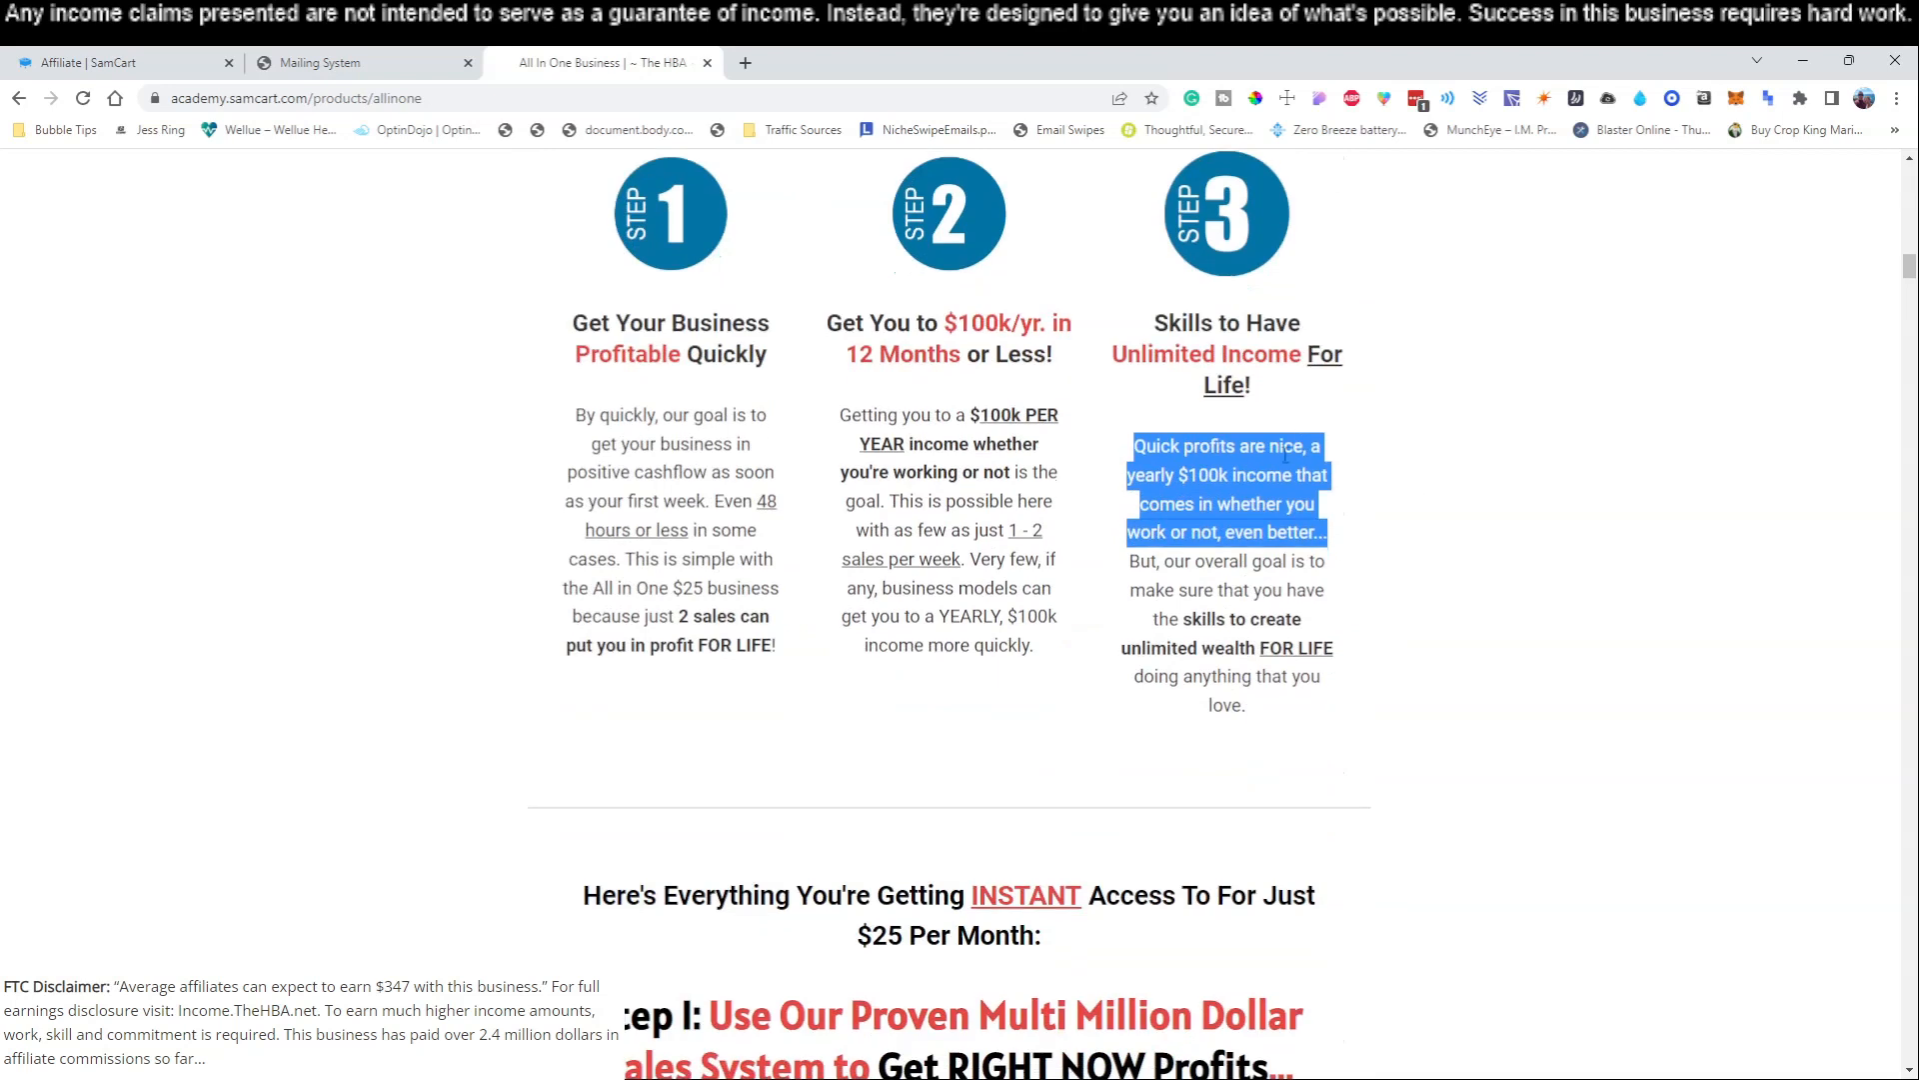
scroll("down", 3)
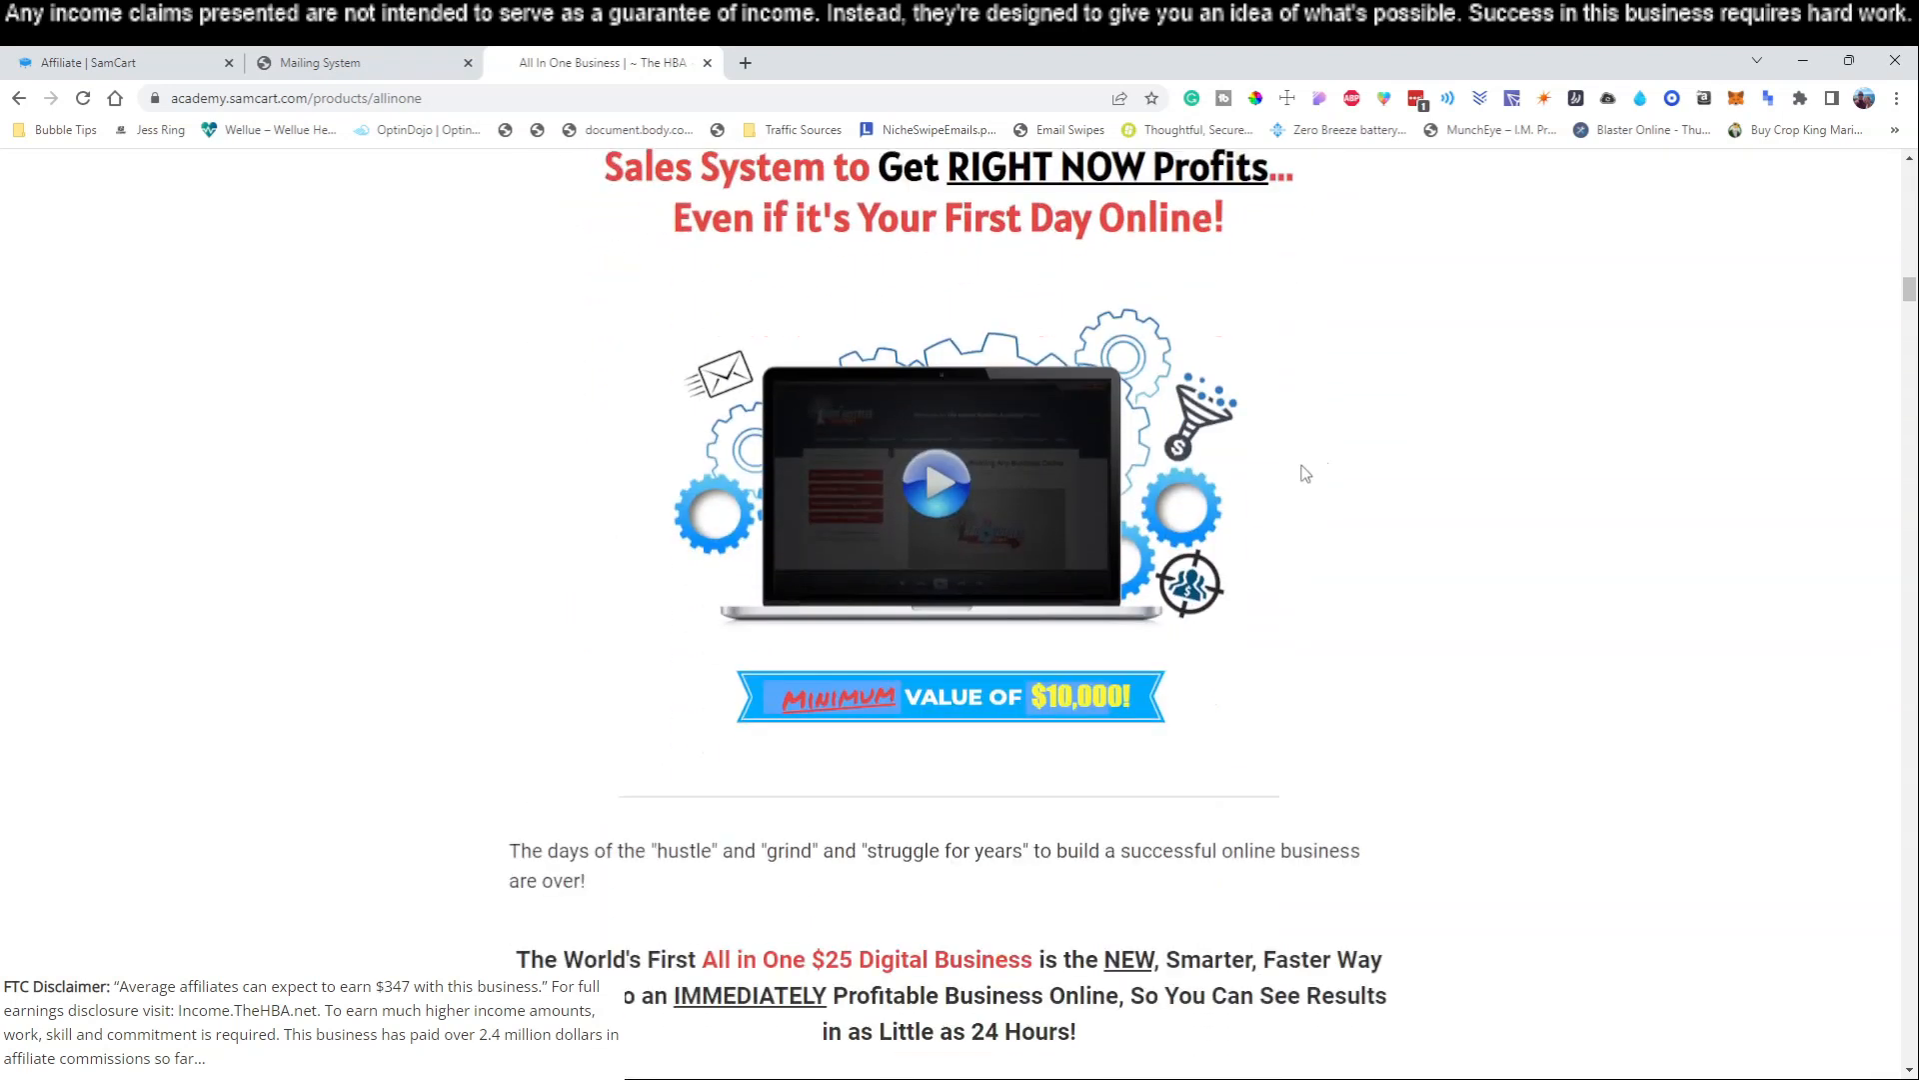
scroll("down", 3)
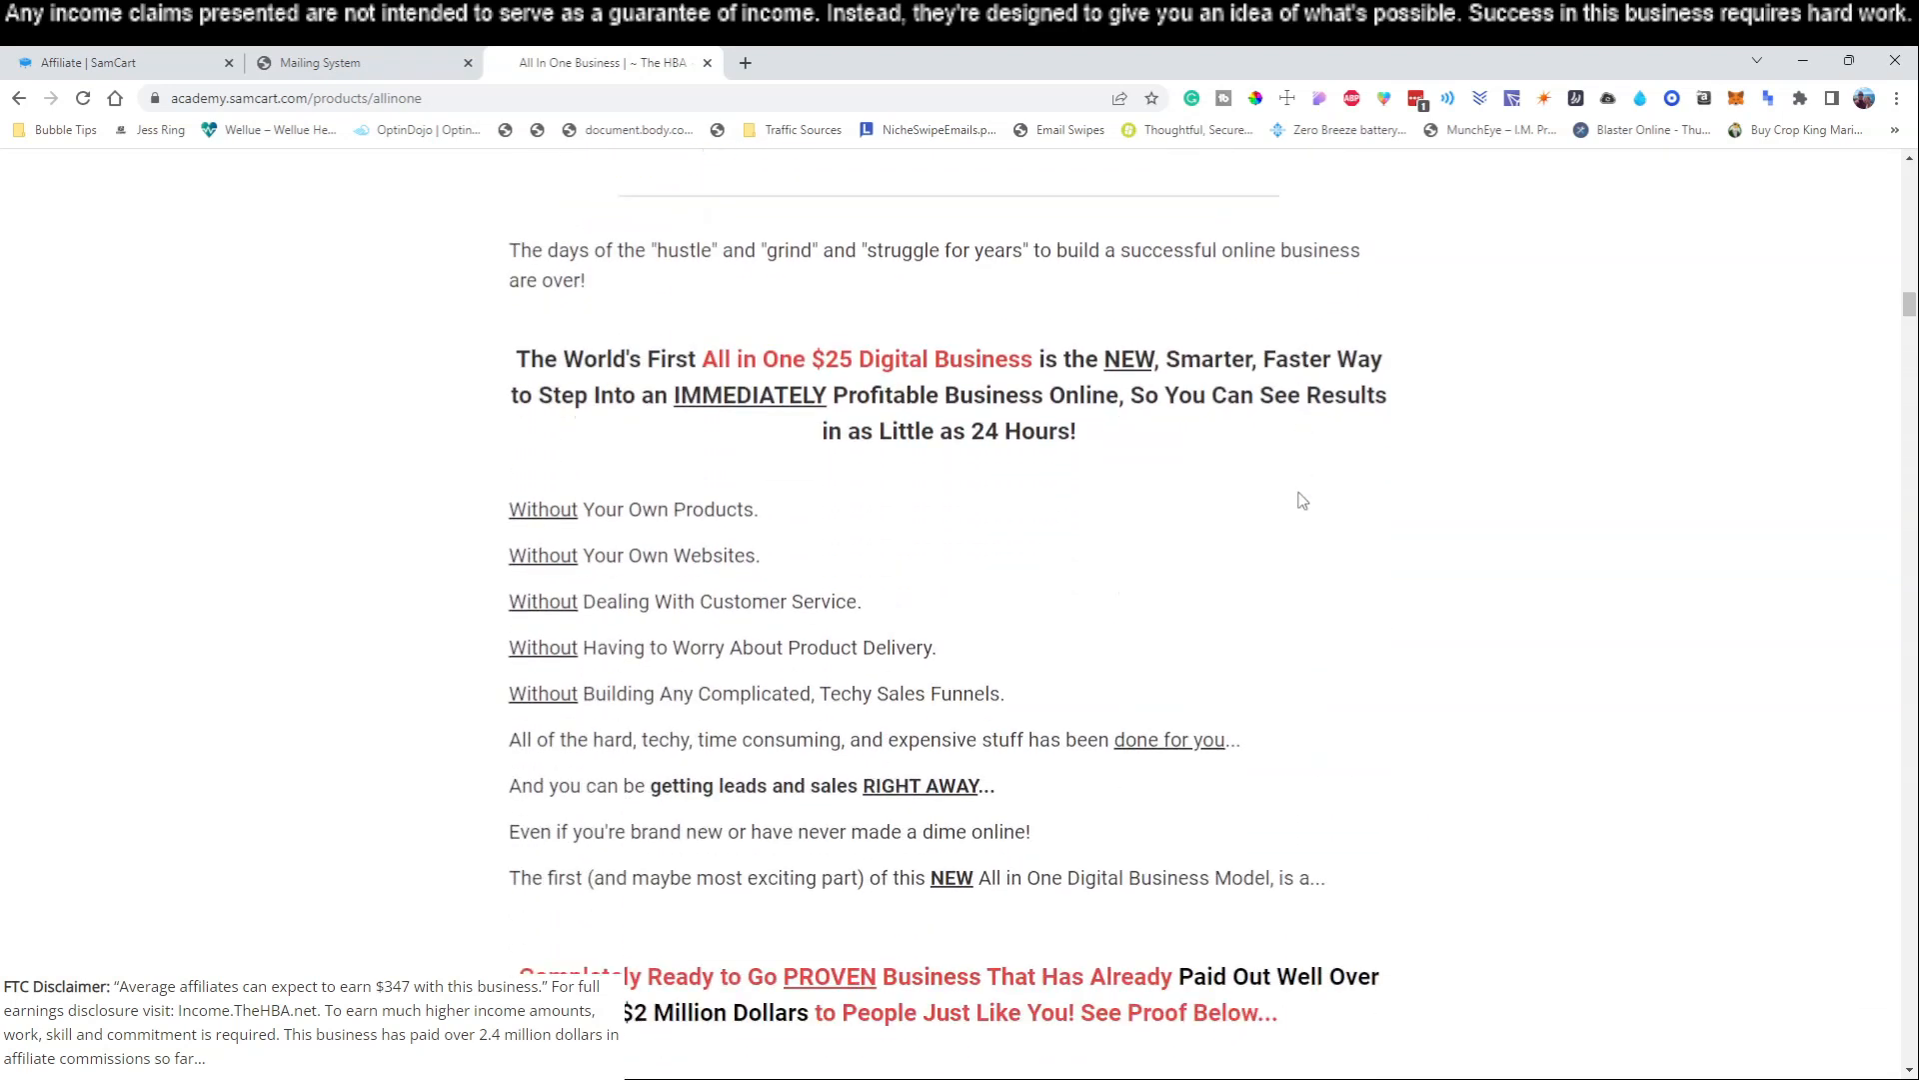
scroll("down", 3)
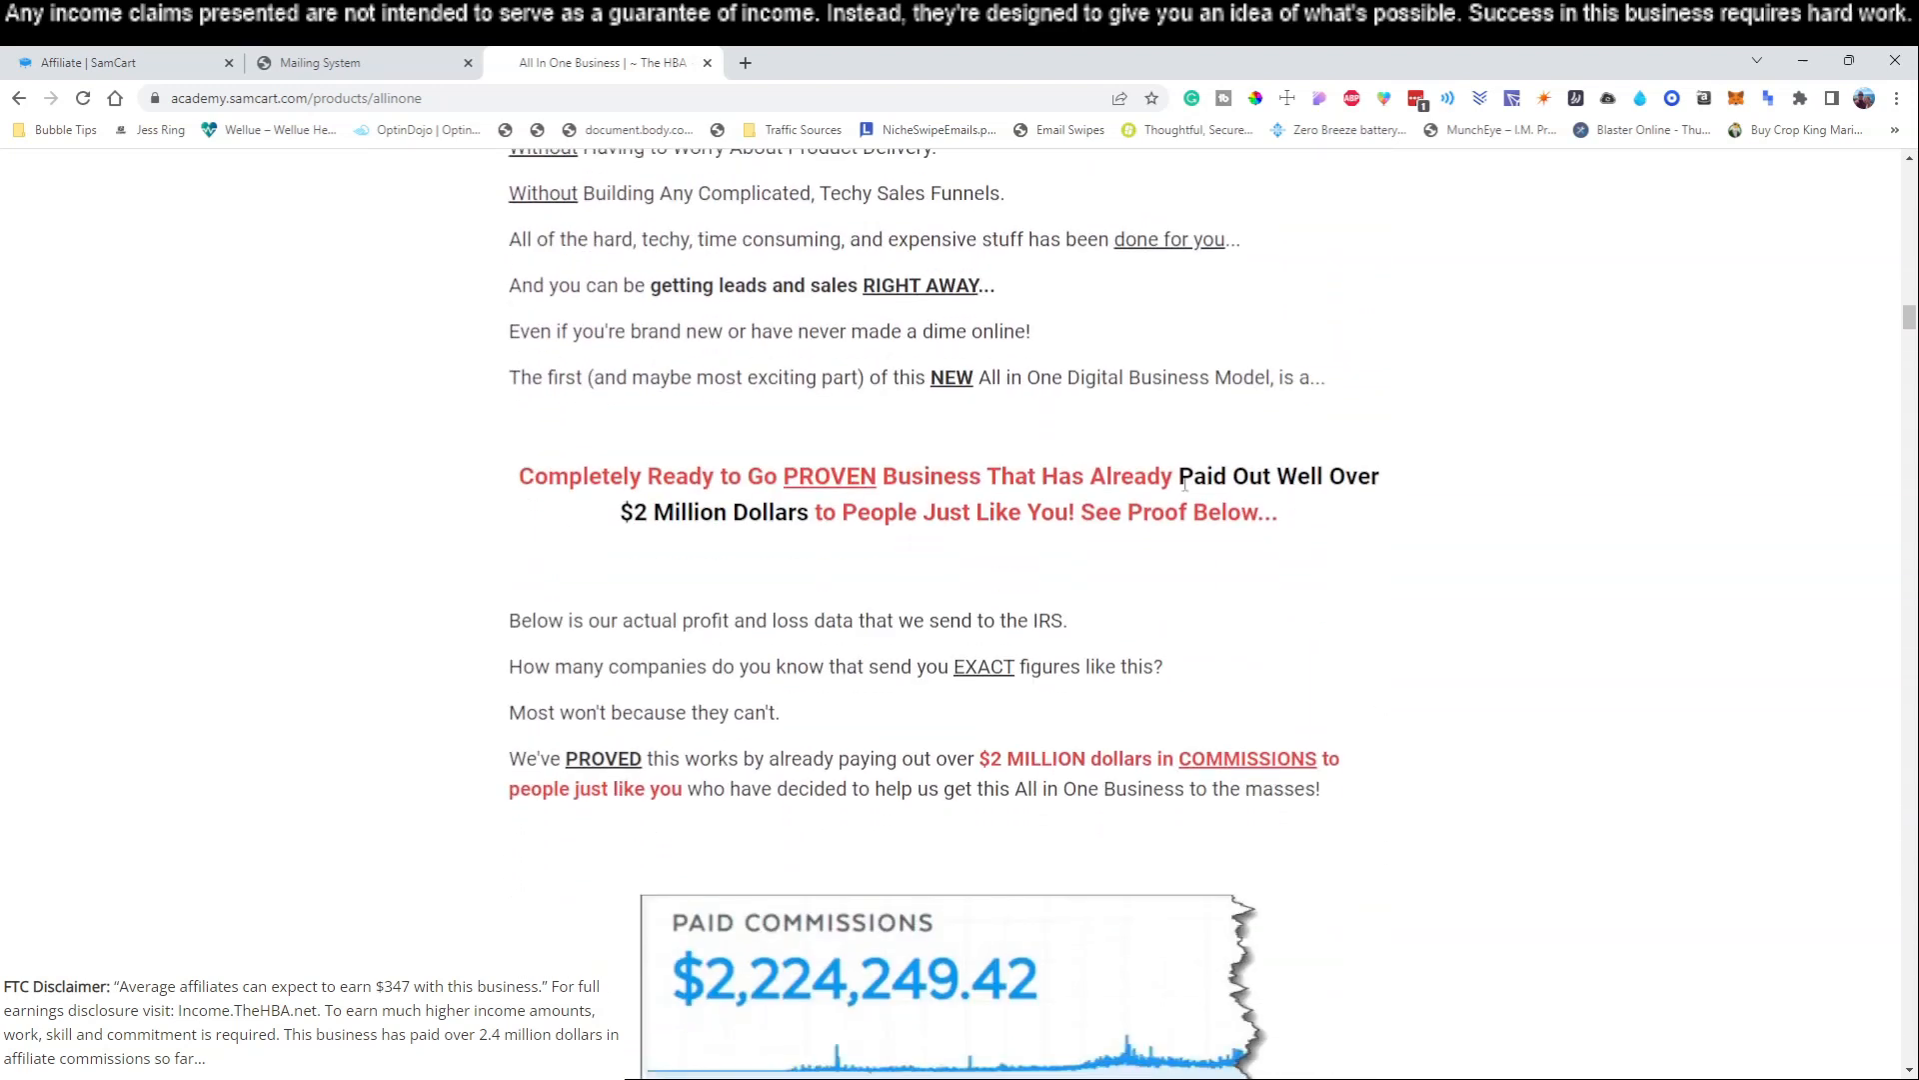
left_click_drag(1179, 475, 1055, 511)
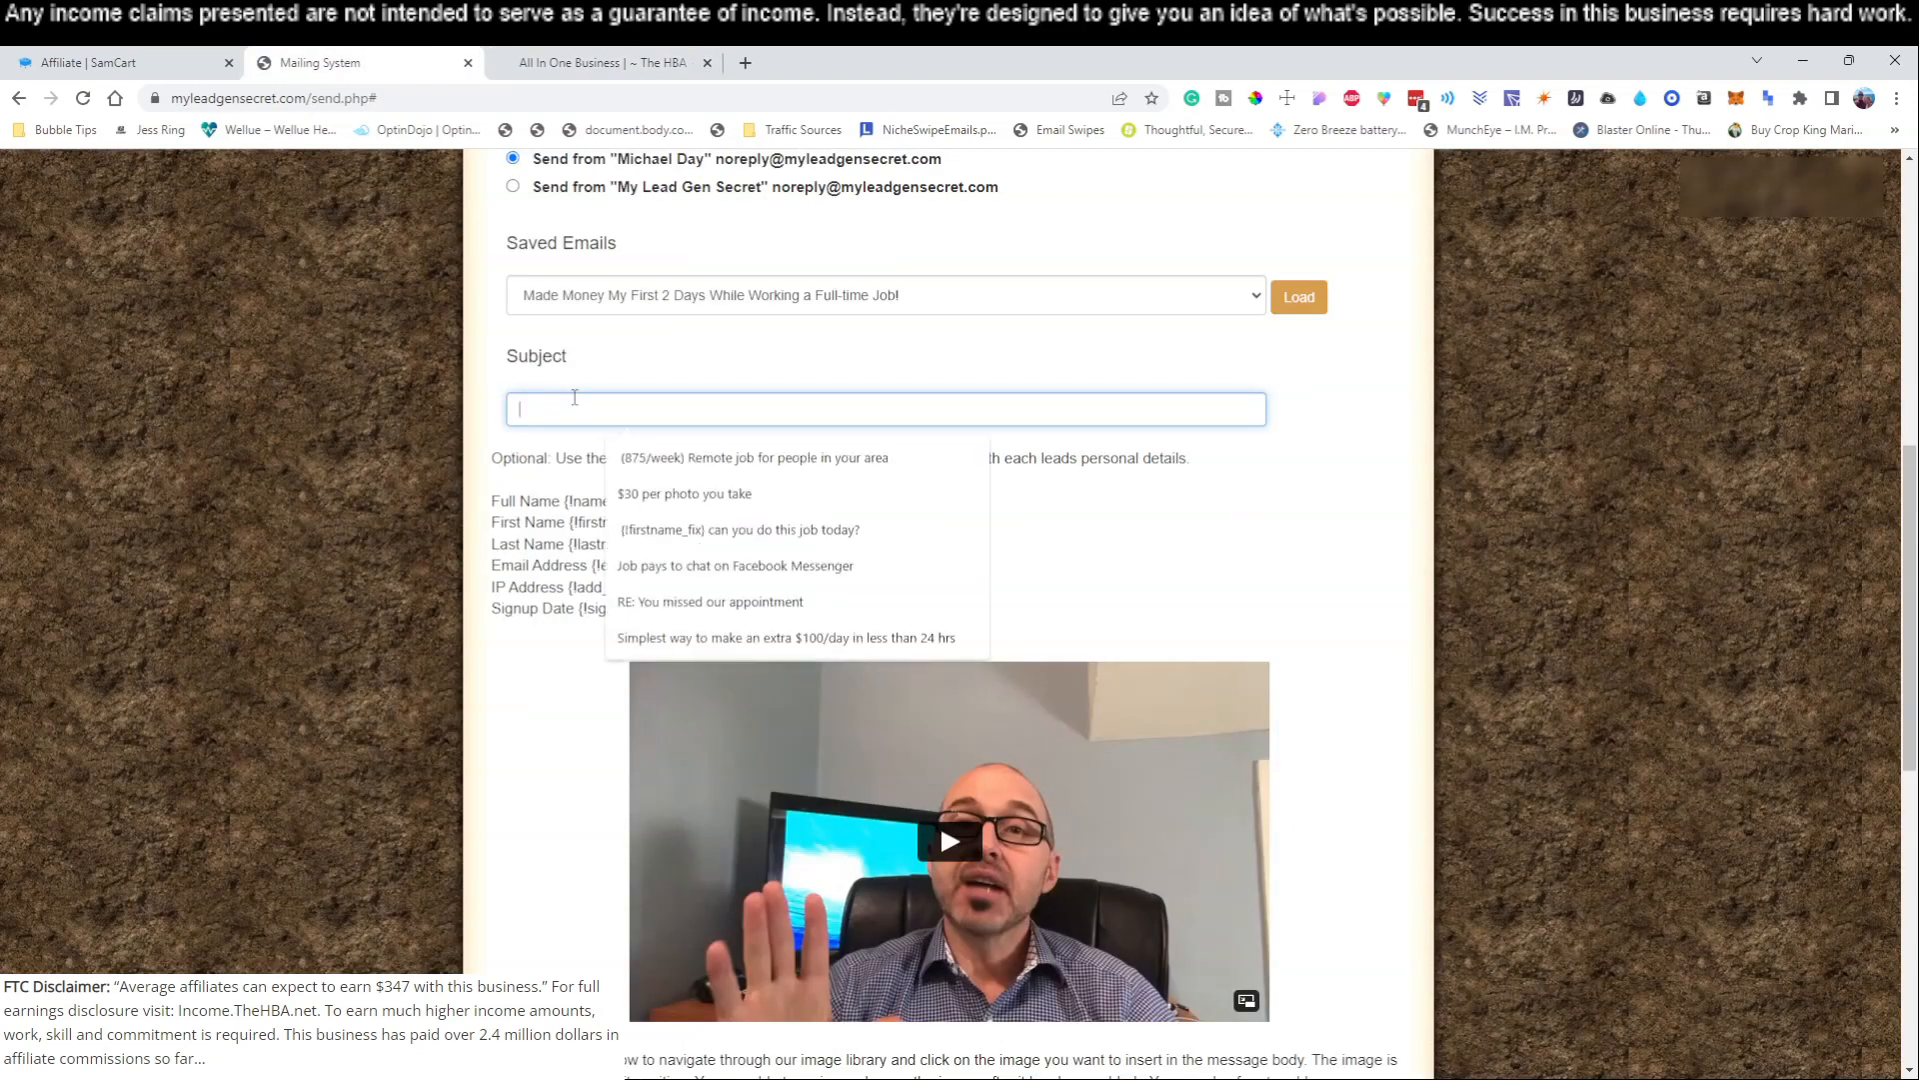
type("Paid Out Well Over $2 Million Dollars to People Just Like You!")
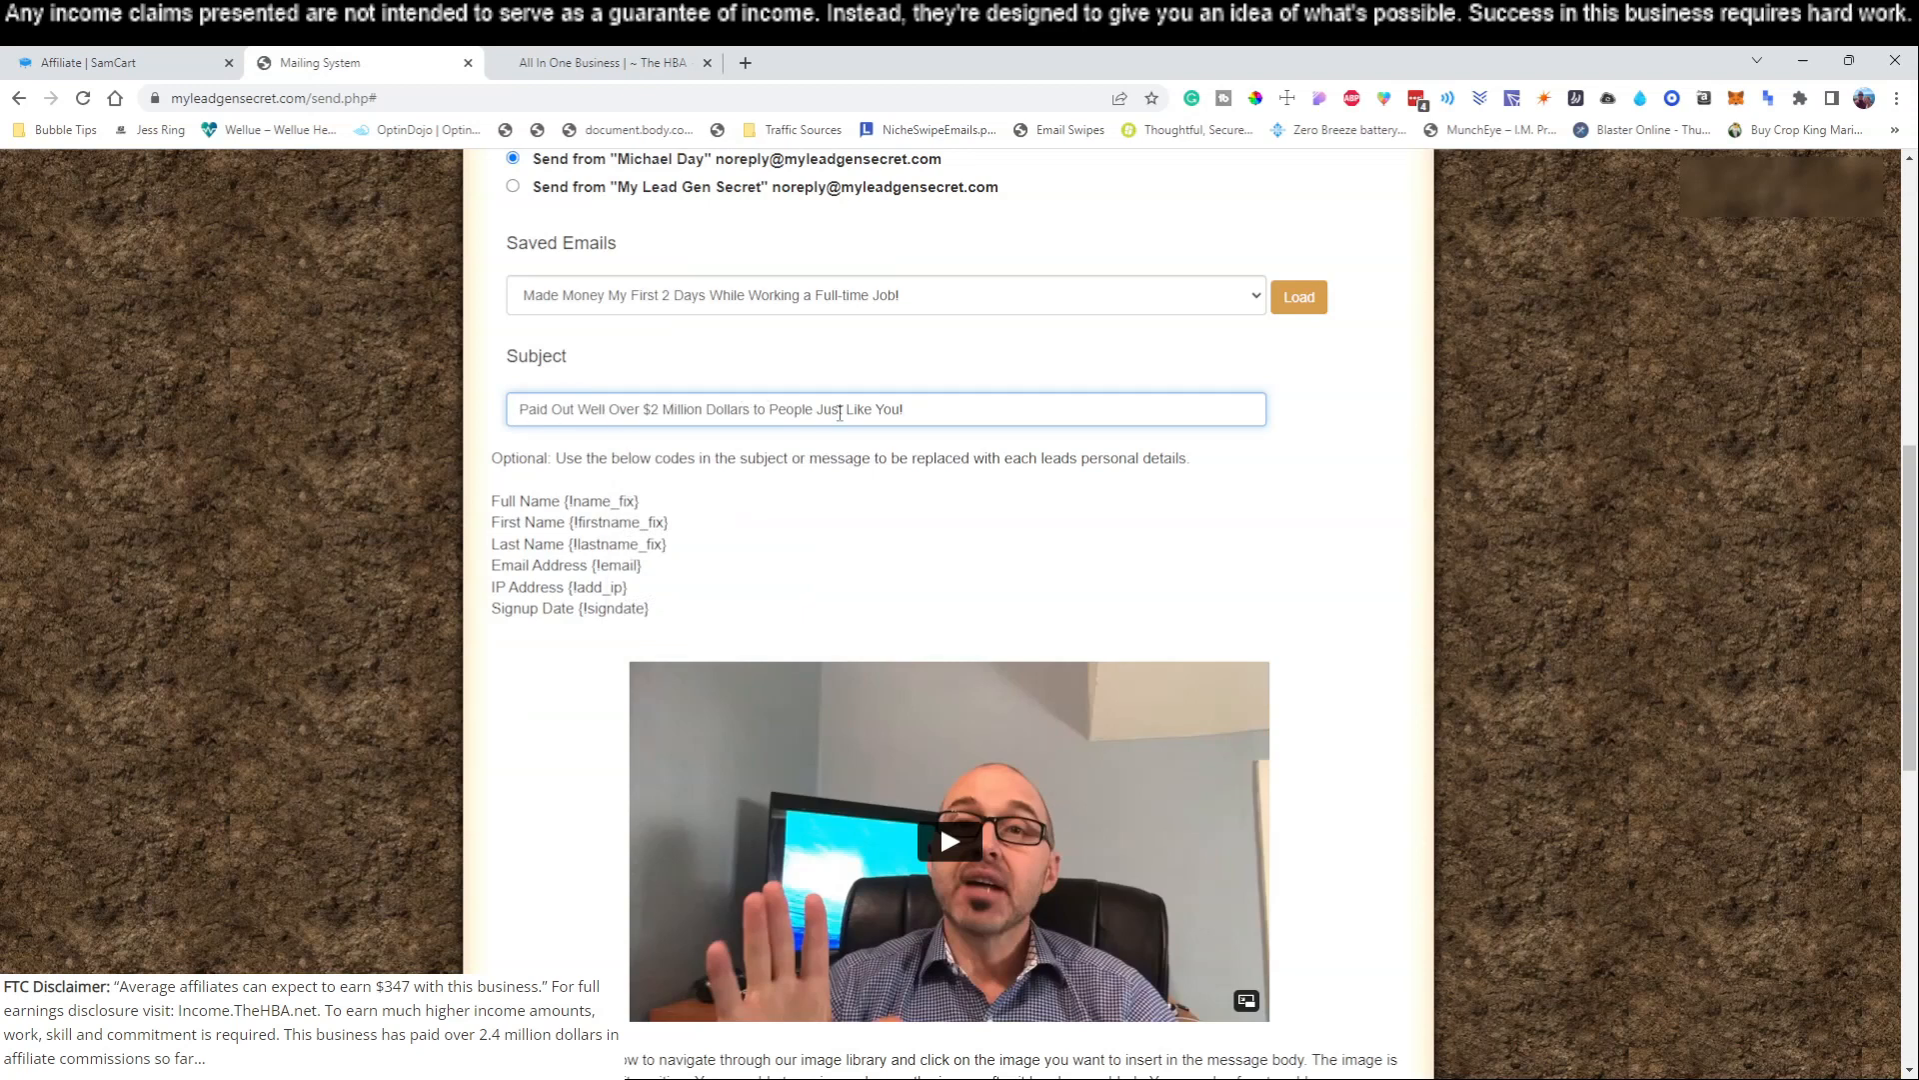
left_click(600, 62)
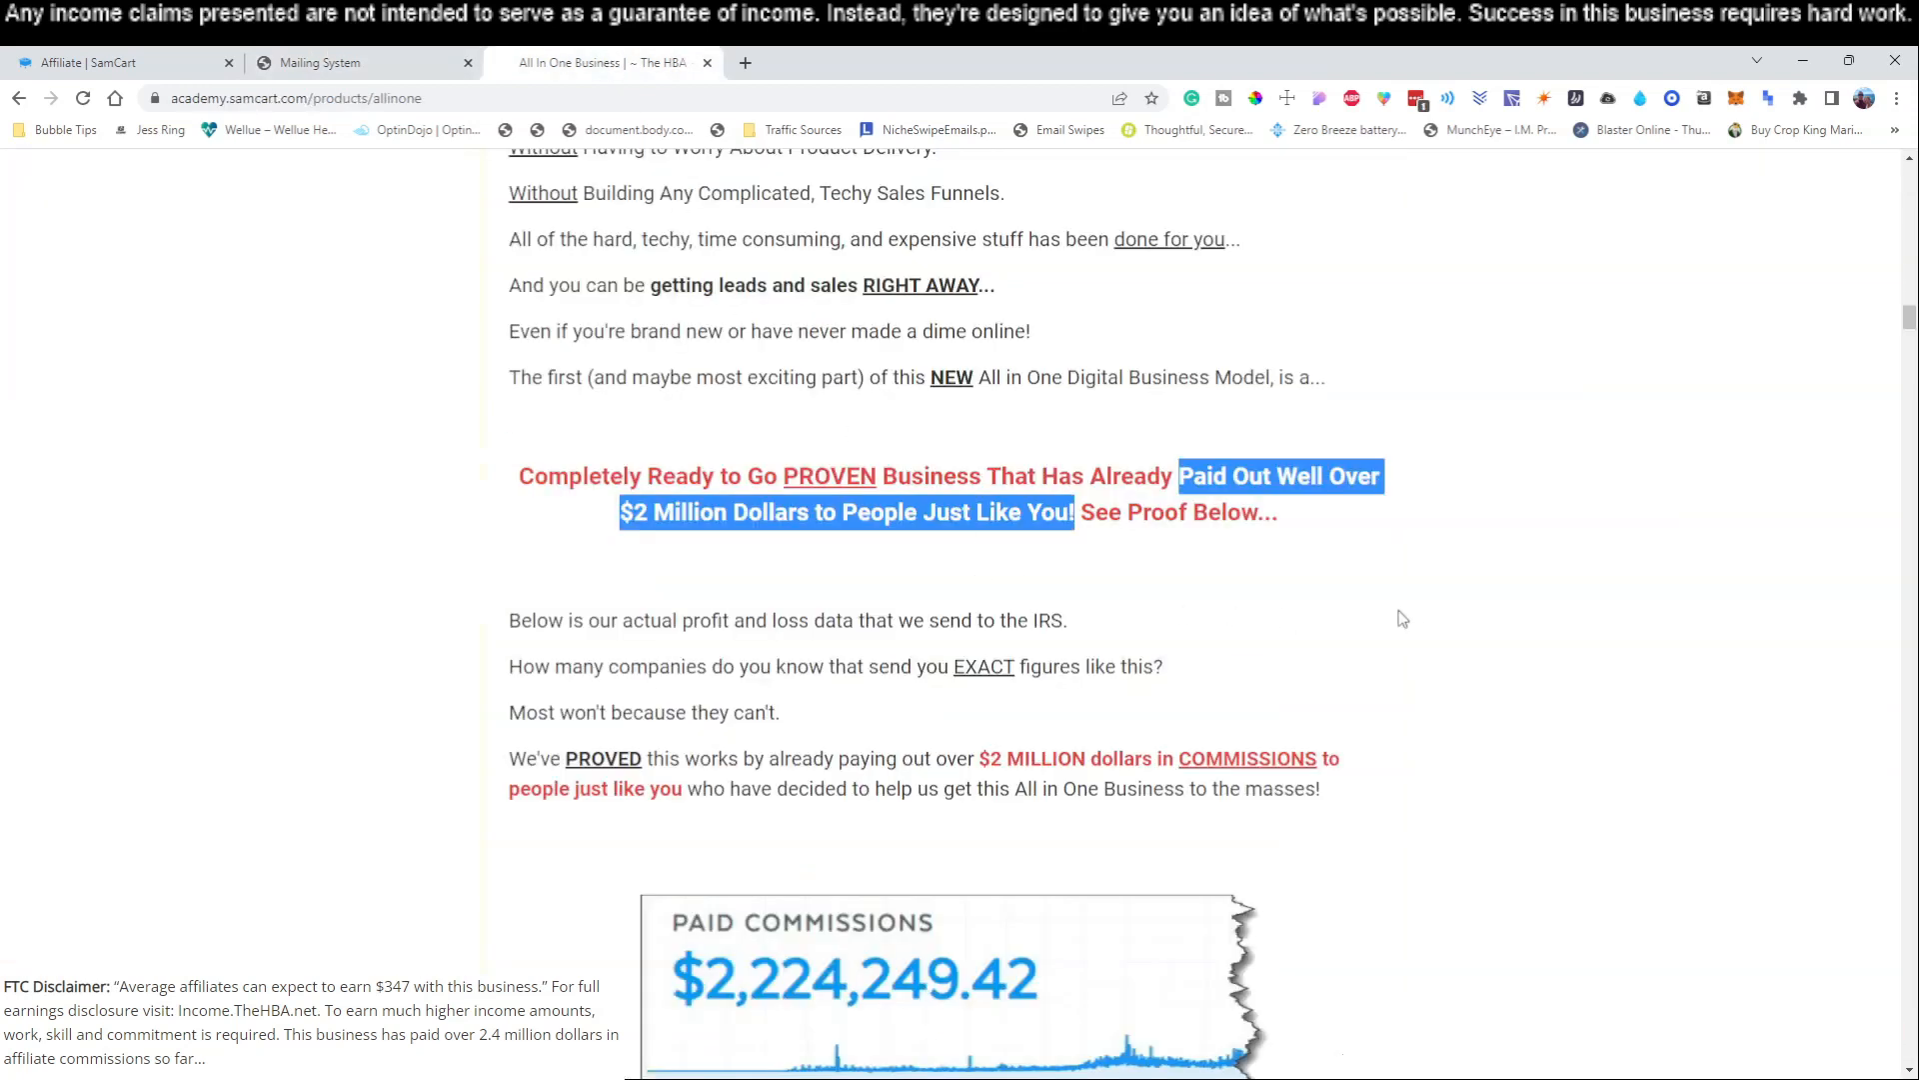
- Paste the All In One Business paragraphs under the EVERYTHING heading into the message body
scroll("down", 3)
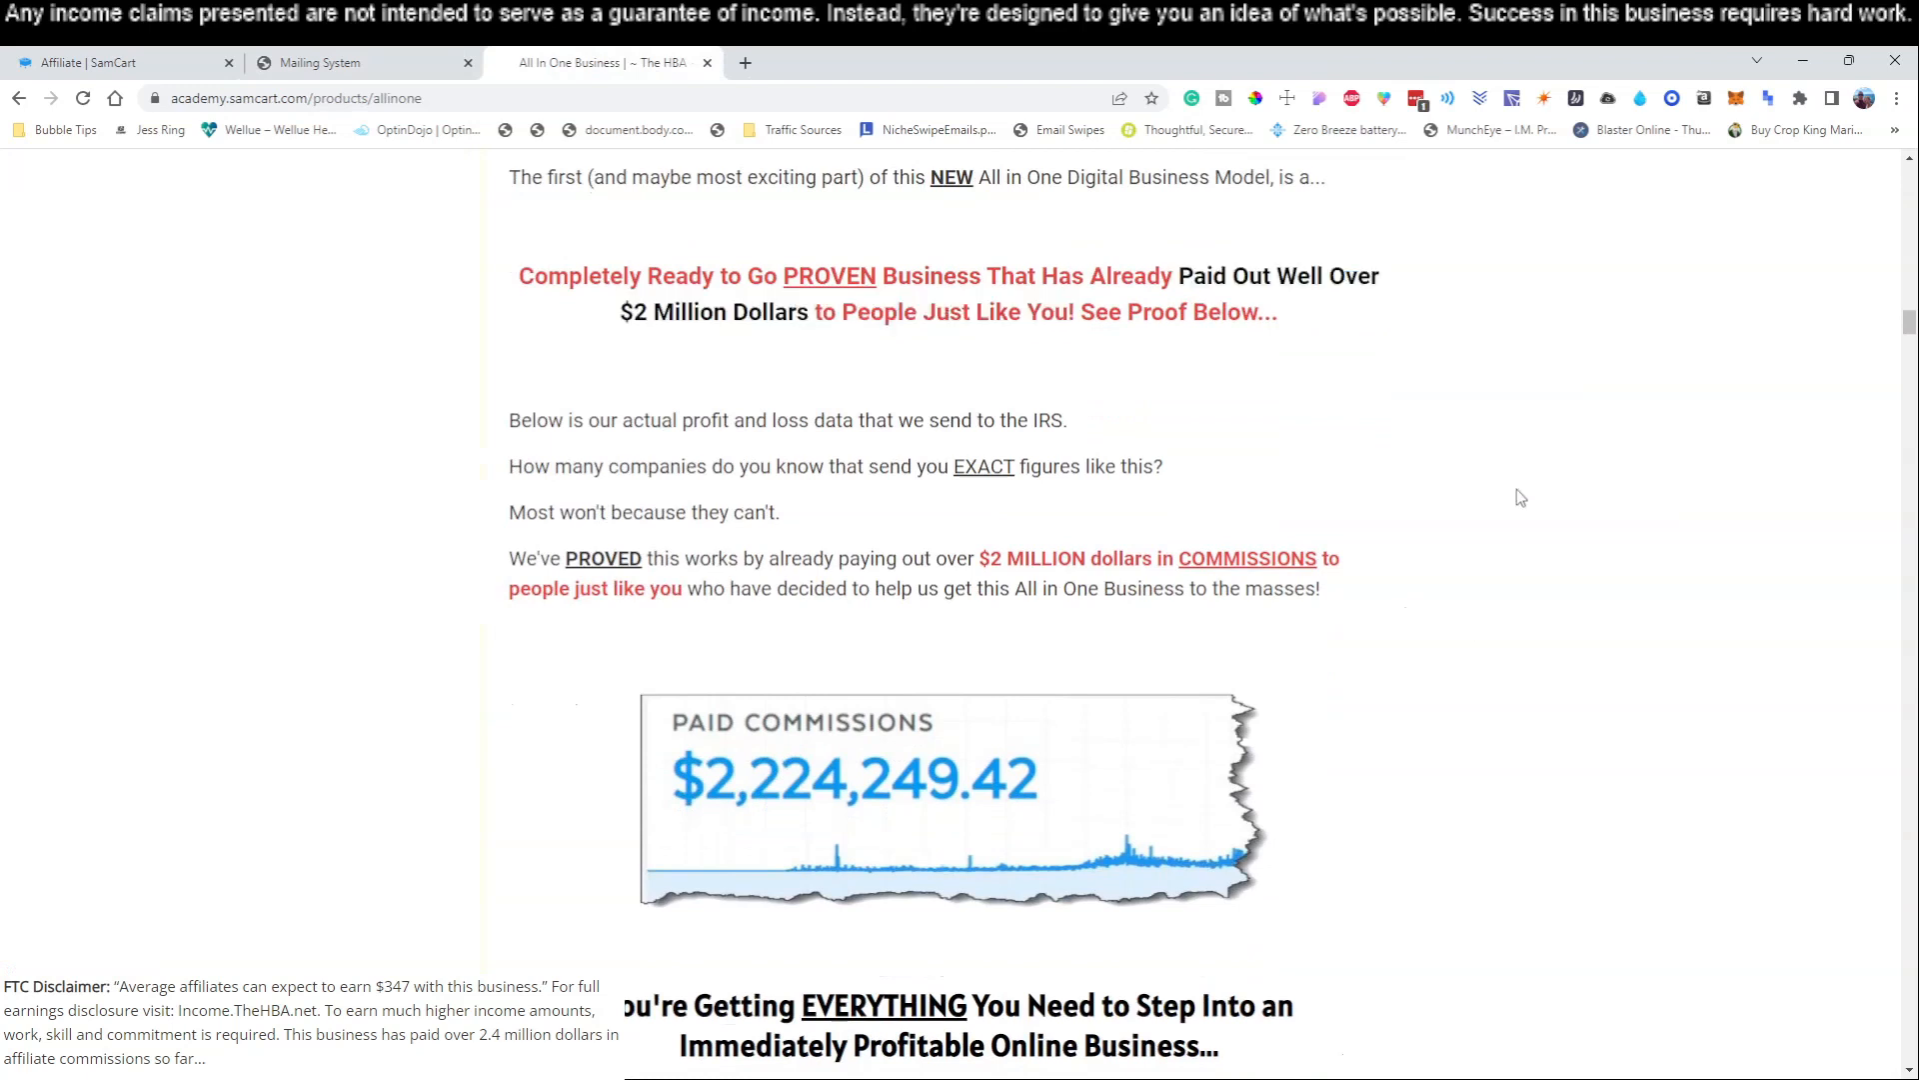
scroll("down", 3)
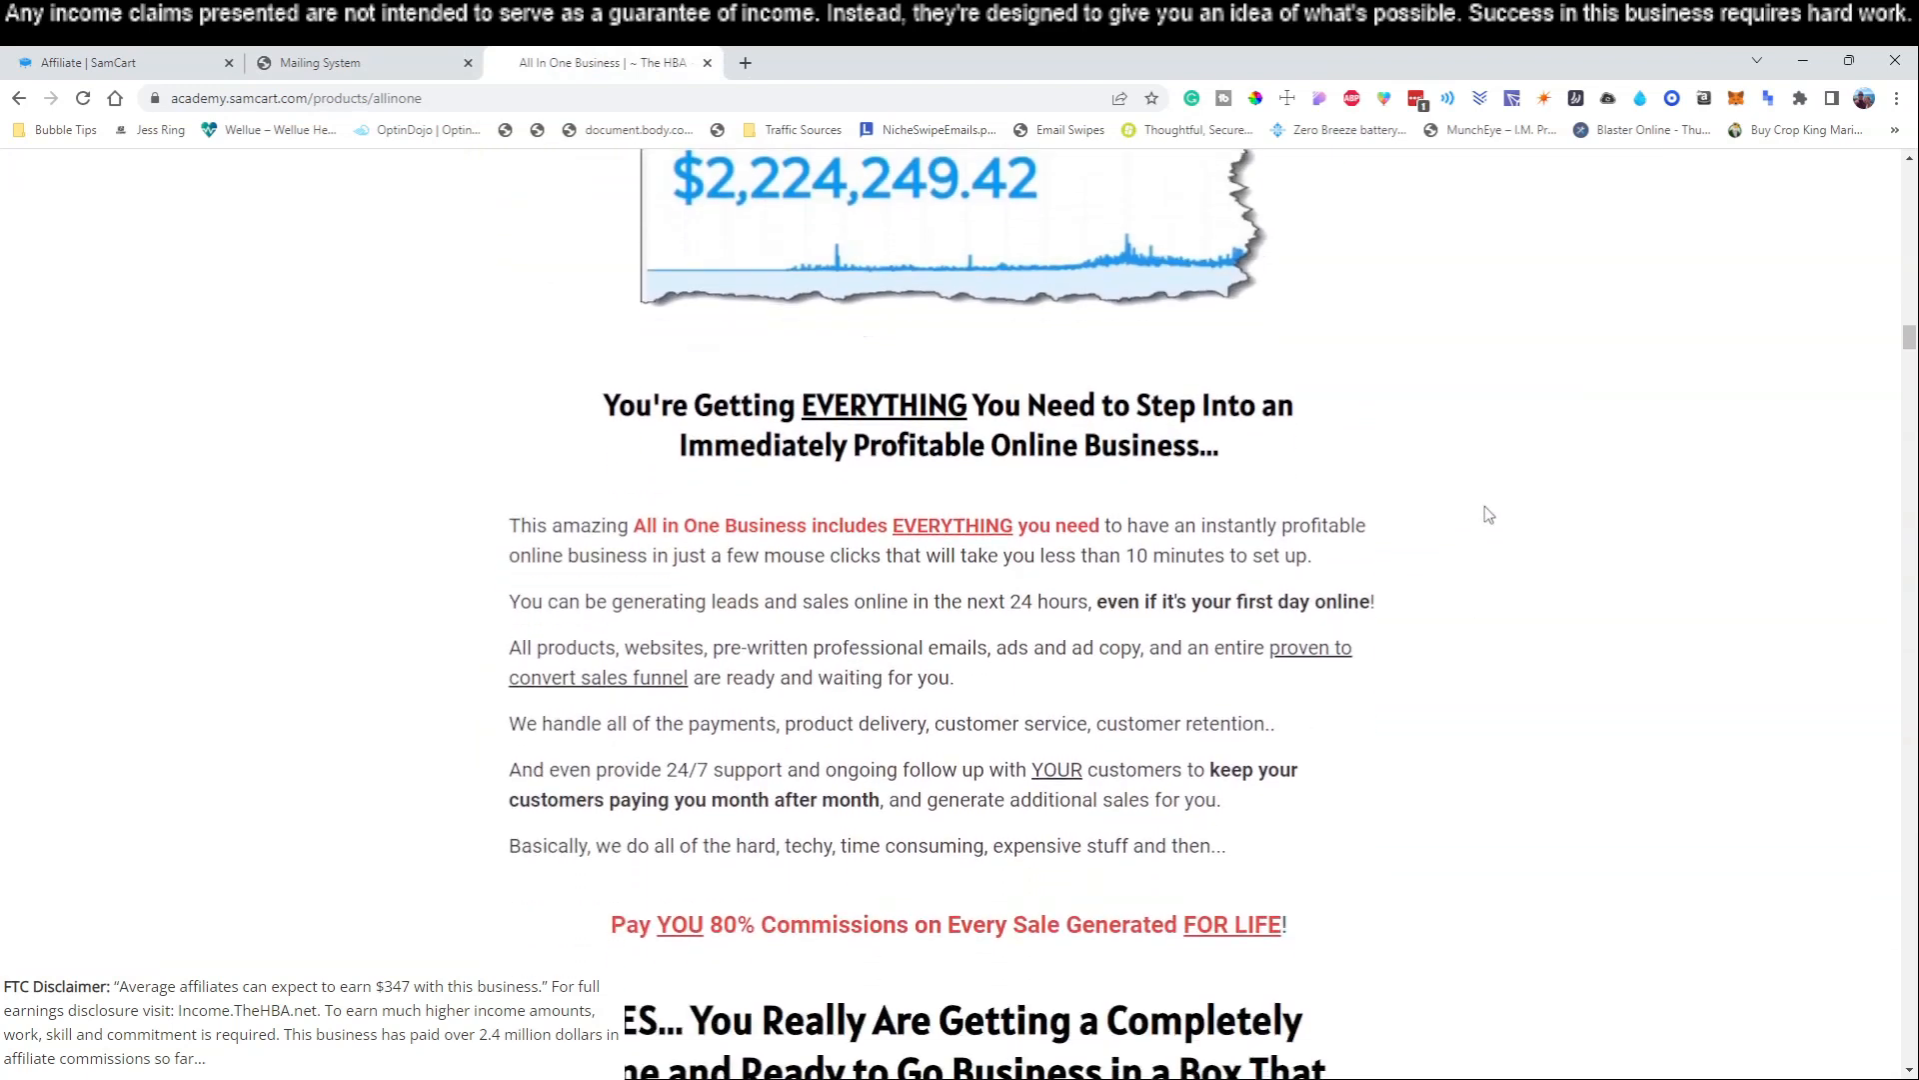
scroll("down", 3)
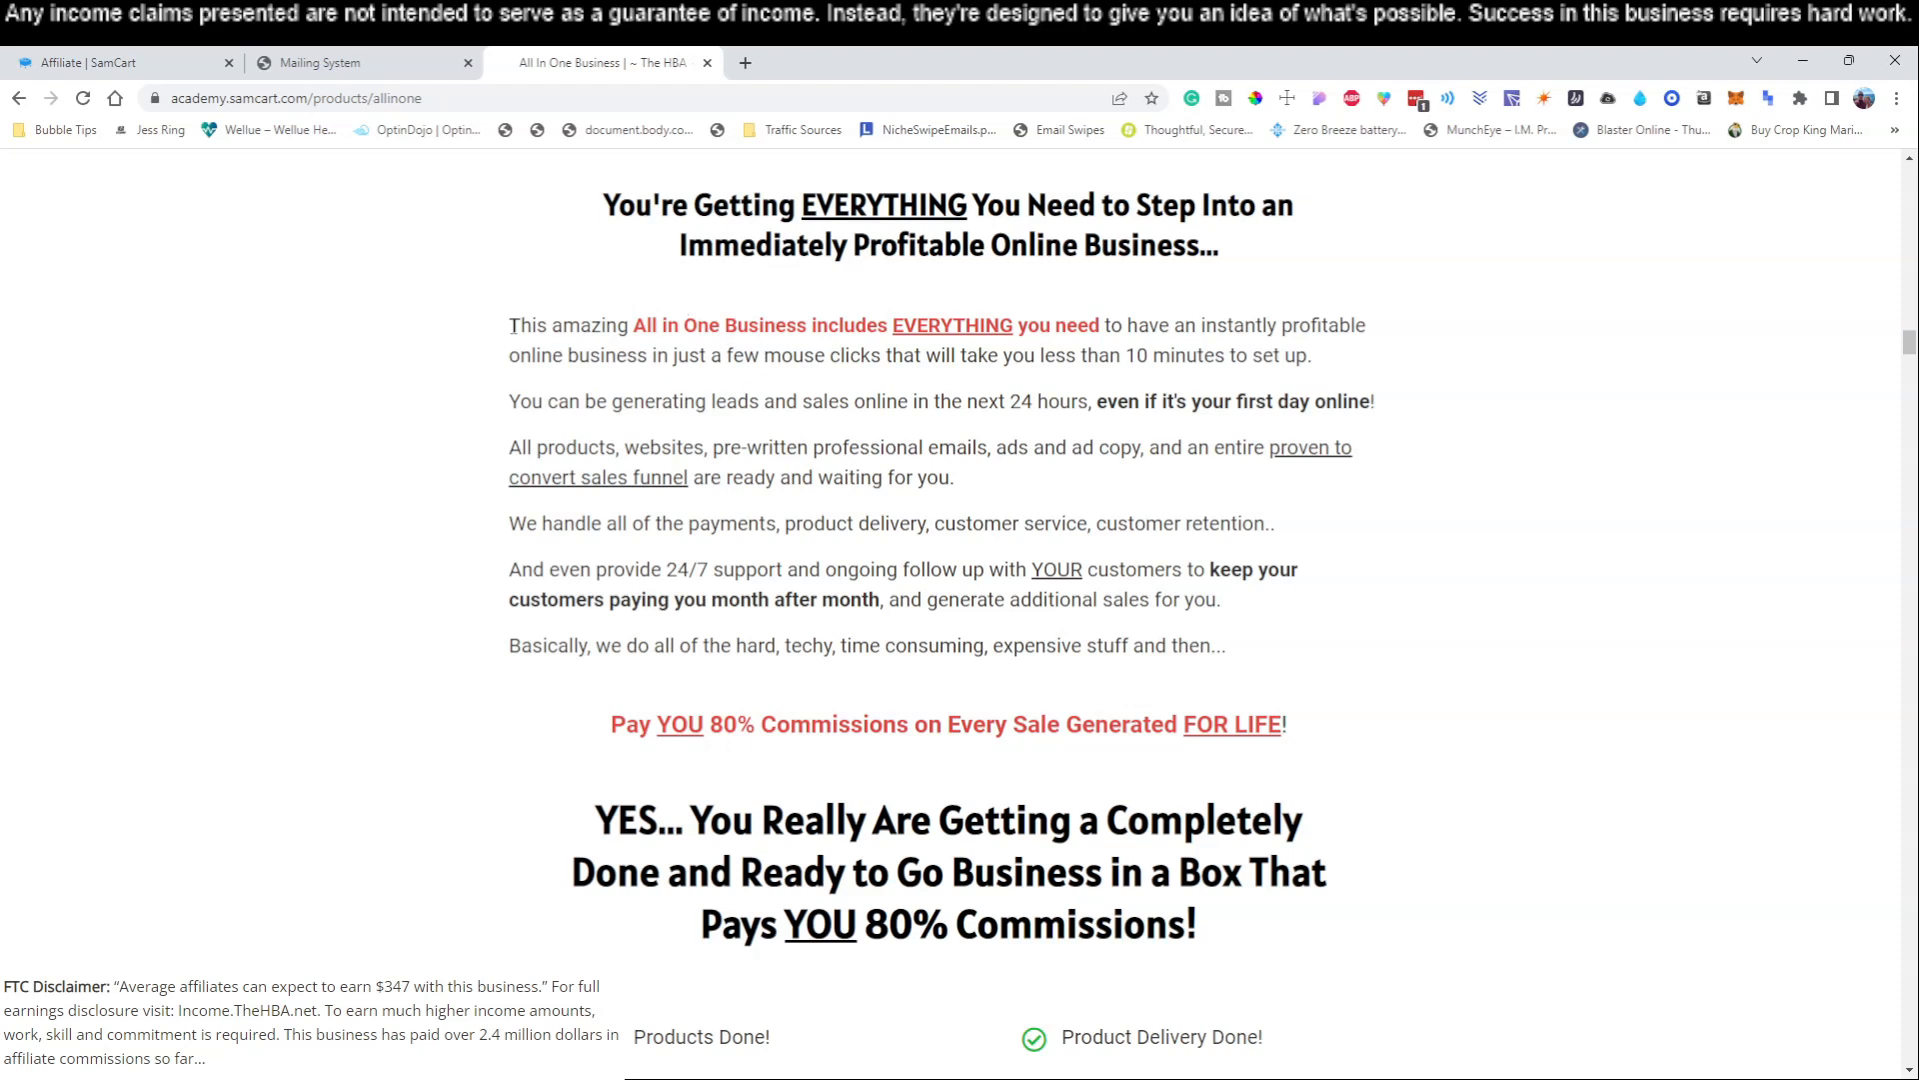
left_click_drag(509, 324, 720, 478)
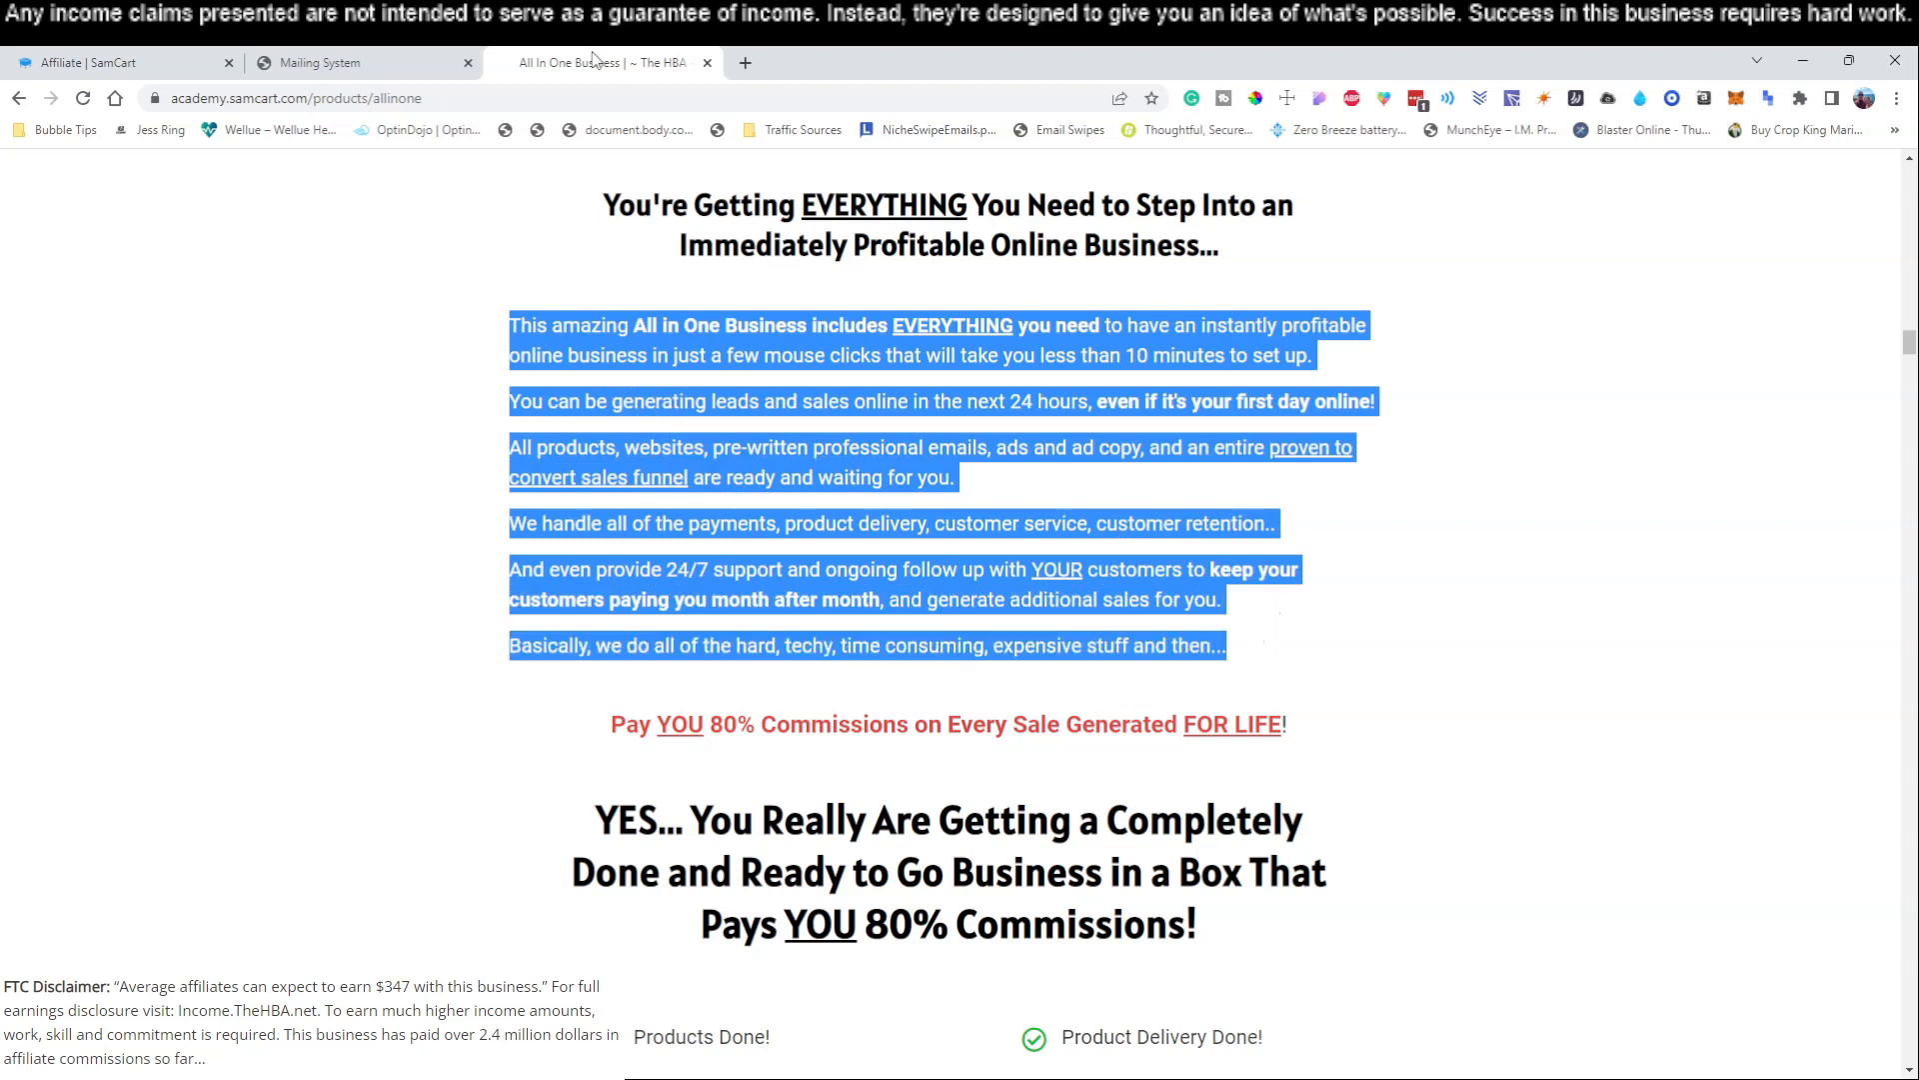
left_click(324, 62)
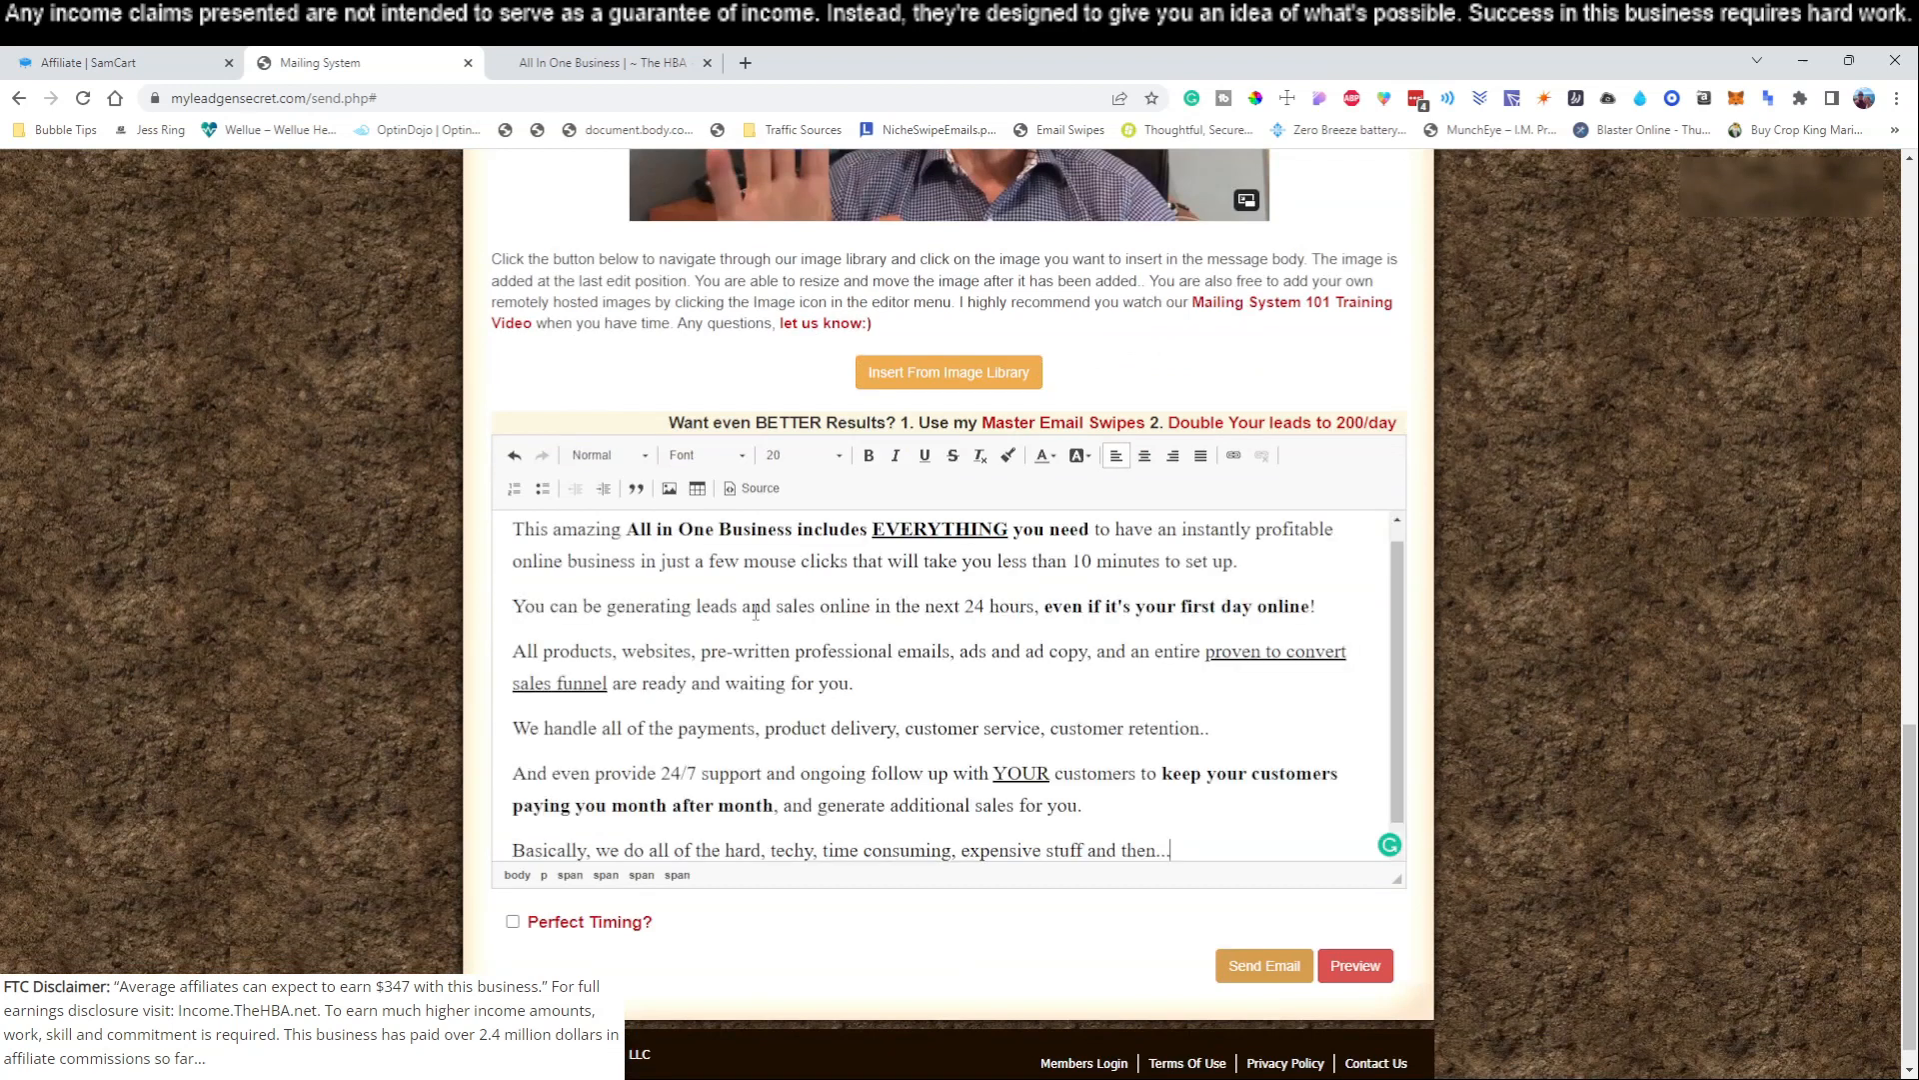
- Make the pasted text uniform and hyphenate 'follow-up' and 'time-consuming'
key("ctrl+a")
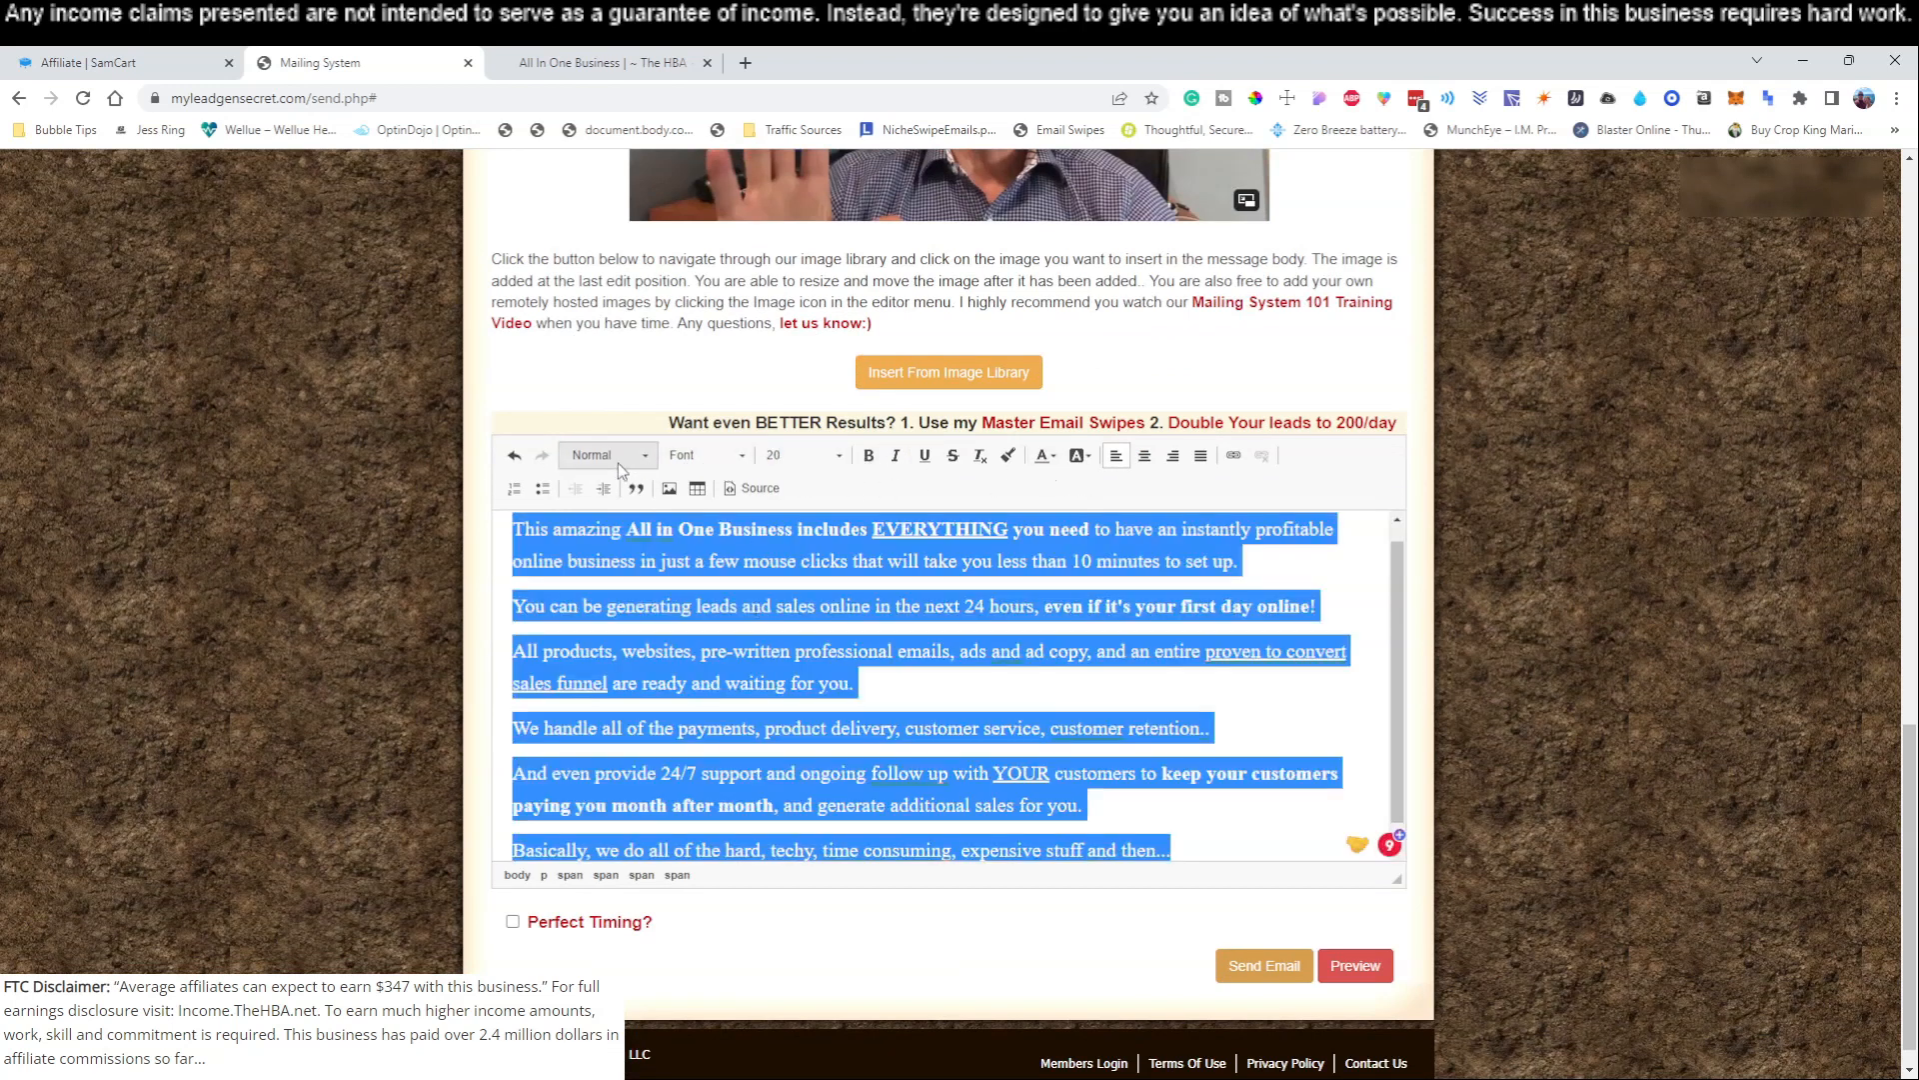
left_click(836, 454)
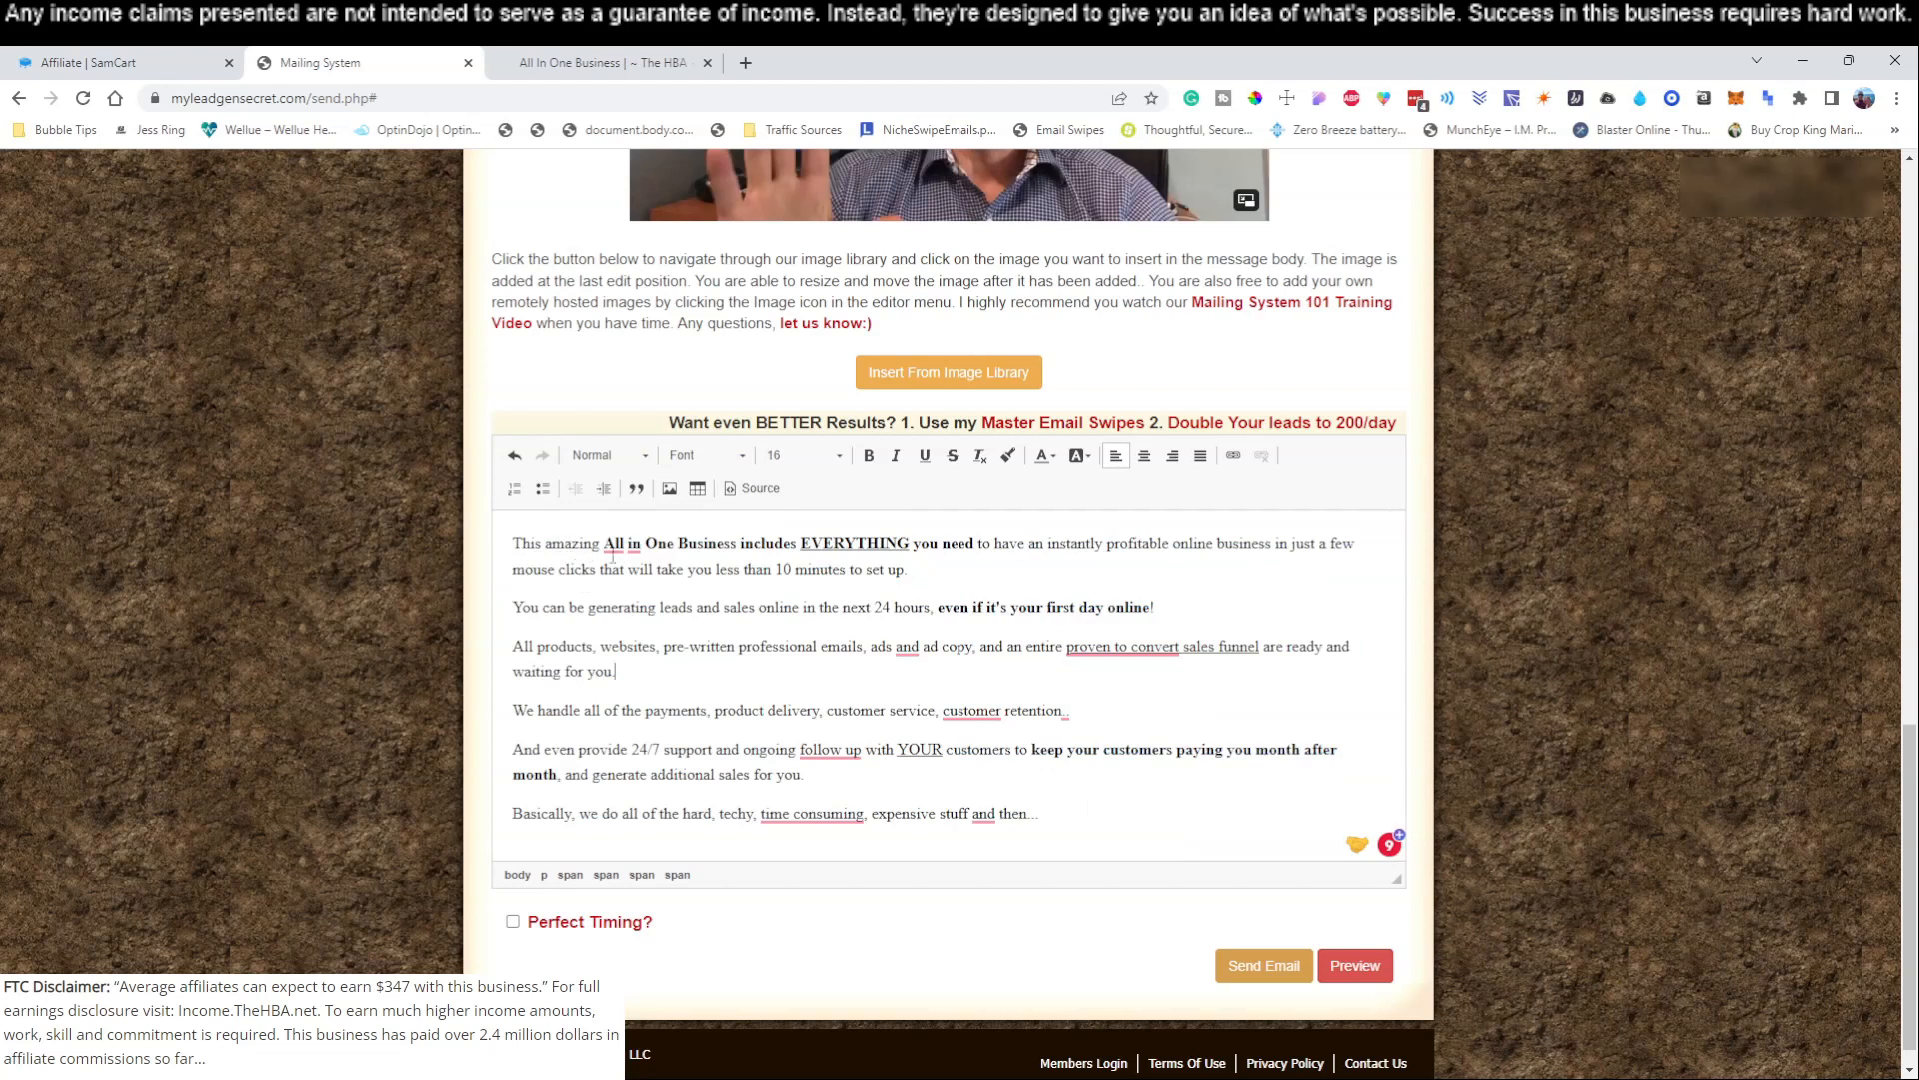
mouse_move(1086, 549)
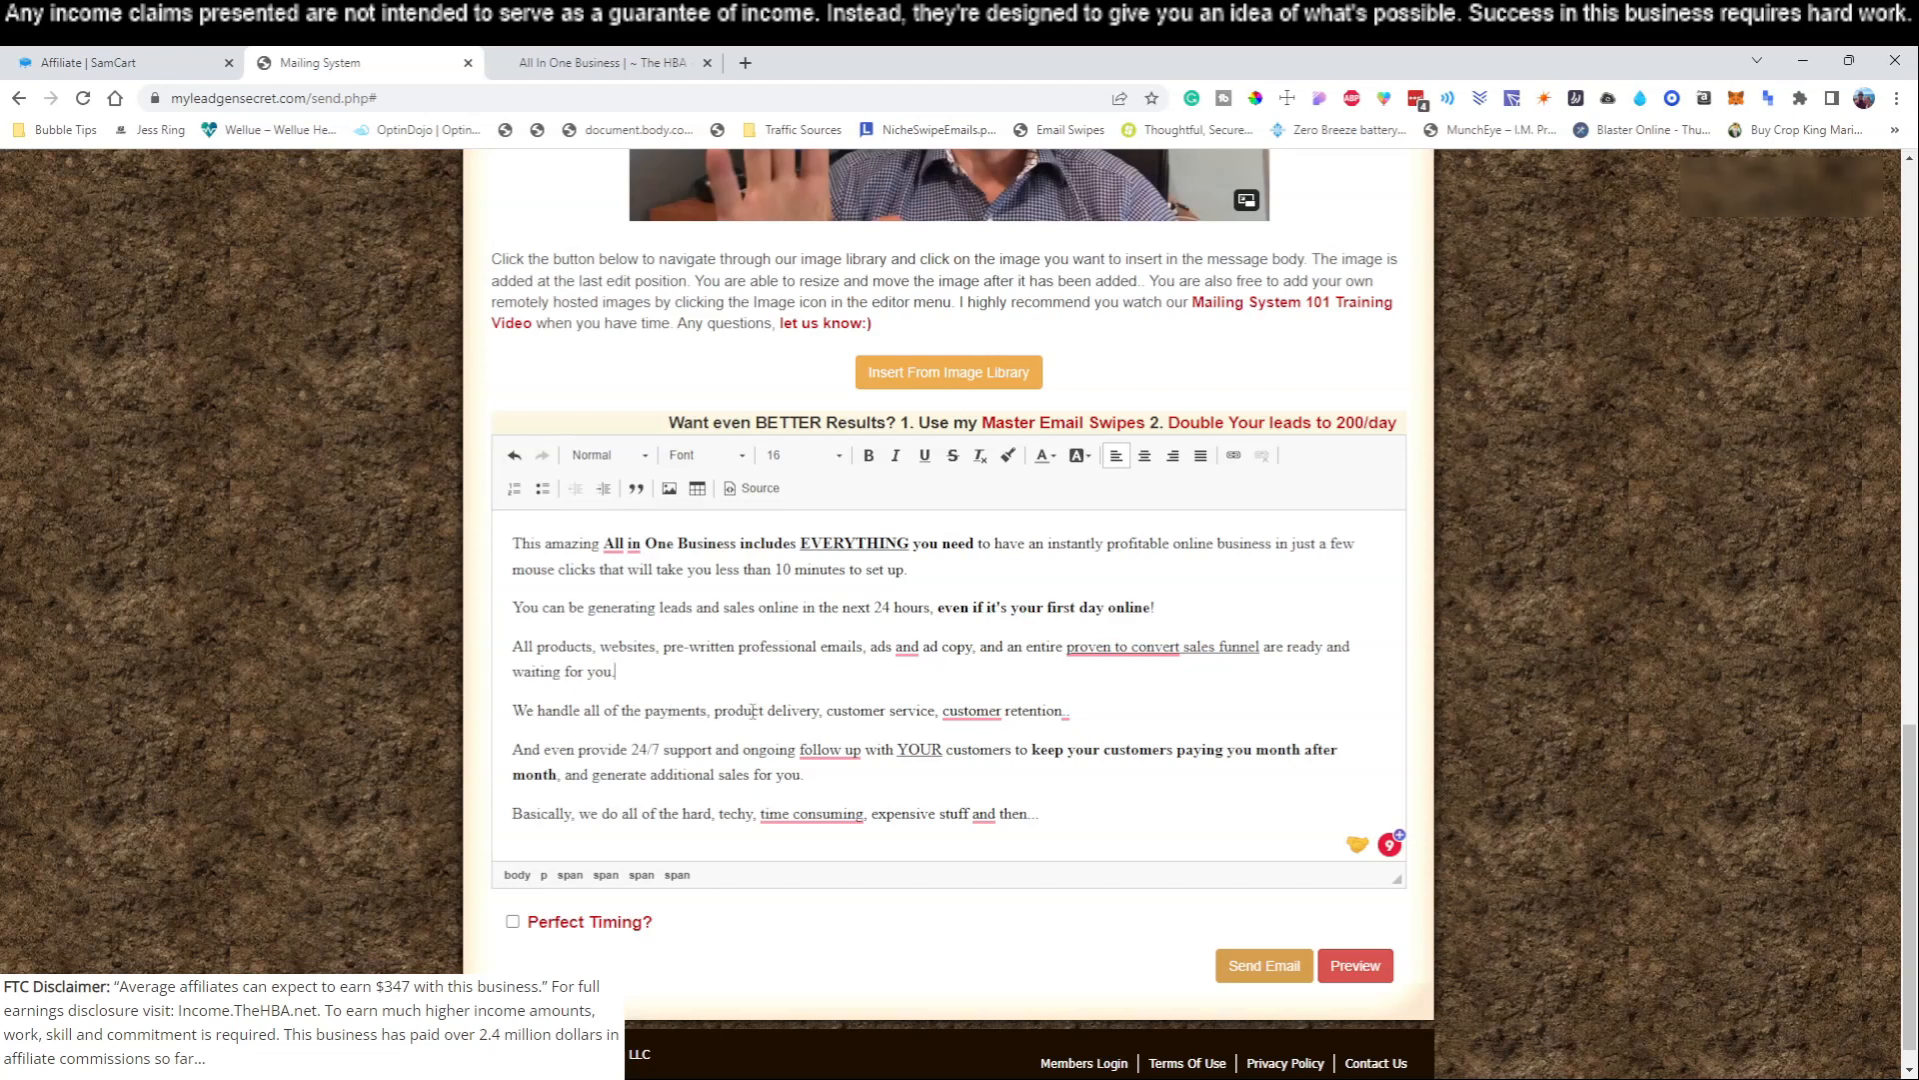
left_click(970, 710)
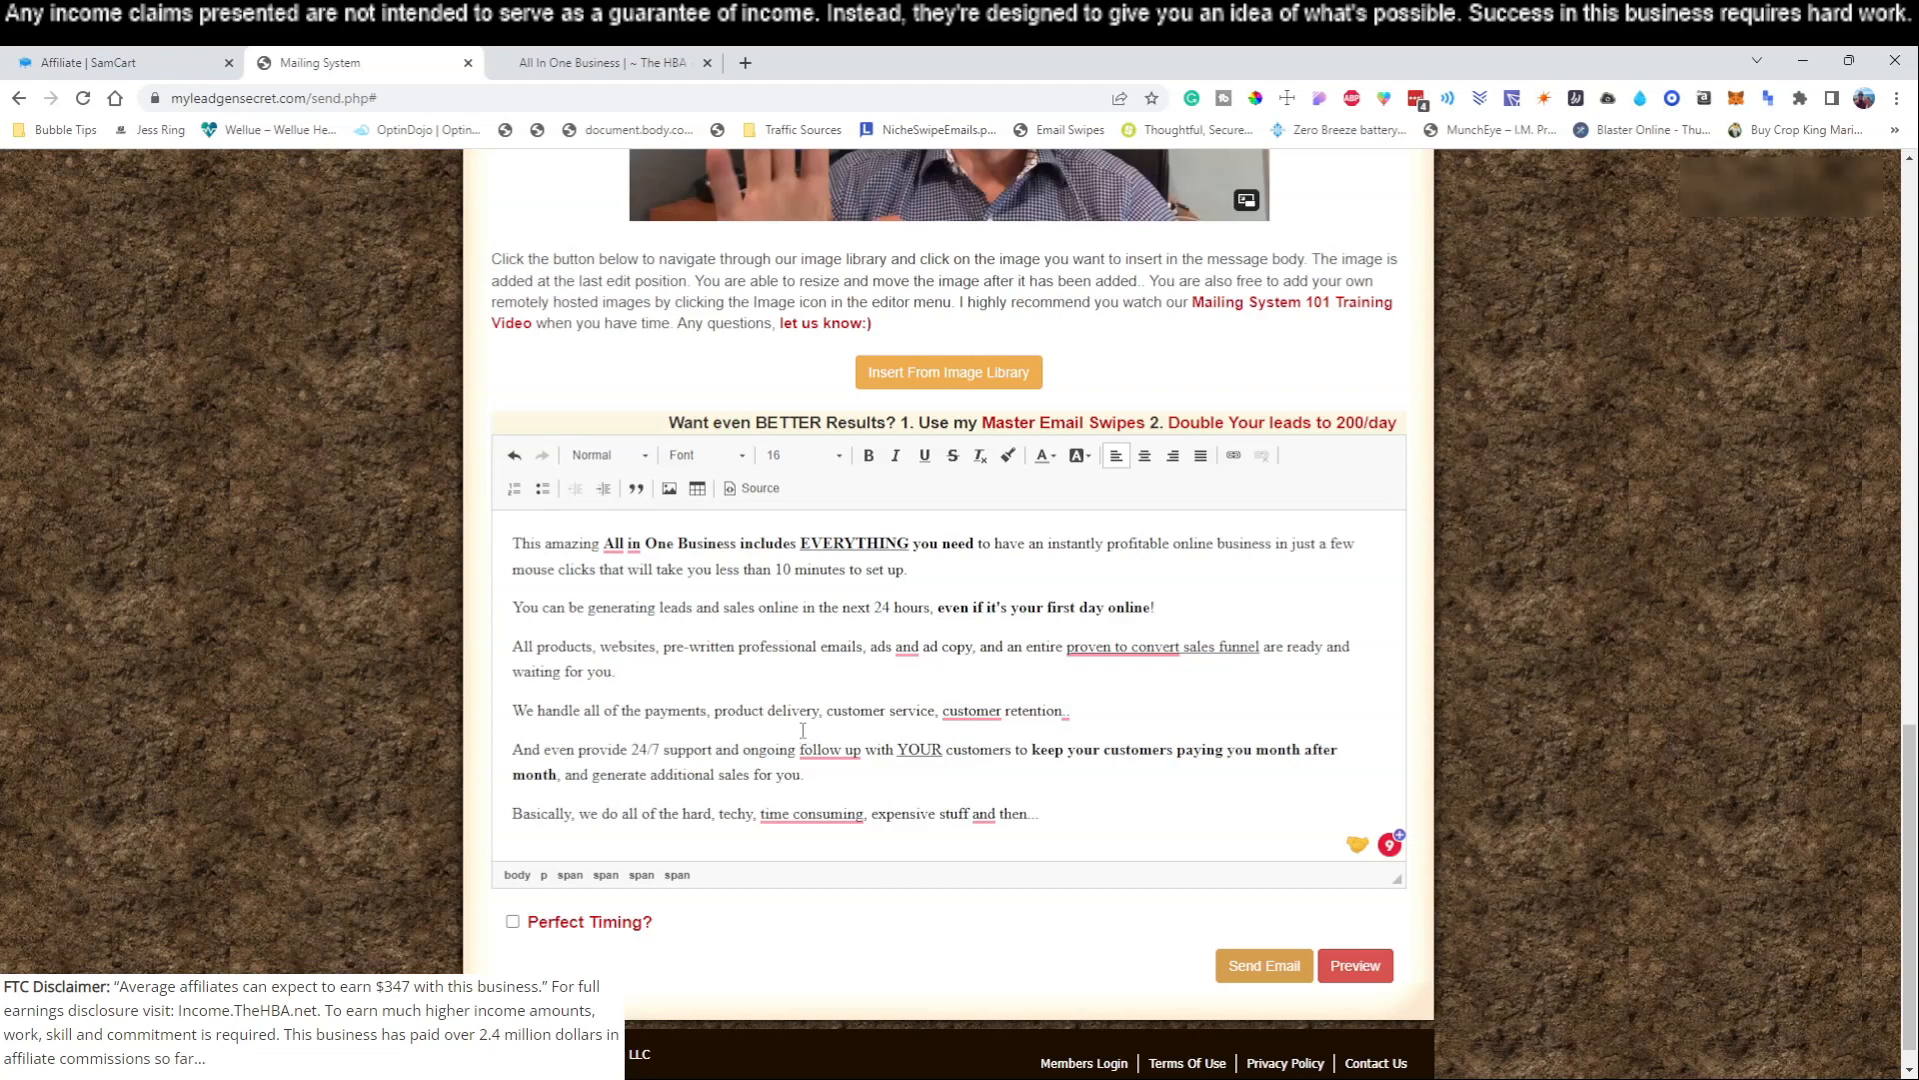
left_click(829, 749)
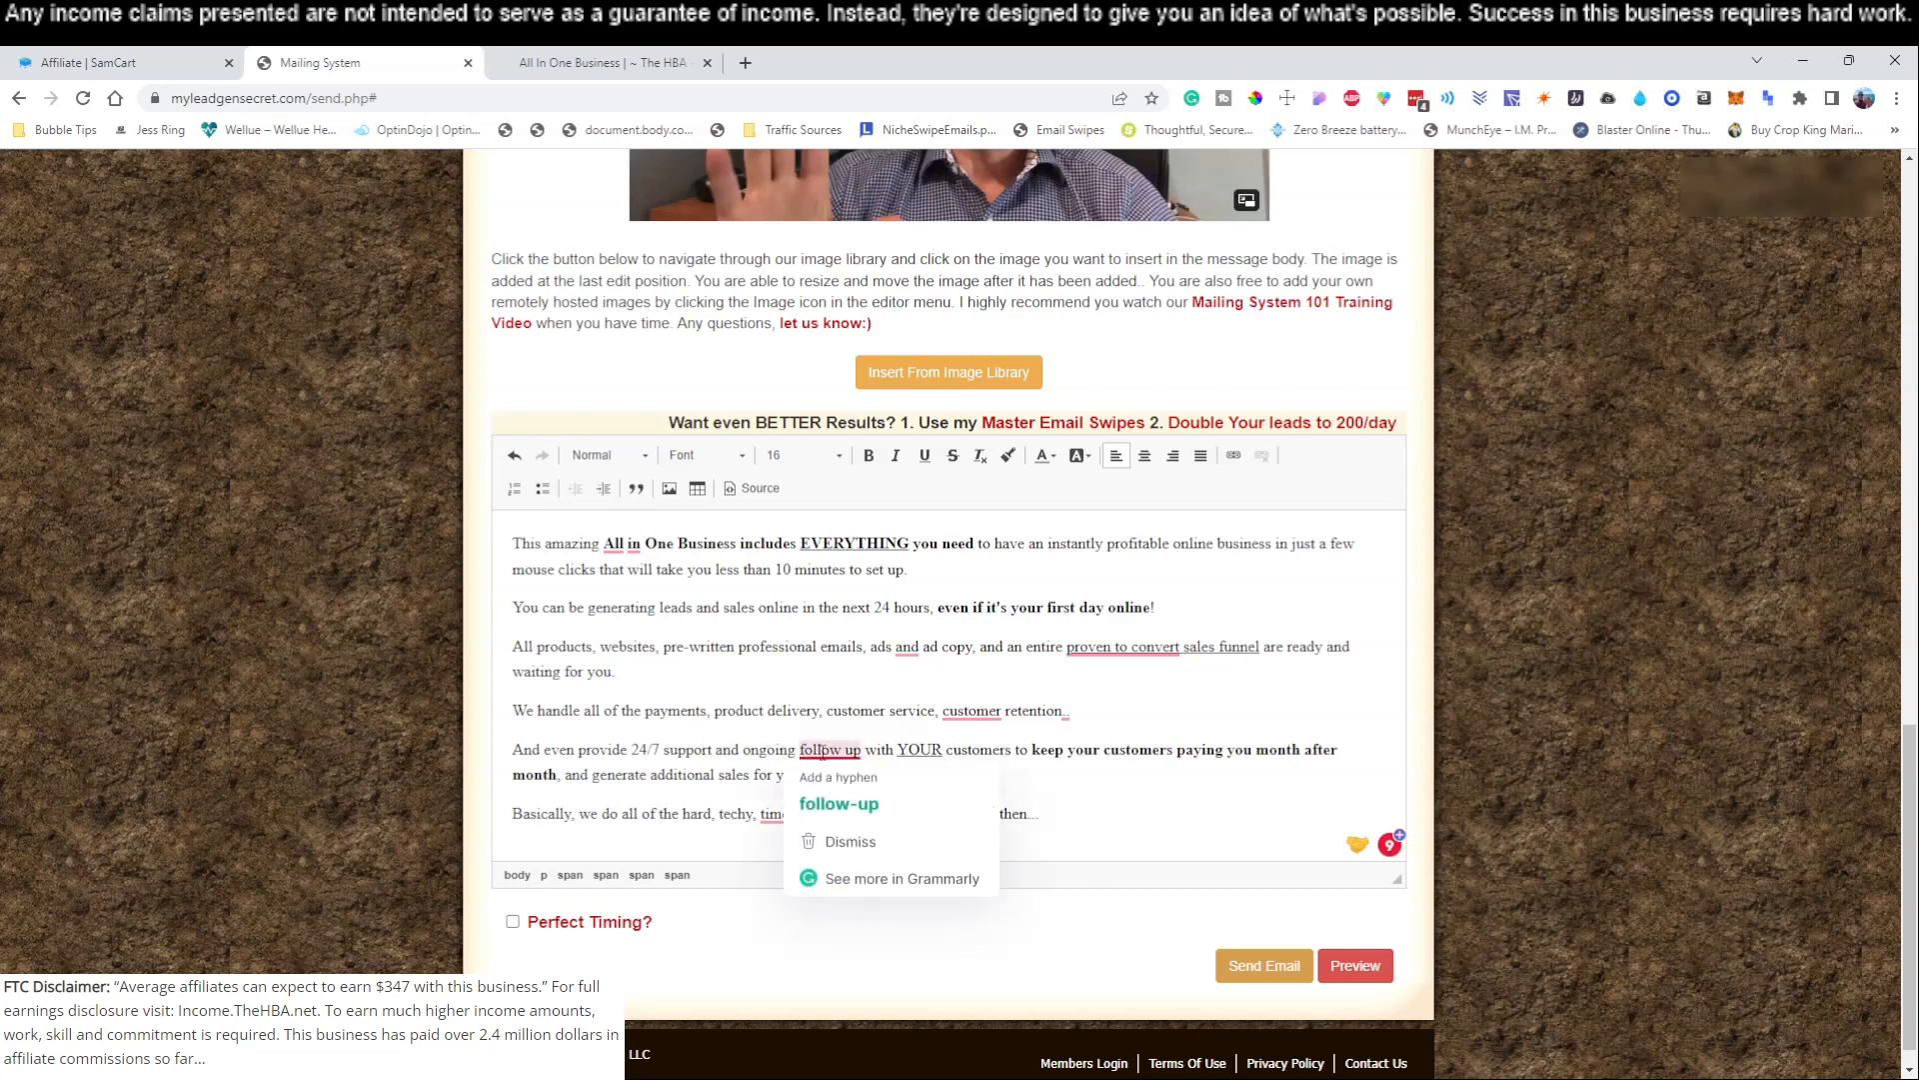
left_click(839, 803)
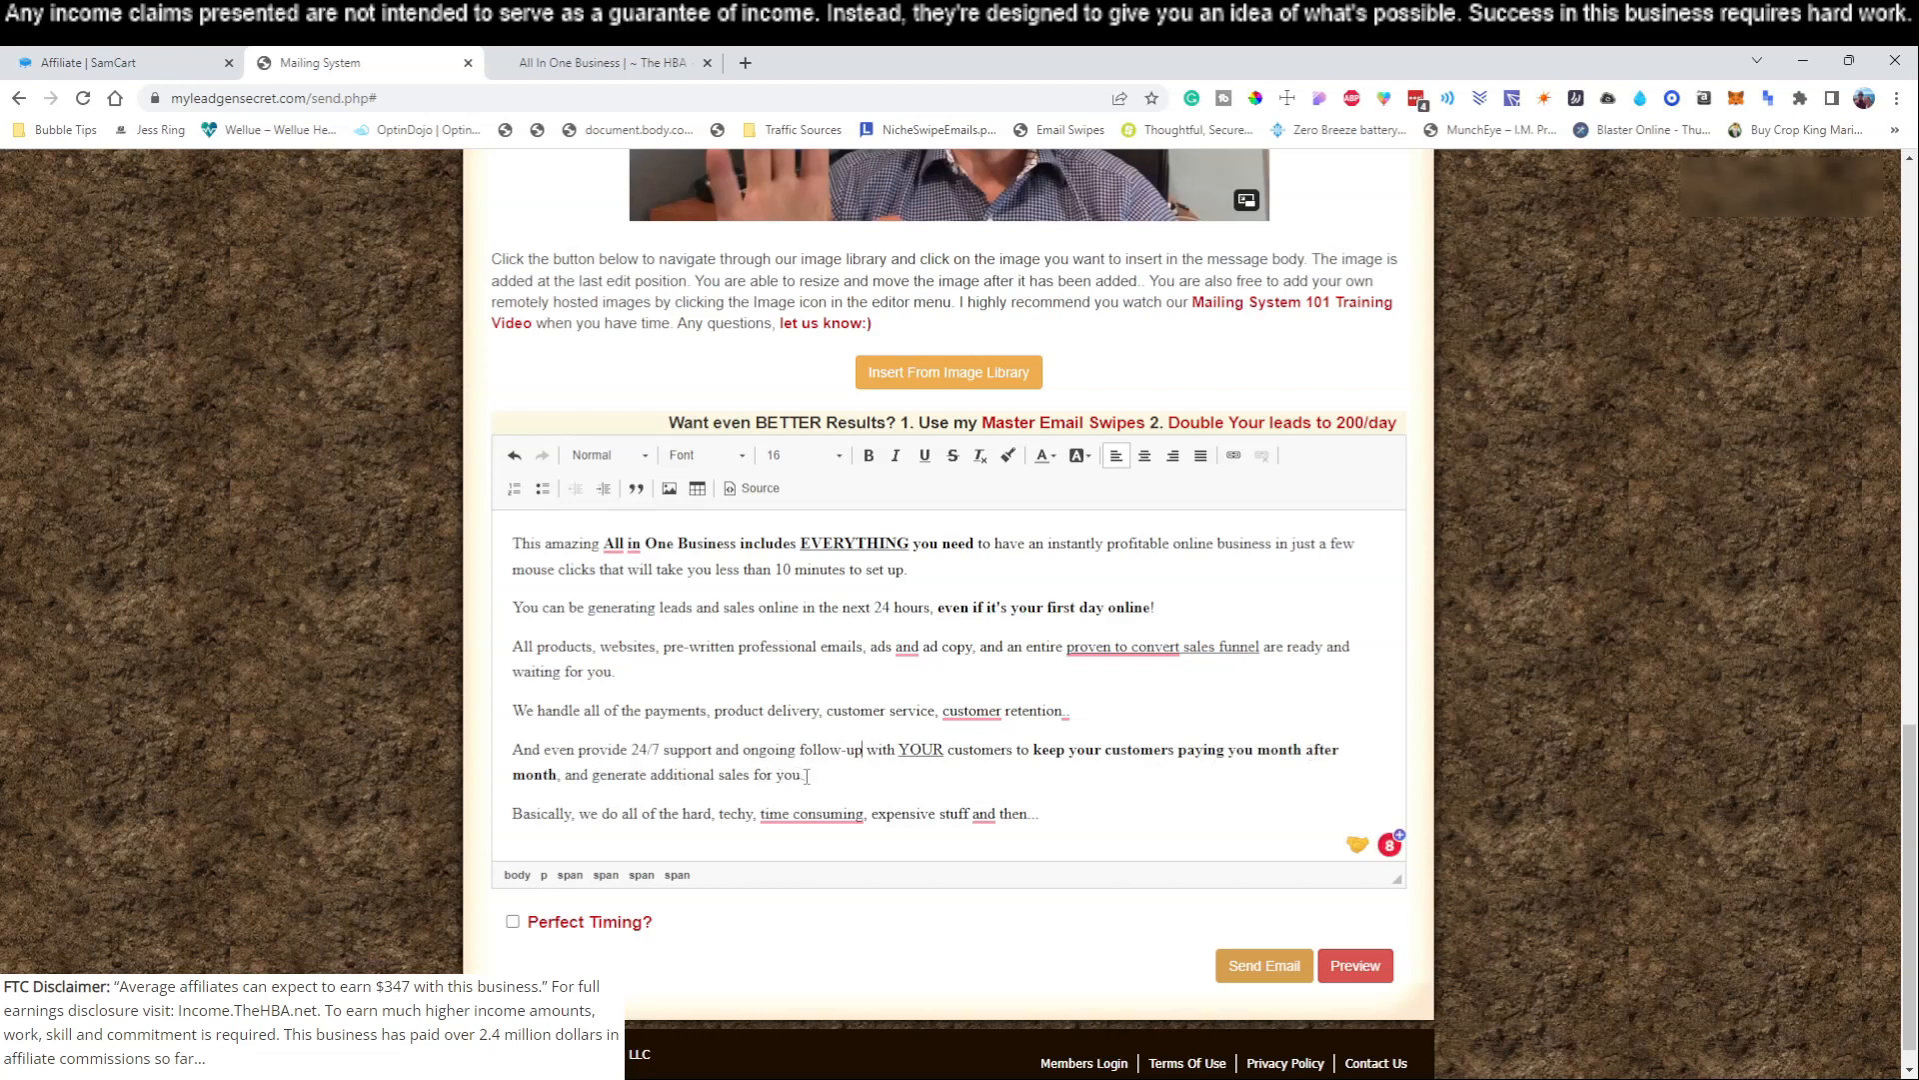
left_click(811, 813)
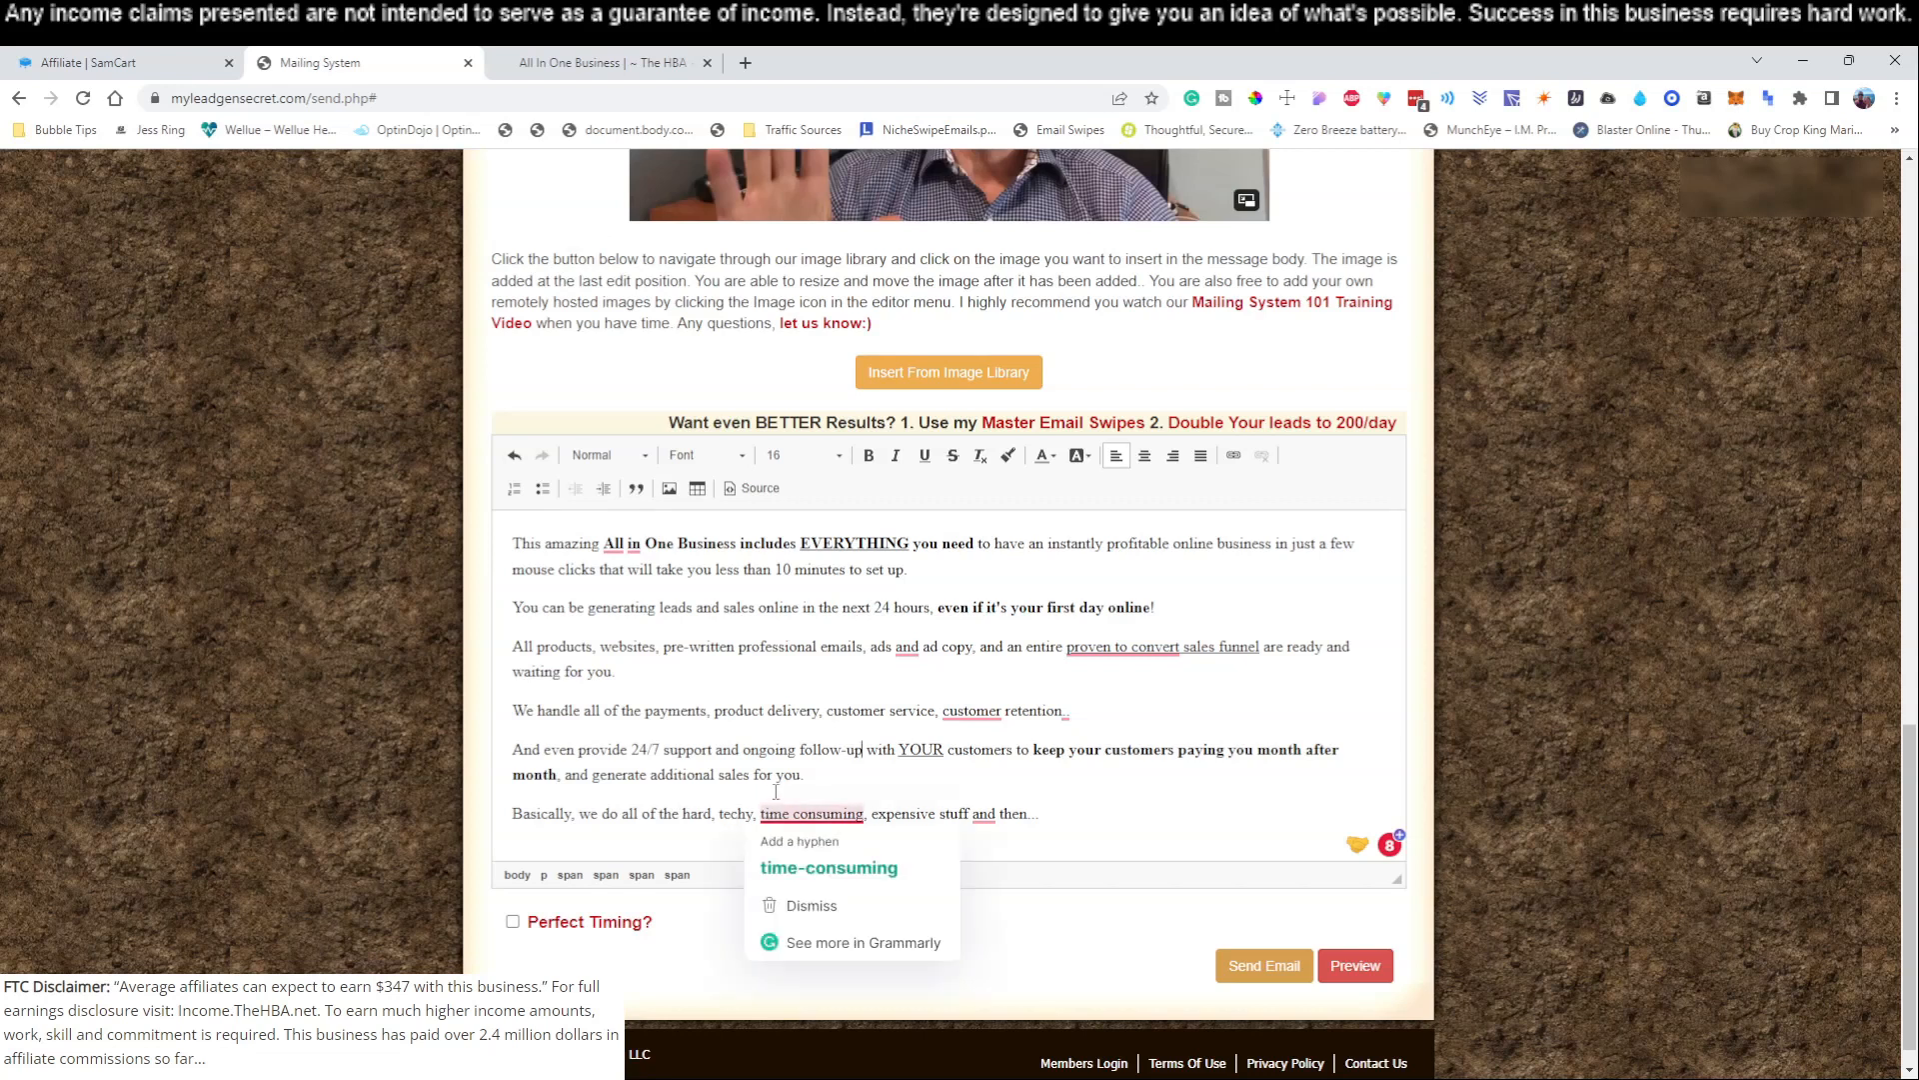
mouse_move(828, 855)
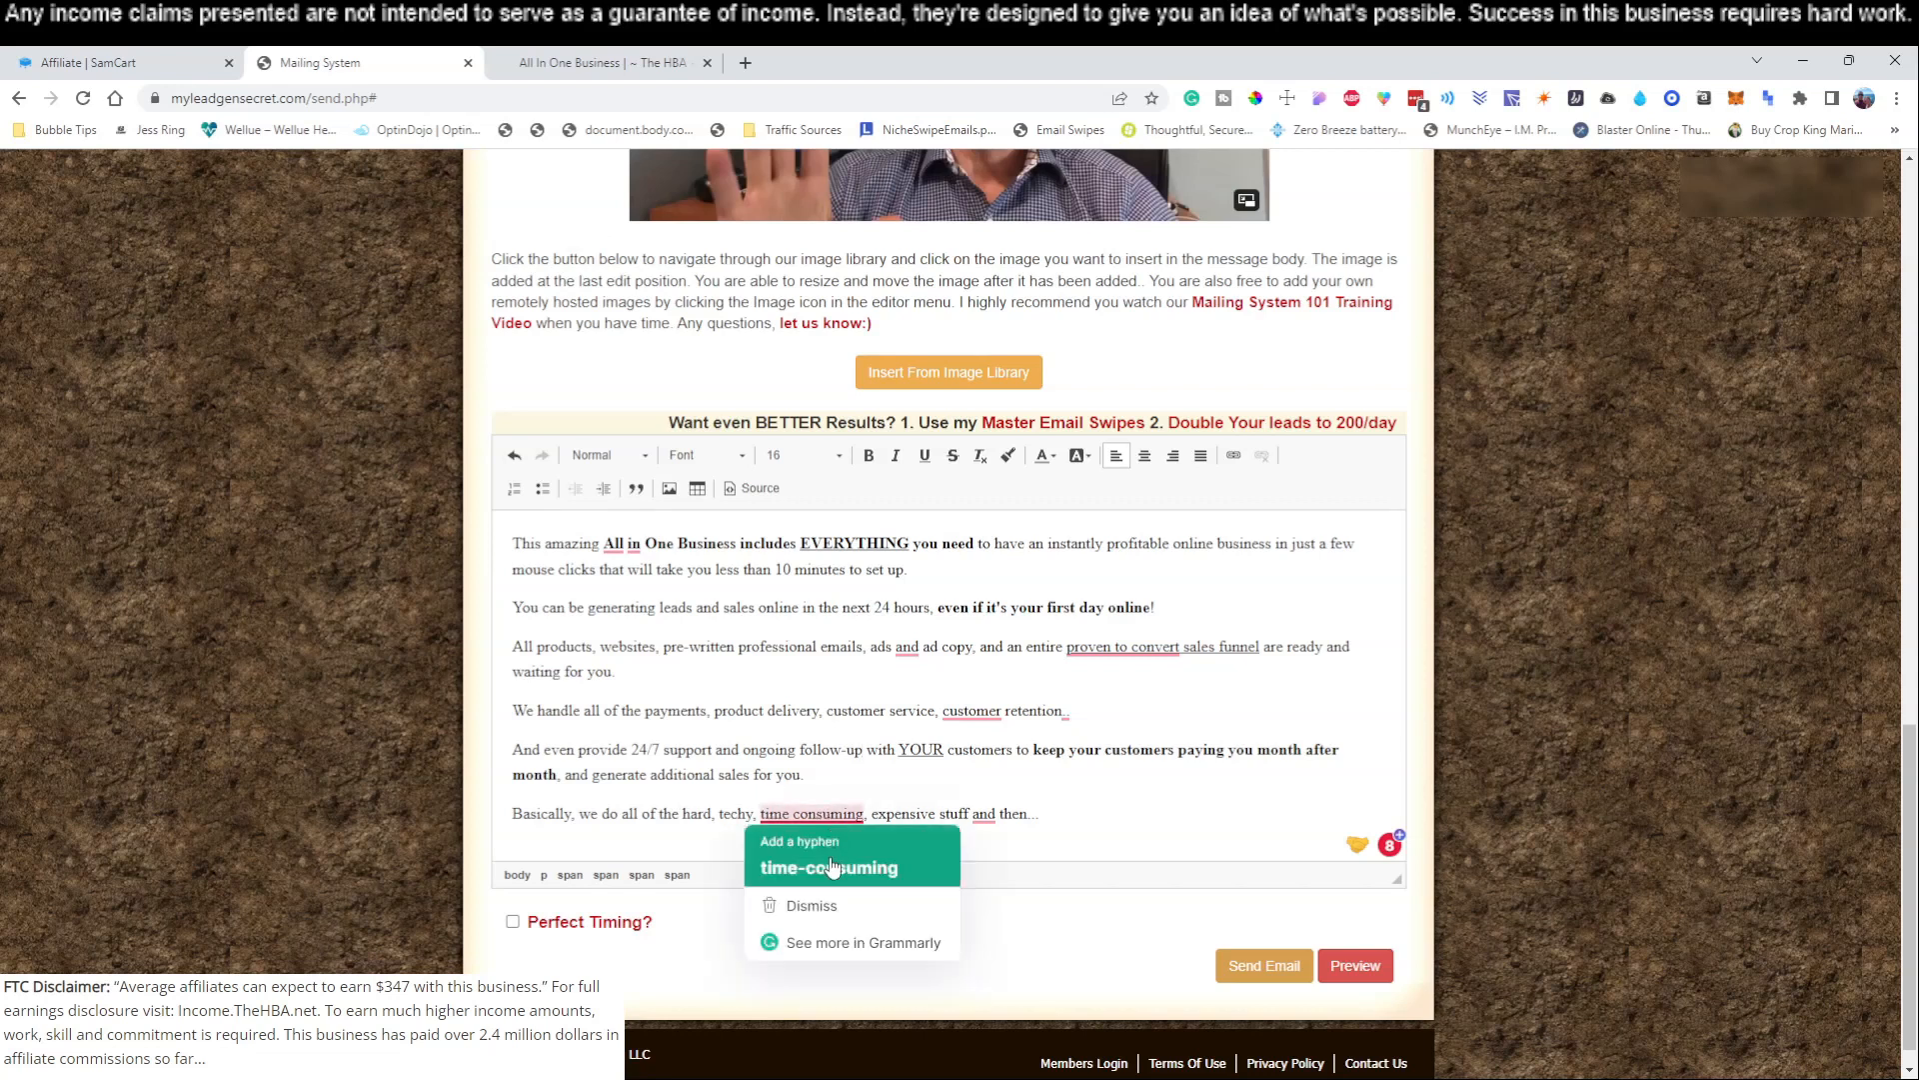
left_click(830, 854)
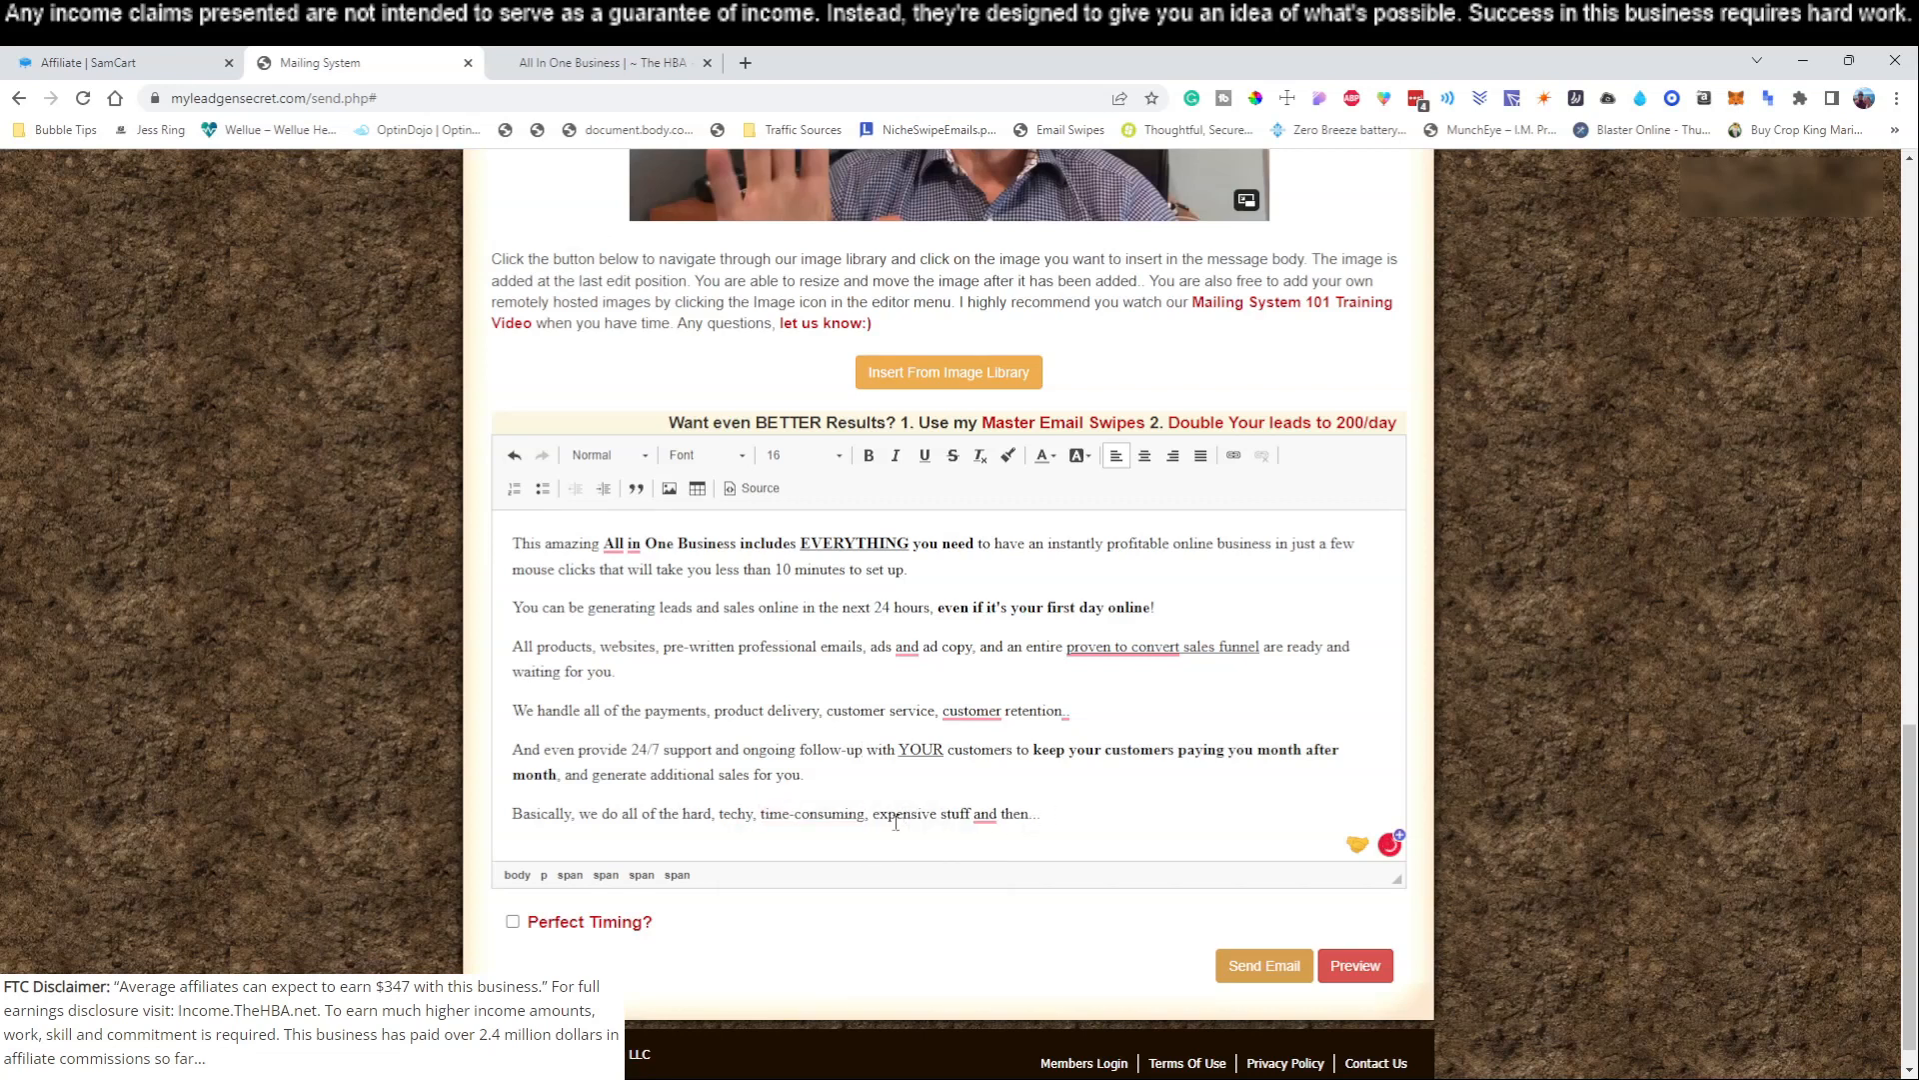
- Add a keep-all-the-profit line and a 'Click Here To Get Setup In Under 10 Mins' line
left_click(1041, 813)
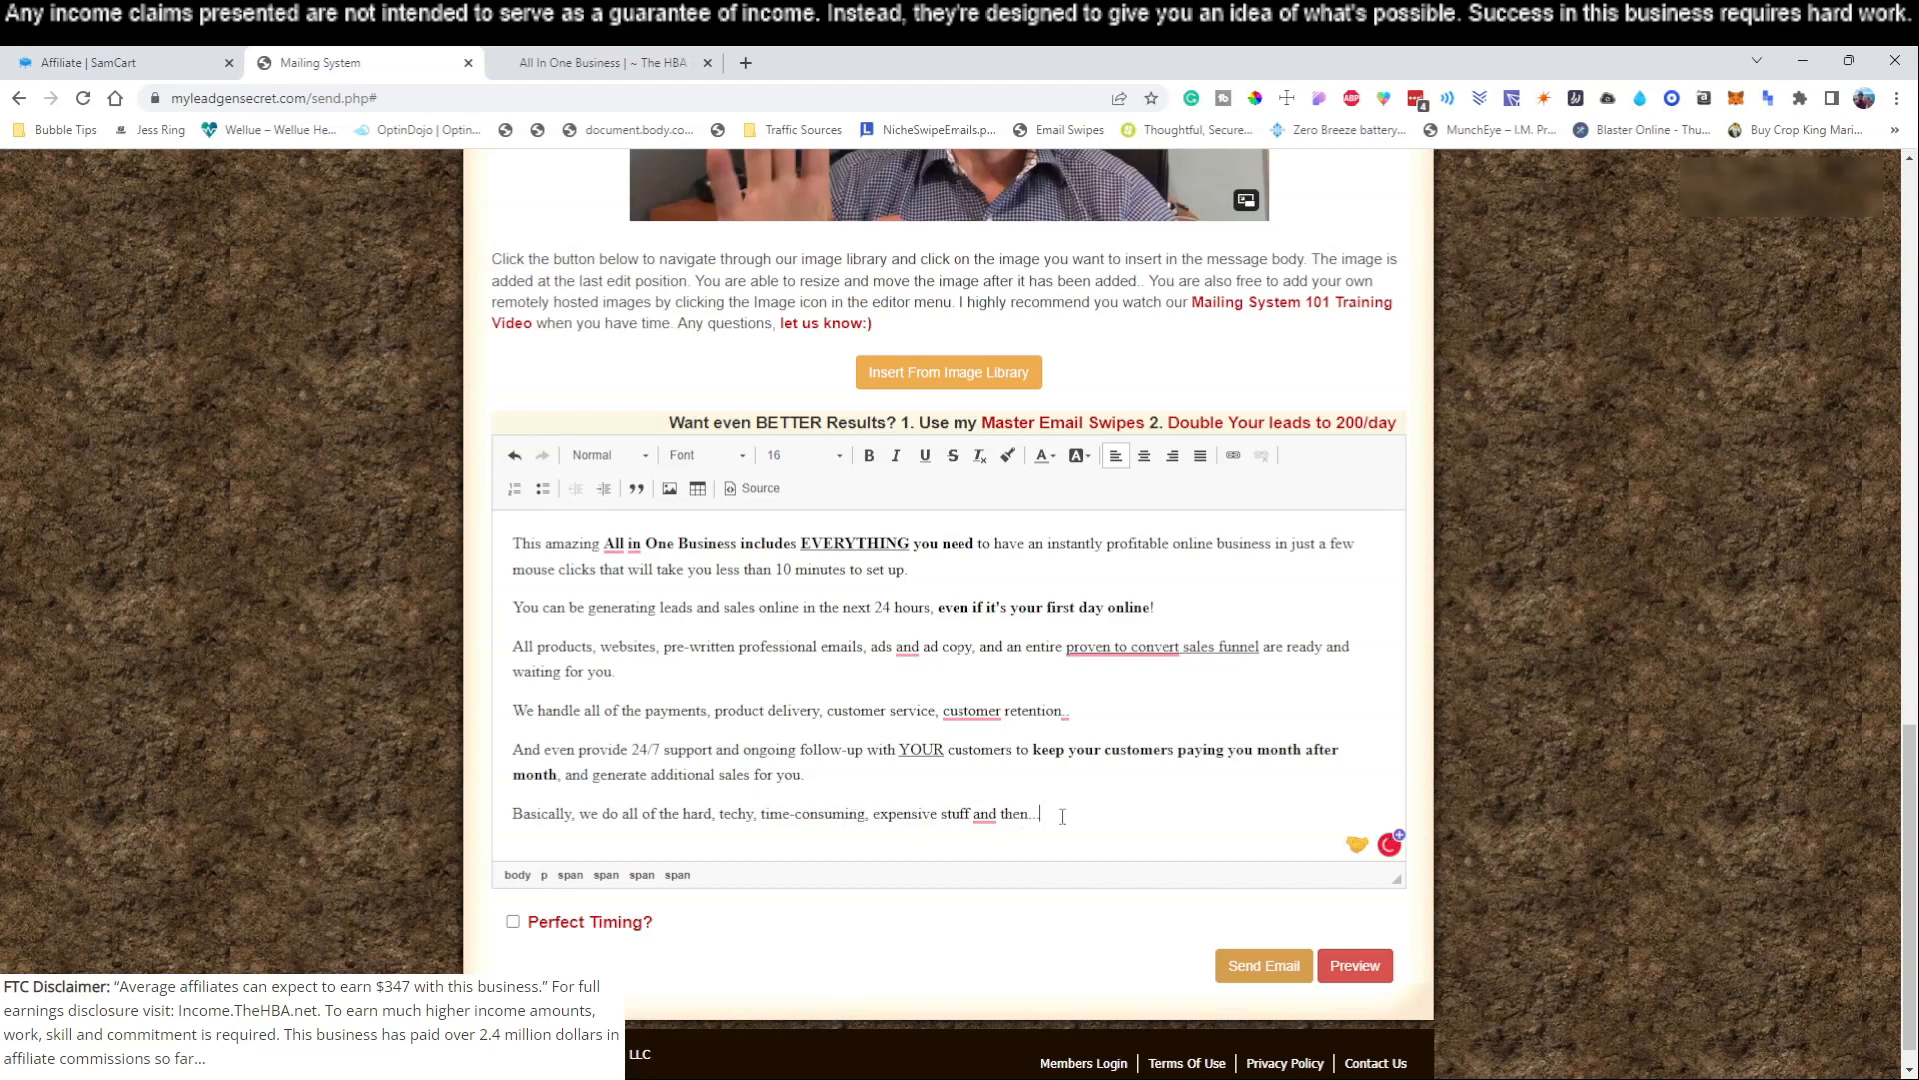
type("You get to keep")
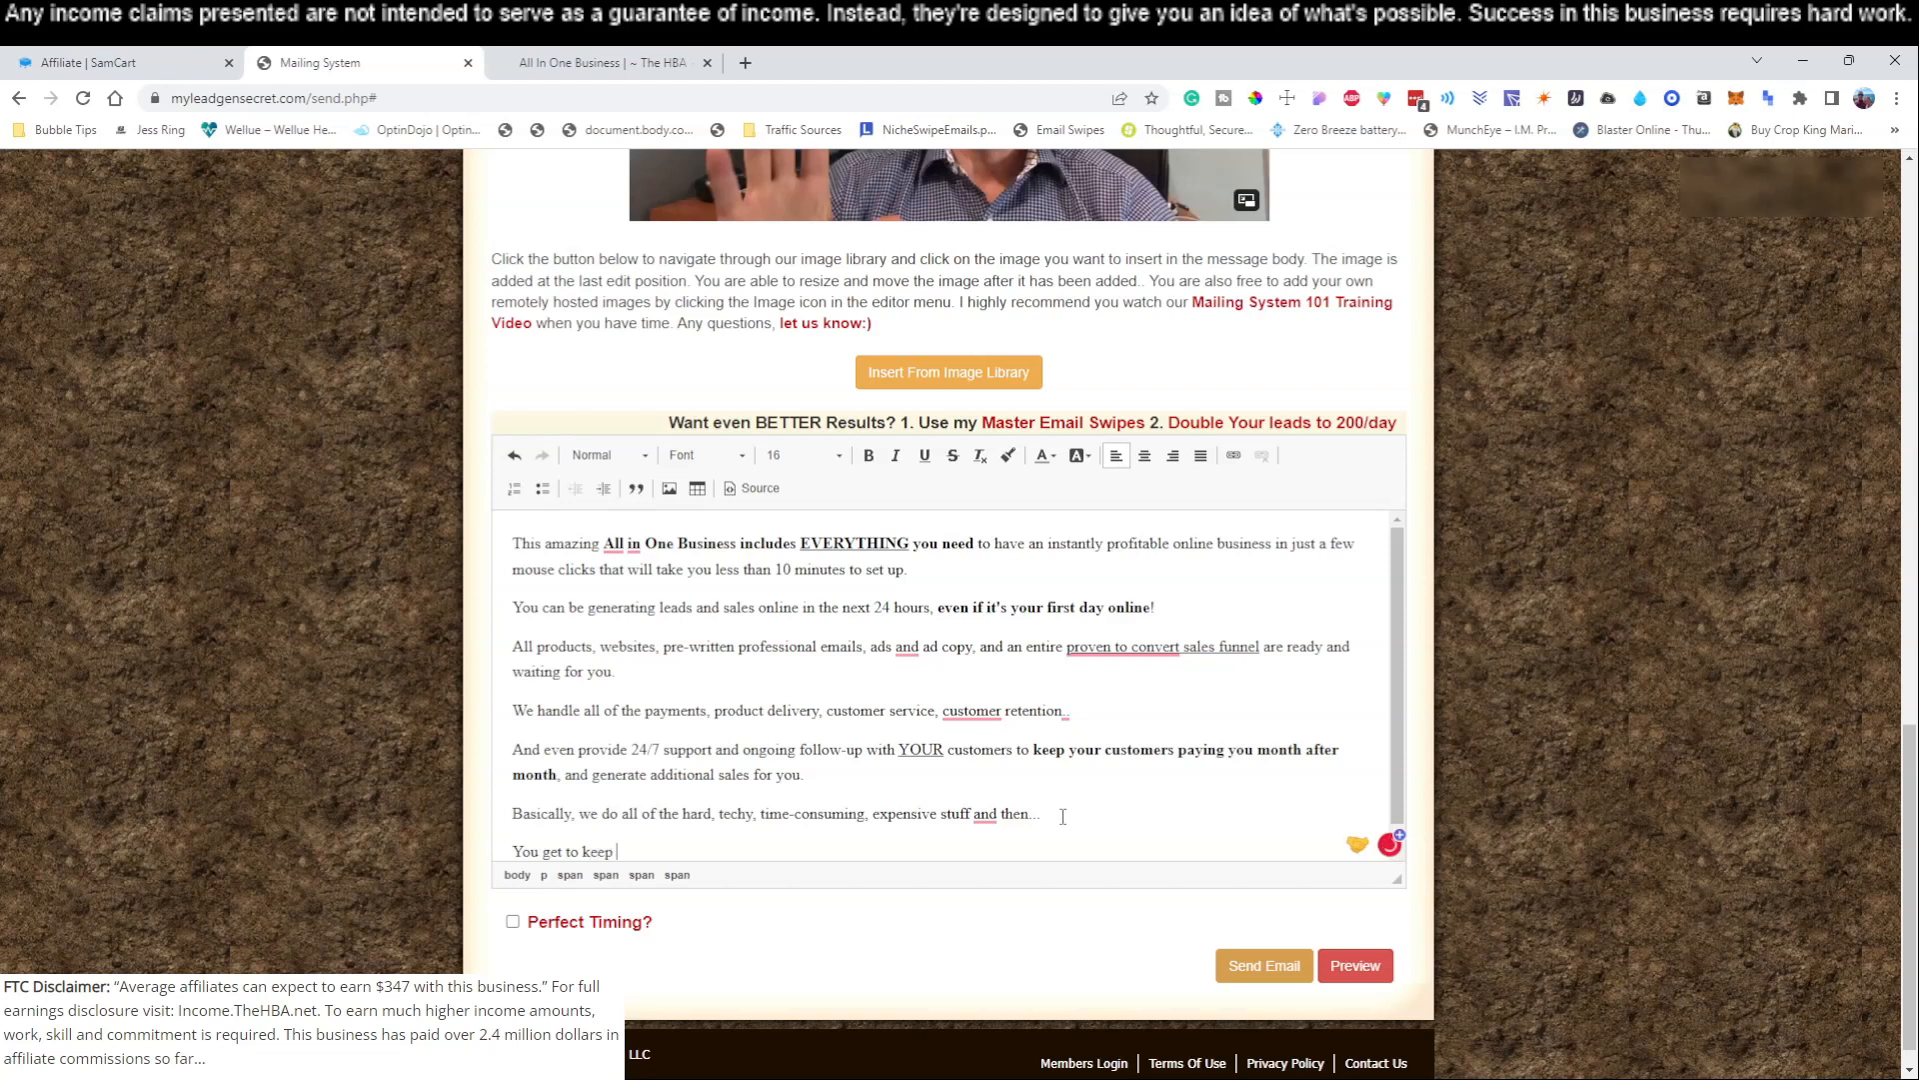
type("all the profits.")
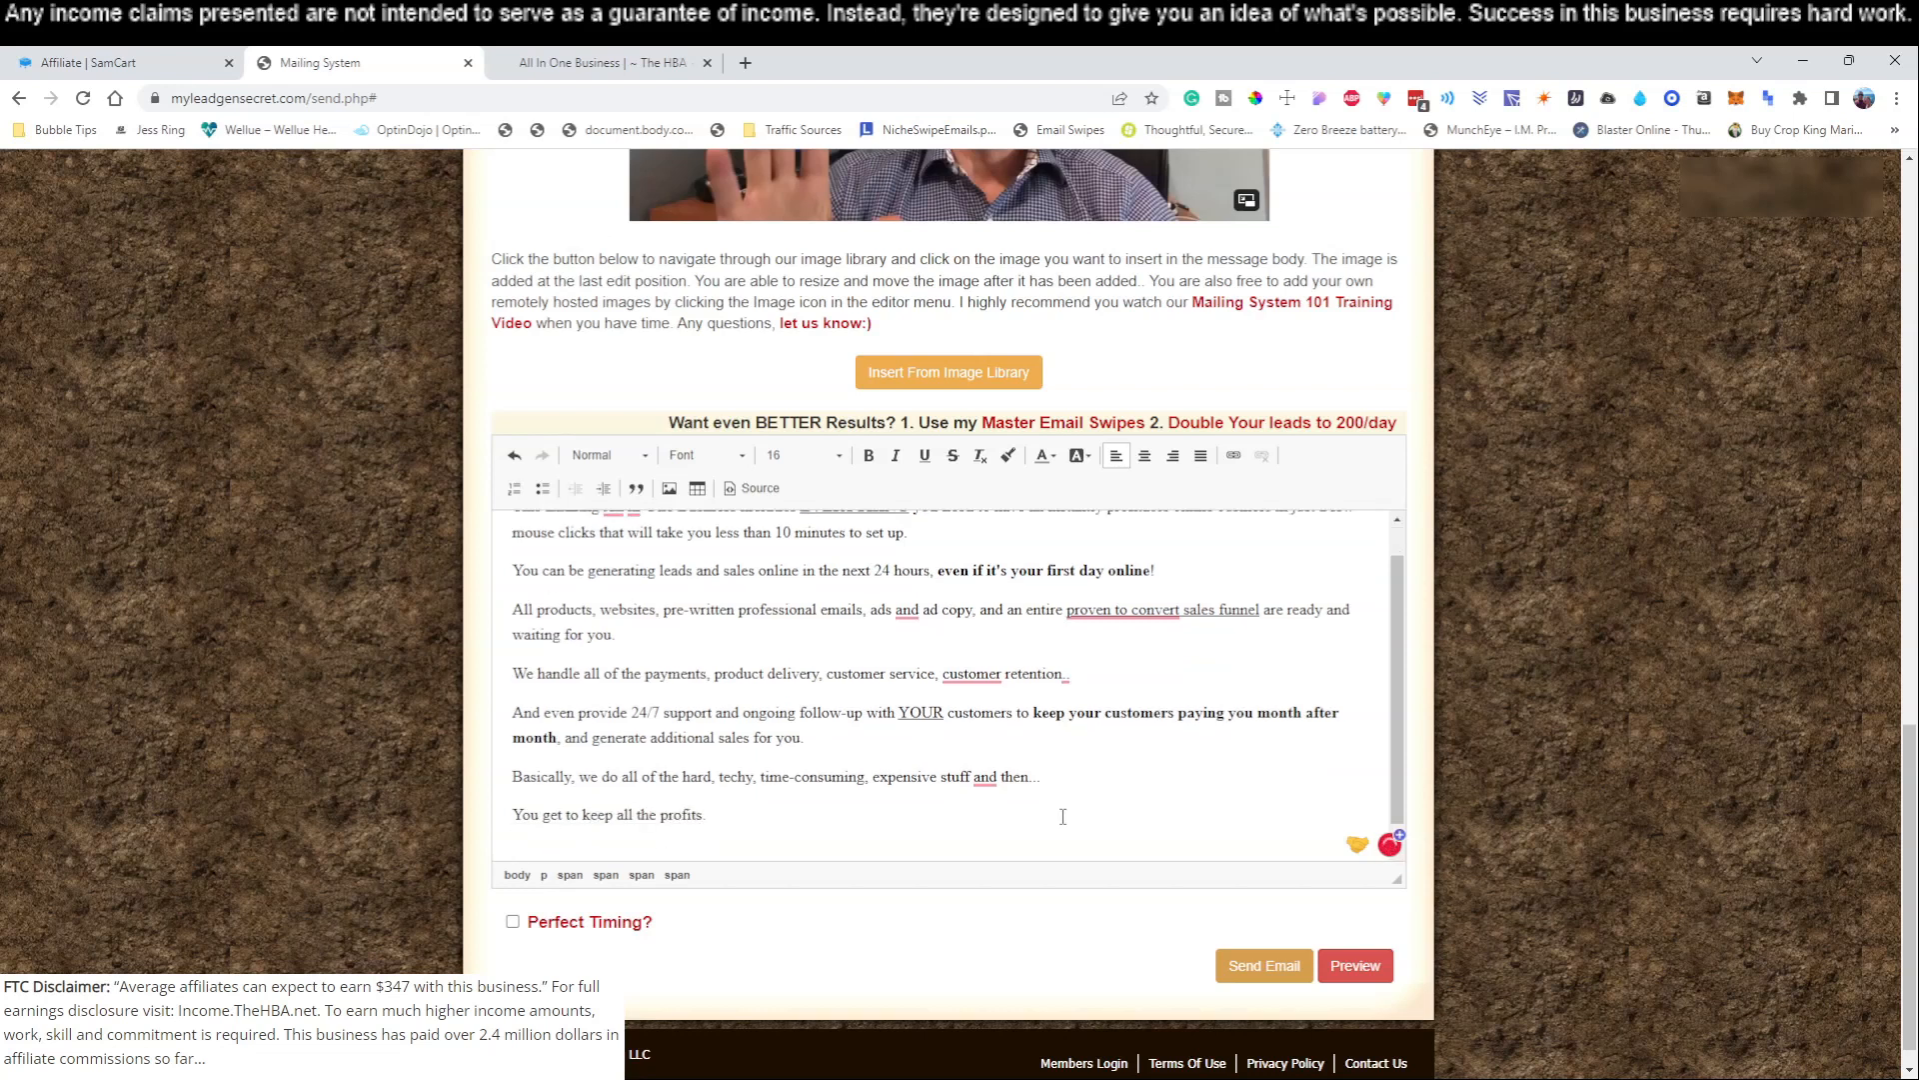
type("Click Here")
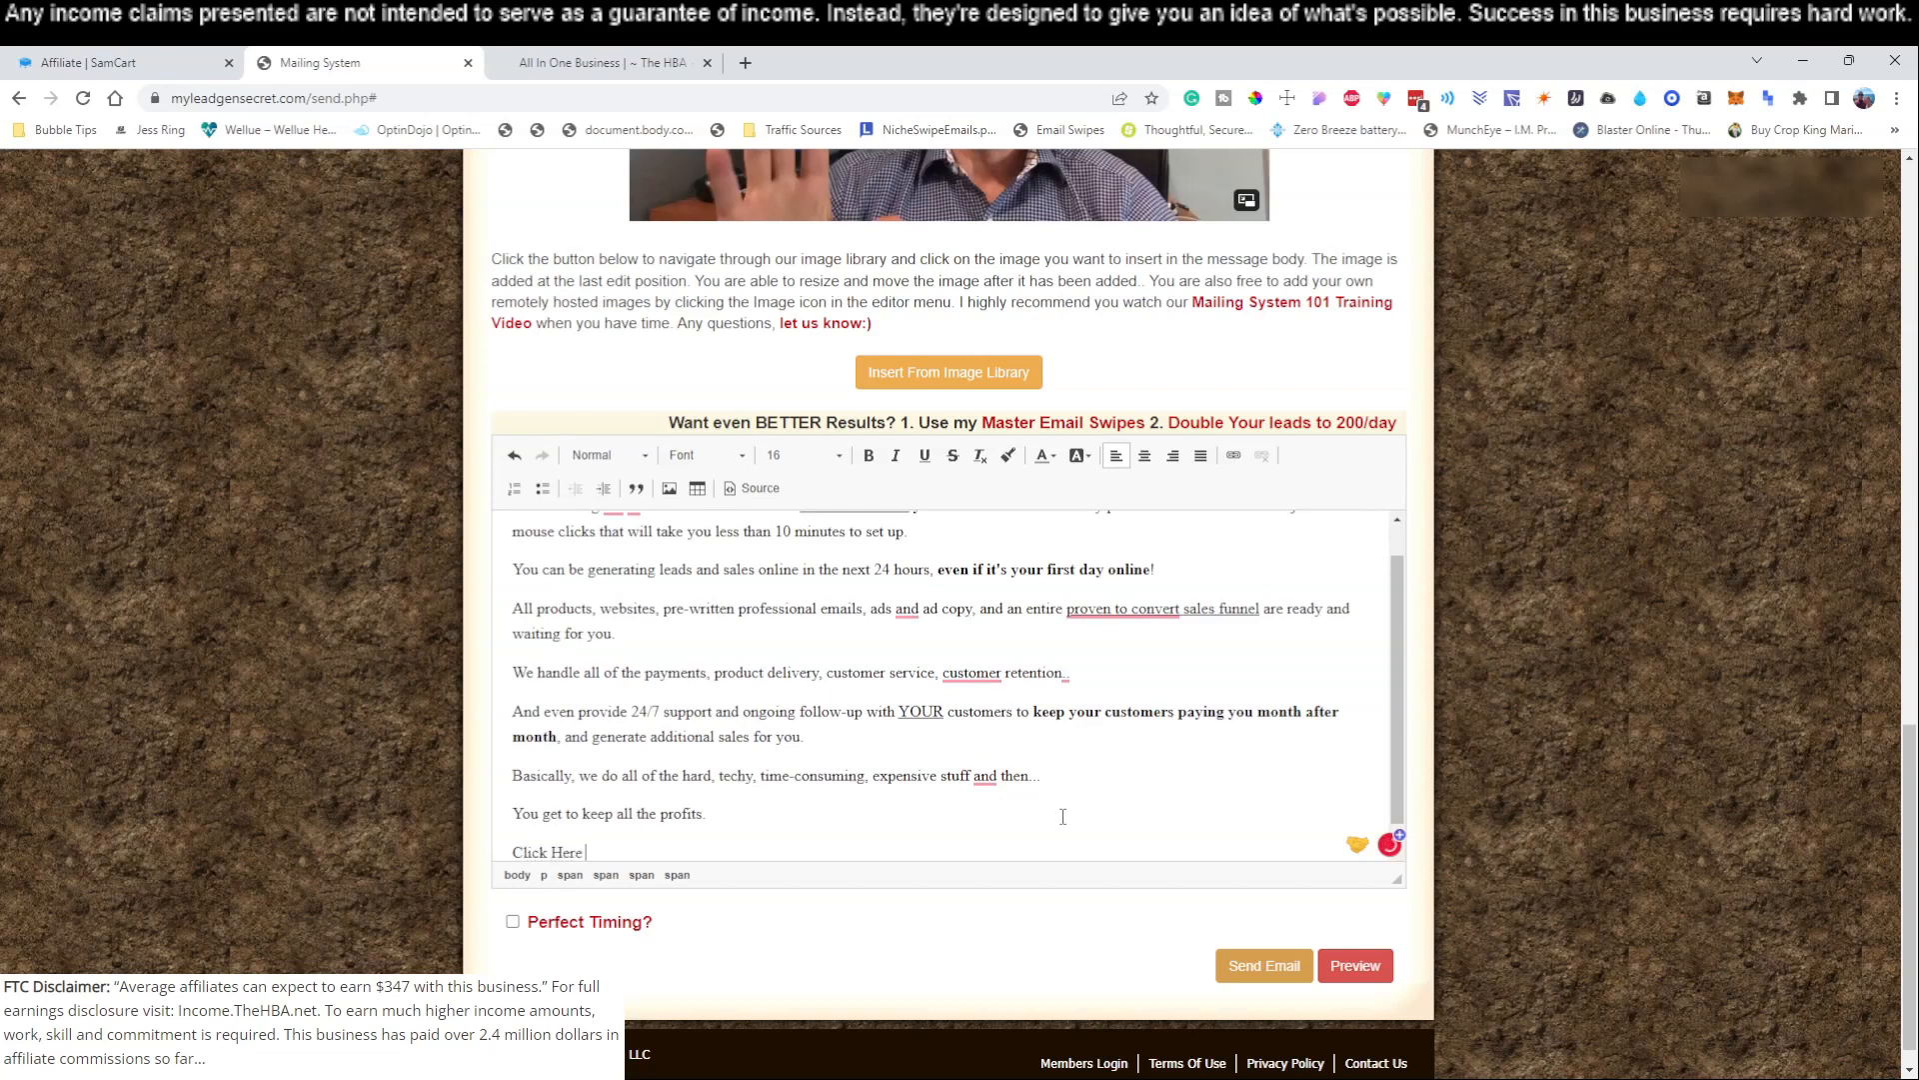
type("To Get")
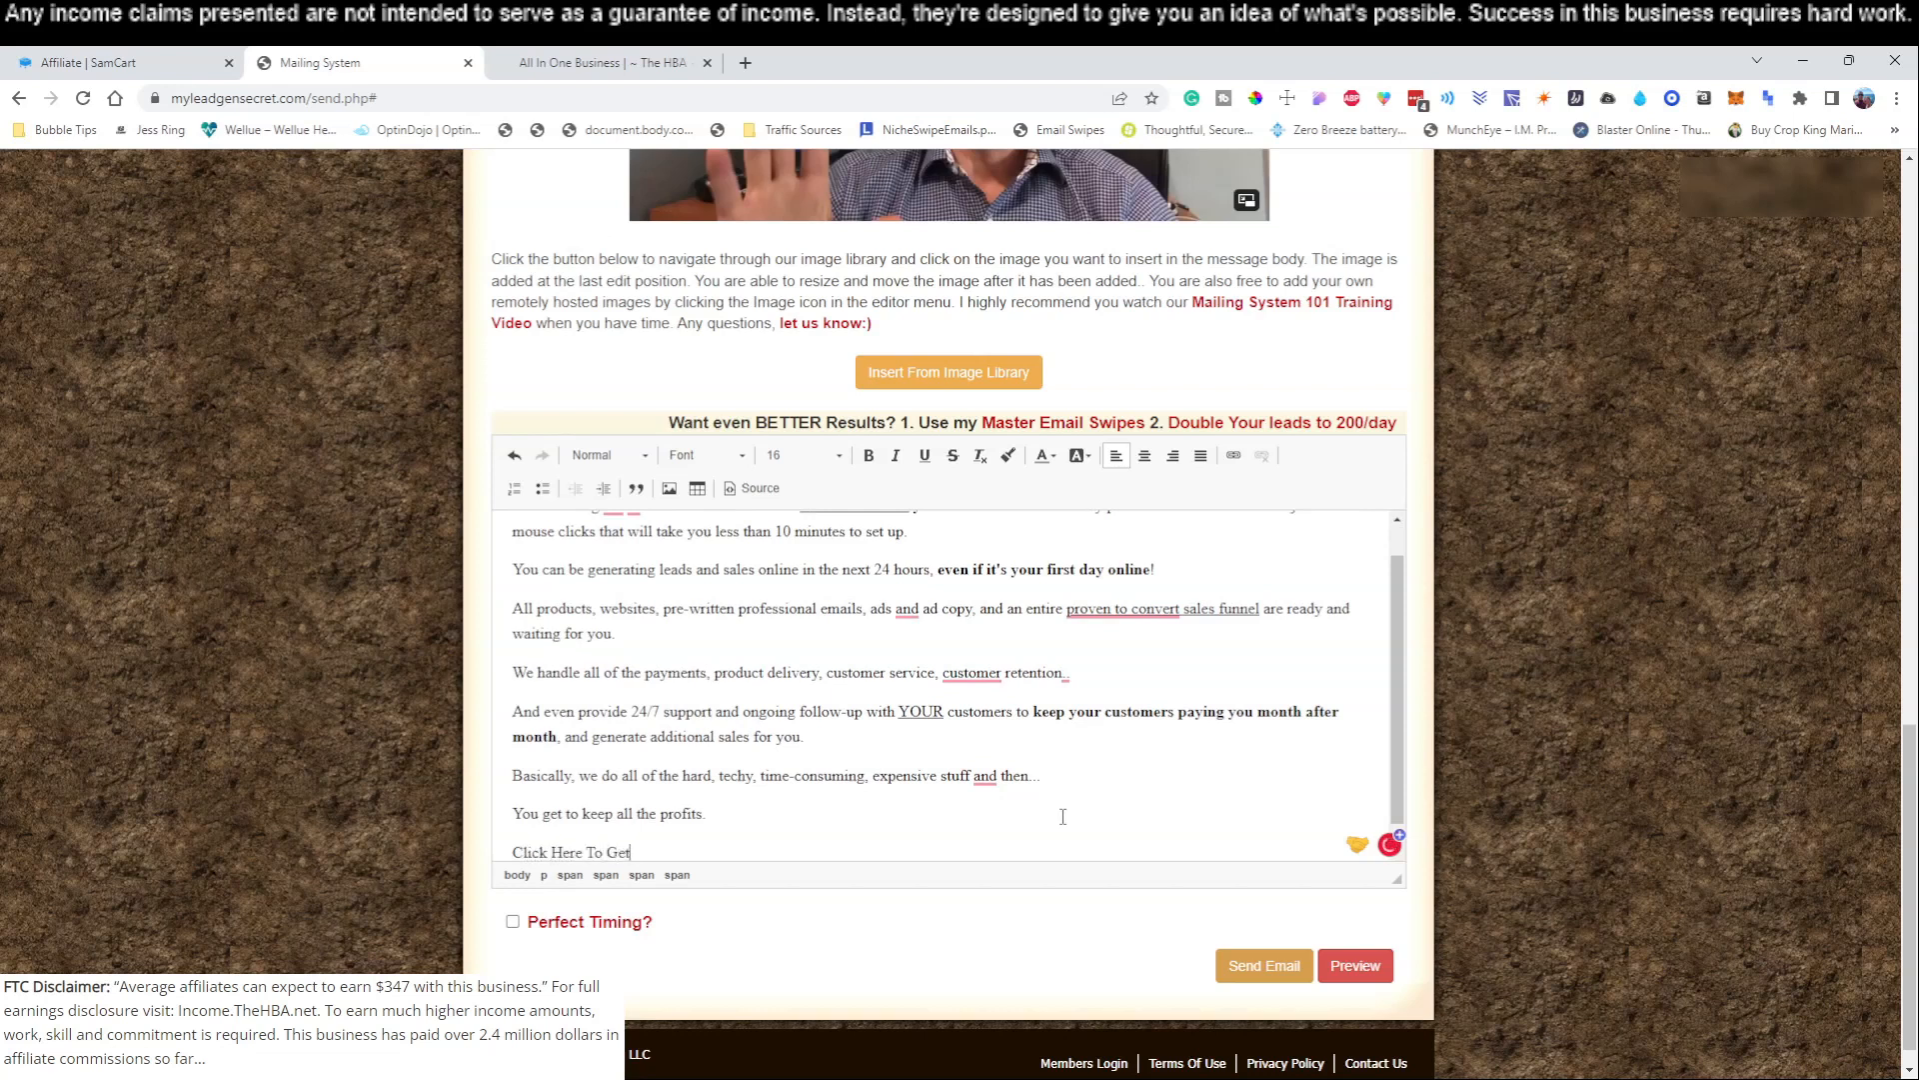
type("Setup I")
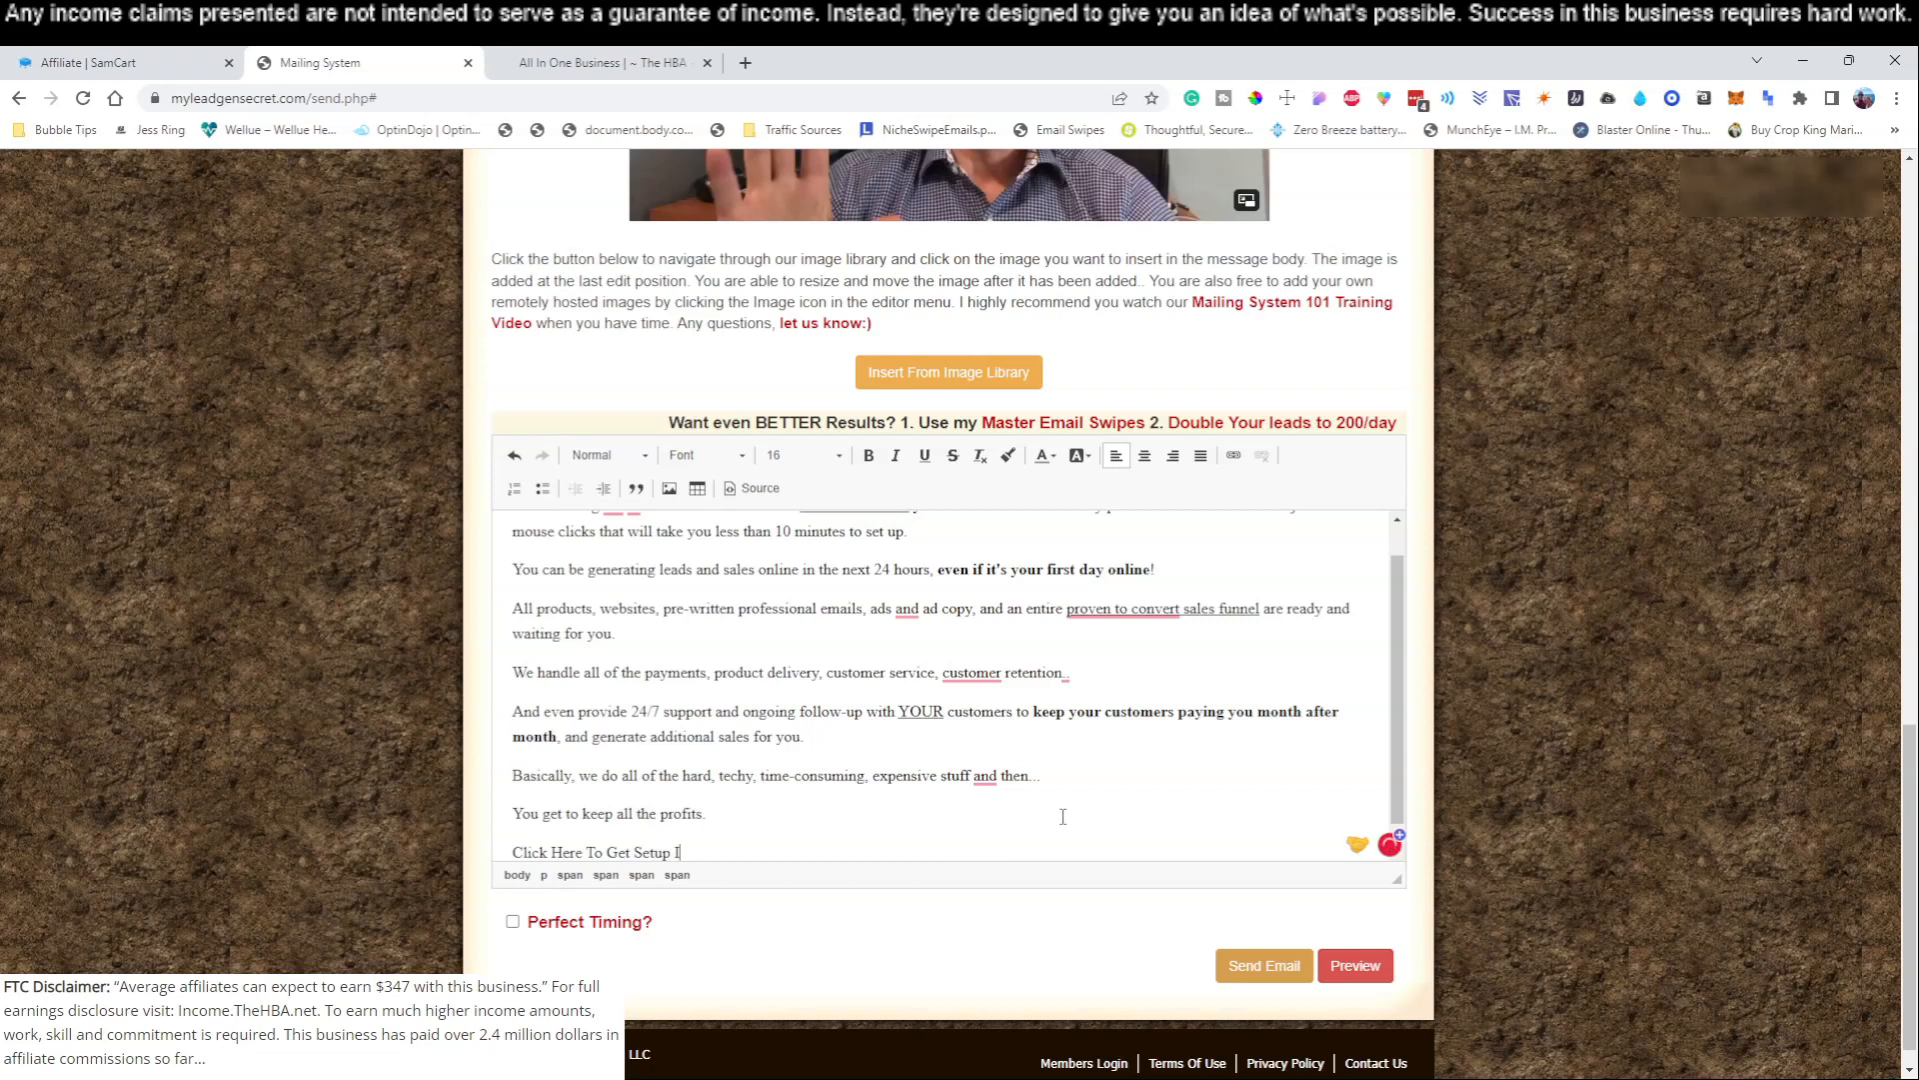
type("In Under 10")
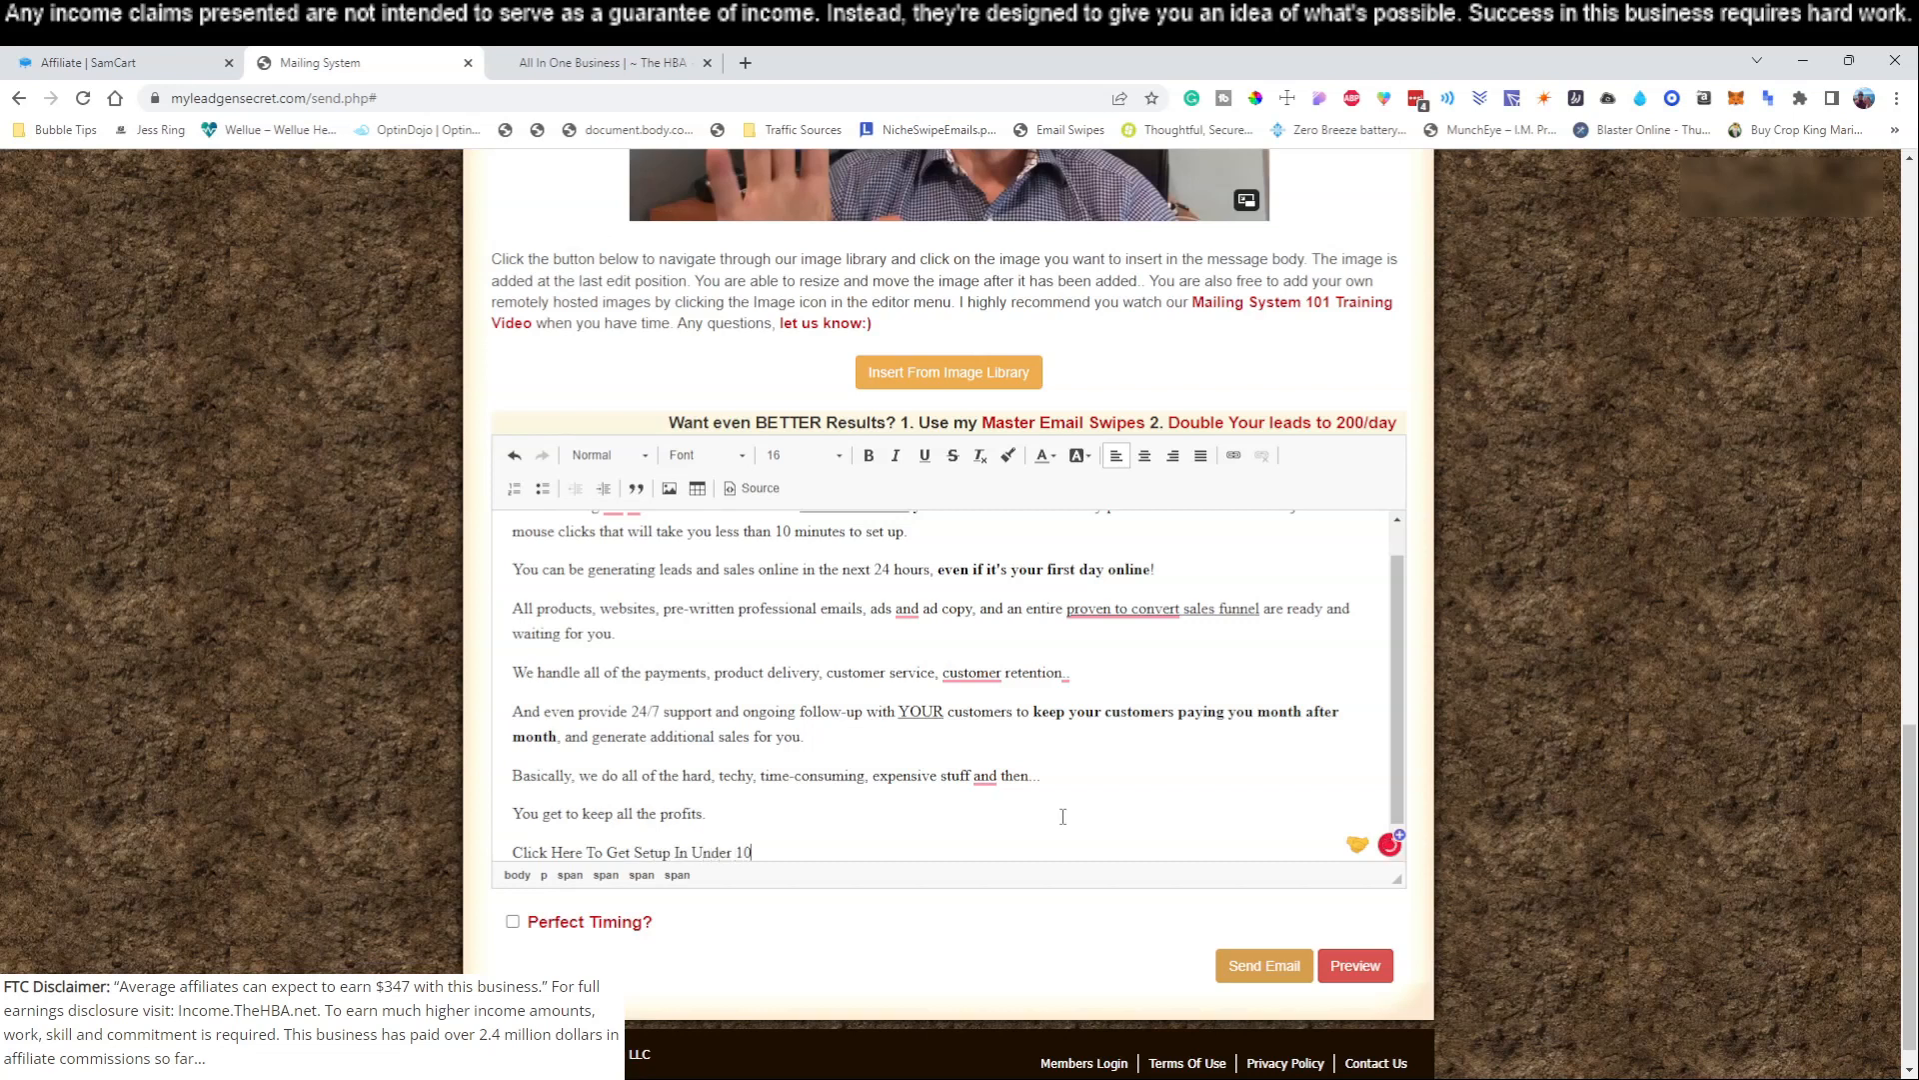
type("Mins")
type("Talk Soon,")
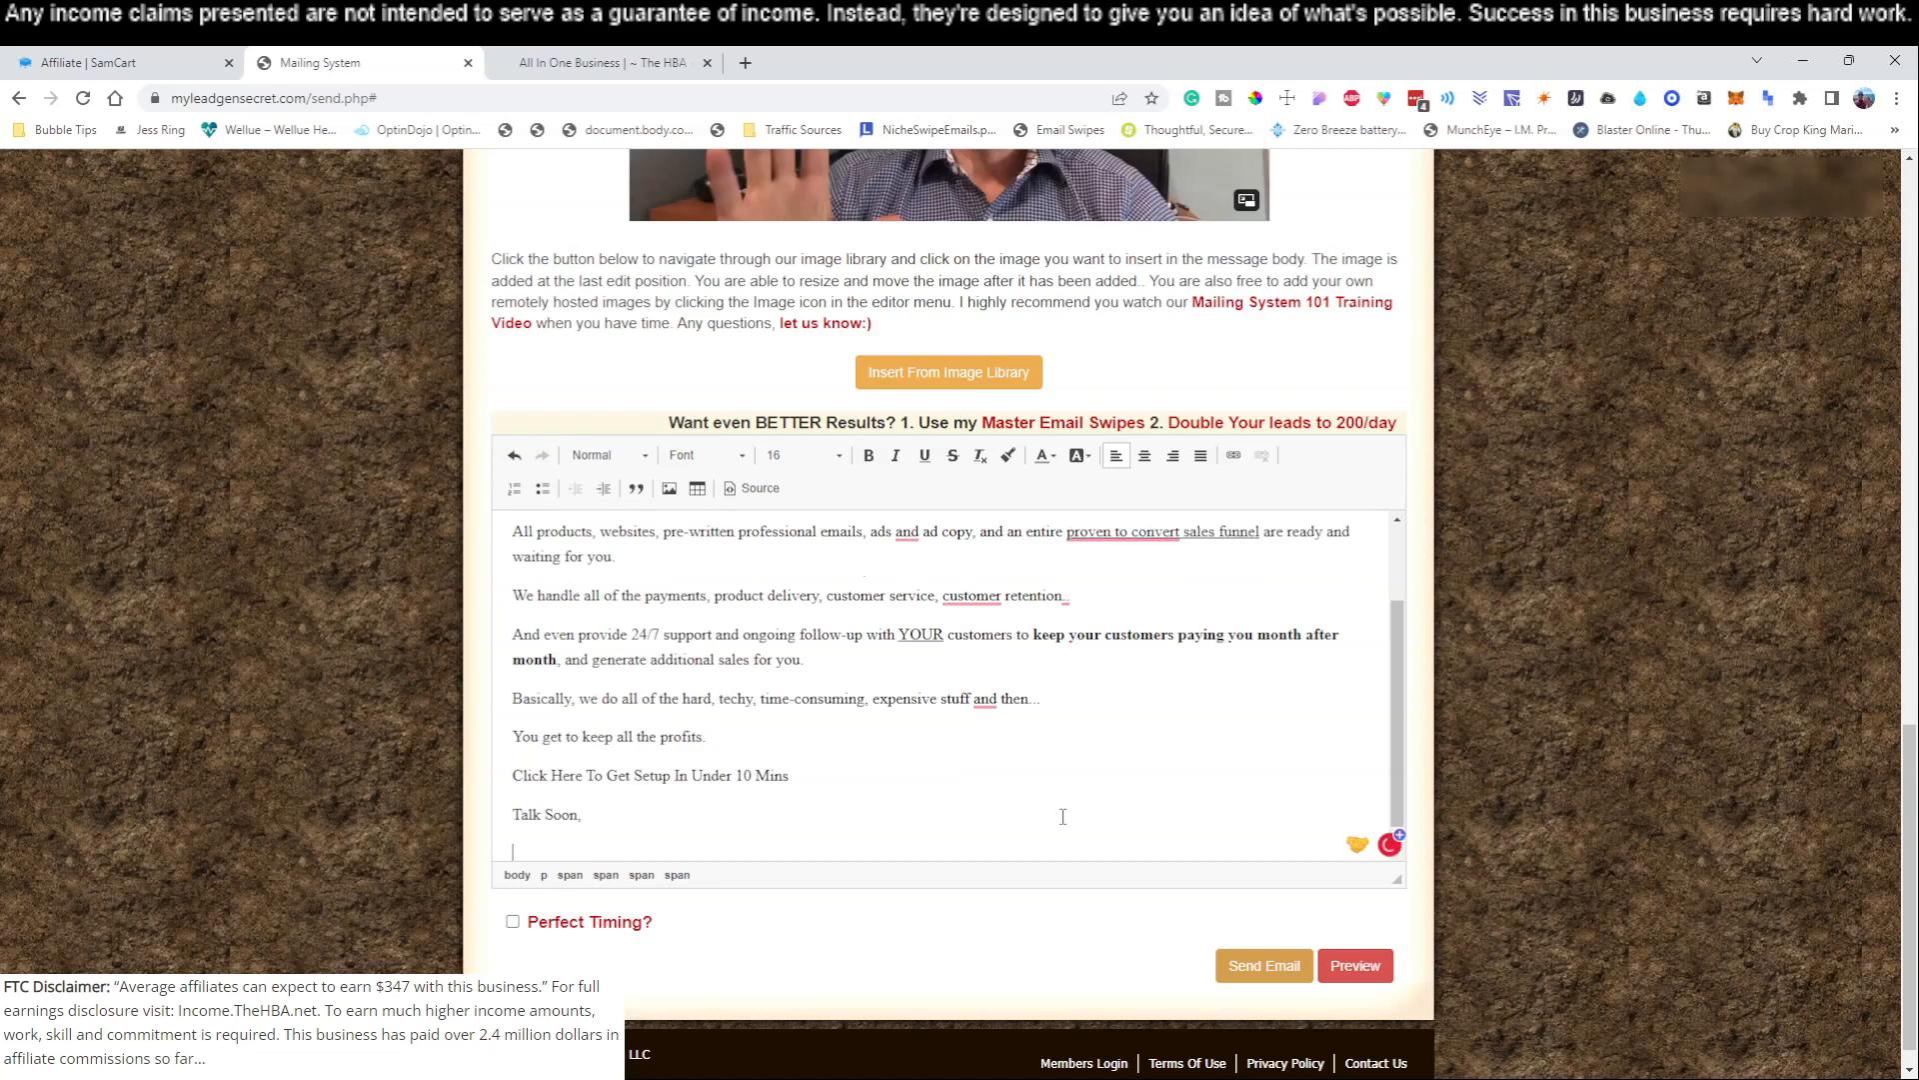
- Add the 'XXXX Michael' sign-off and select the Click Here call-to-action line
type("XXXX")
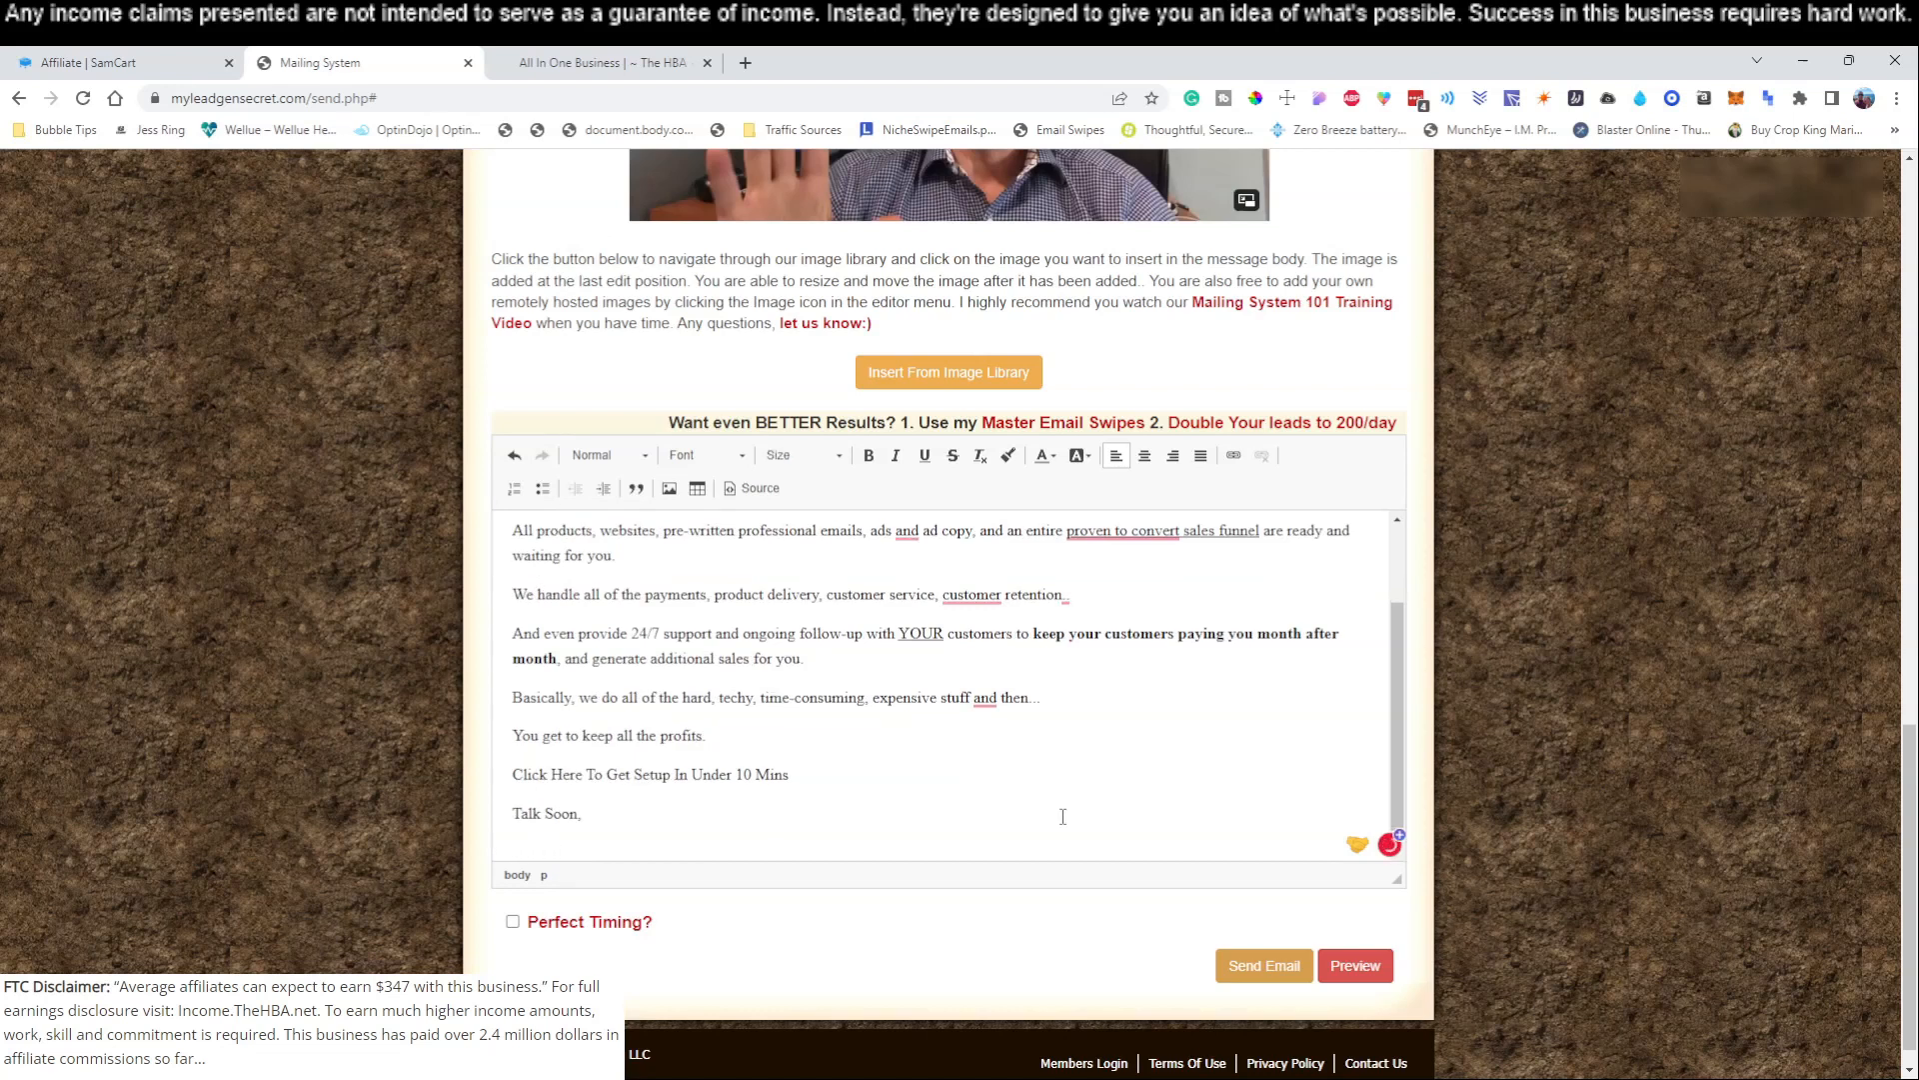
type("MI")
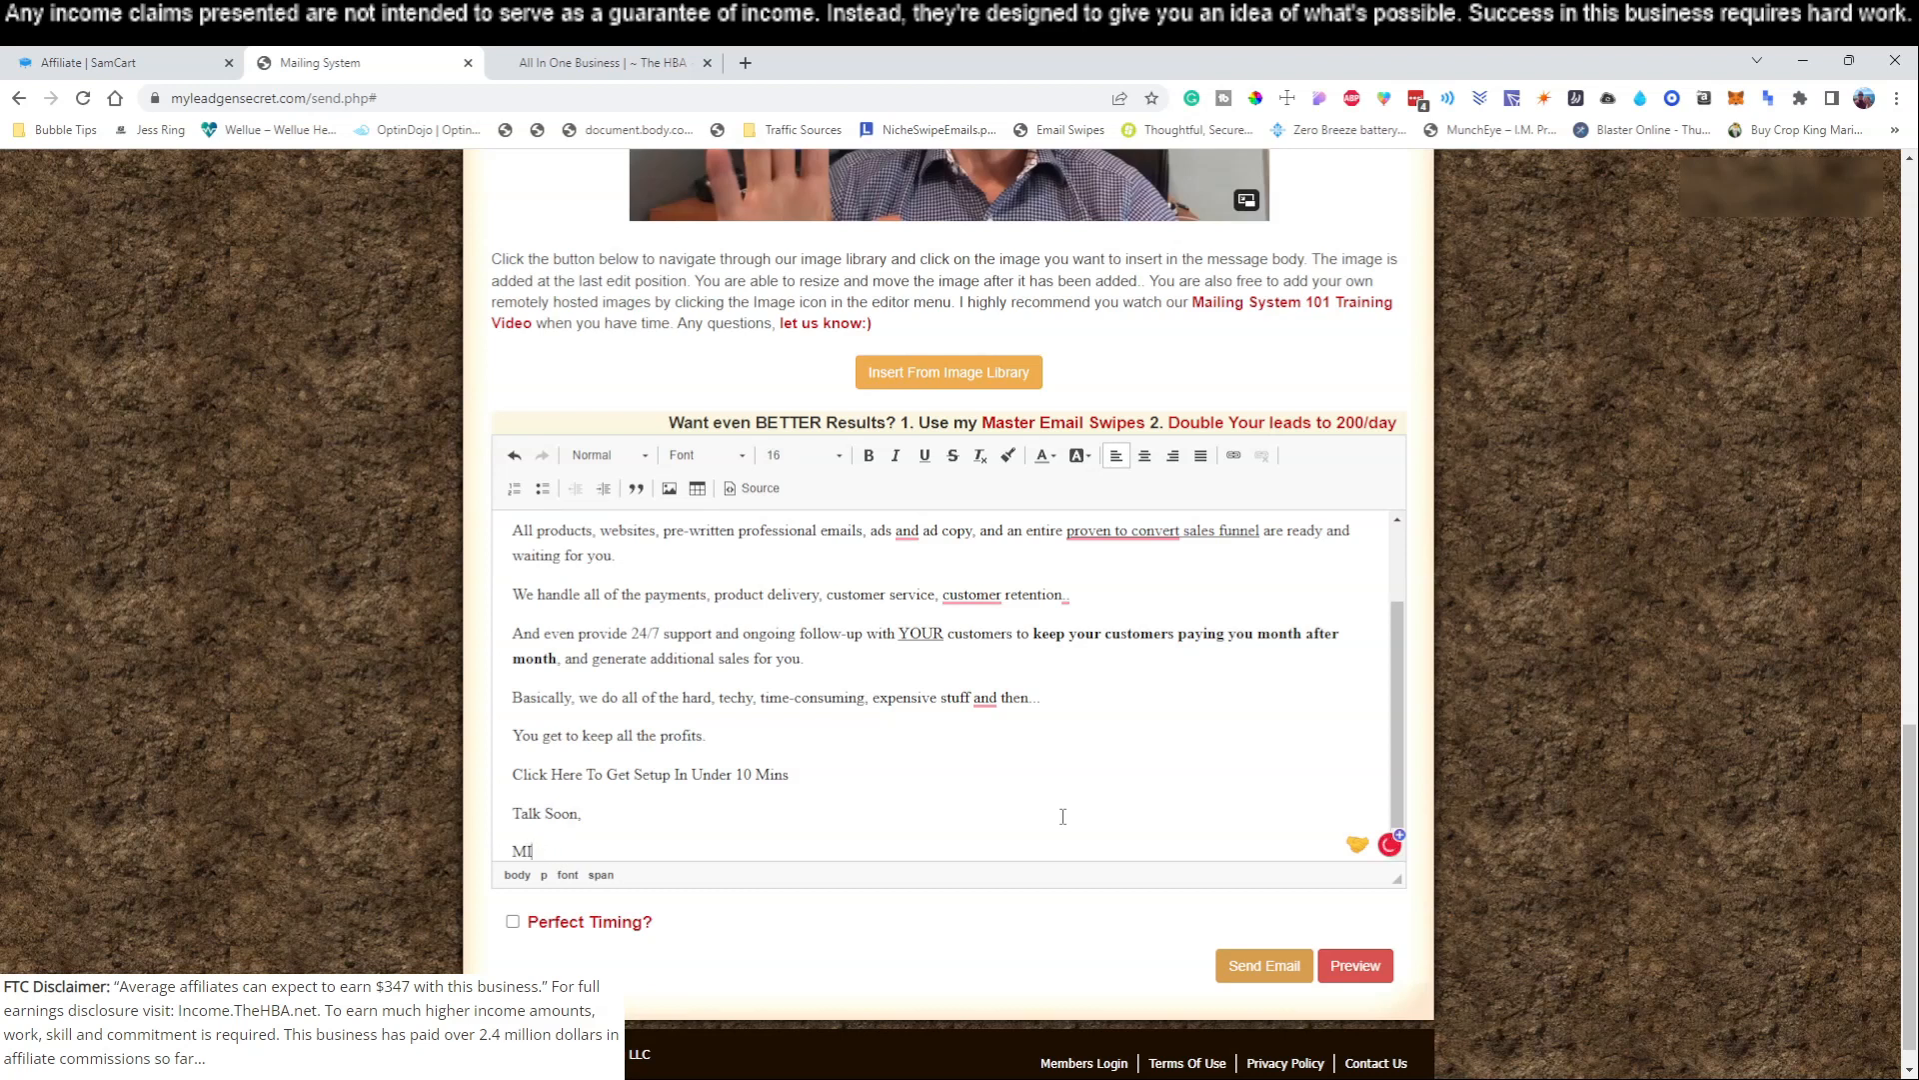
type("chael")
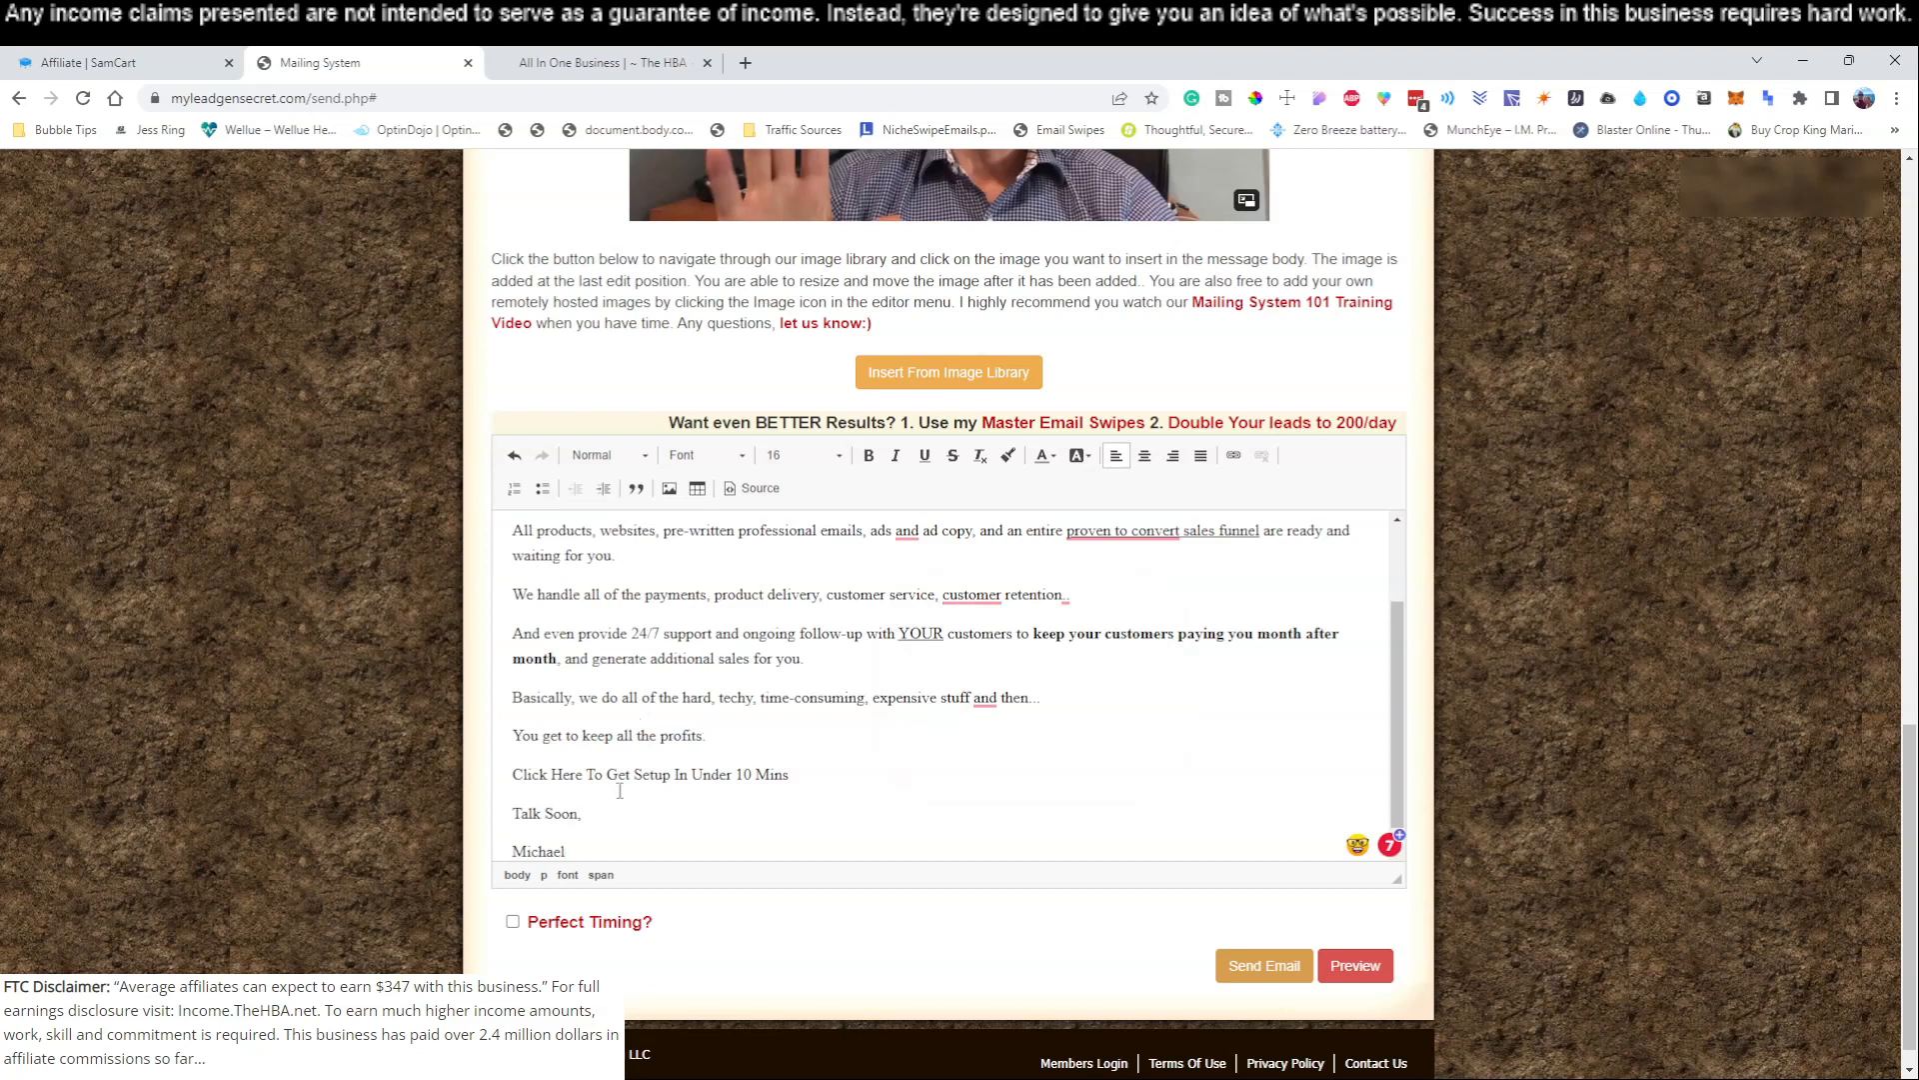
left_click_drag(512, 774, 742, 774)
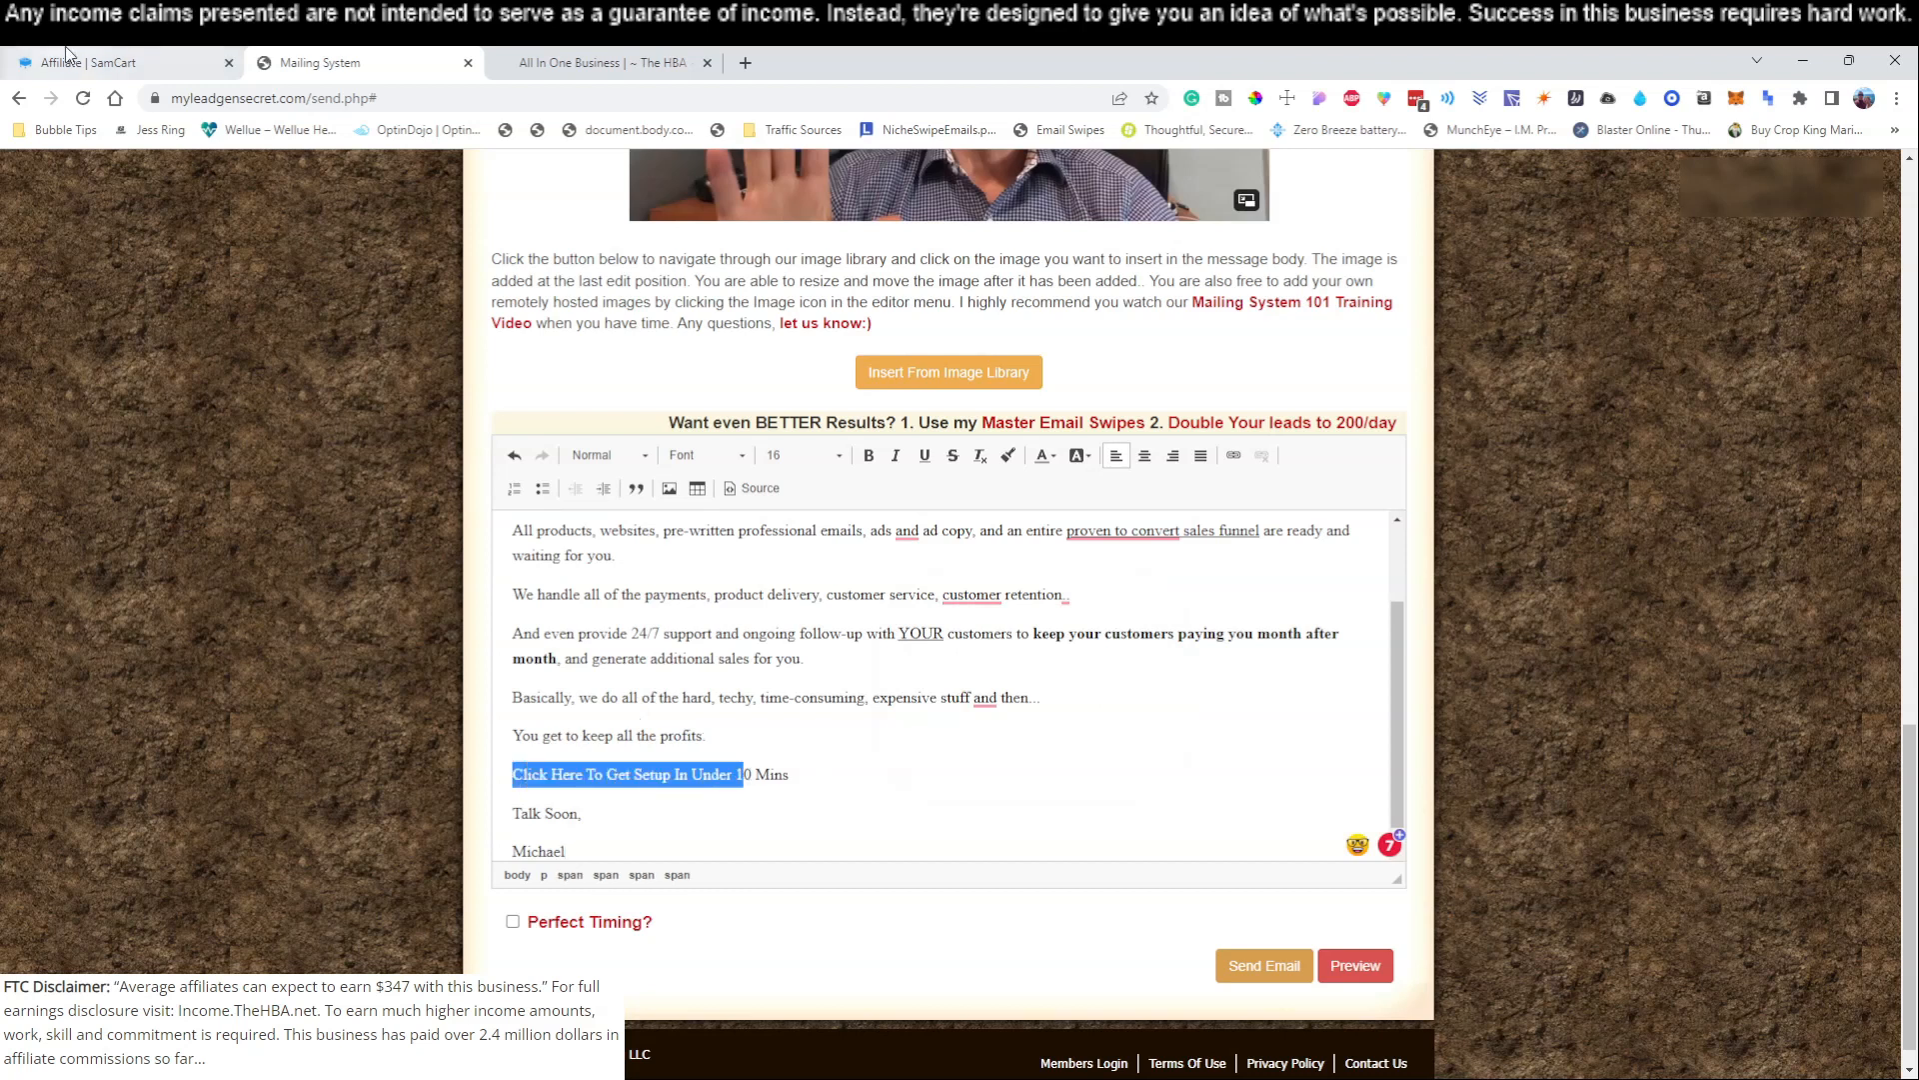
- Review the SamCart affiliate links, including the All In One $25 Business link, then return to the draft
left_click(110, 62)
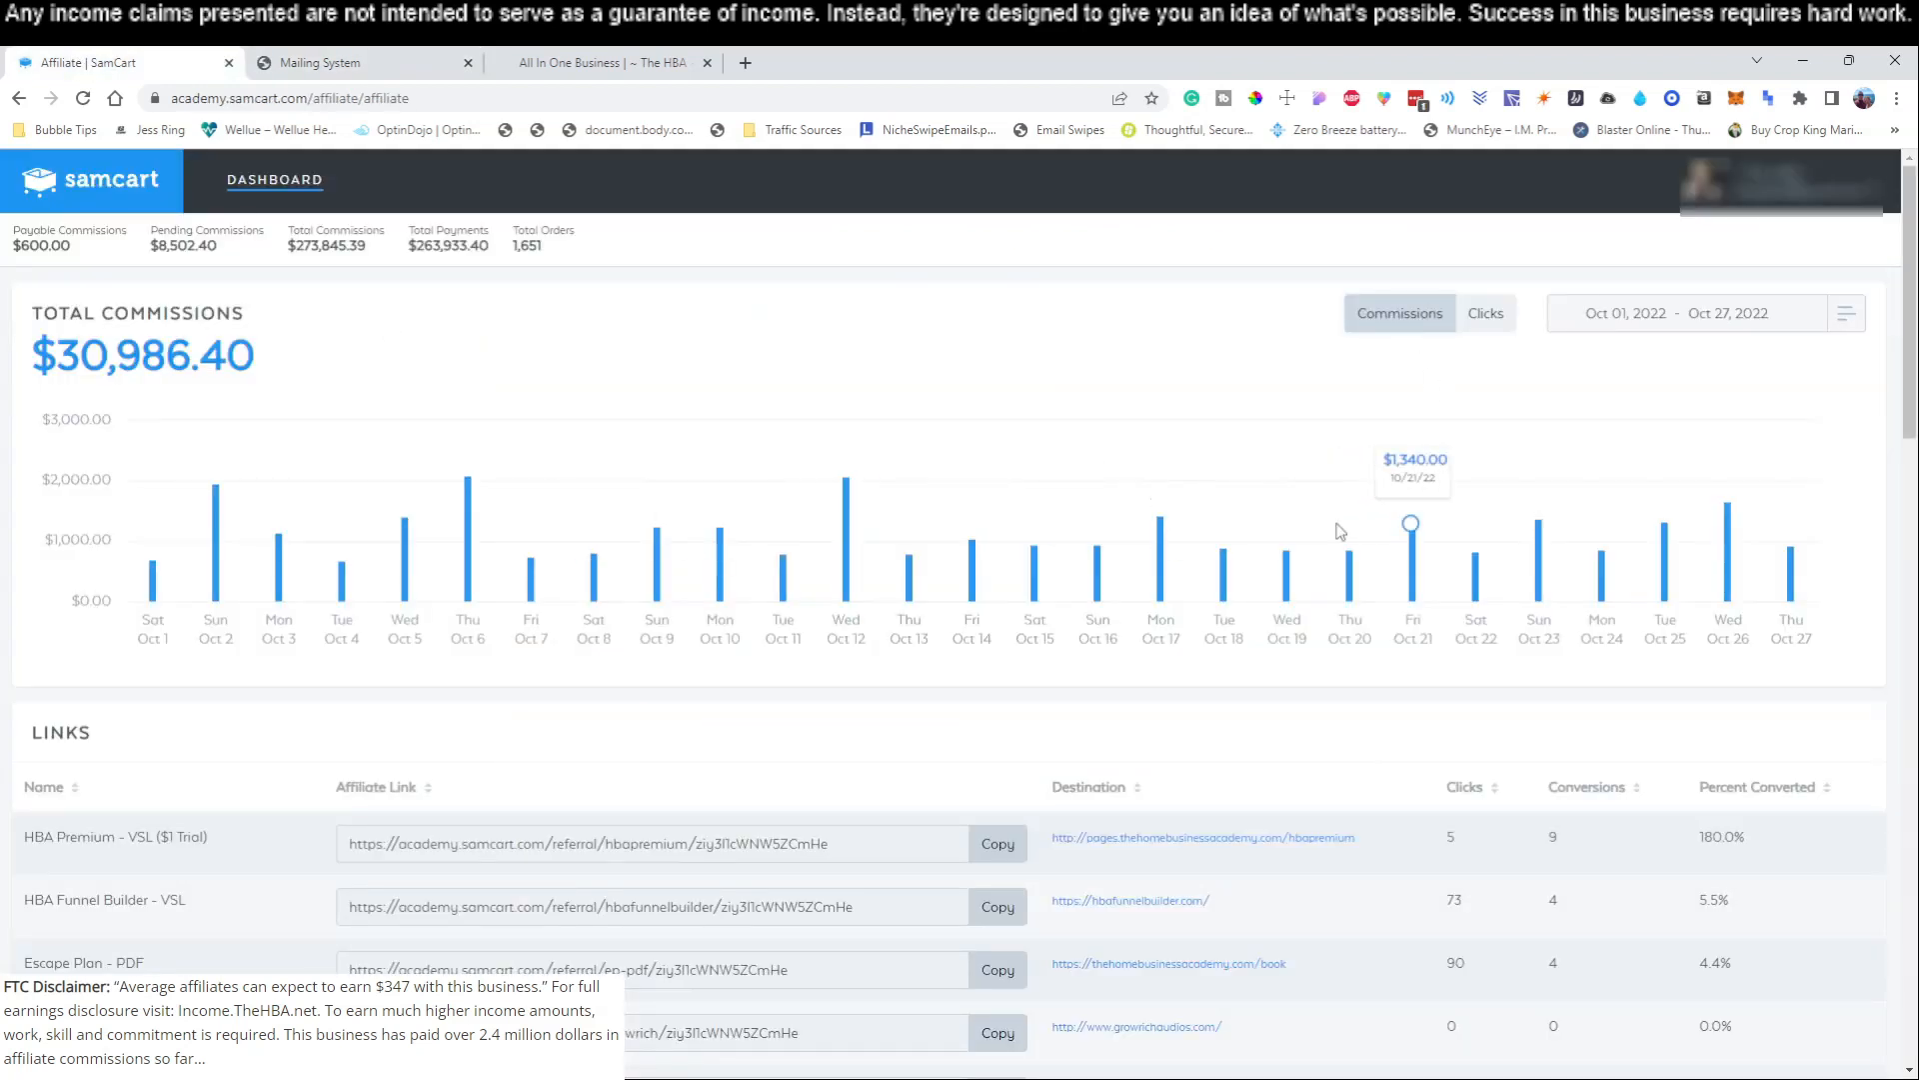
mouse_move(418, 648)
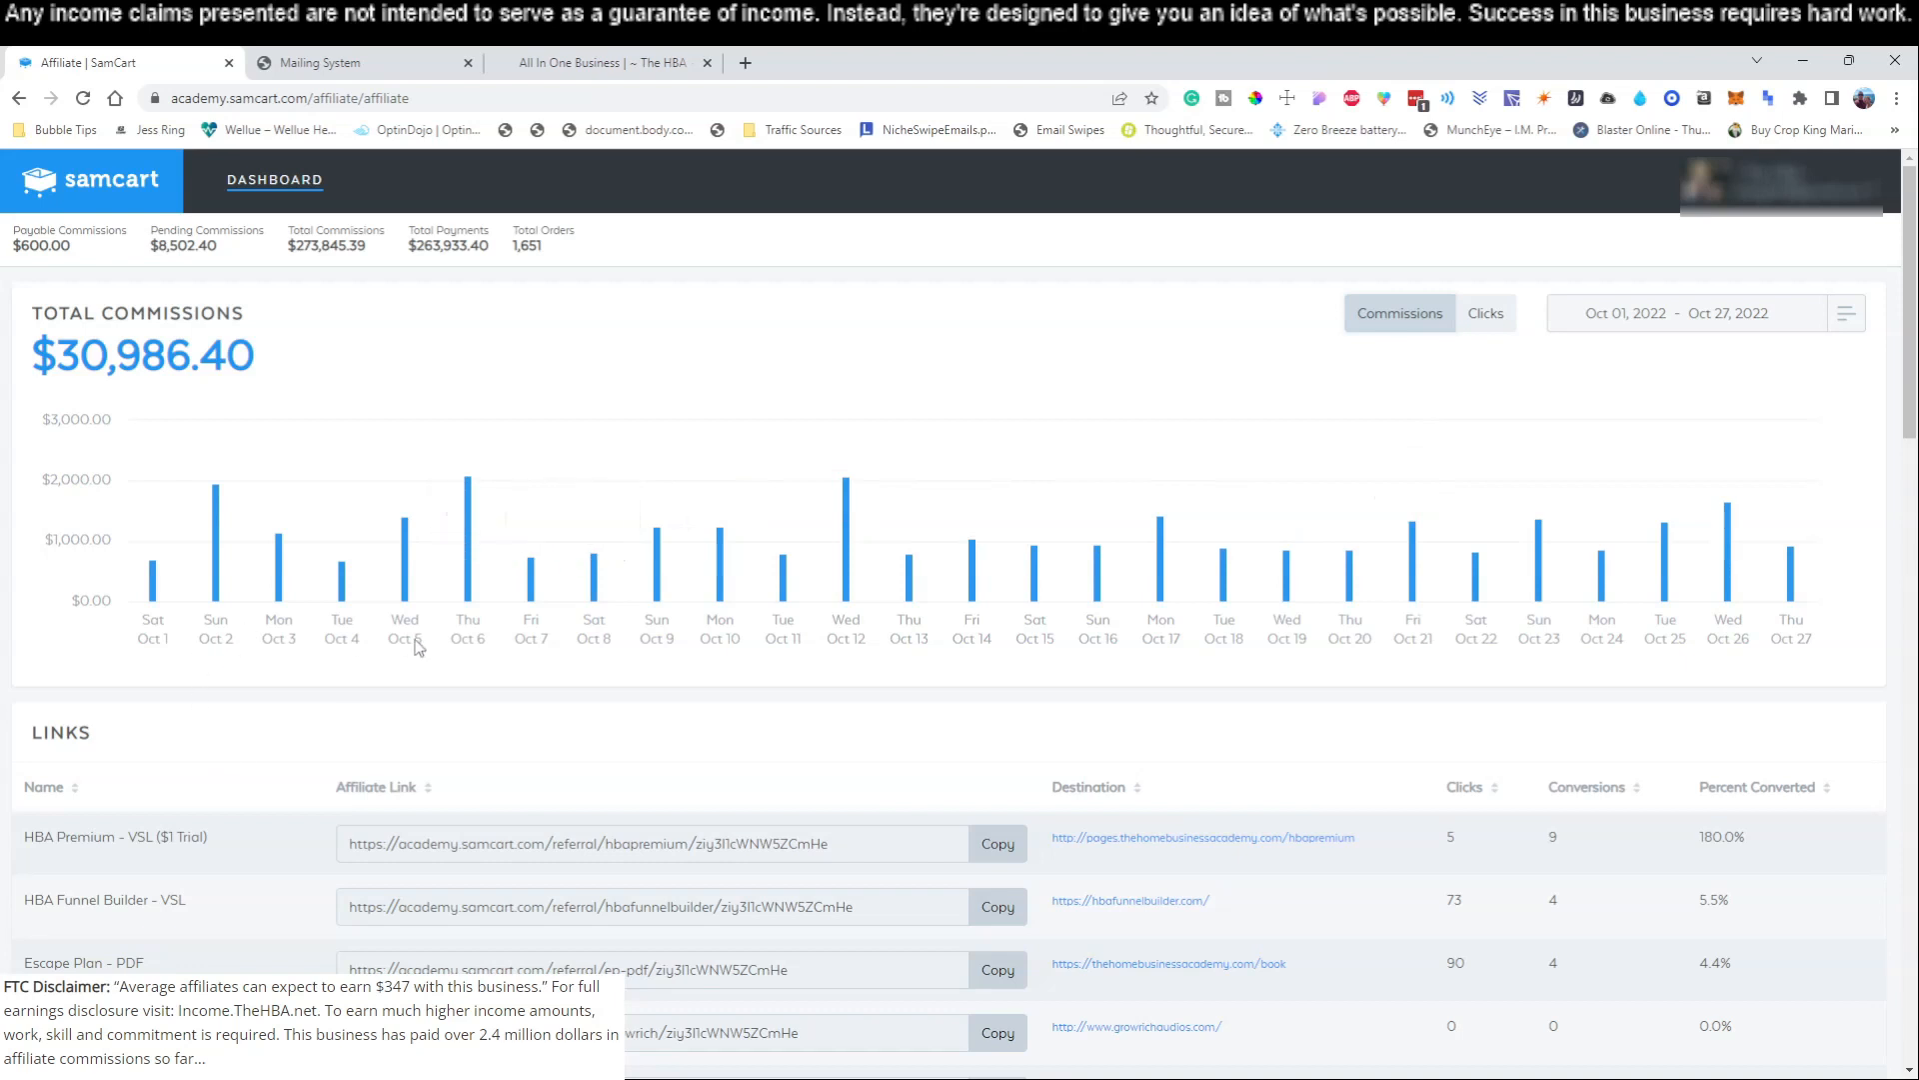
scroll("down", 3)
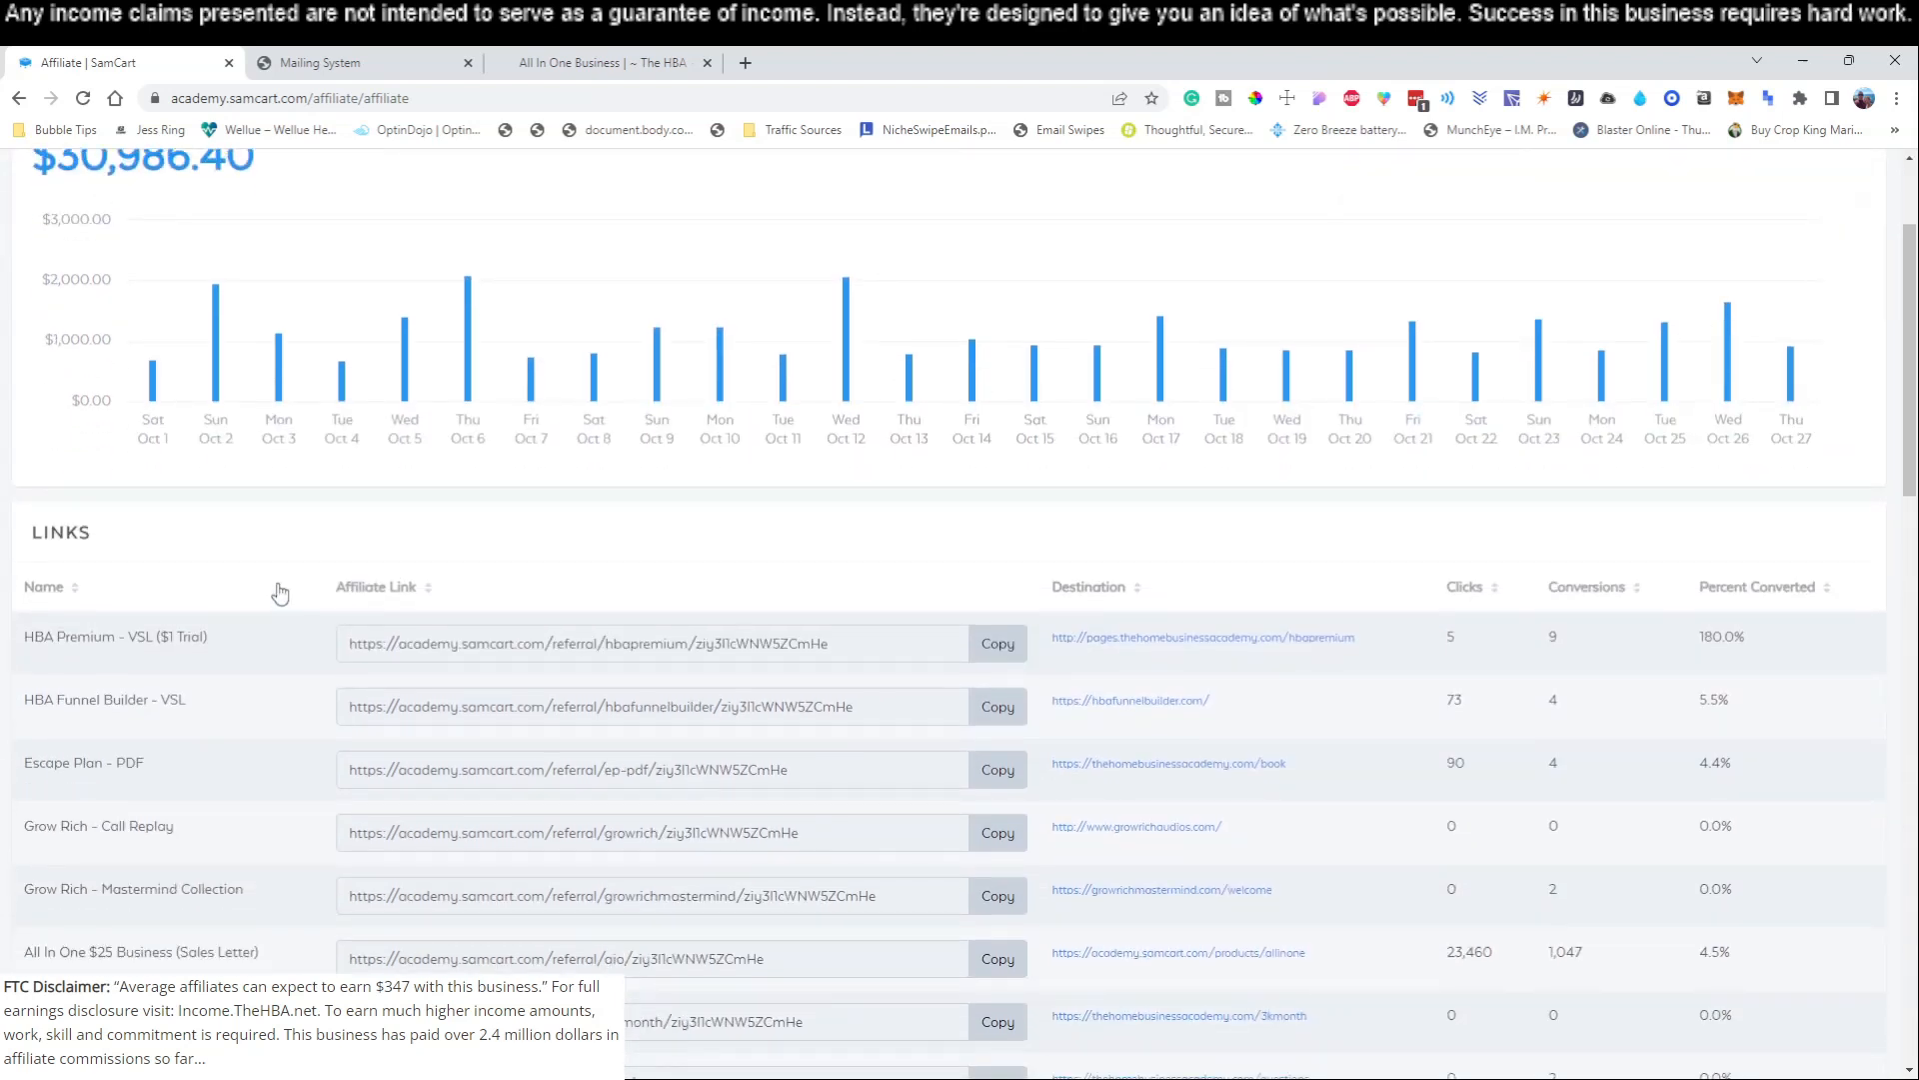
scroll("down", 3)
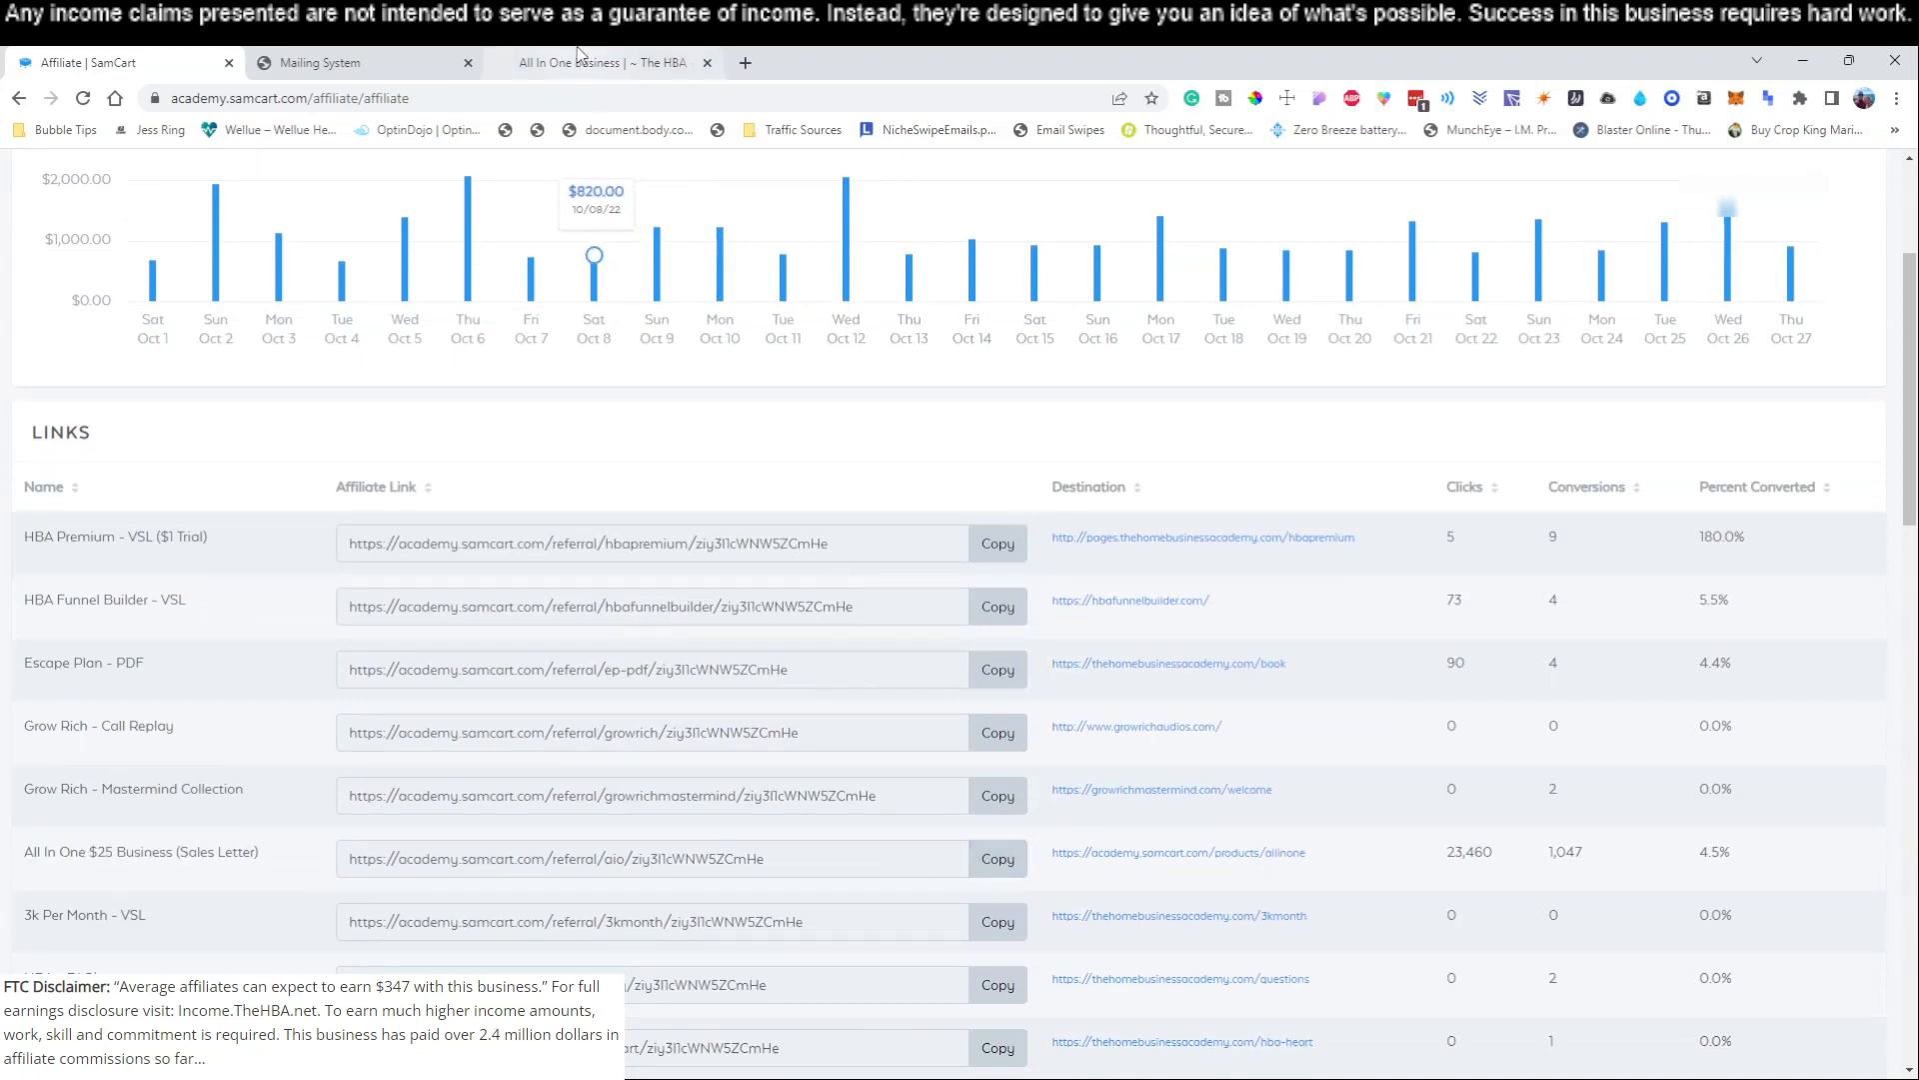
mouse_move(655, 229)
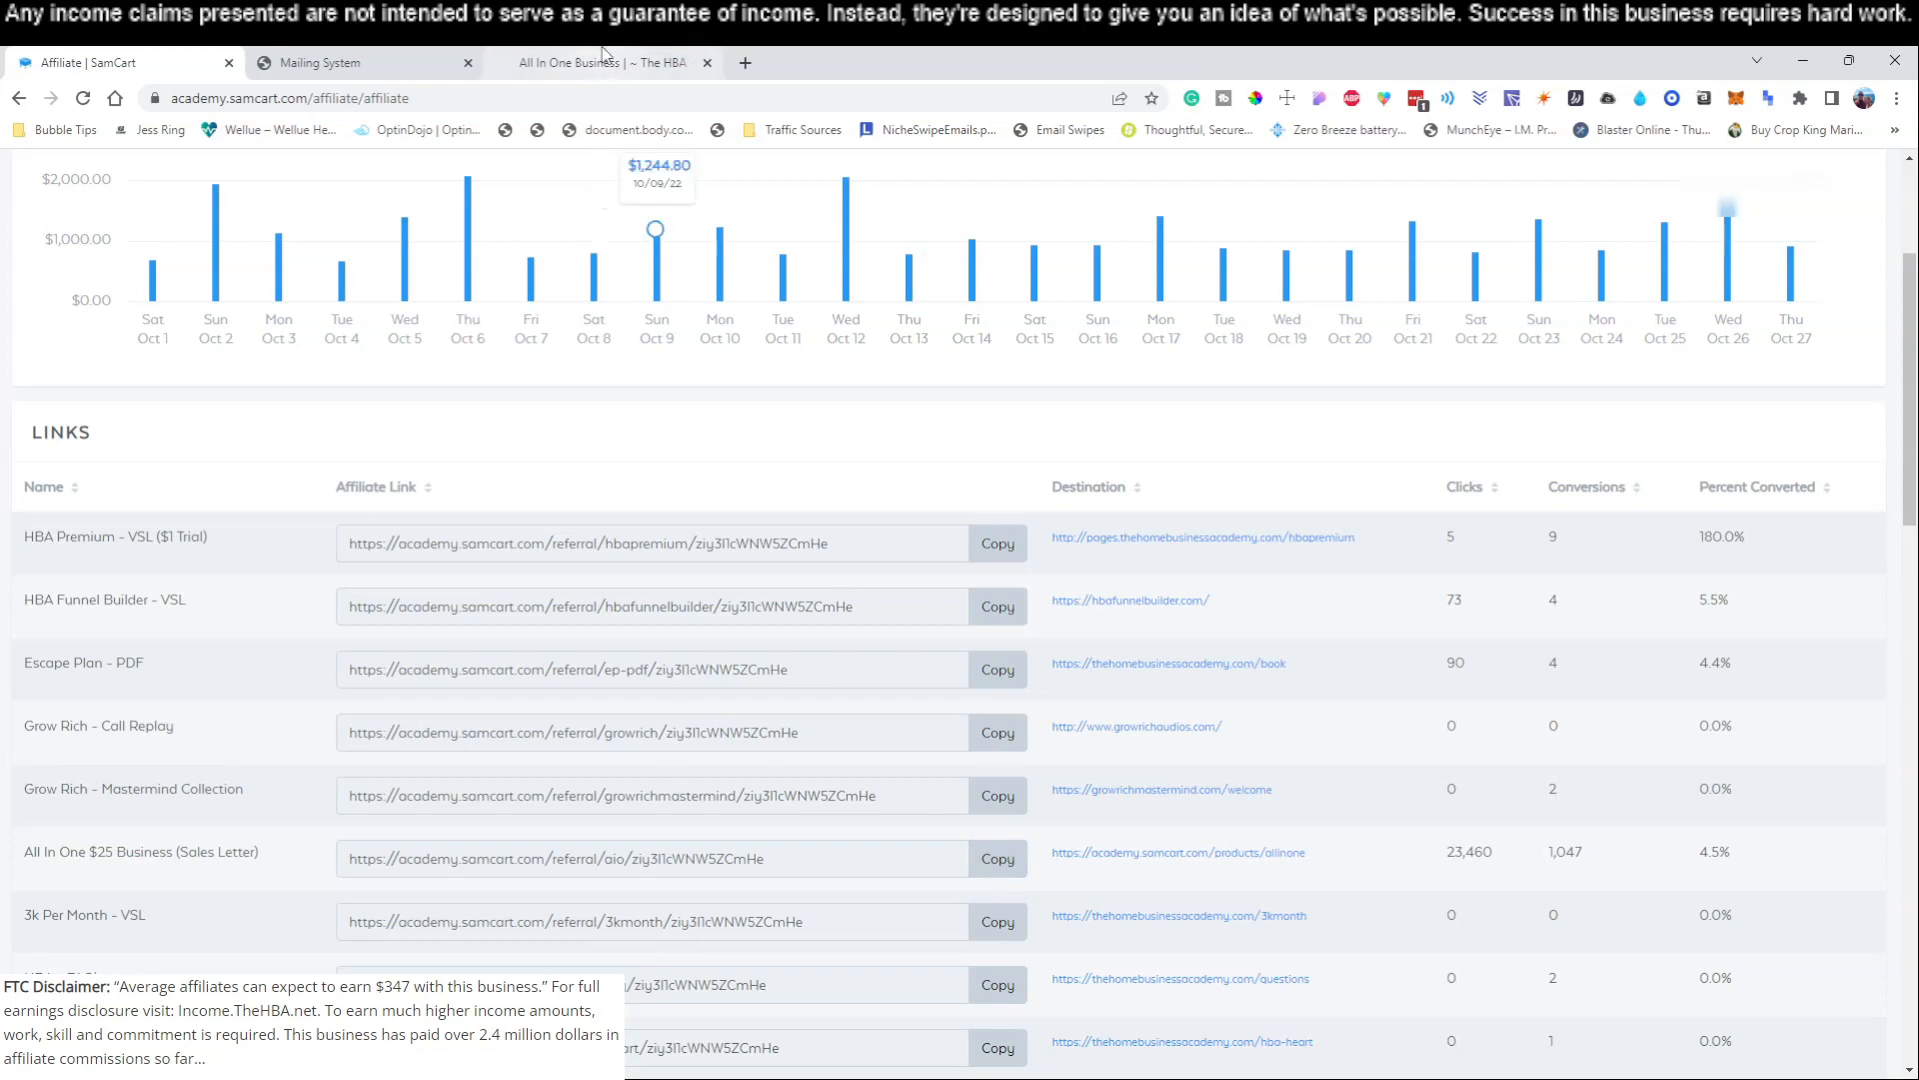
left_click(324, 62)
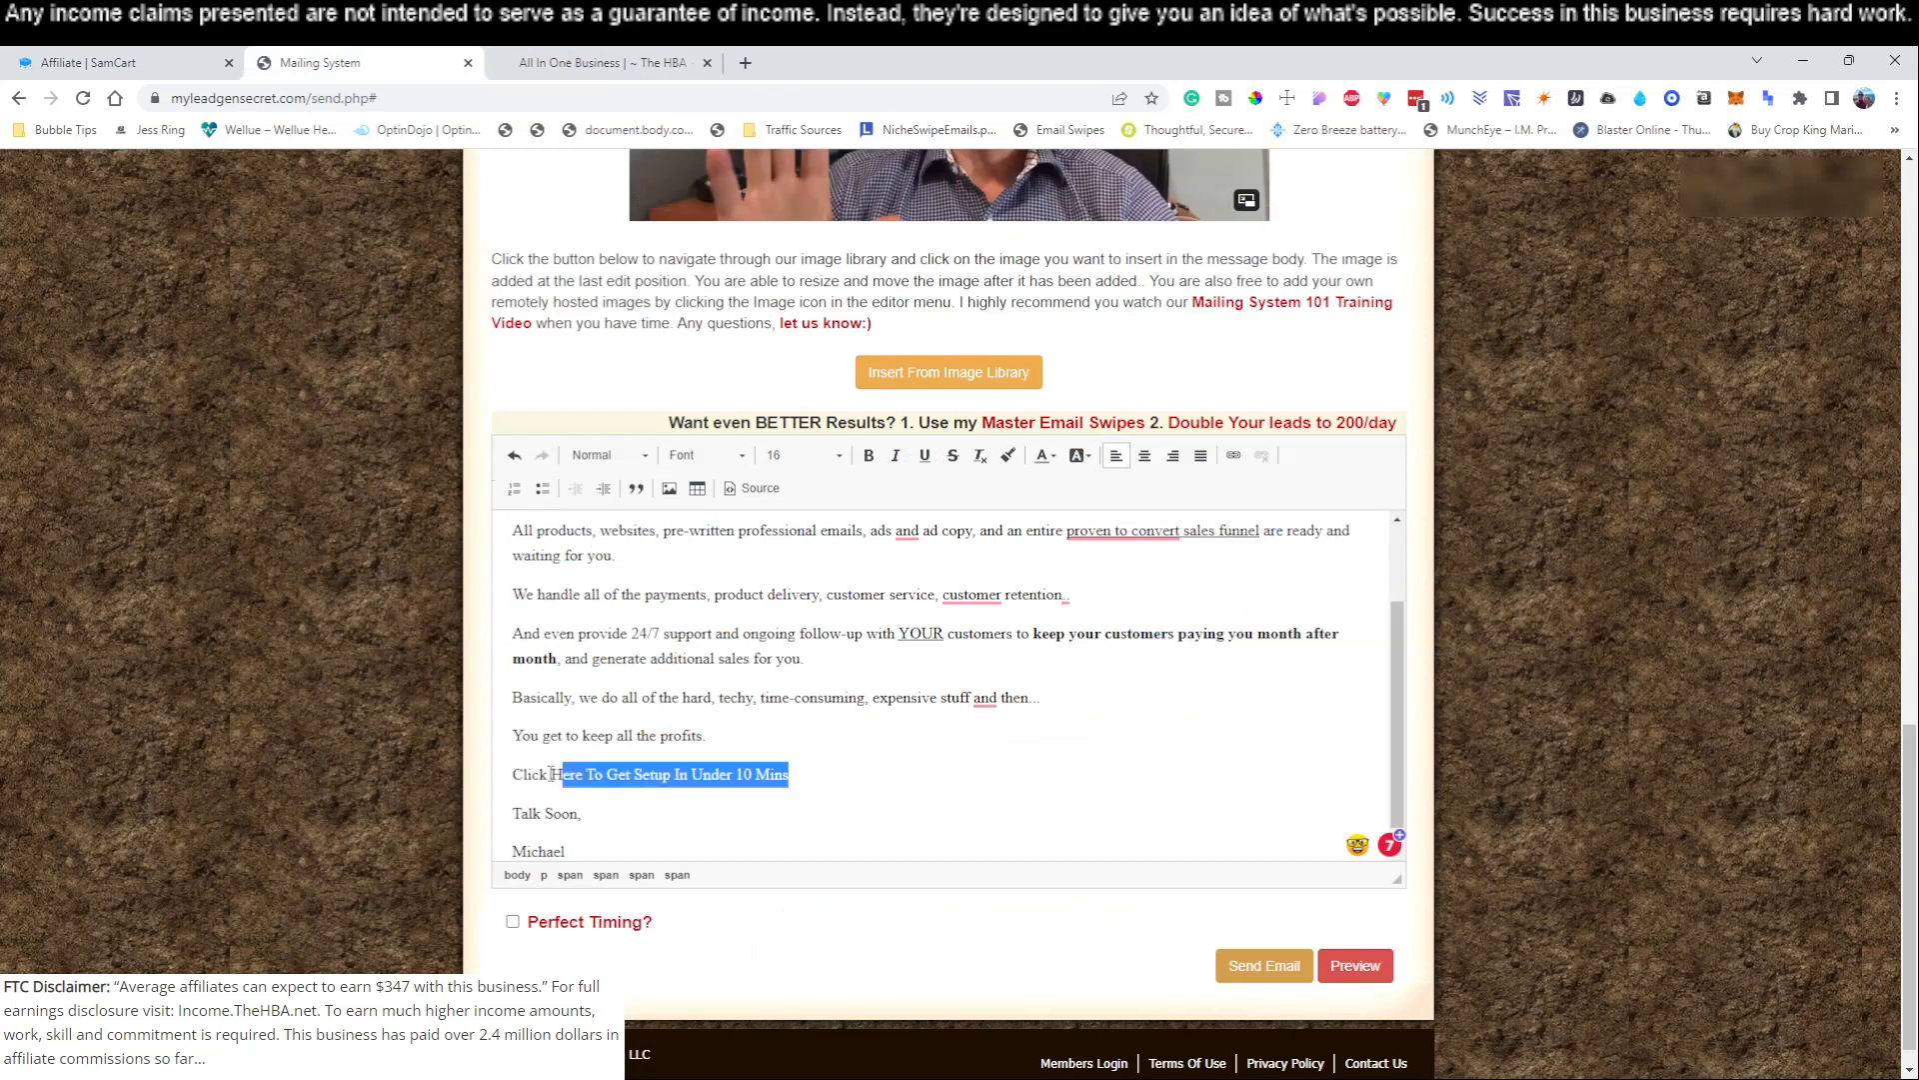
- Link the 'Click Here To Get Setup In Under 10 Mins' line to the All In One SamCart referral URL
left_click(1199, 454)
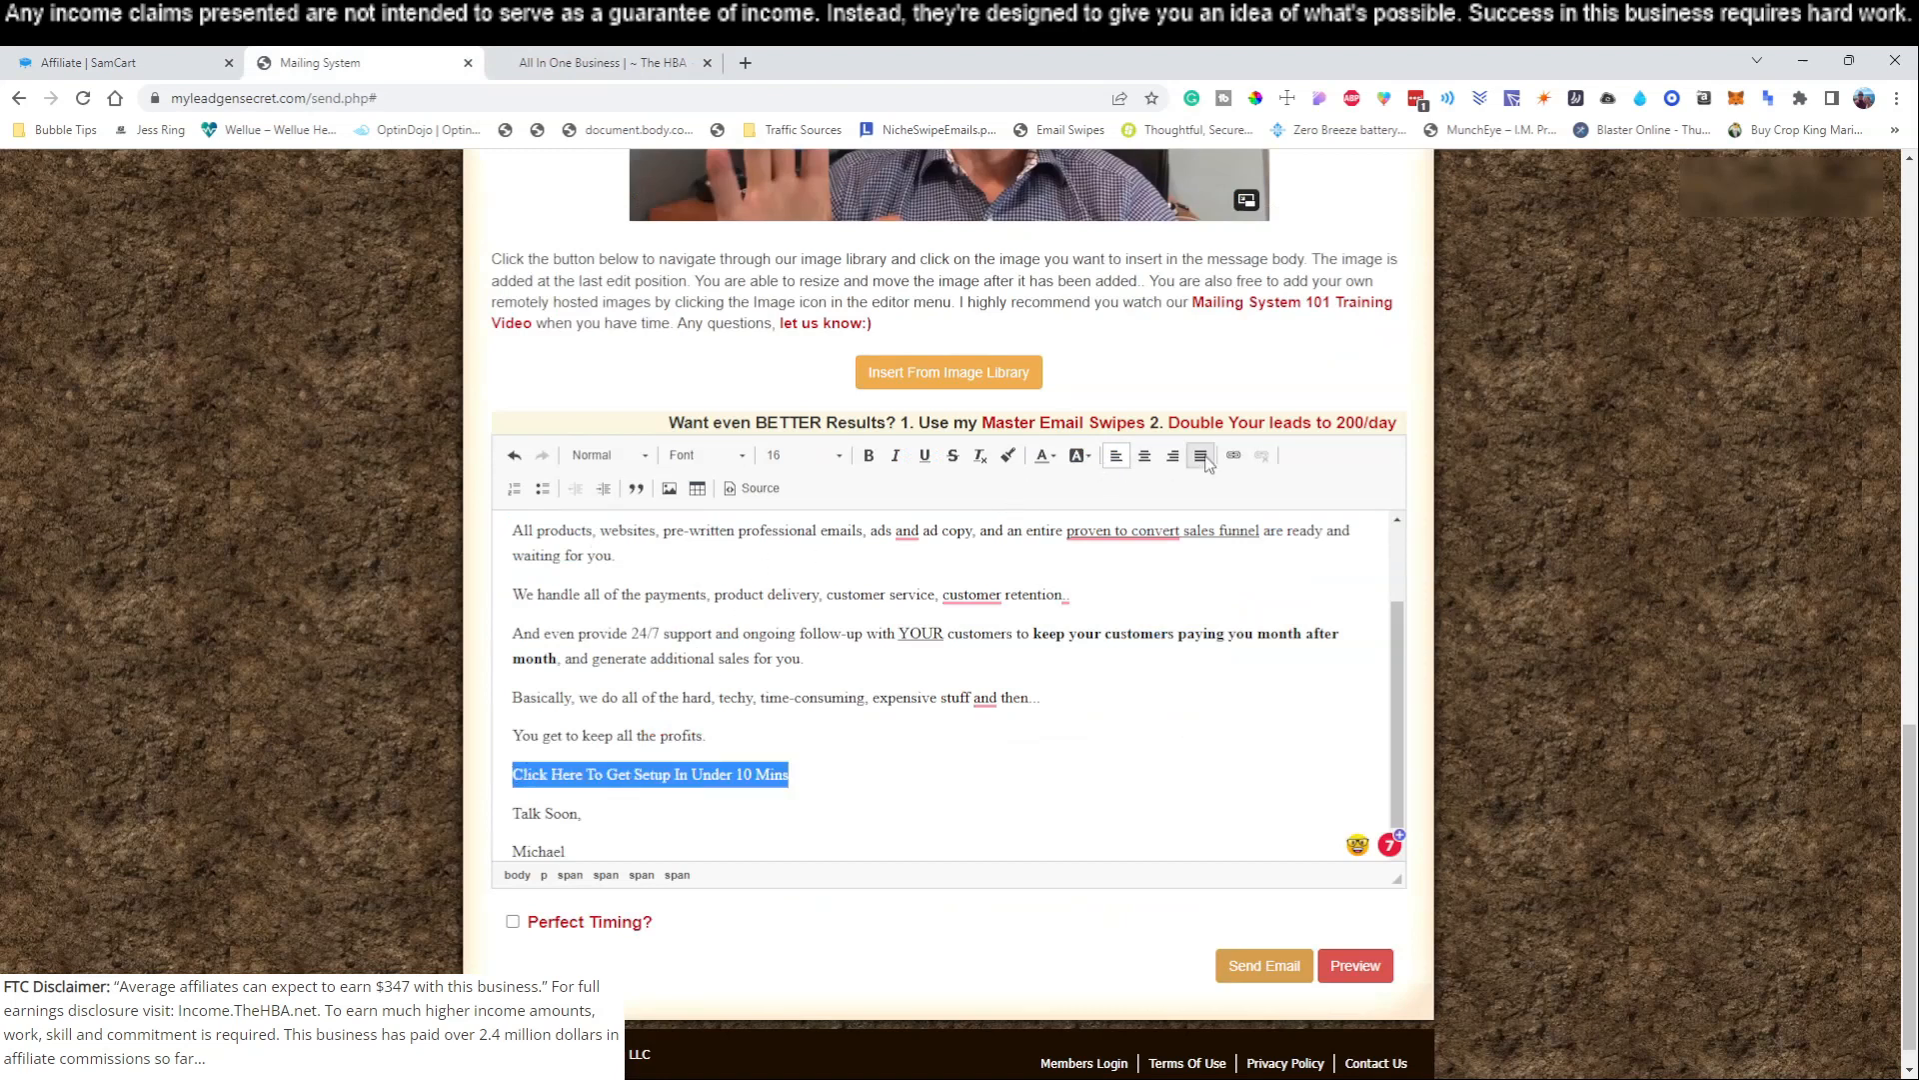
left_click(1233, 454)
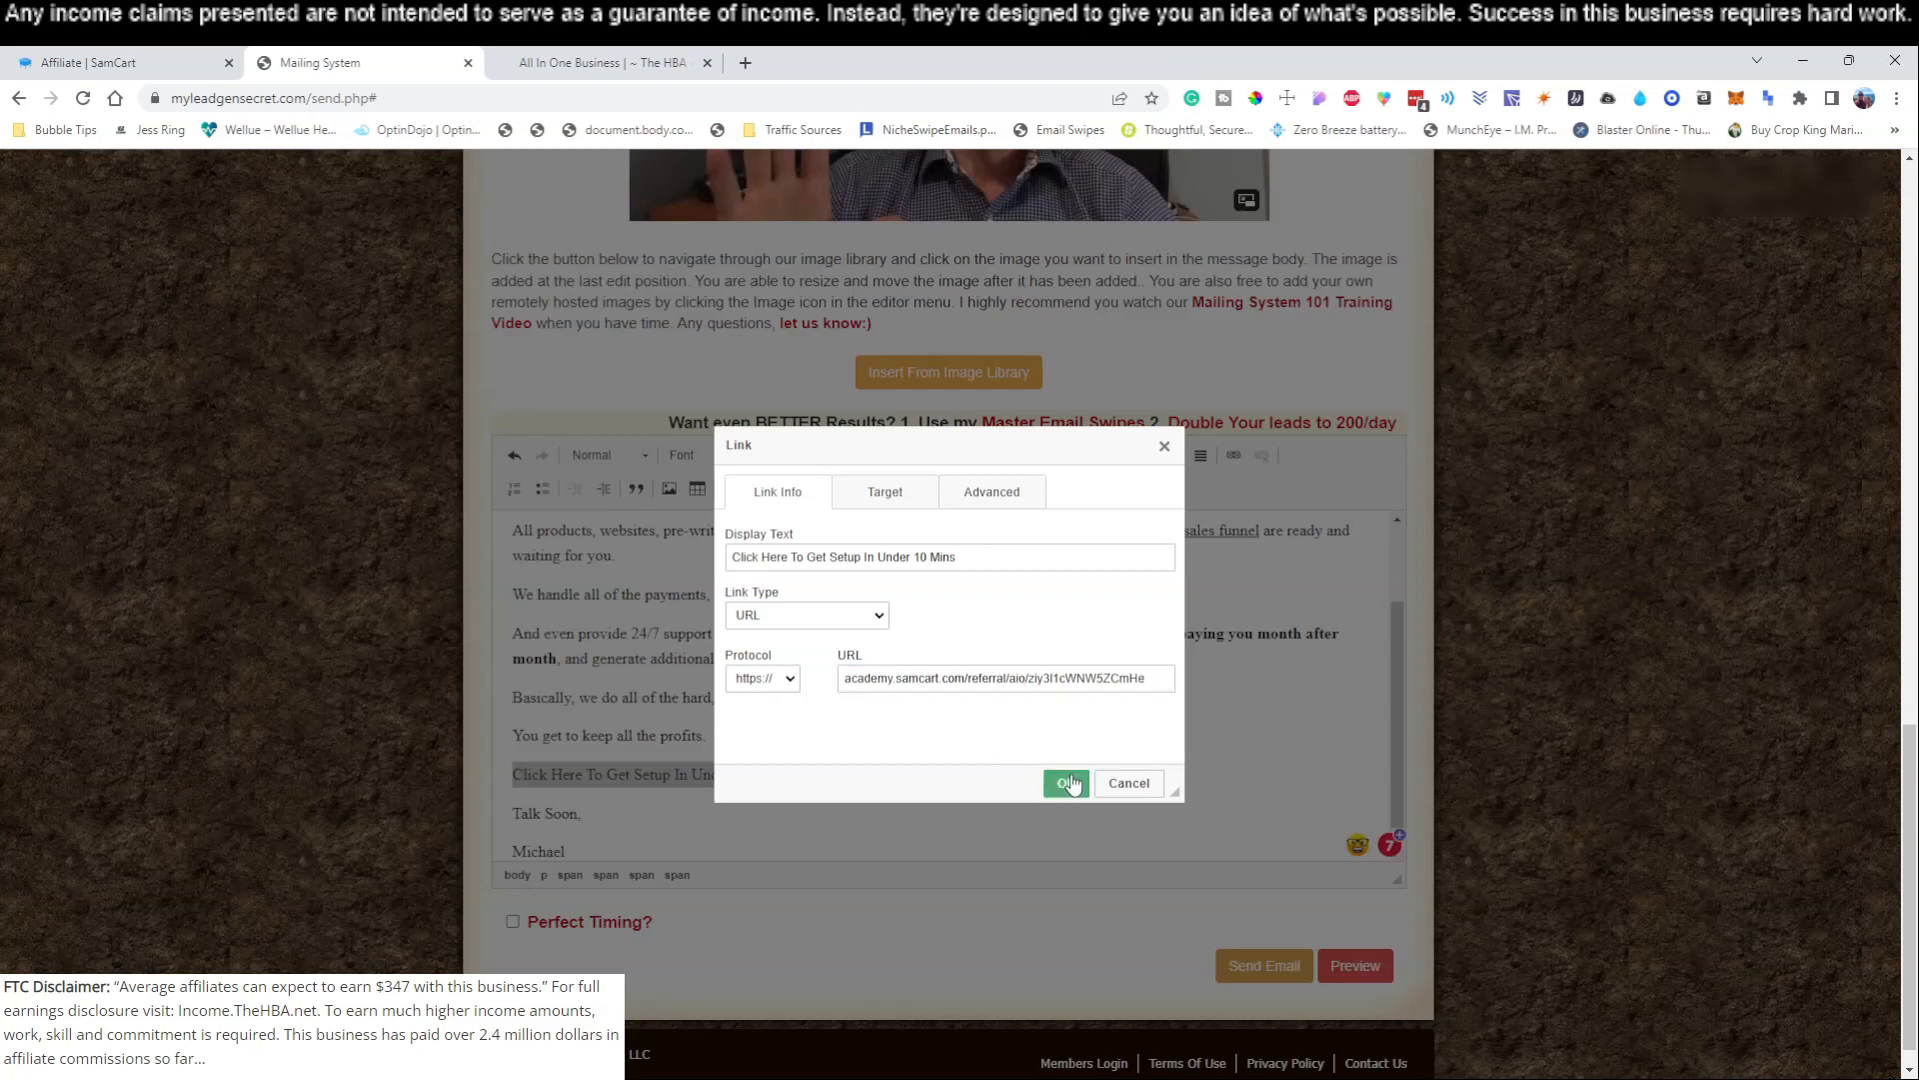
left_click(1063, 784)
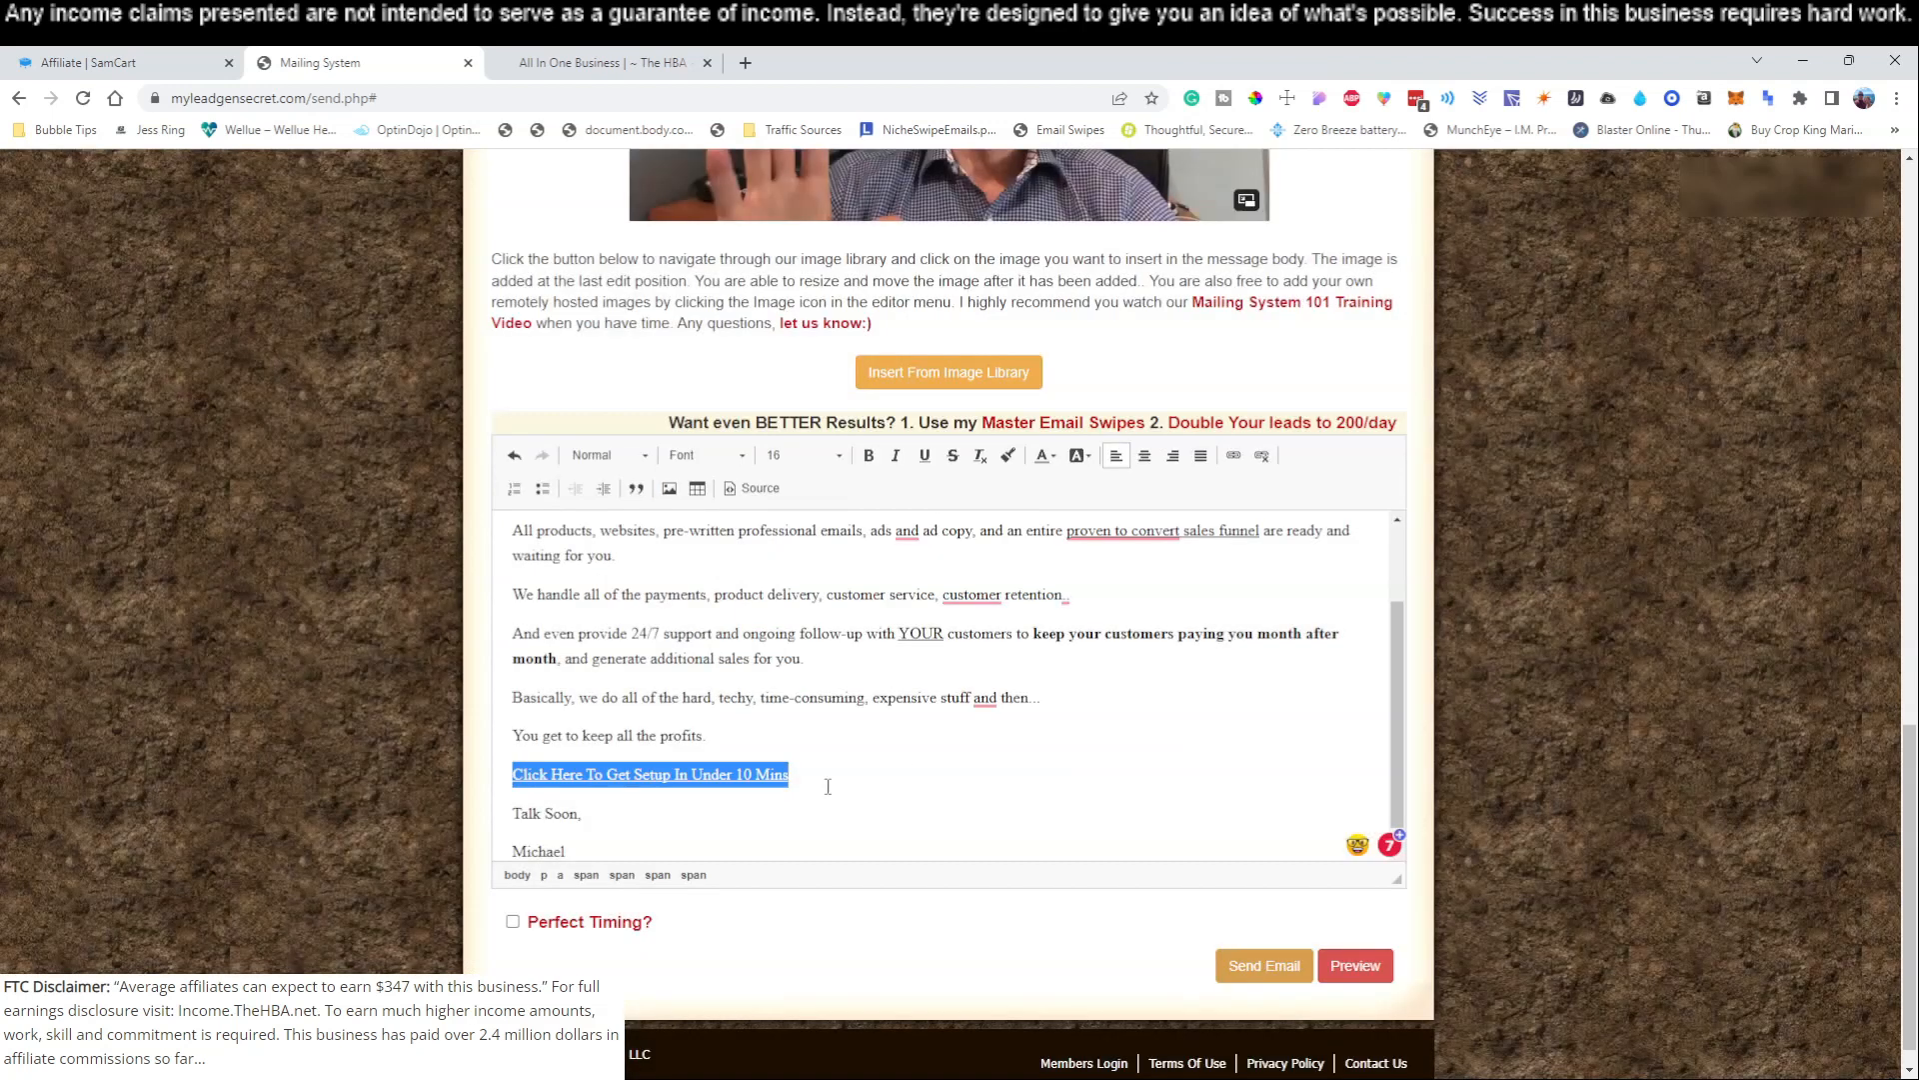
left_click(513, 921)
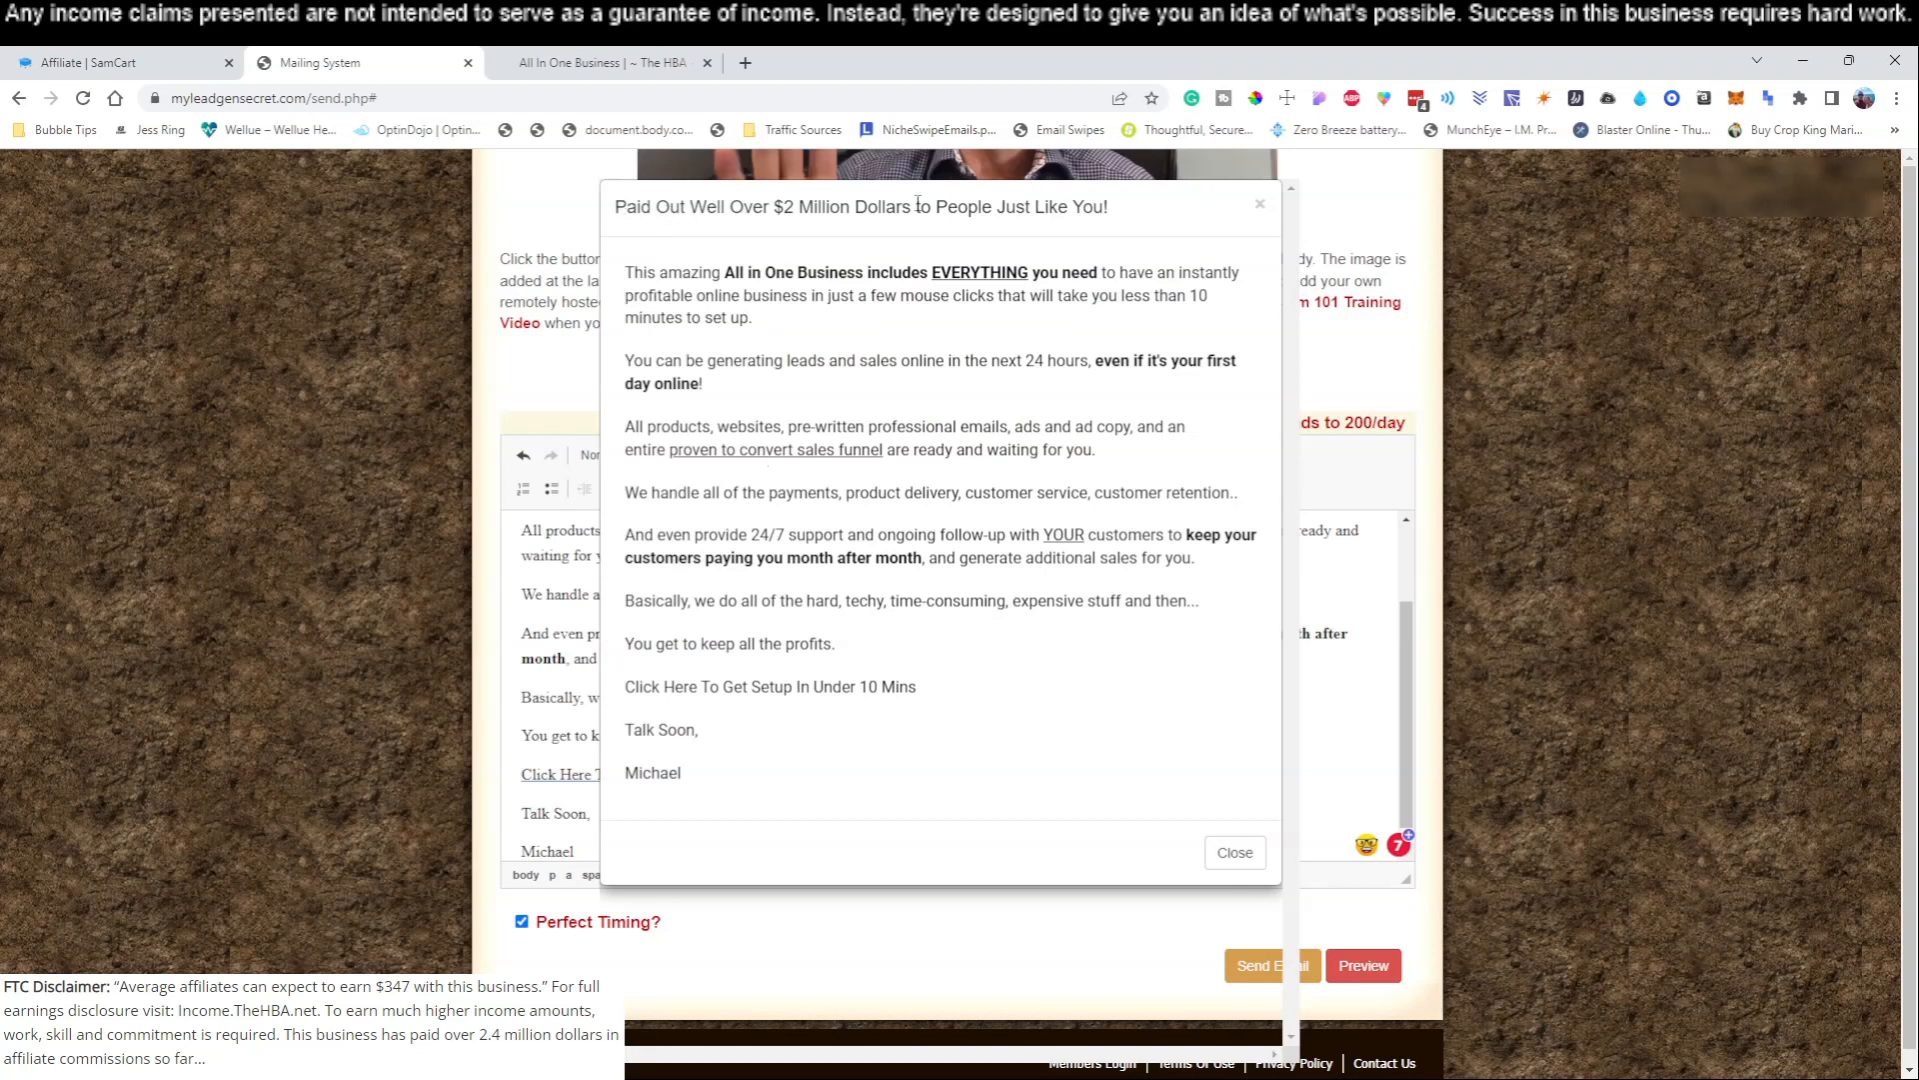
mouse_move(818, 804)
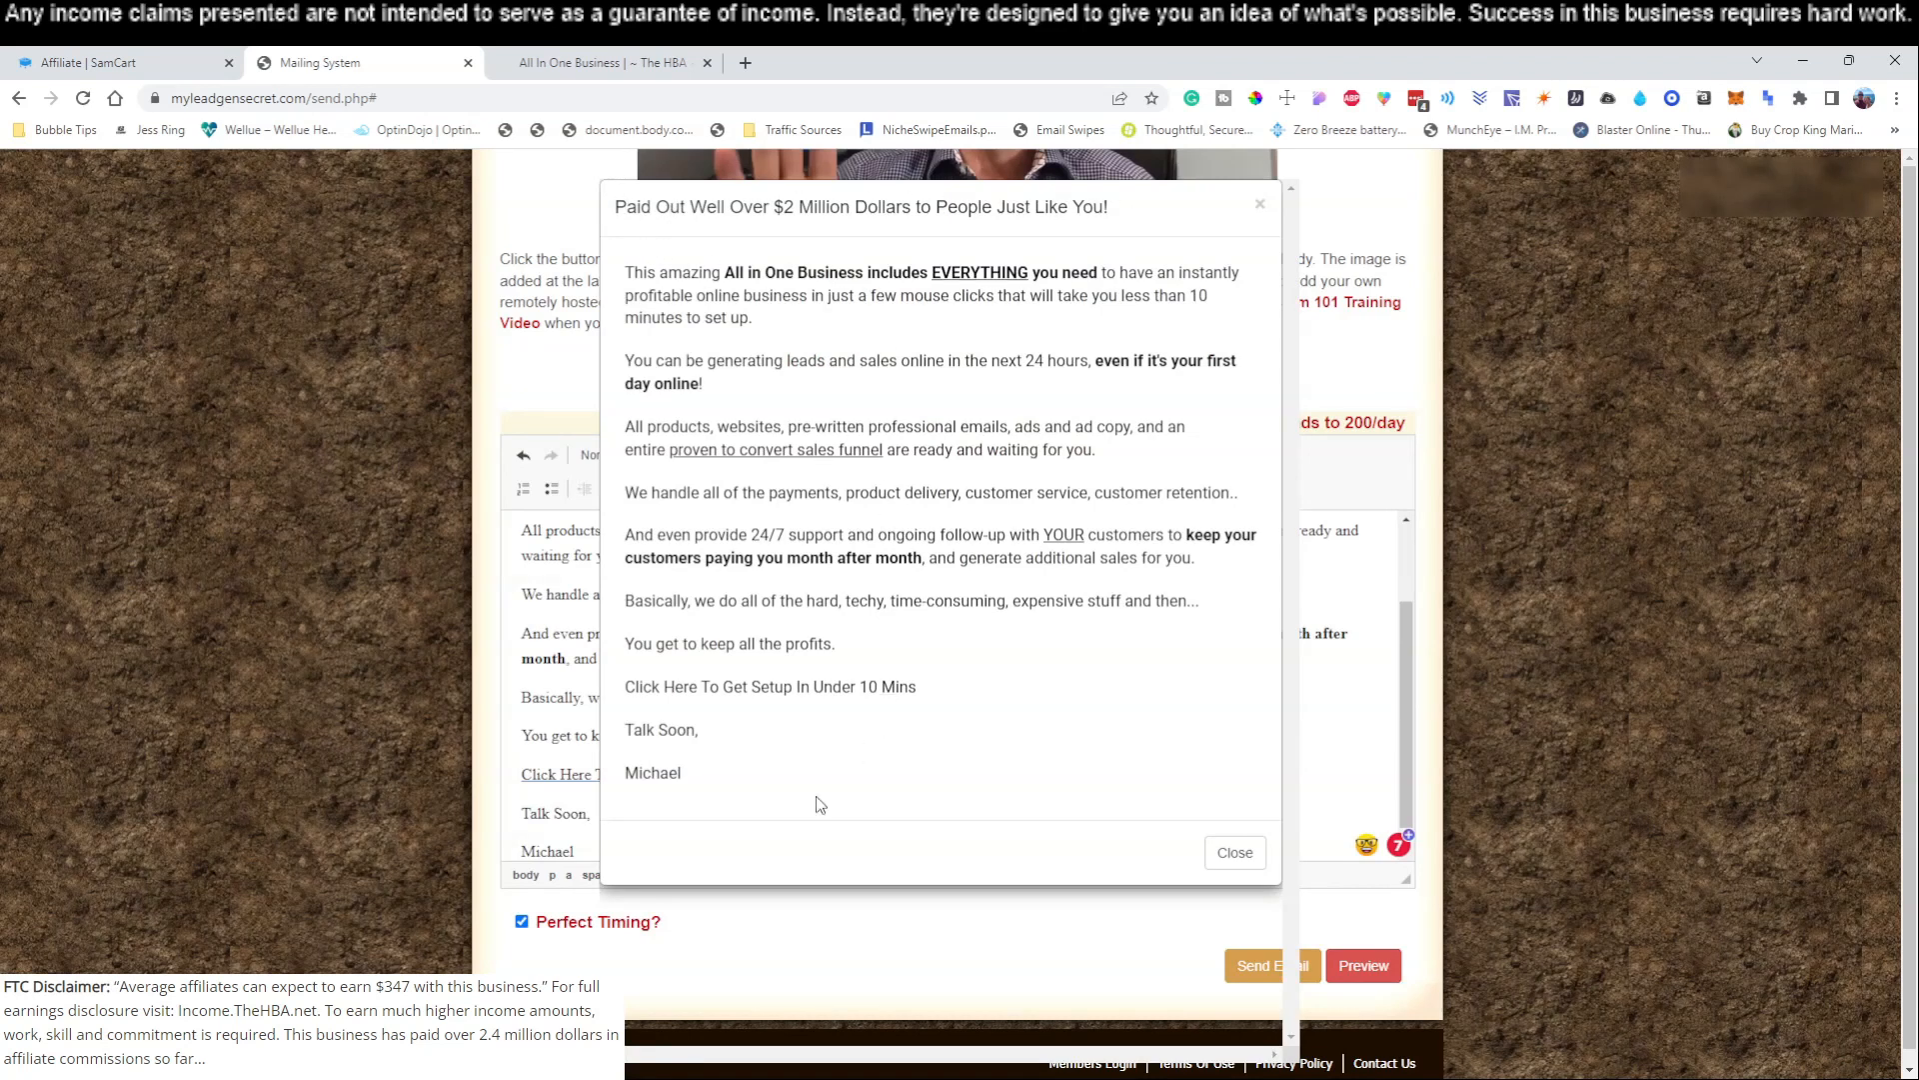
mouse_move(749, 643)
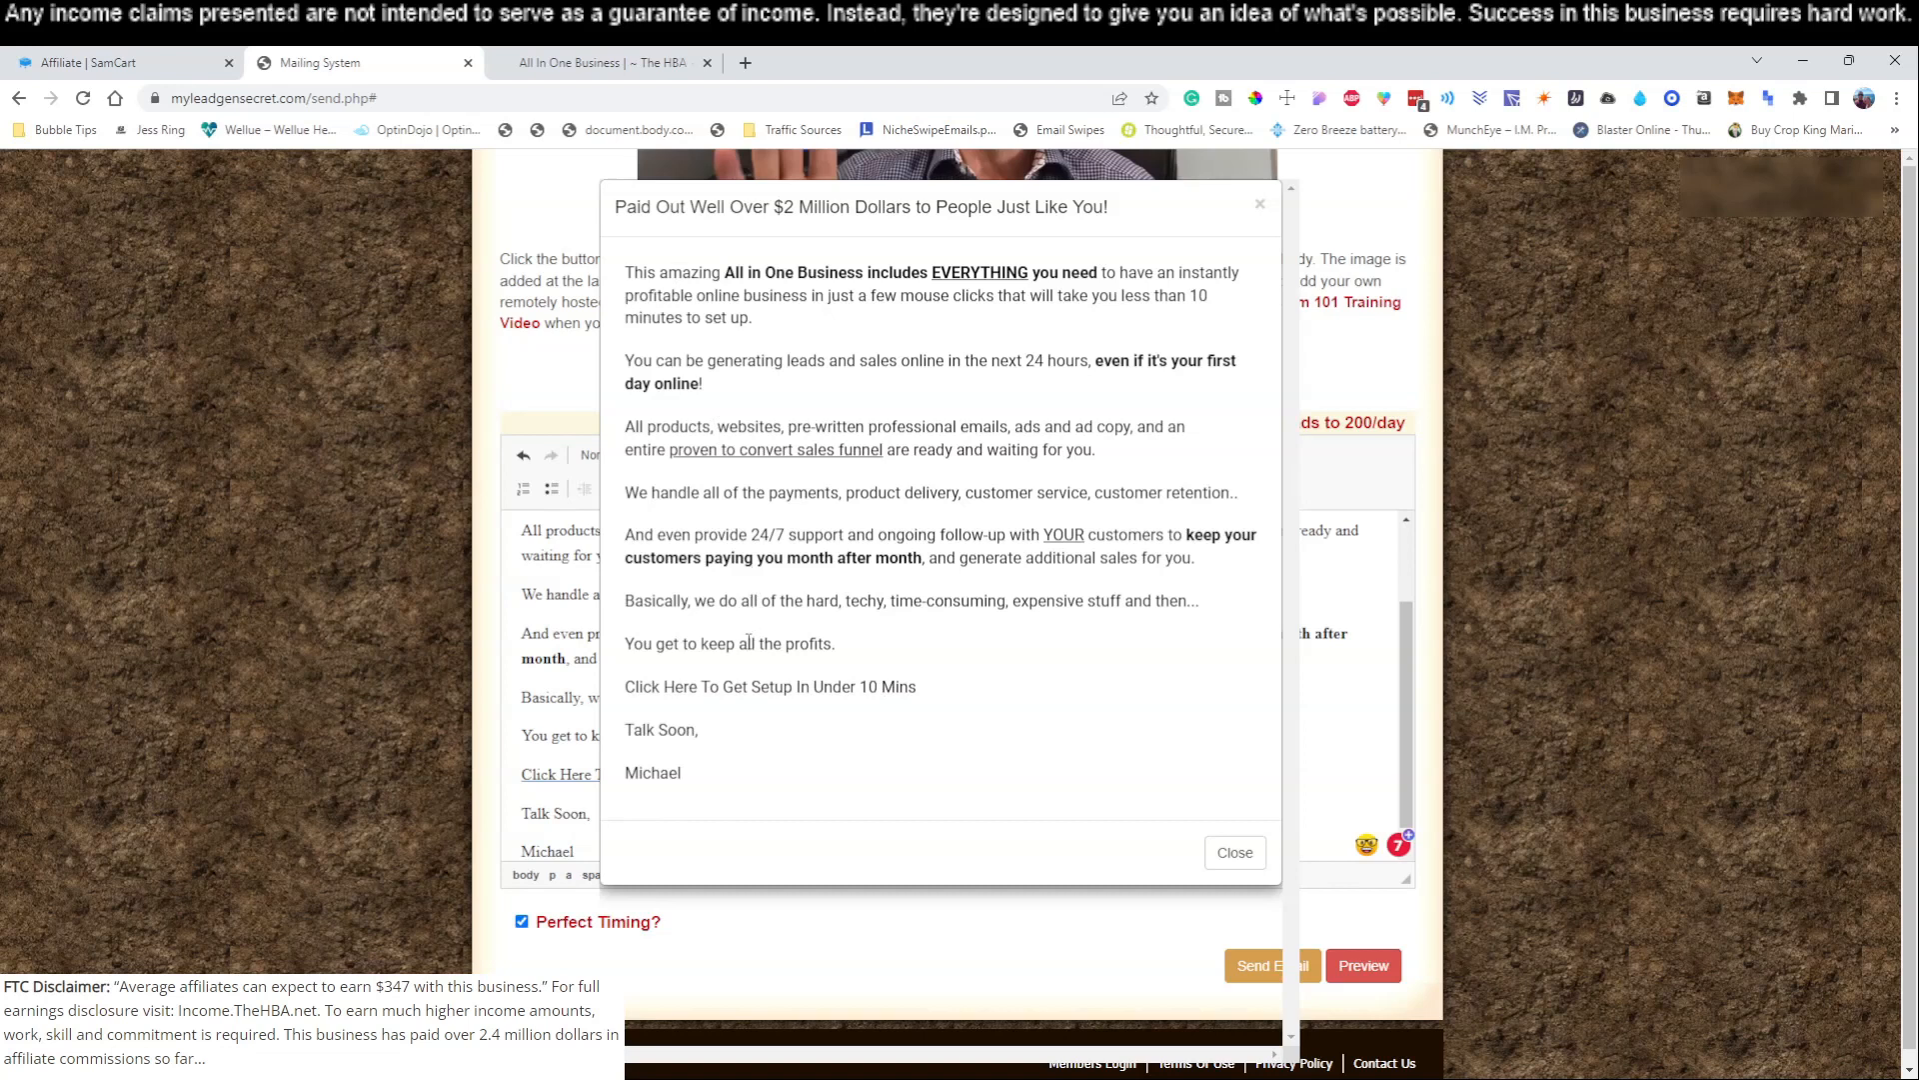
- Close the email preview and make the call-to-action link line bold
left_click(1234, 852)
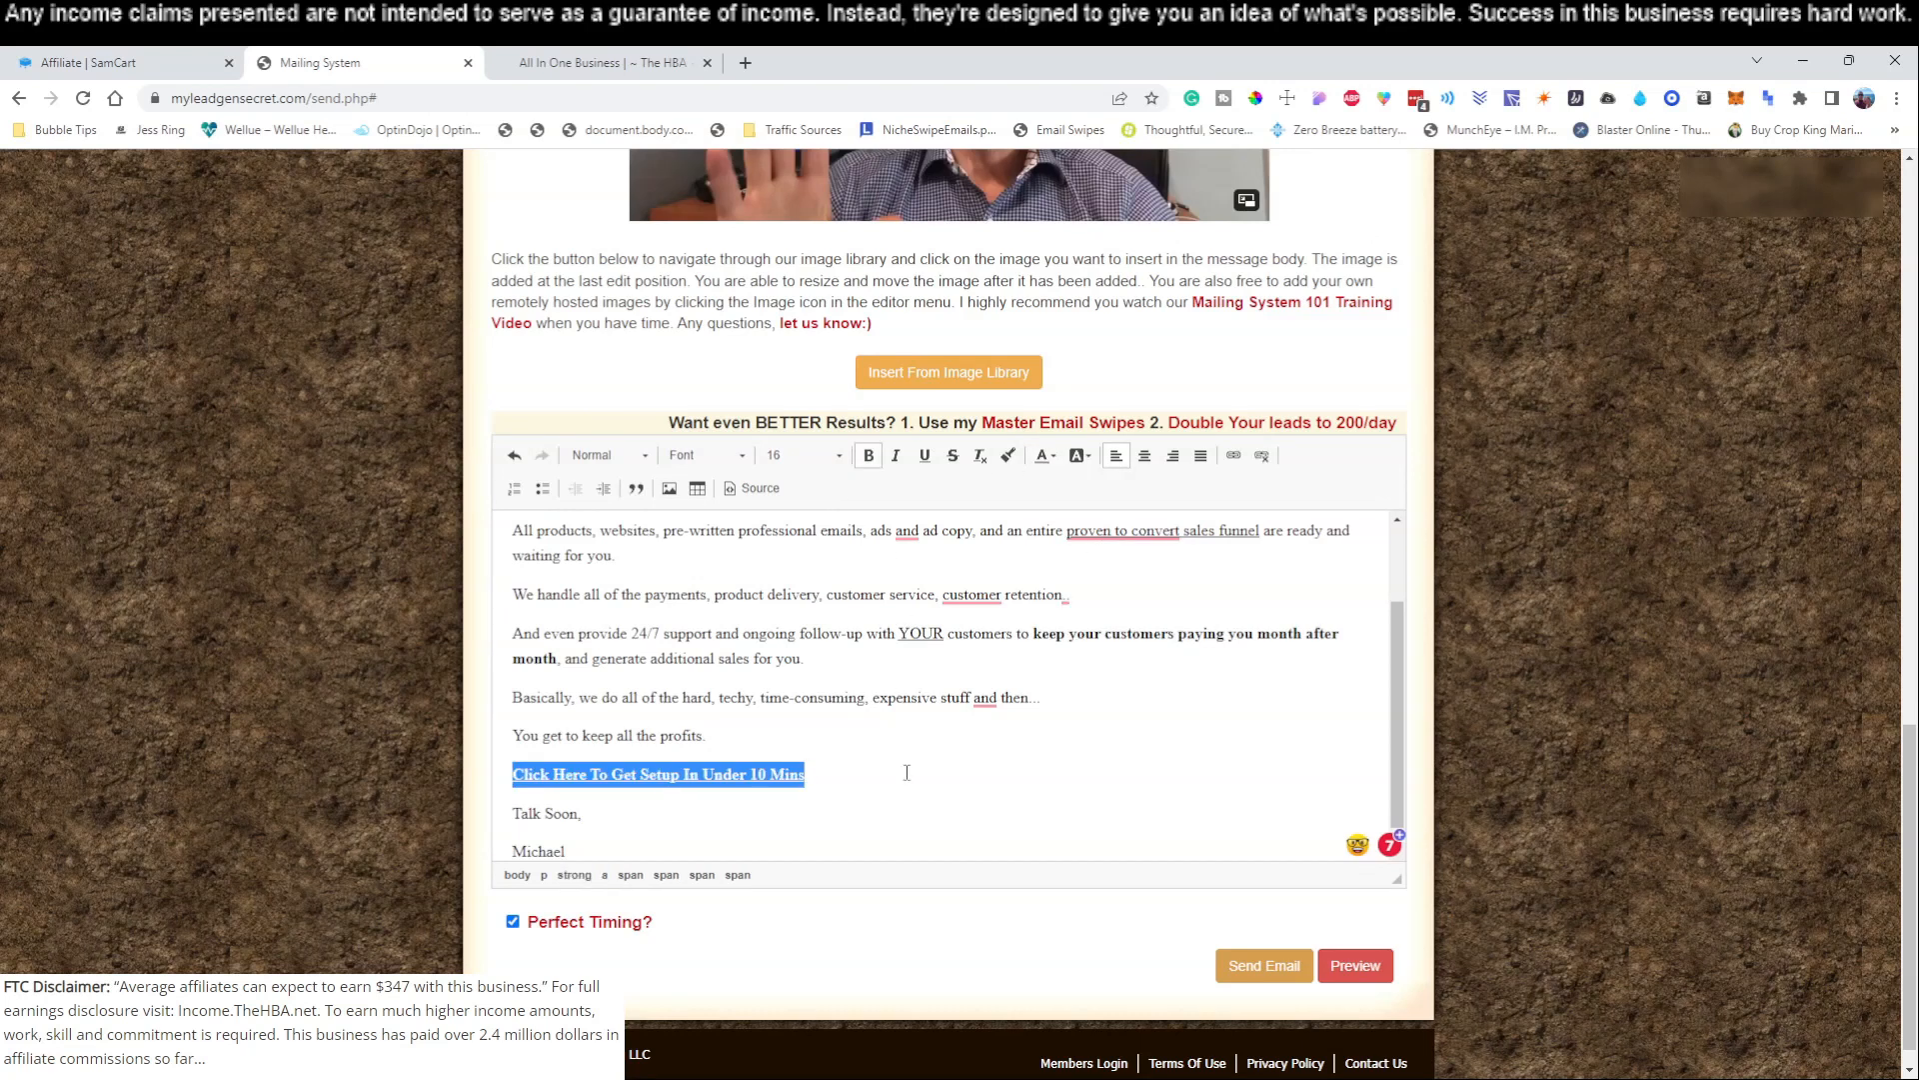
left_click(860, 781)
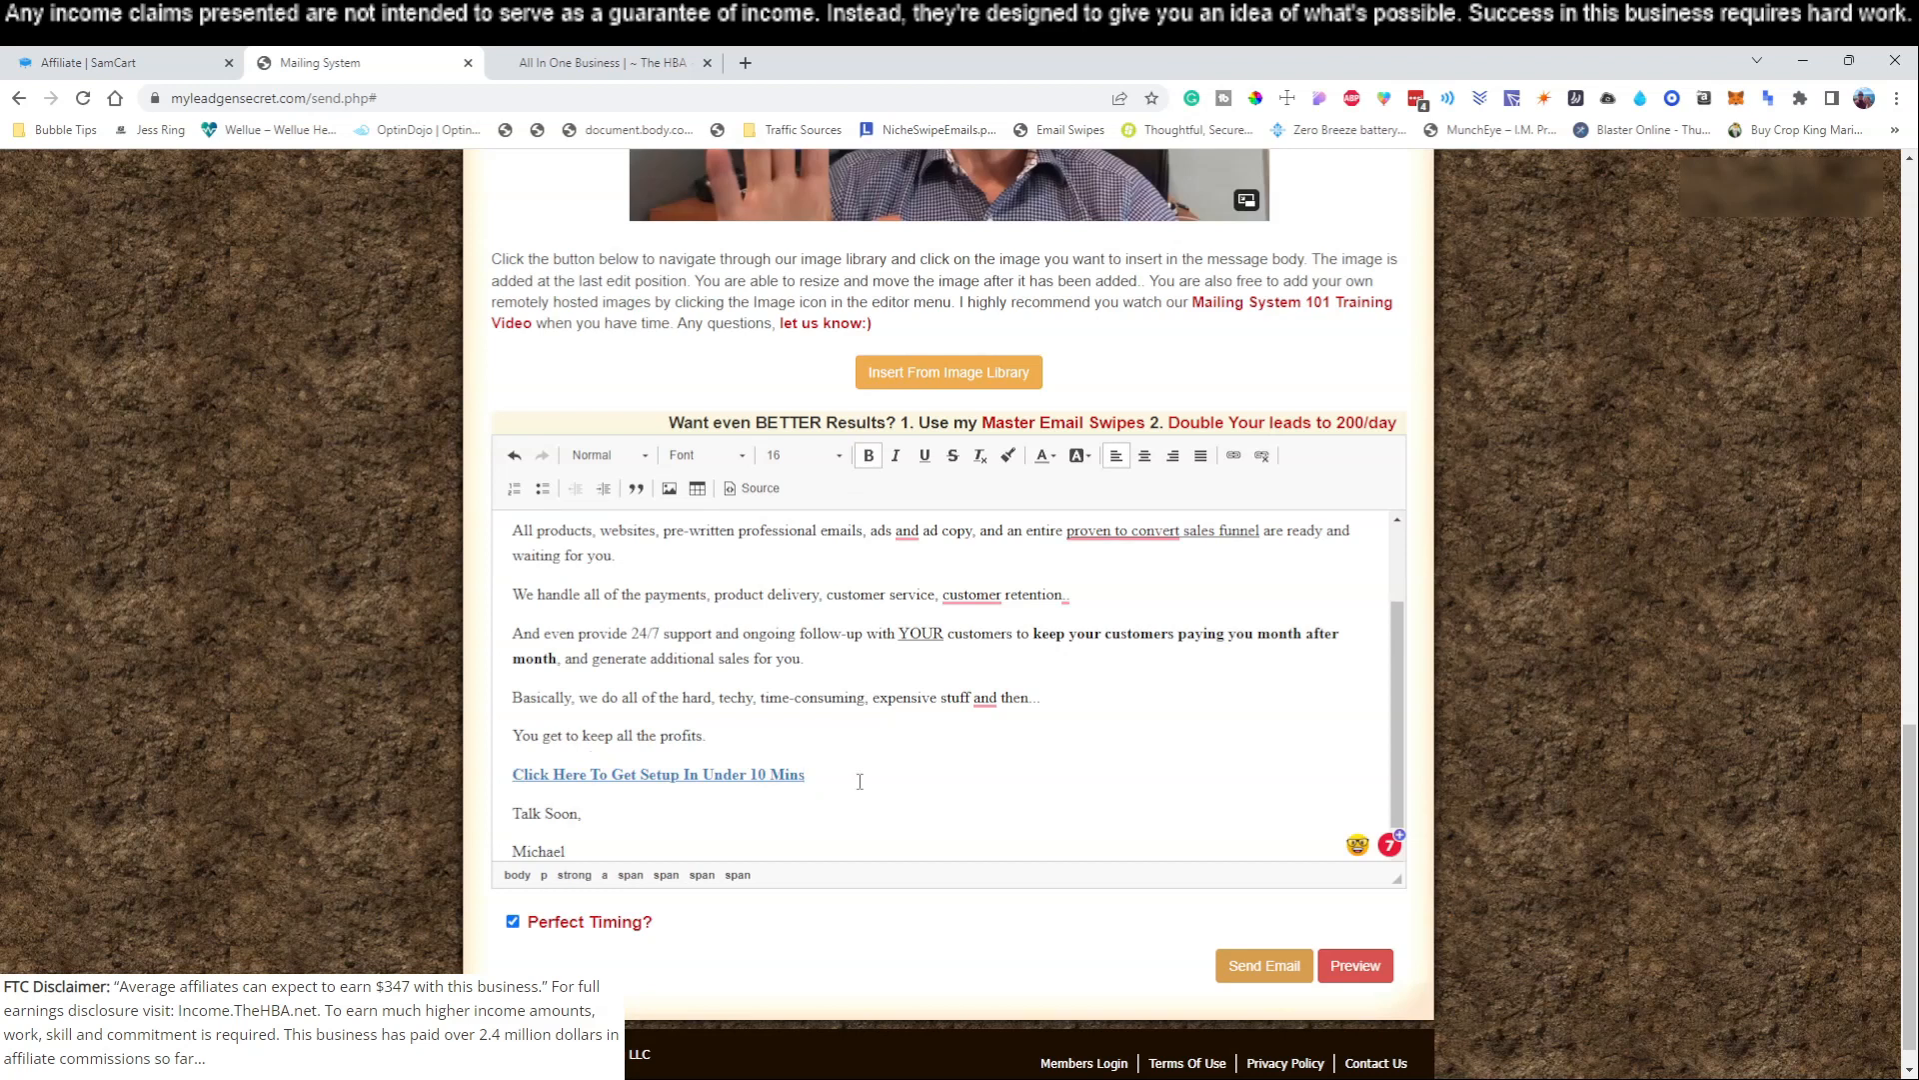
mouse_move(1267, 890)
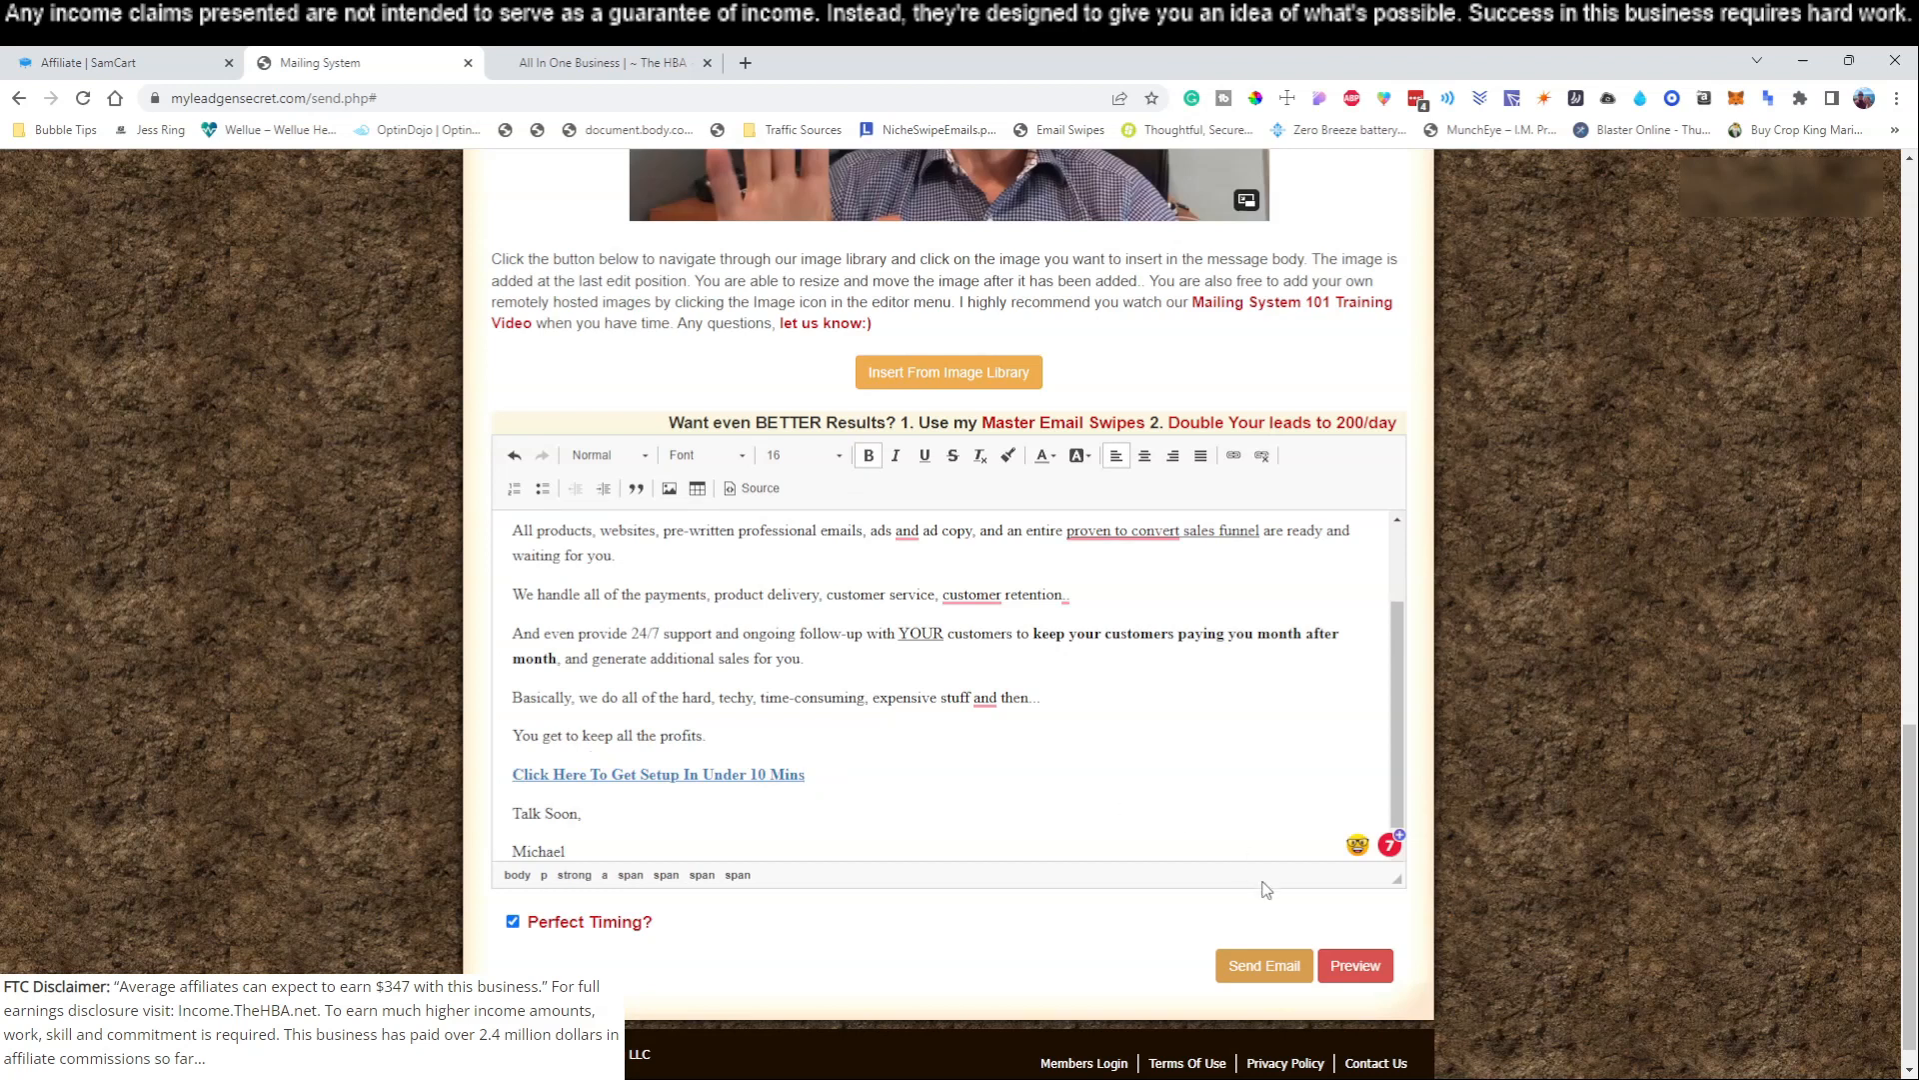
mouse_move(1263, 980)
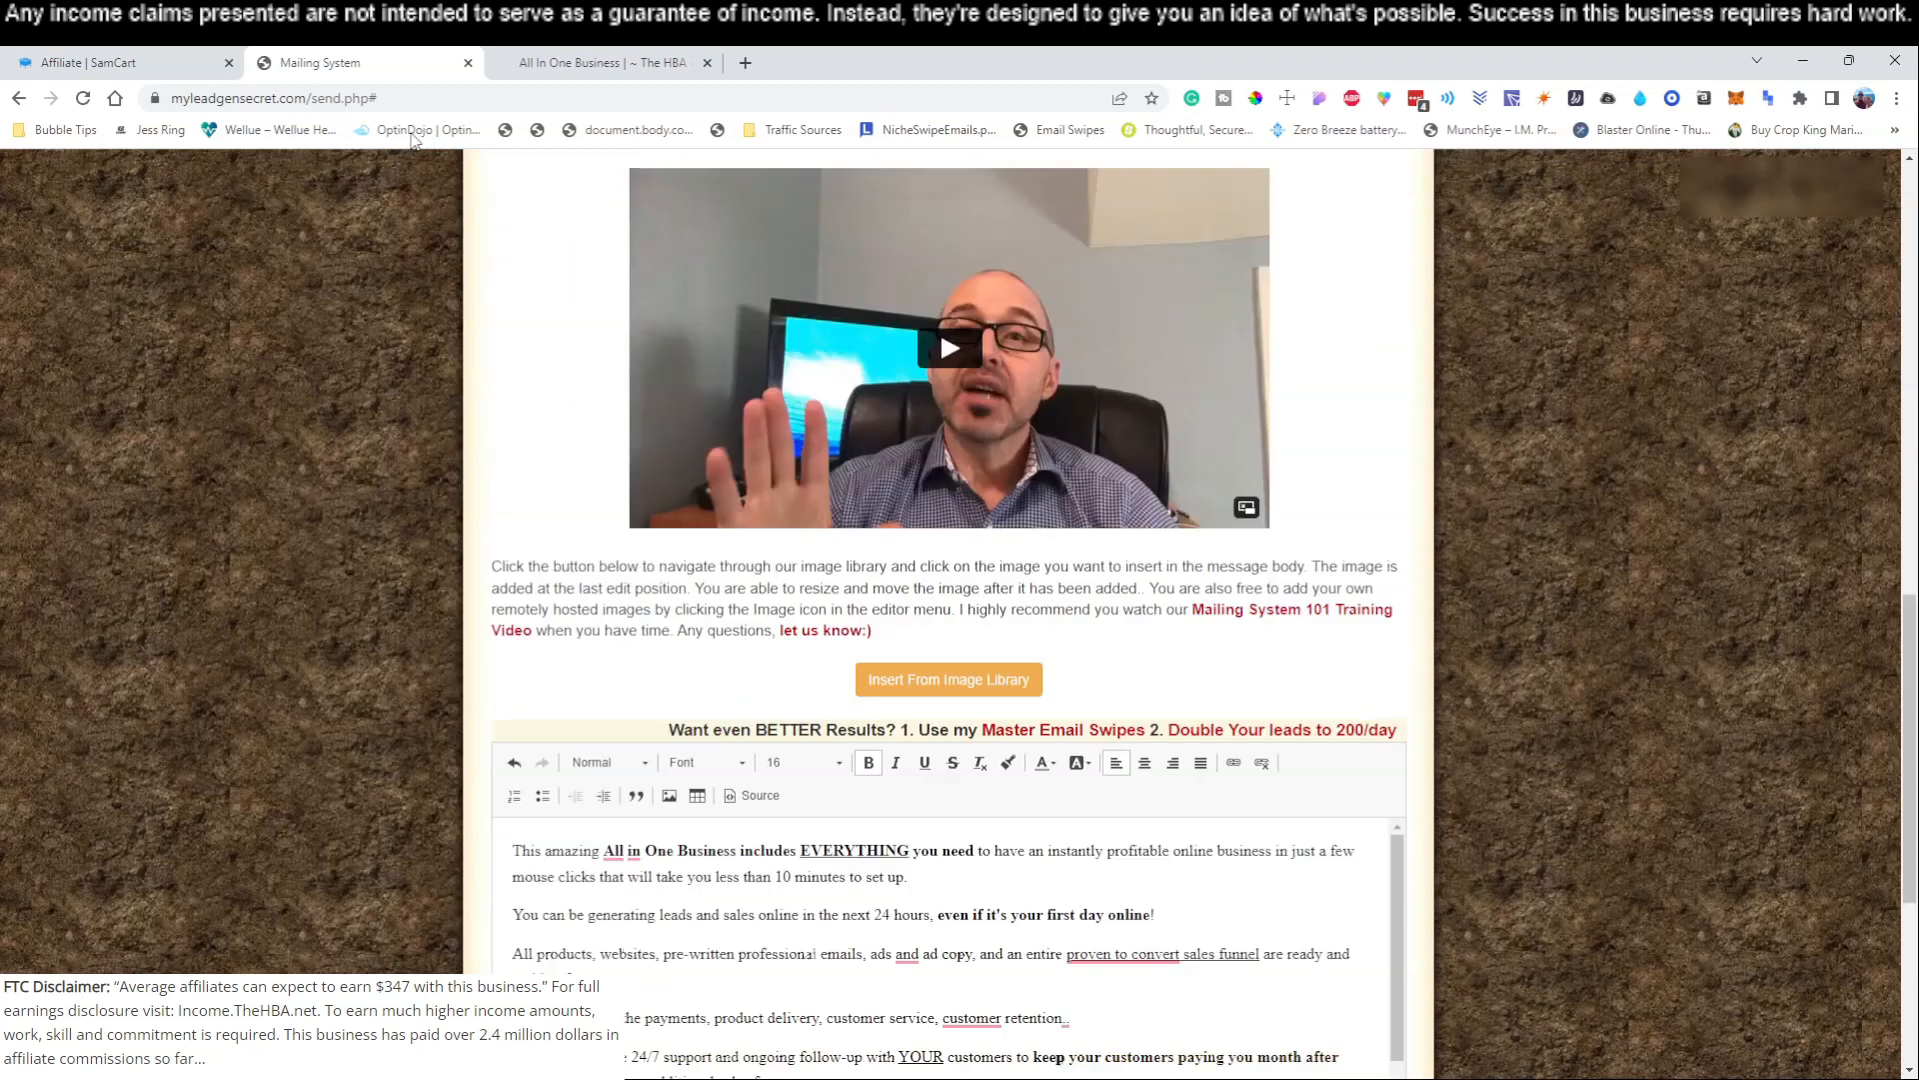
- Log into the other saved member account and select all its lead dates (41,900 leads)
scroll("down", 3)
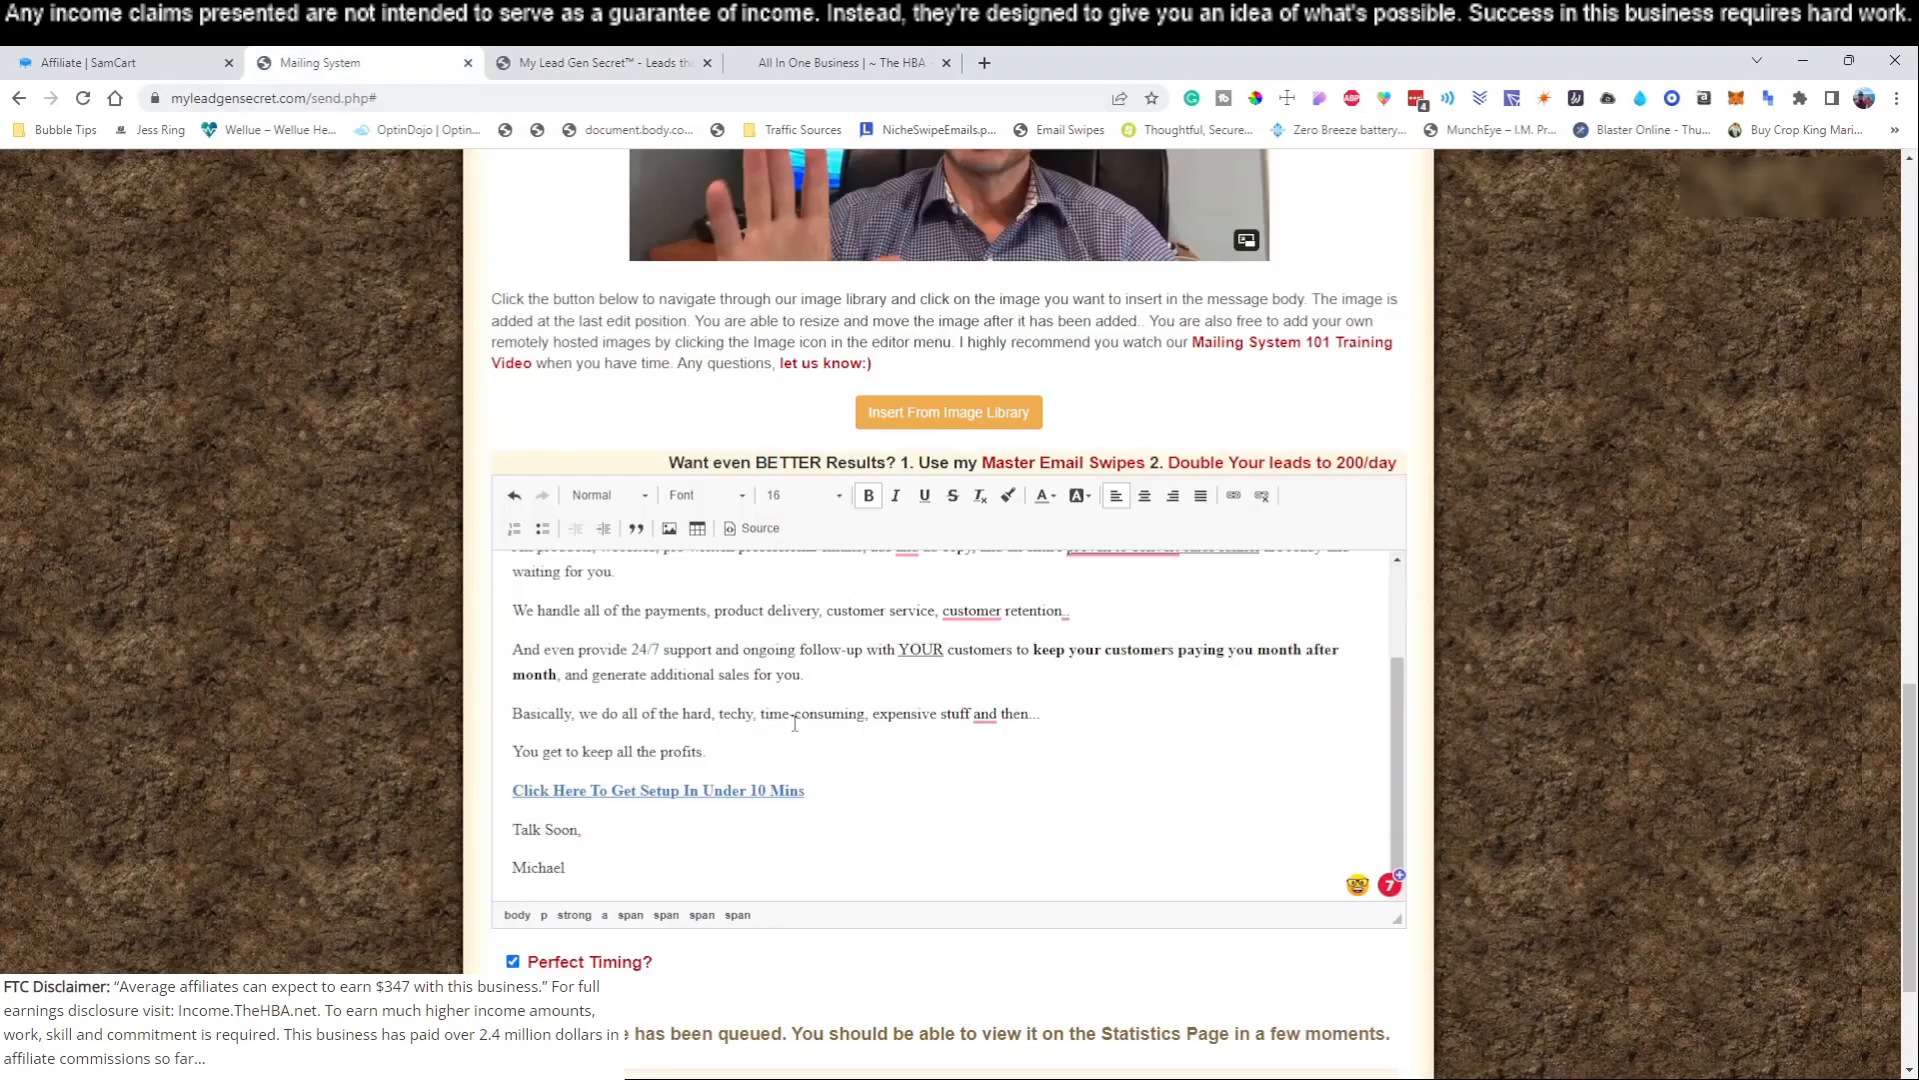
left_click(600, 62)
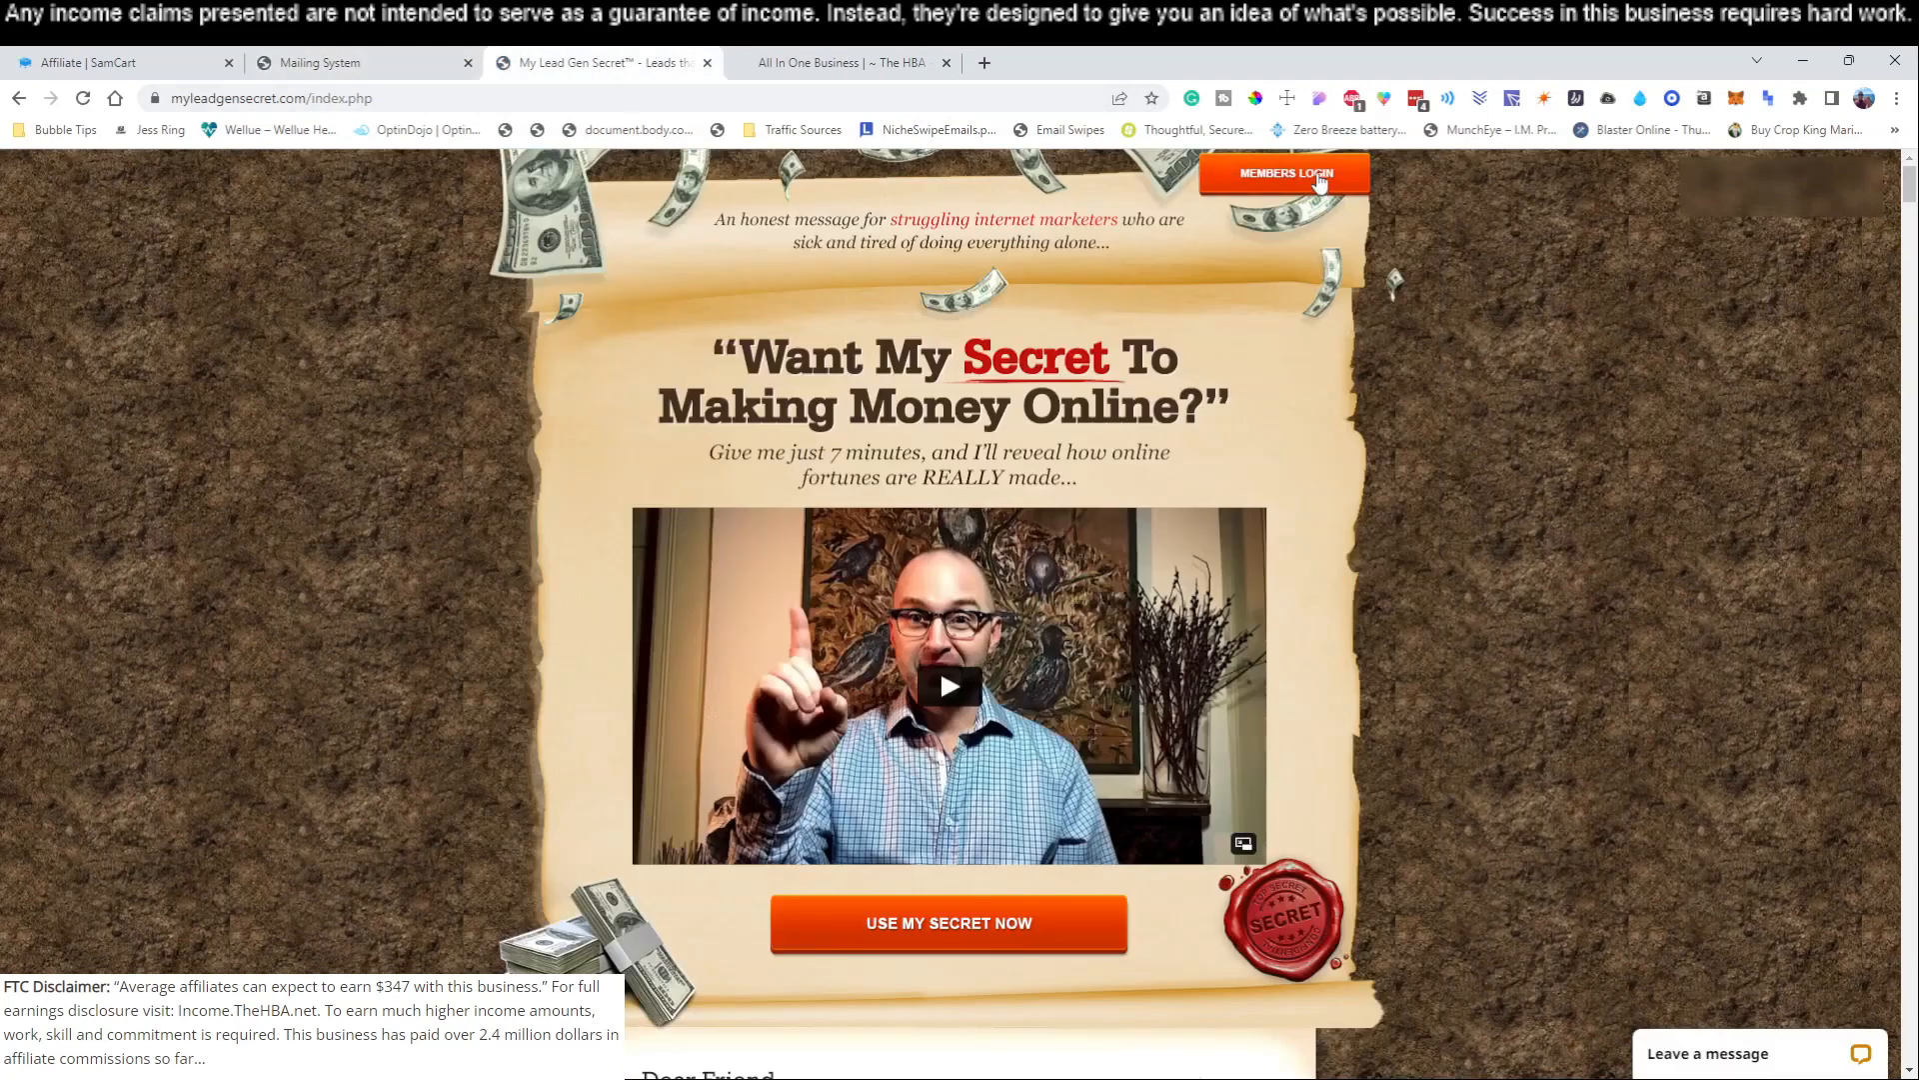
left_click(1283, 173)
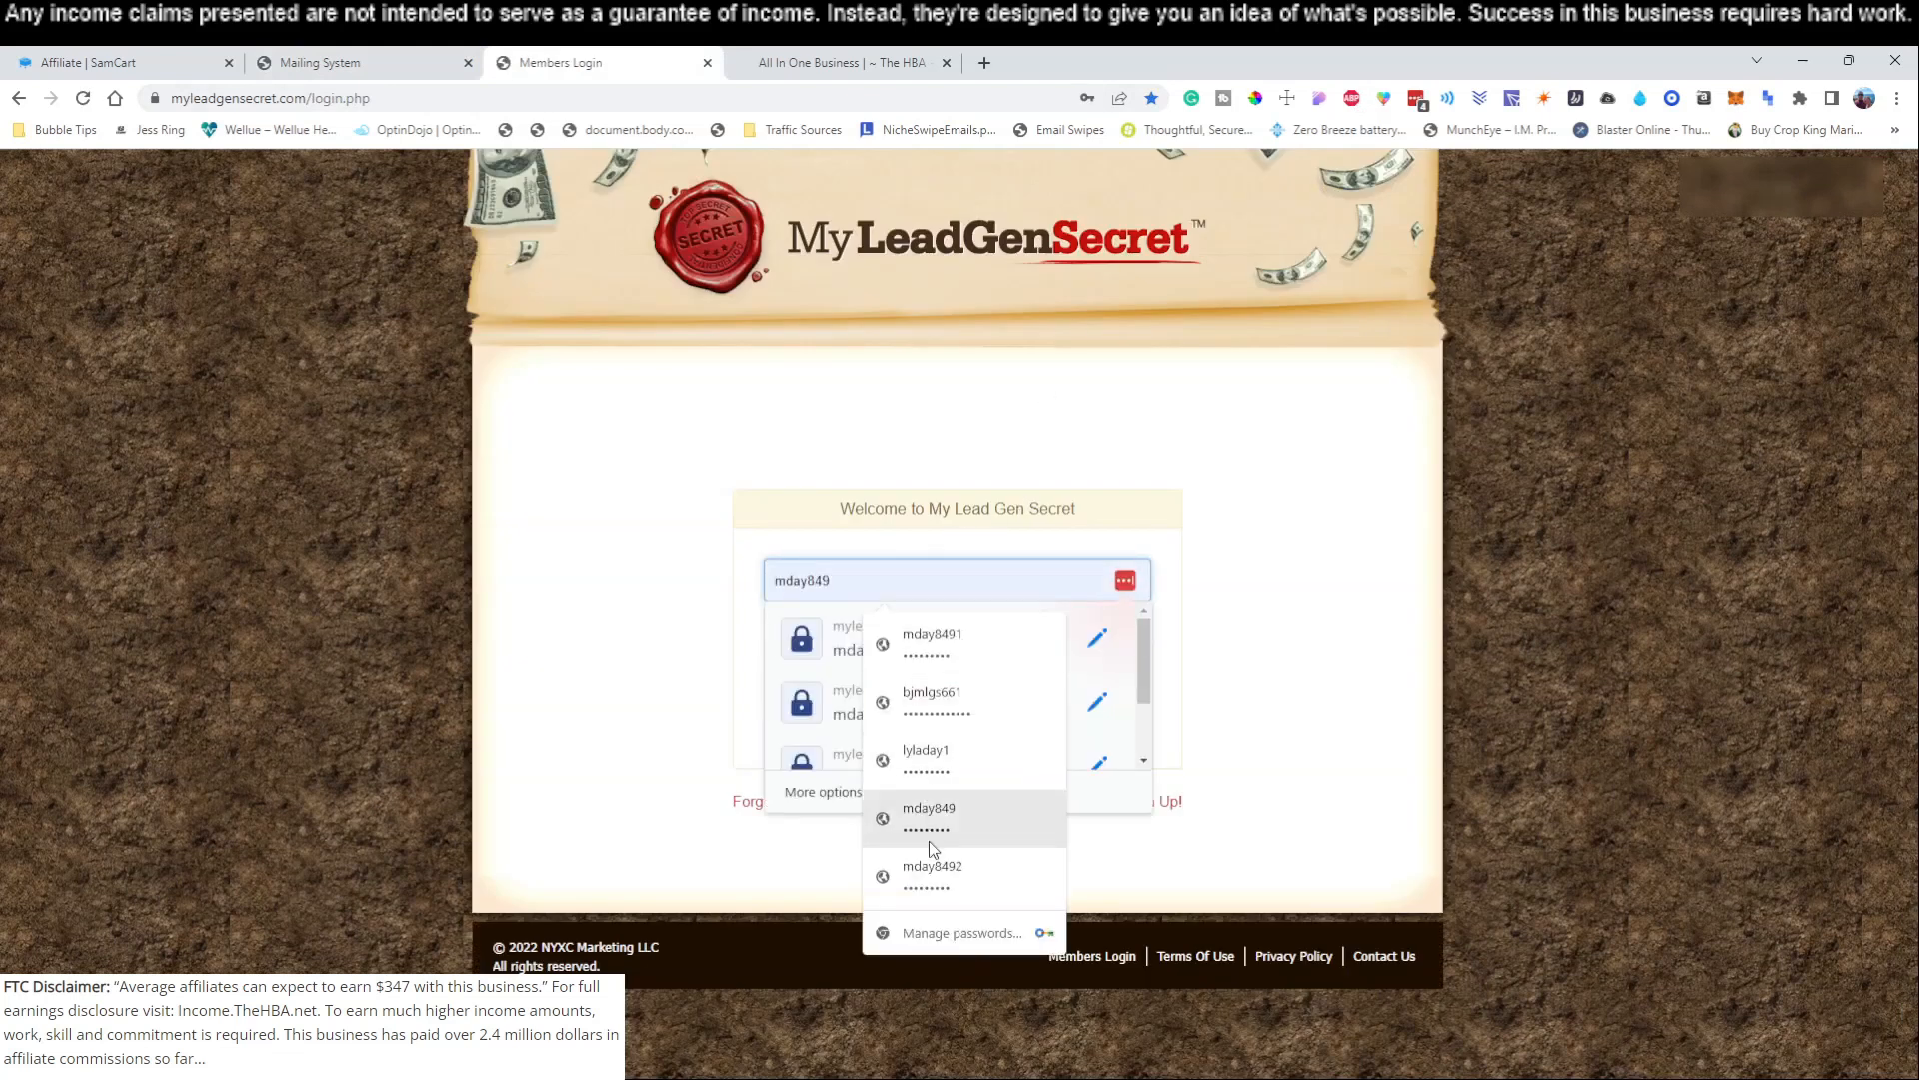
left_click(932, 875)
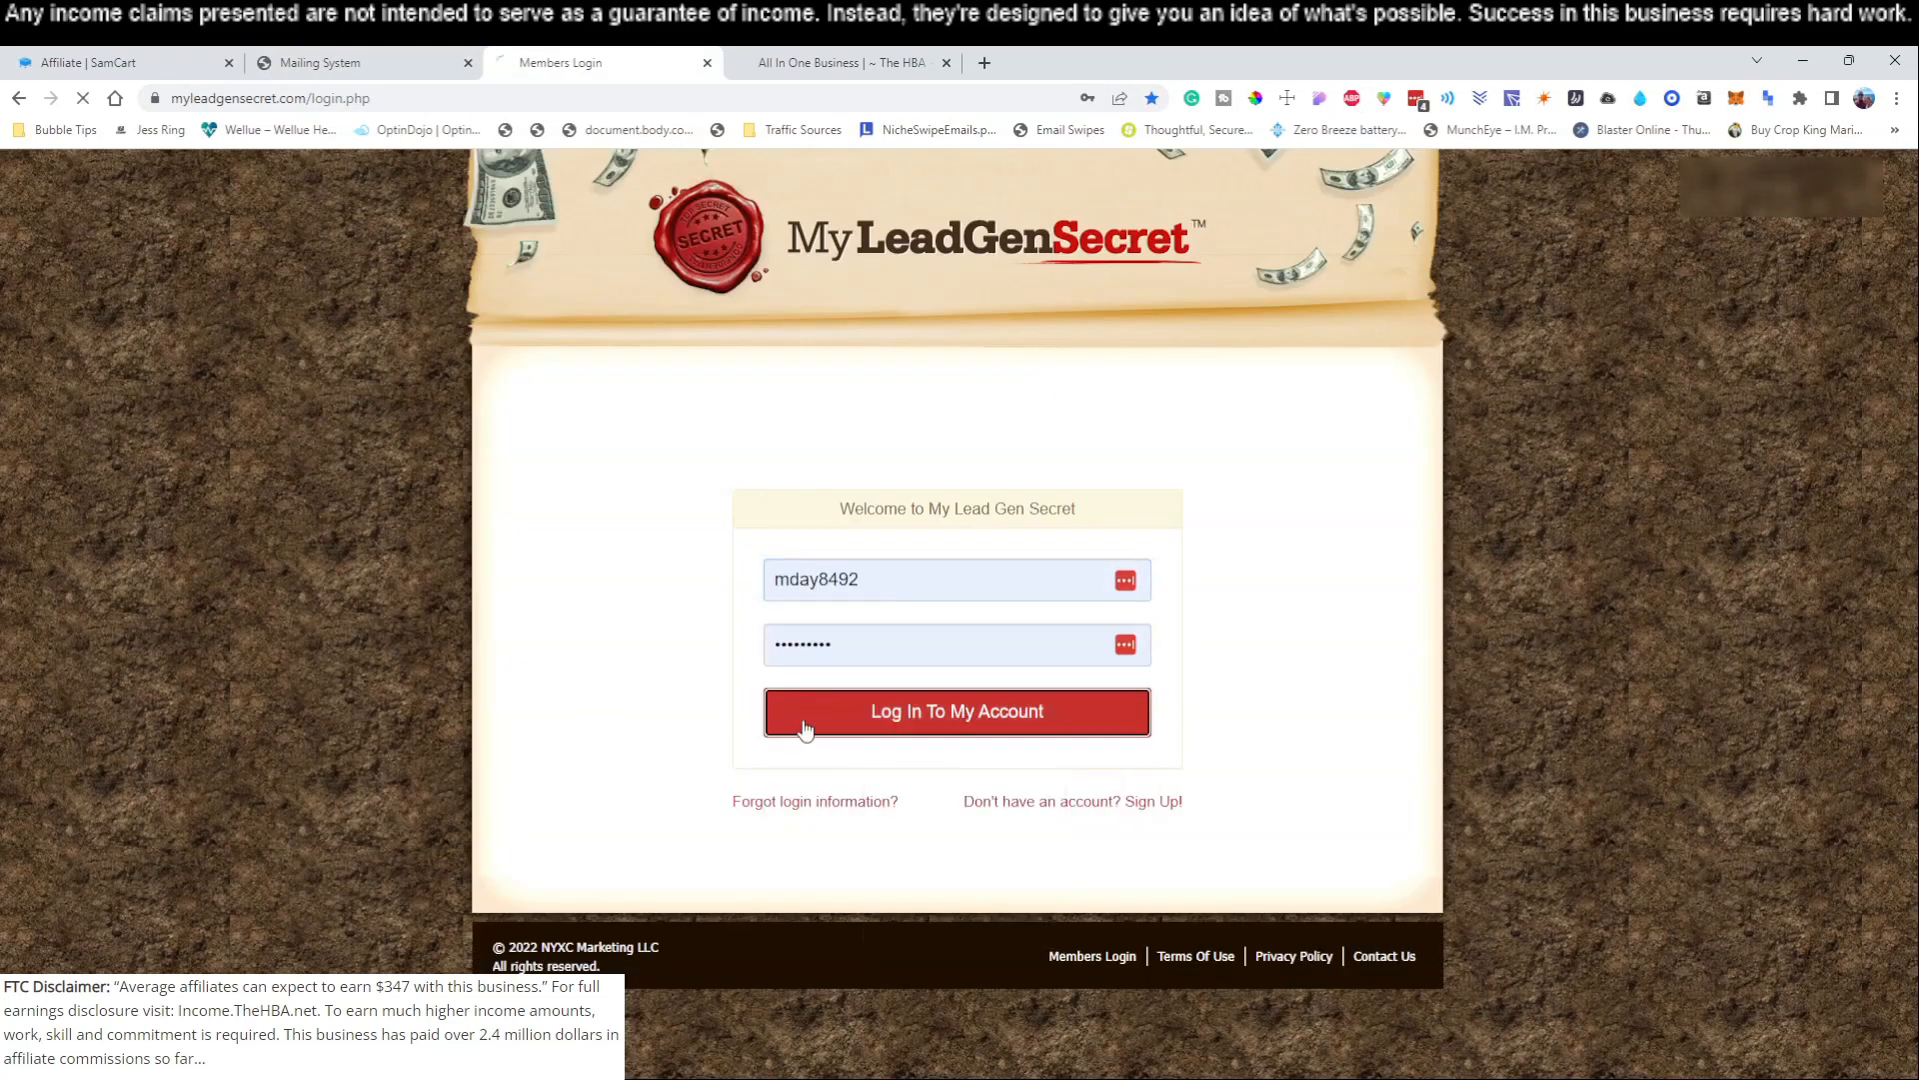
left_click(955, 711)
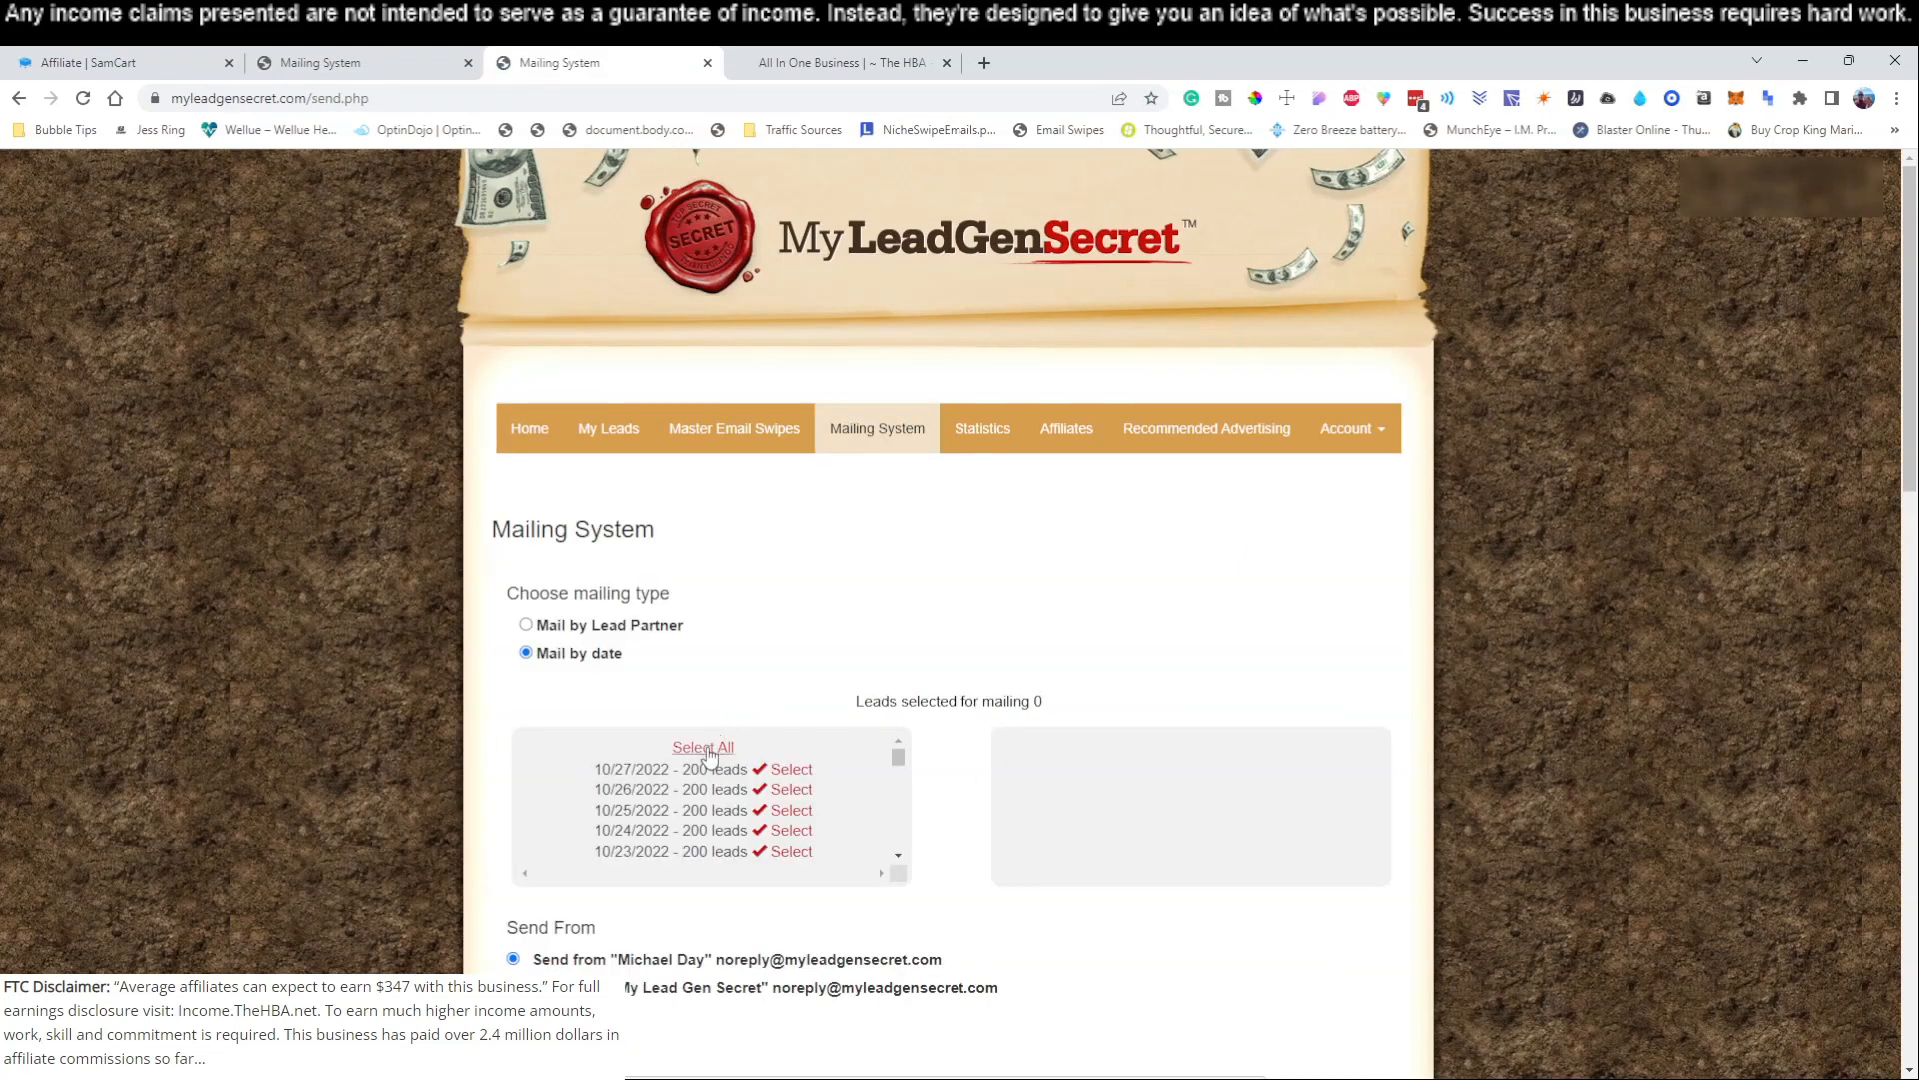
left_click(702, 747)
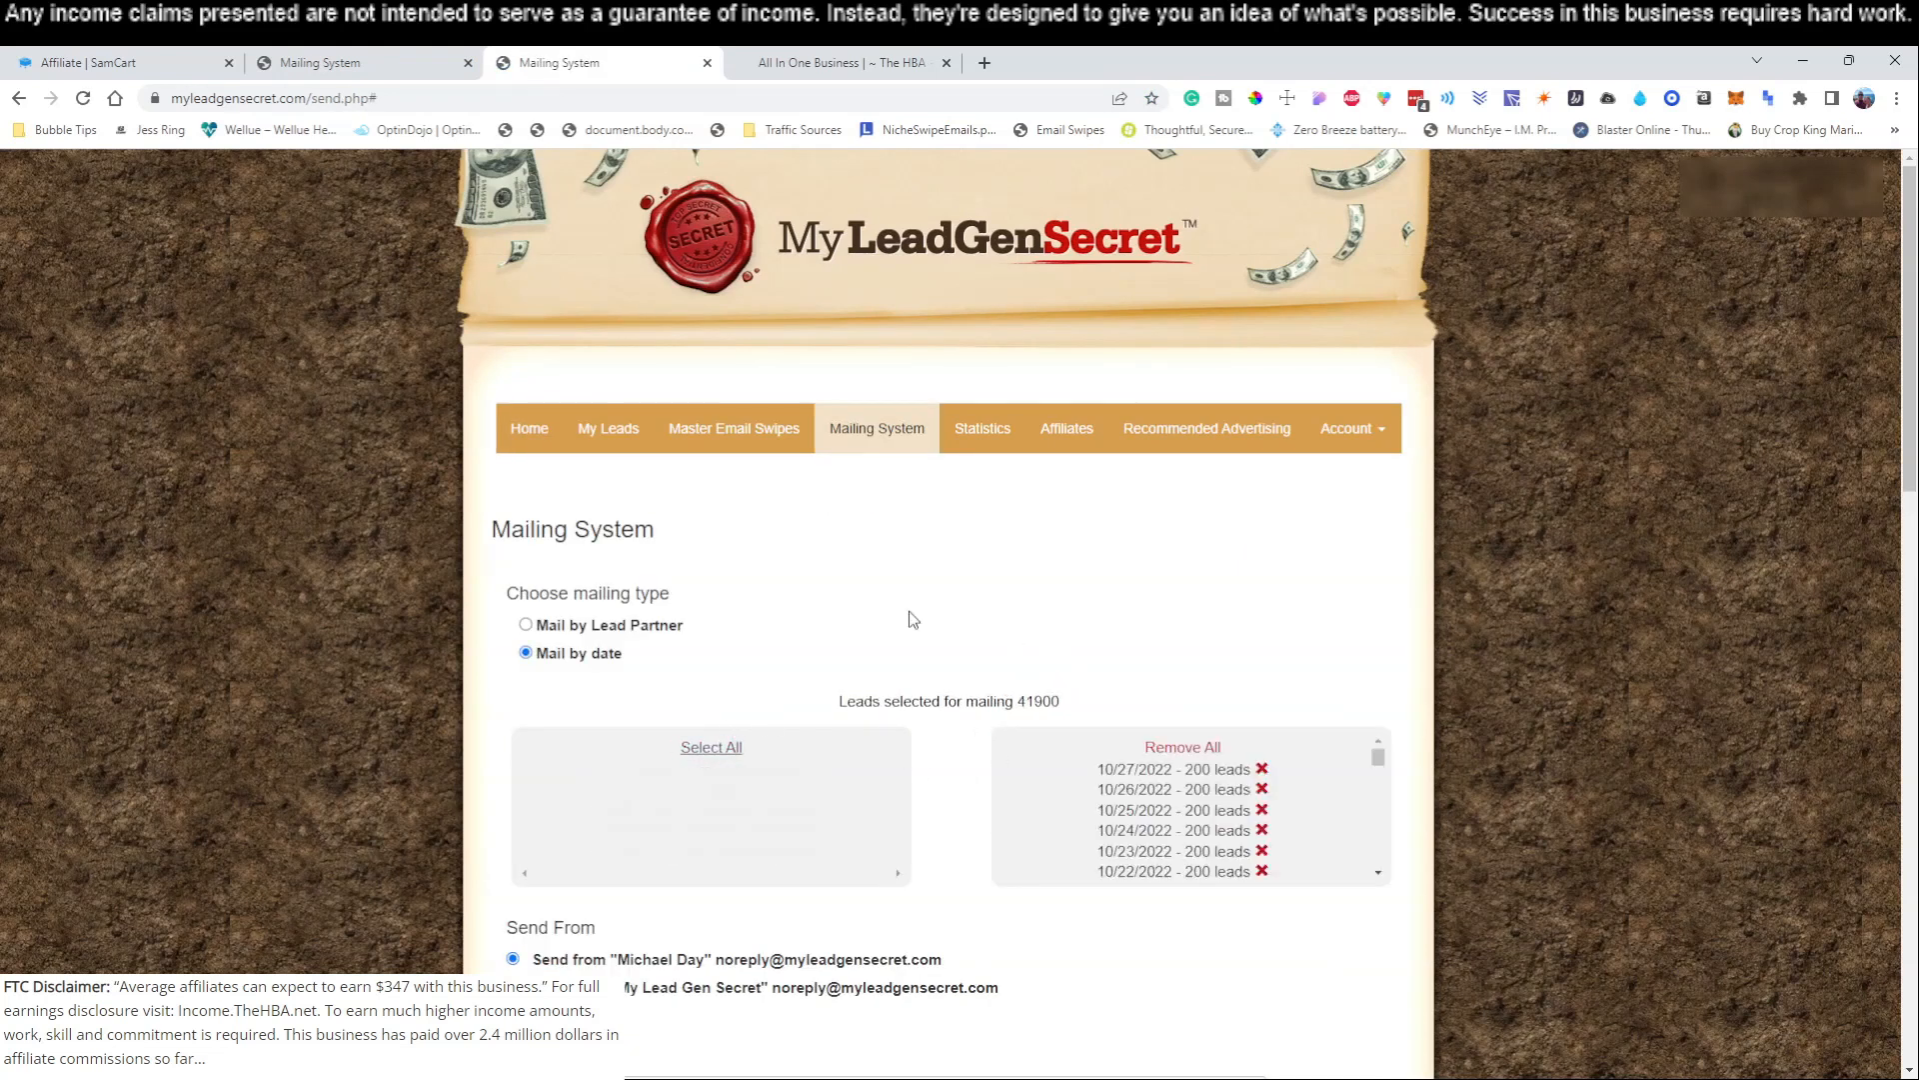
mouse_move(1504, 617)
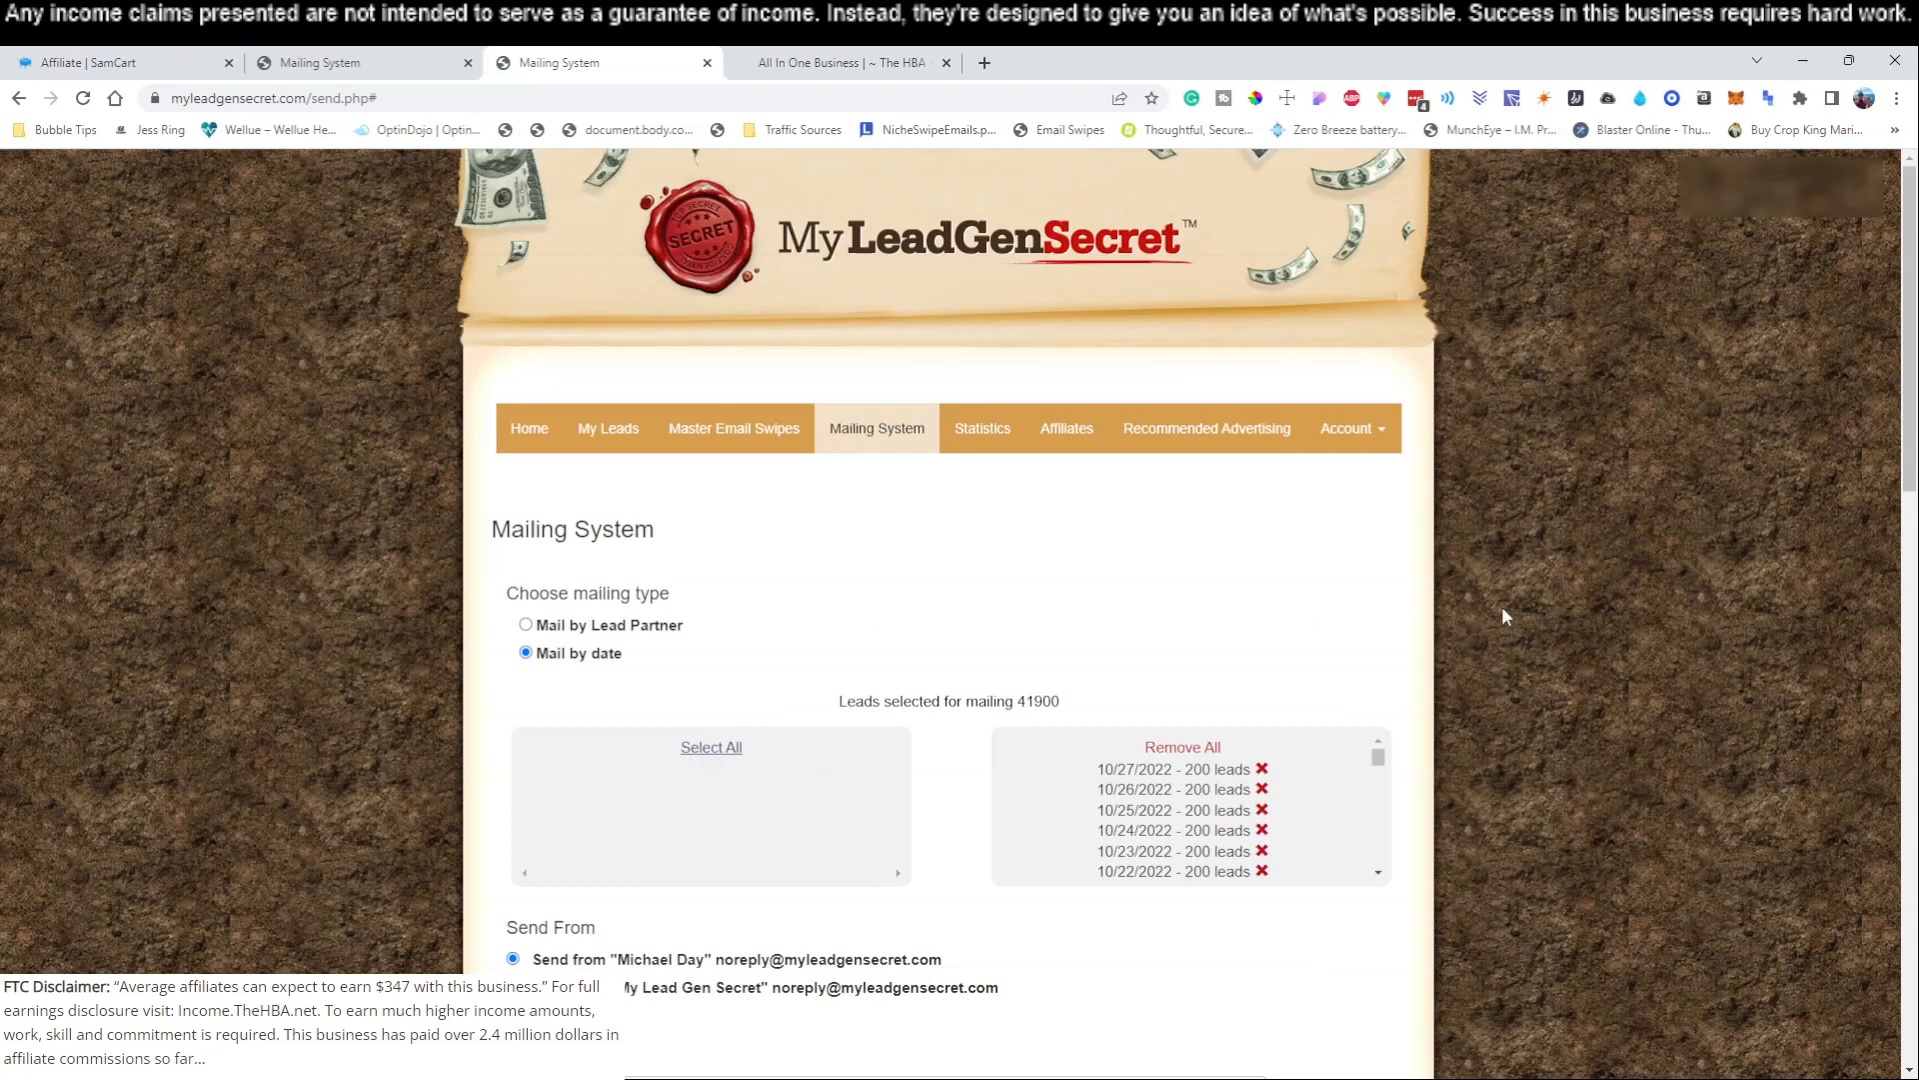
mouse_move(1538, 713)
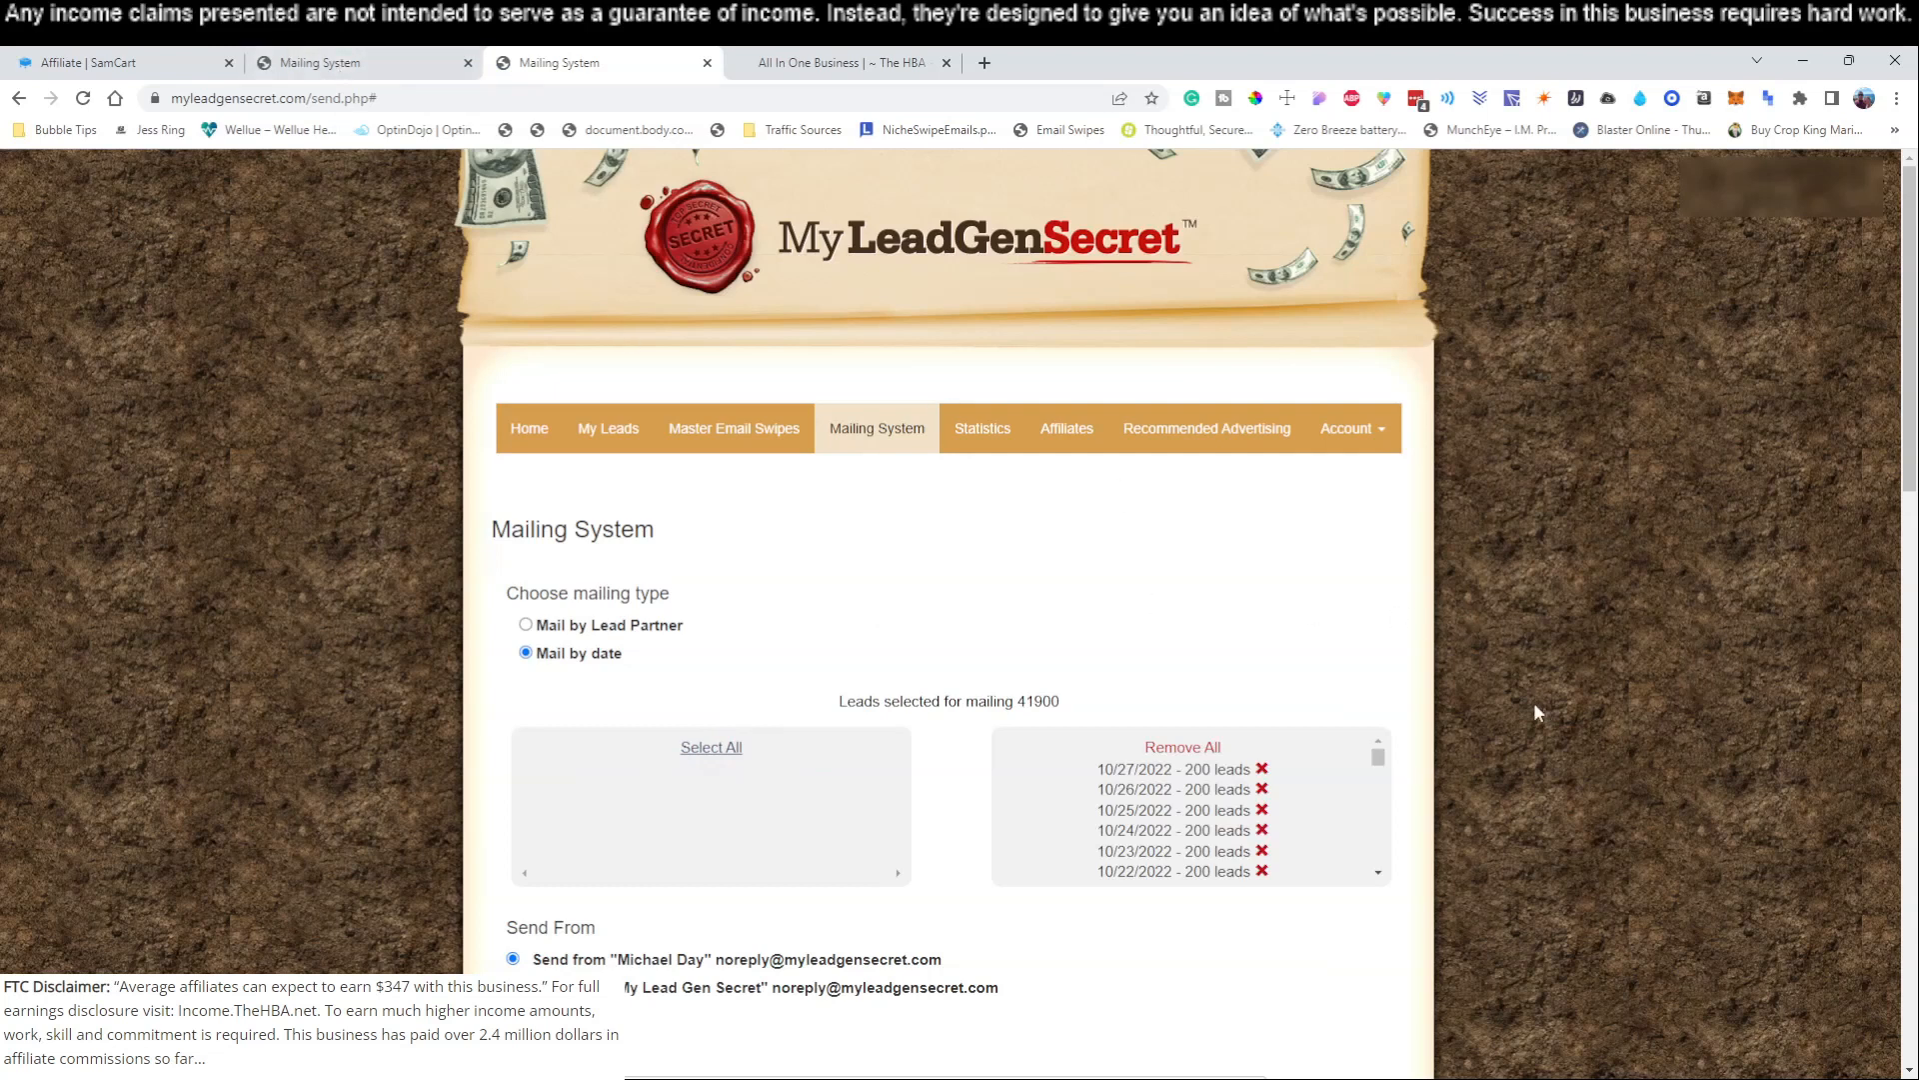
scroll("down", 3)
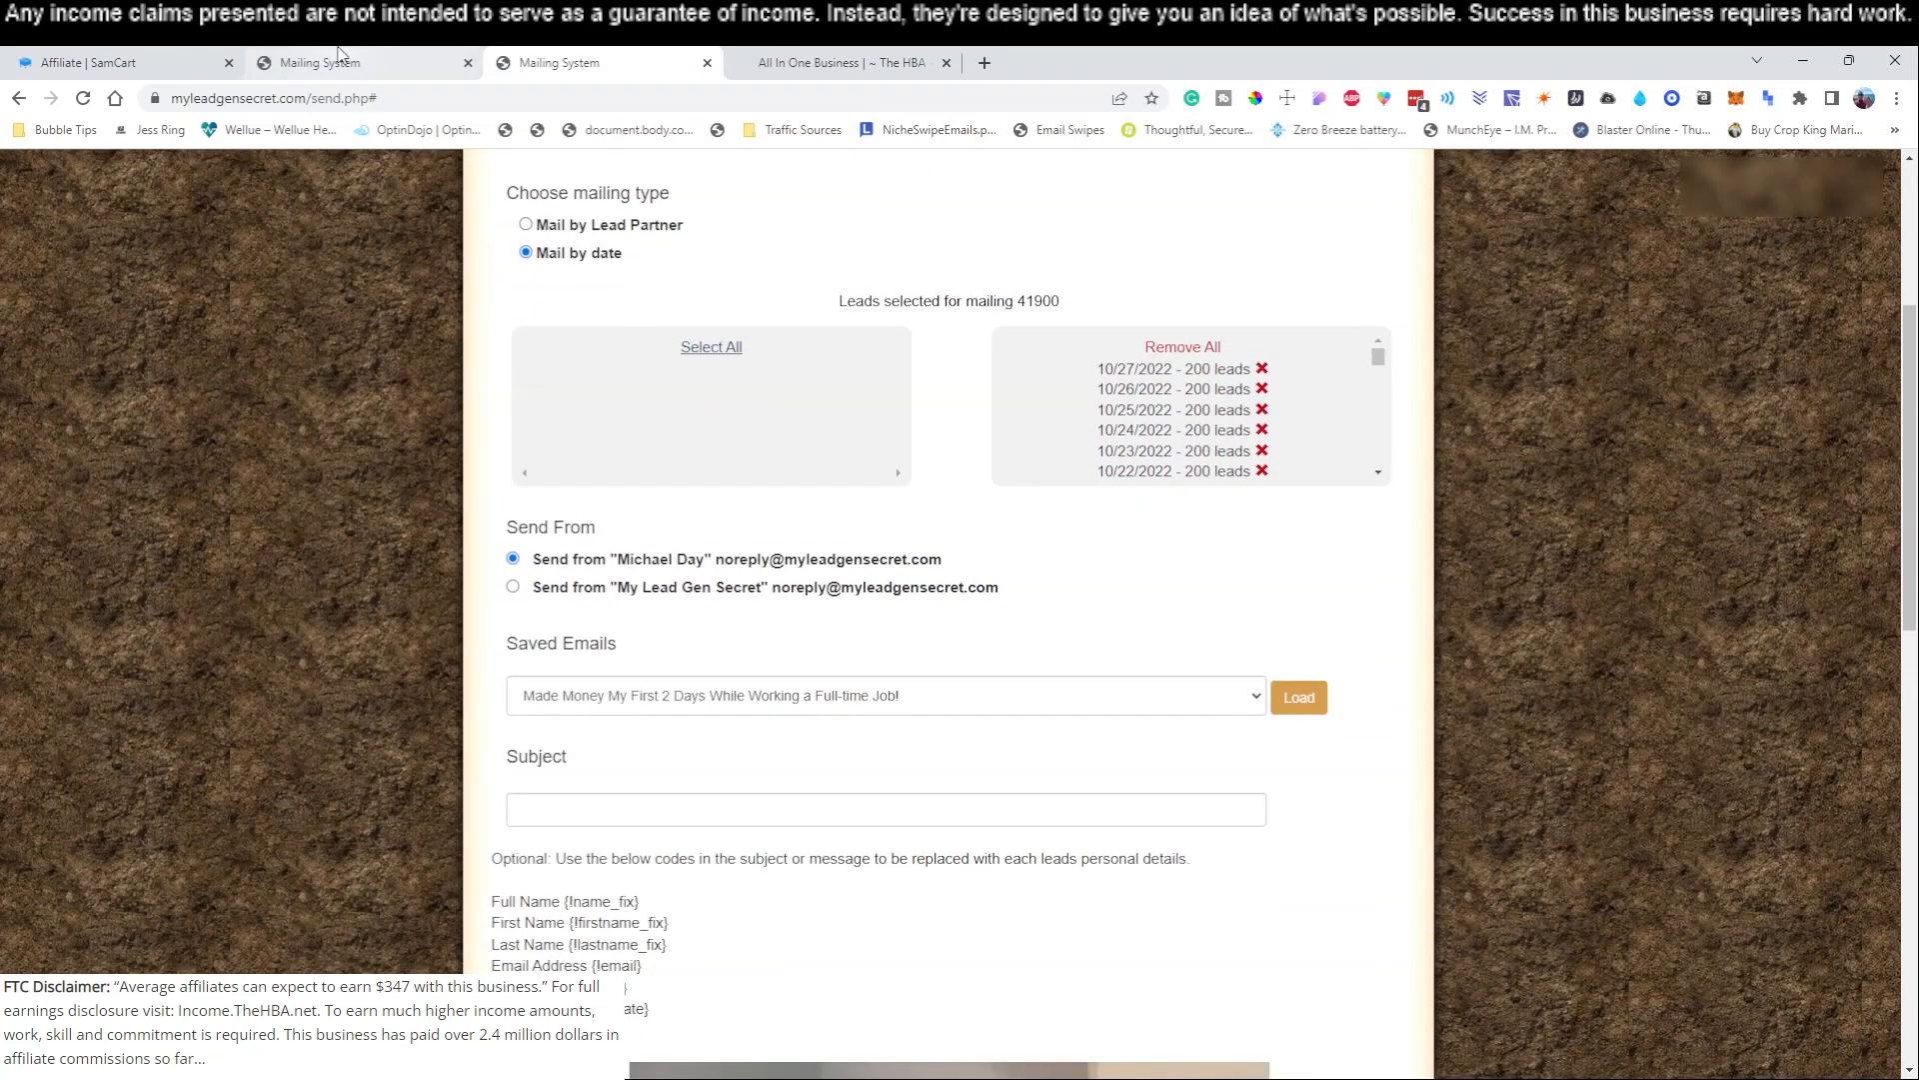
mouse_move(1048, 636)
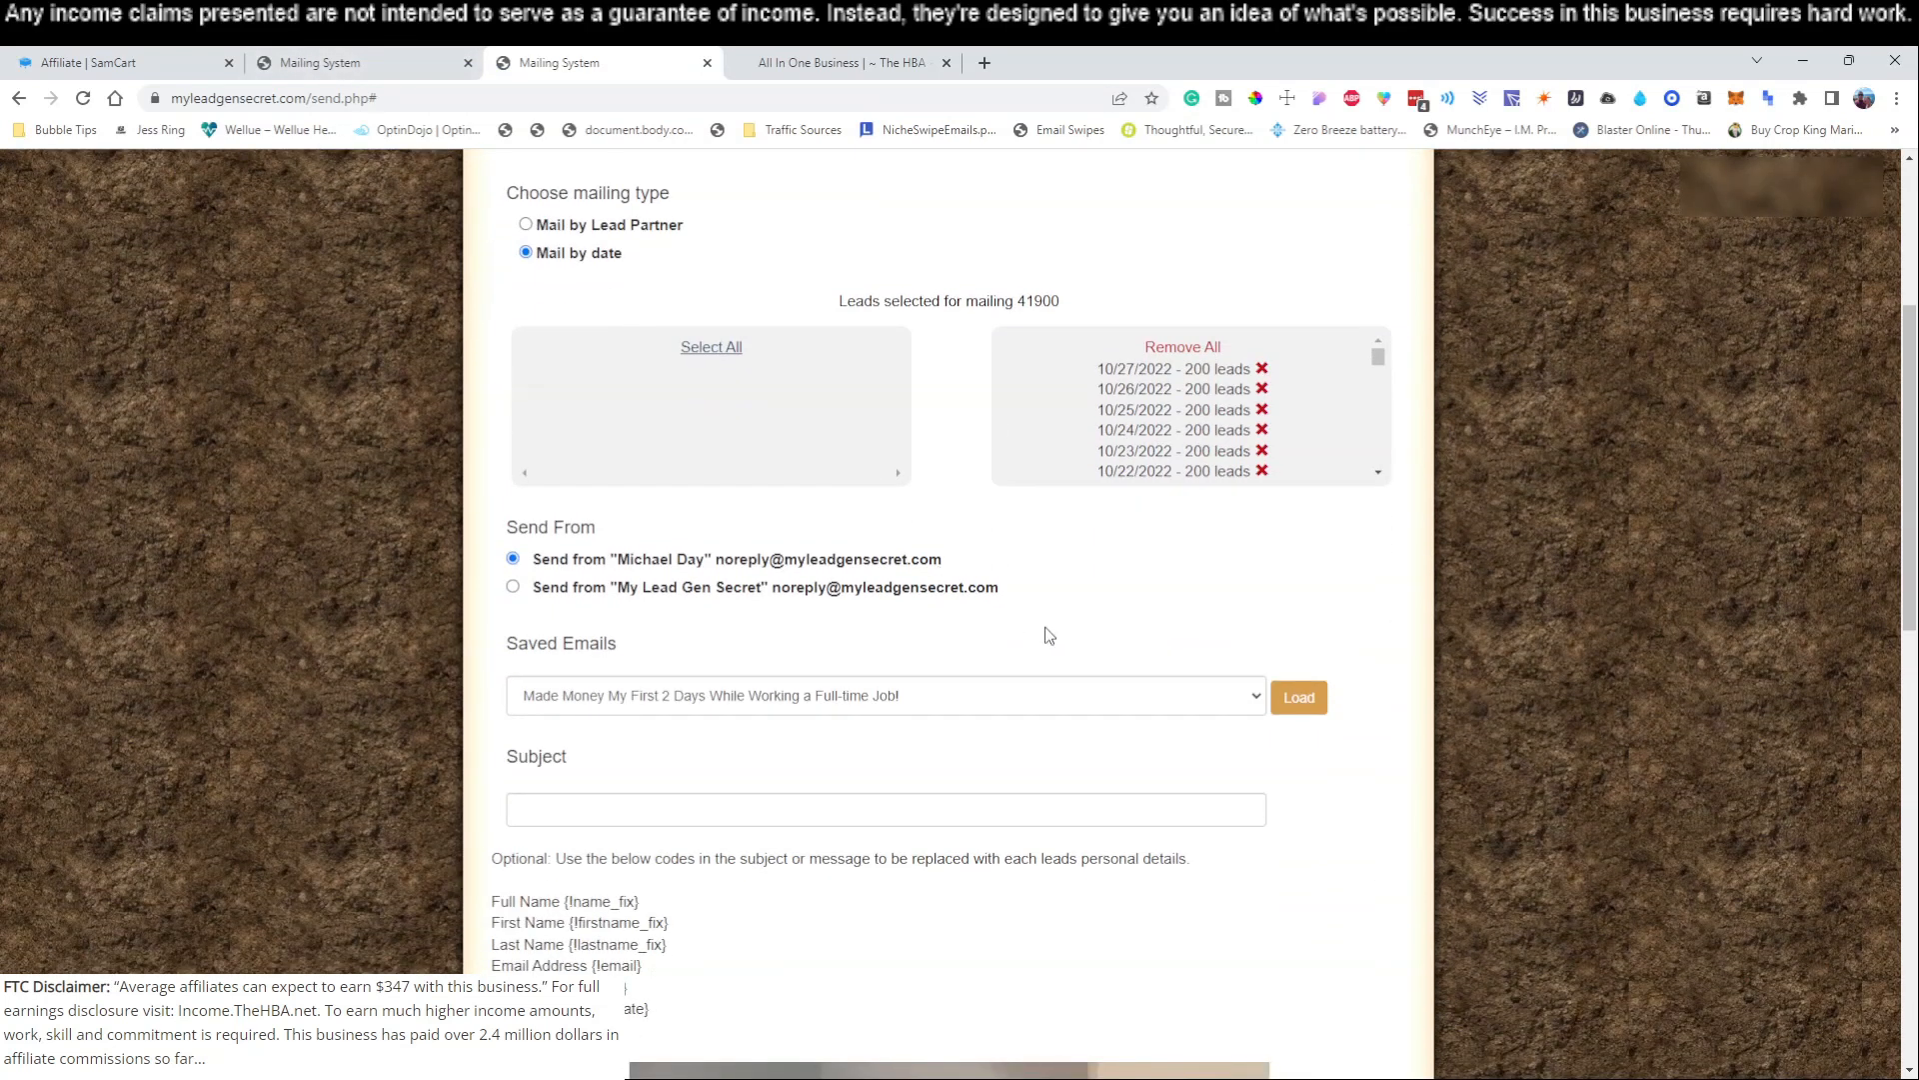
- Enable Perfect Timing and send the email to all selected leads until it shows as queued
scroll("down", 3)
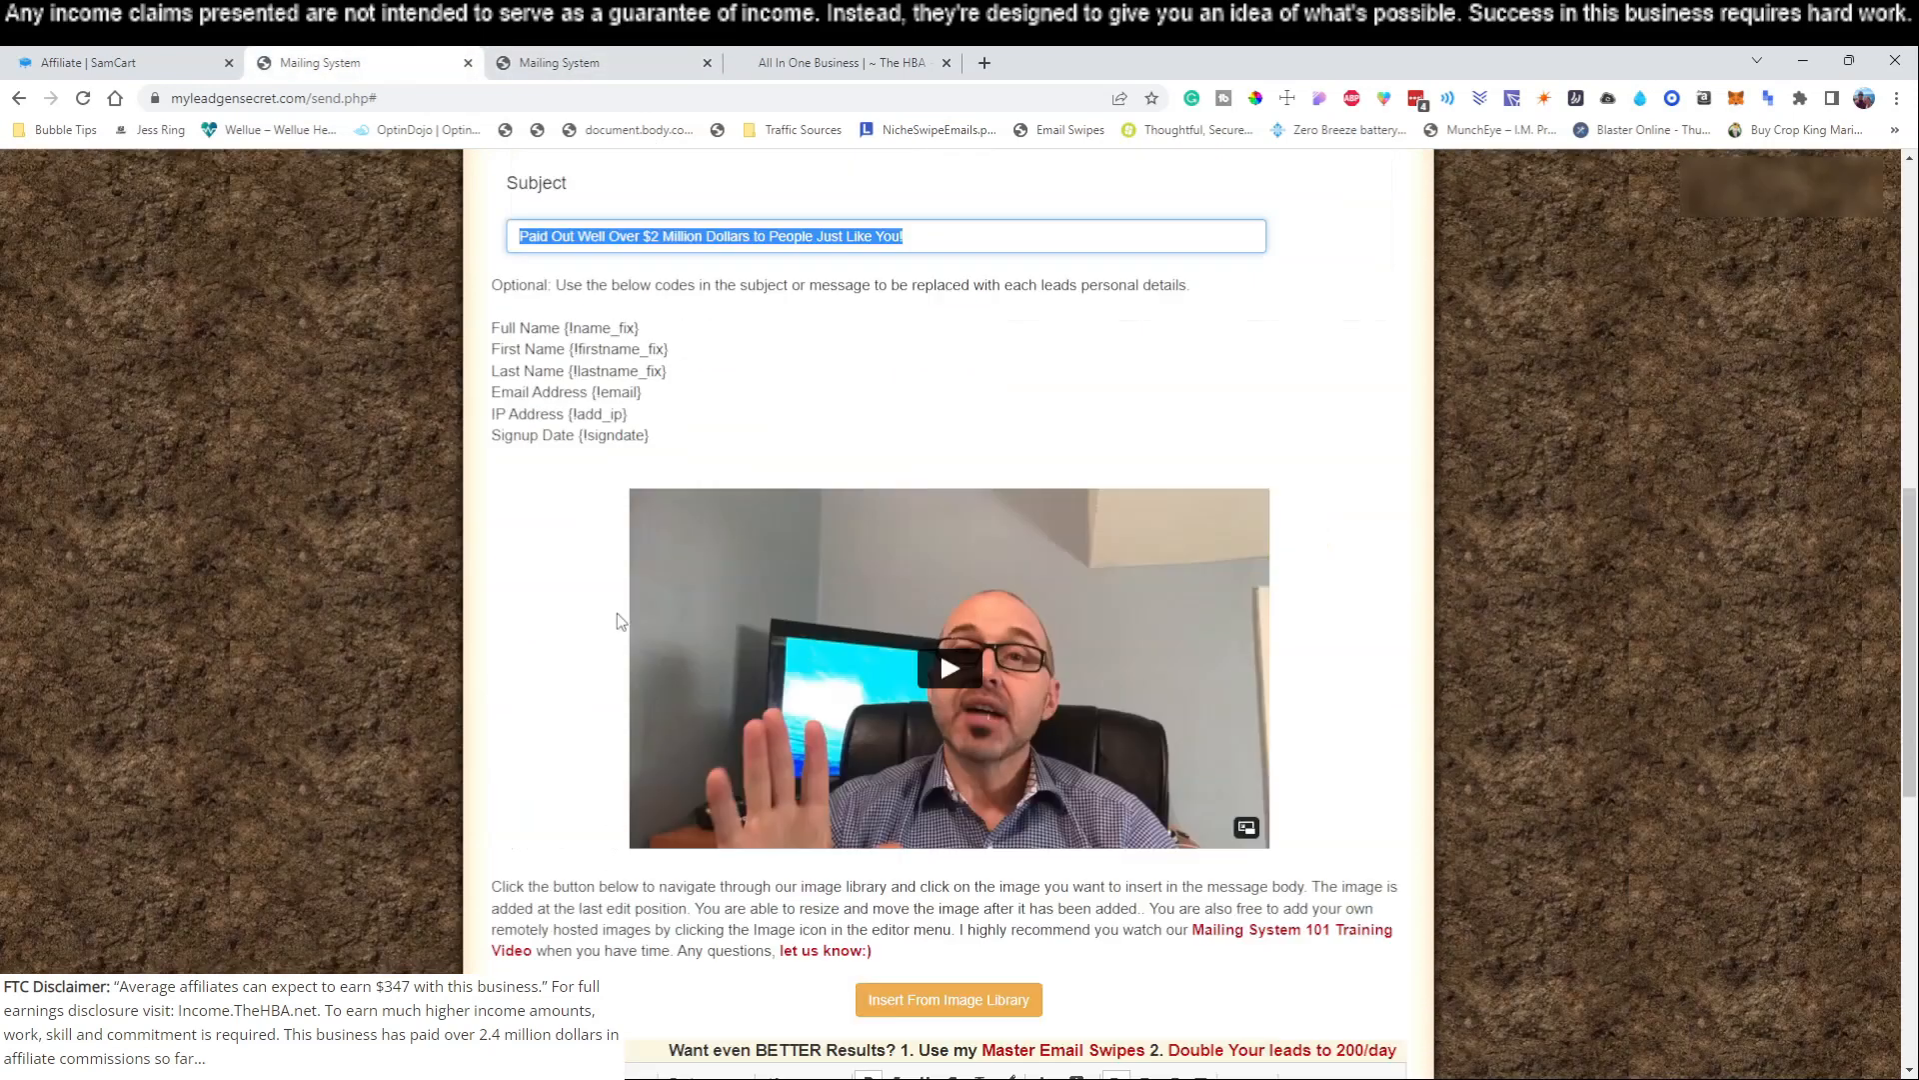
scroll("down", 3)
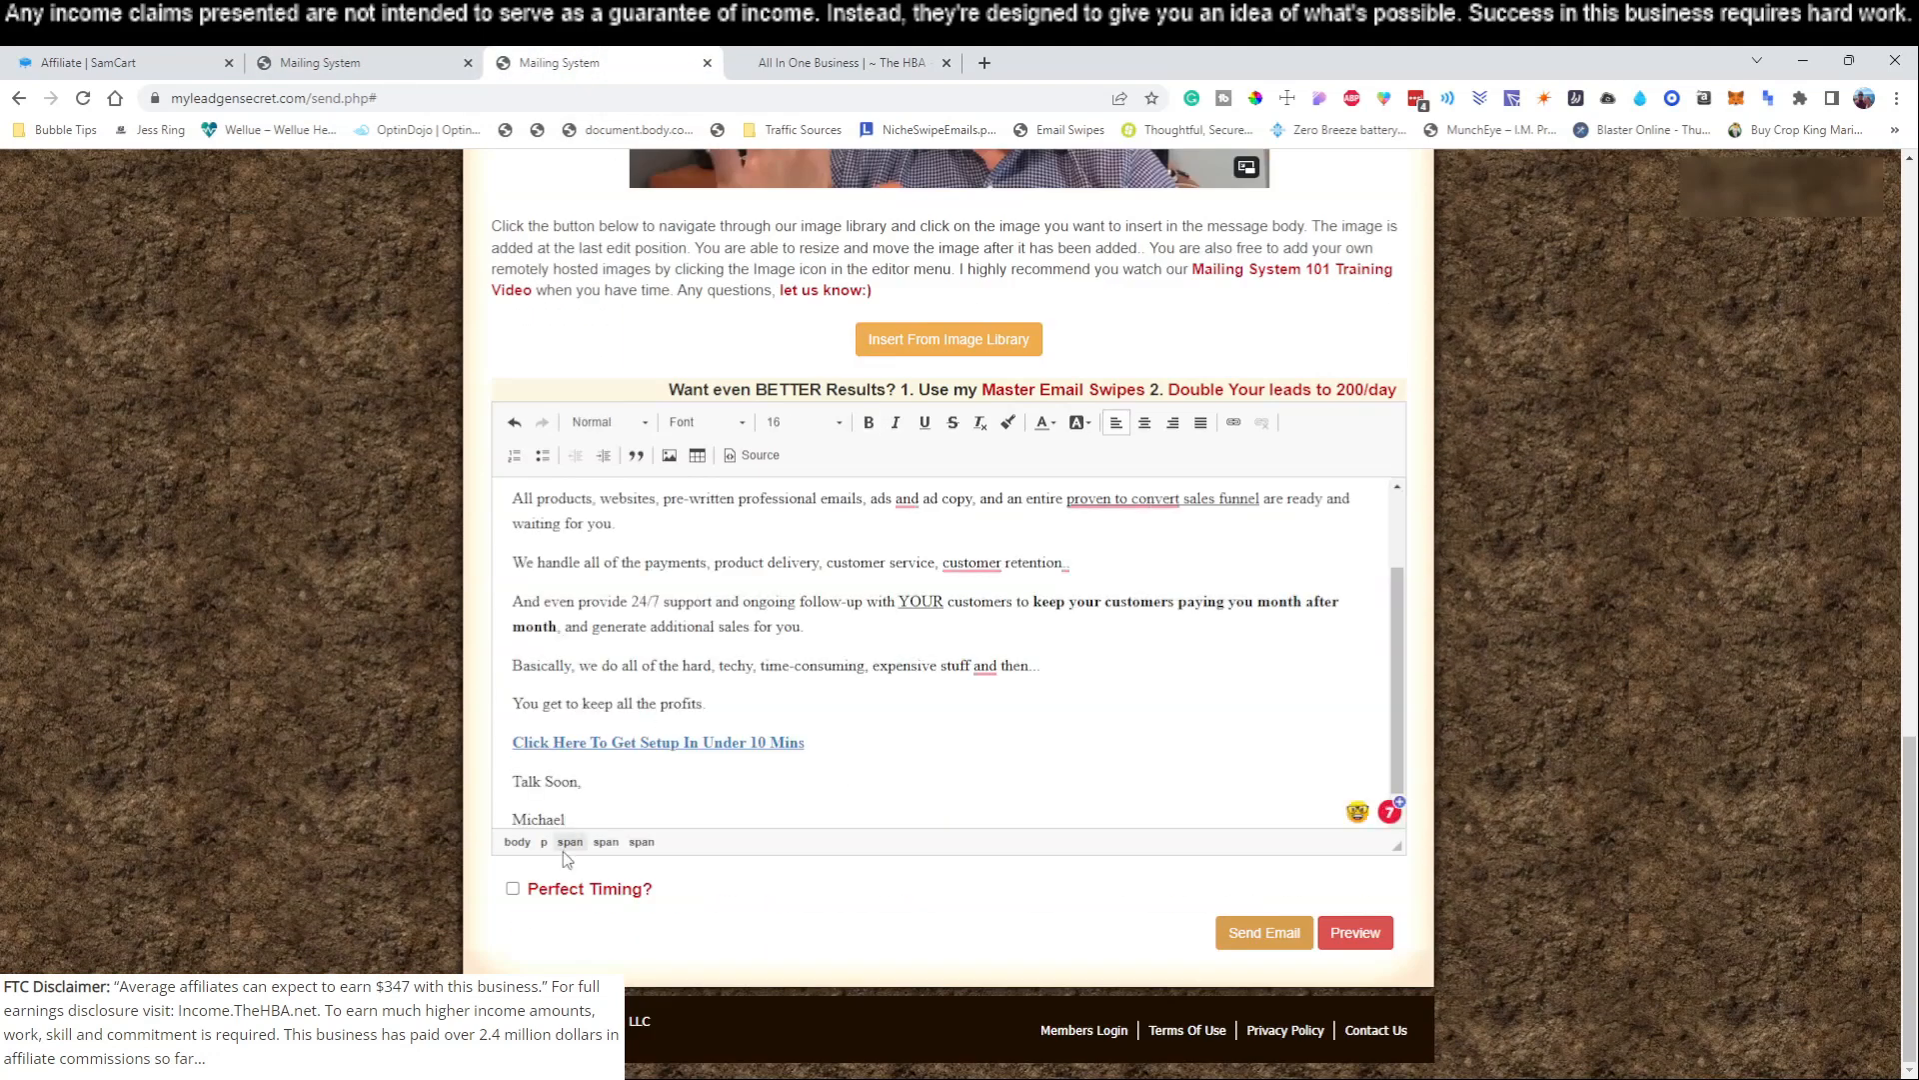
left_click(513, 889)
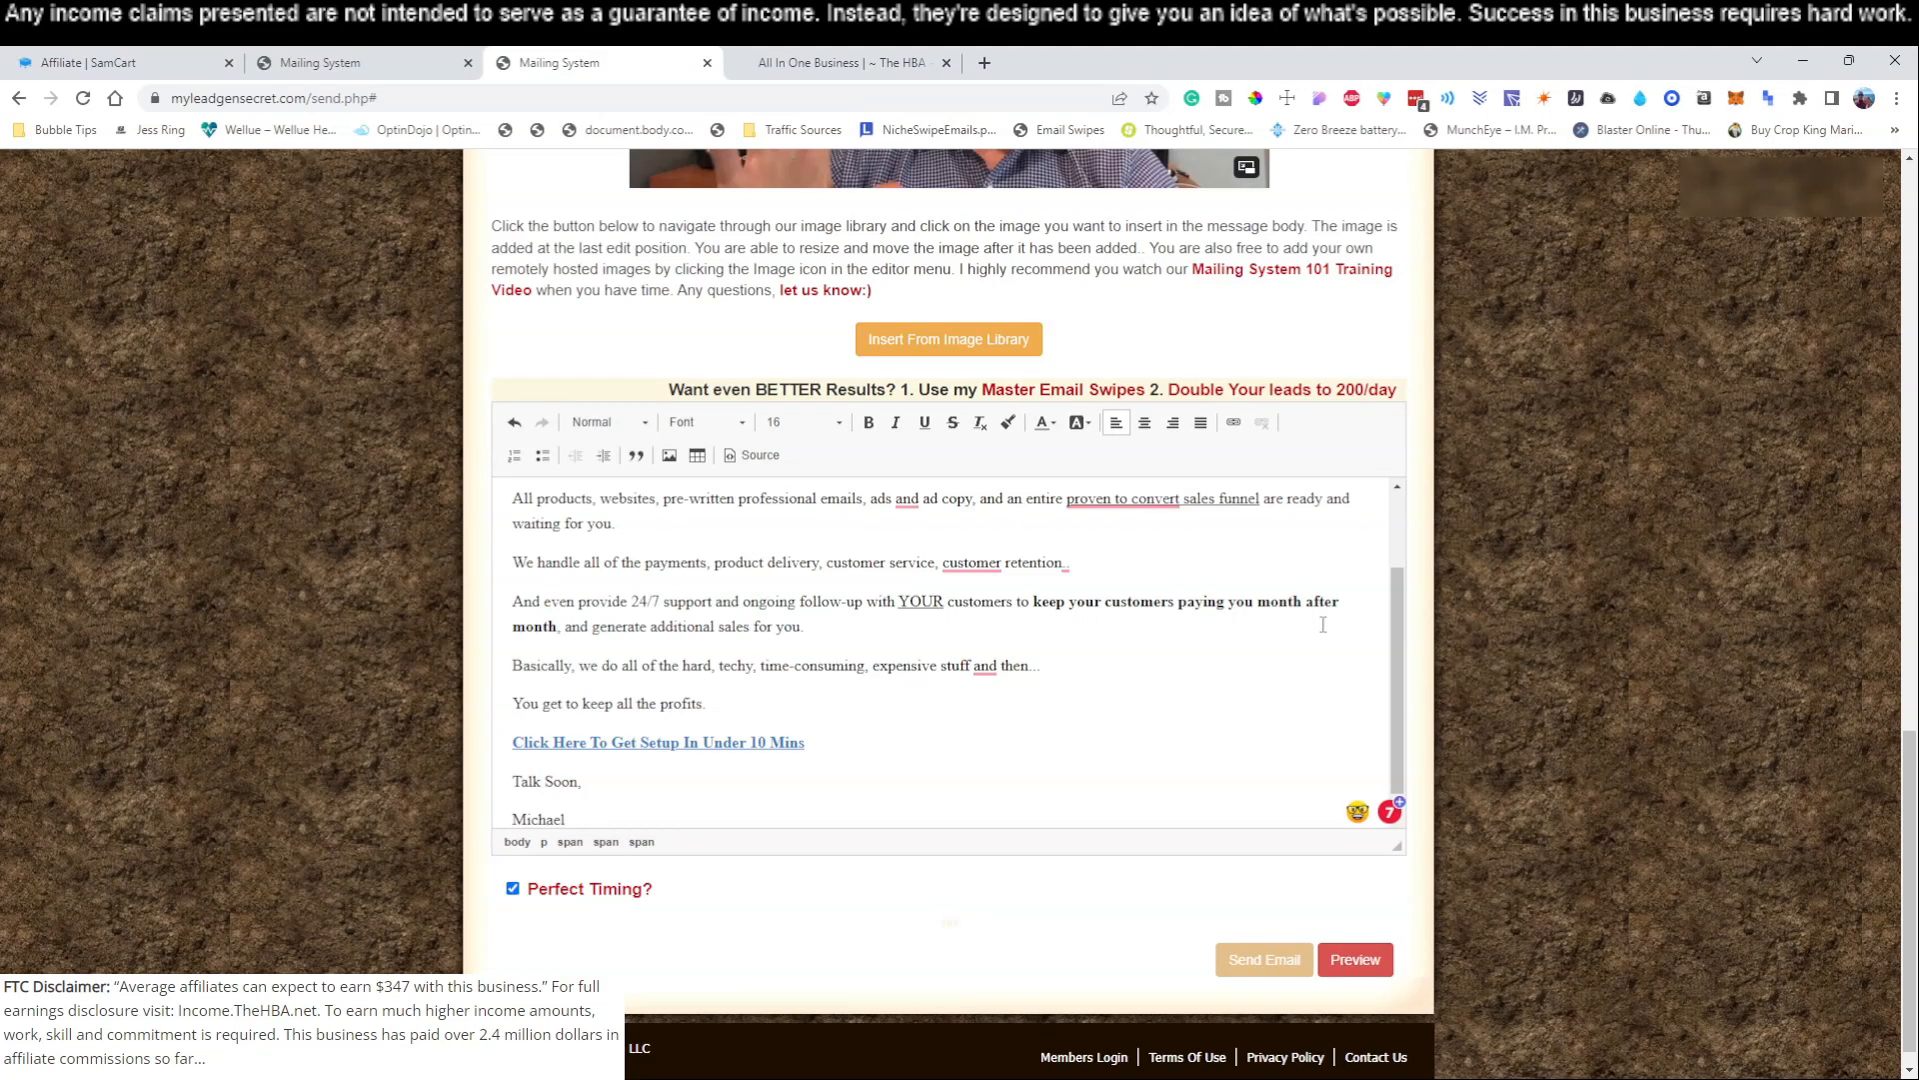
left_click(1261, 958)
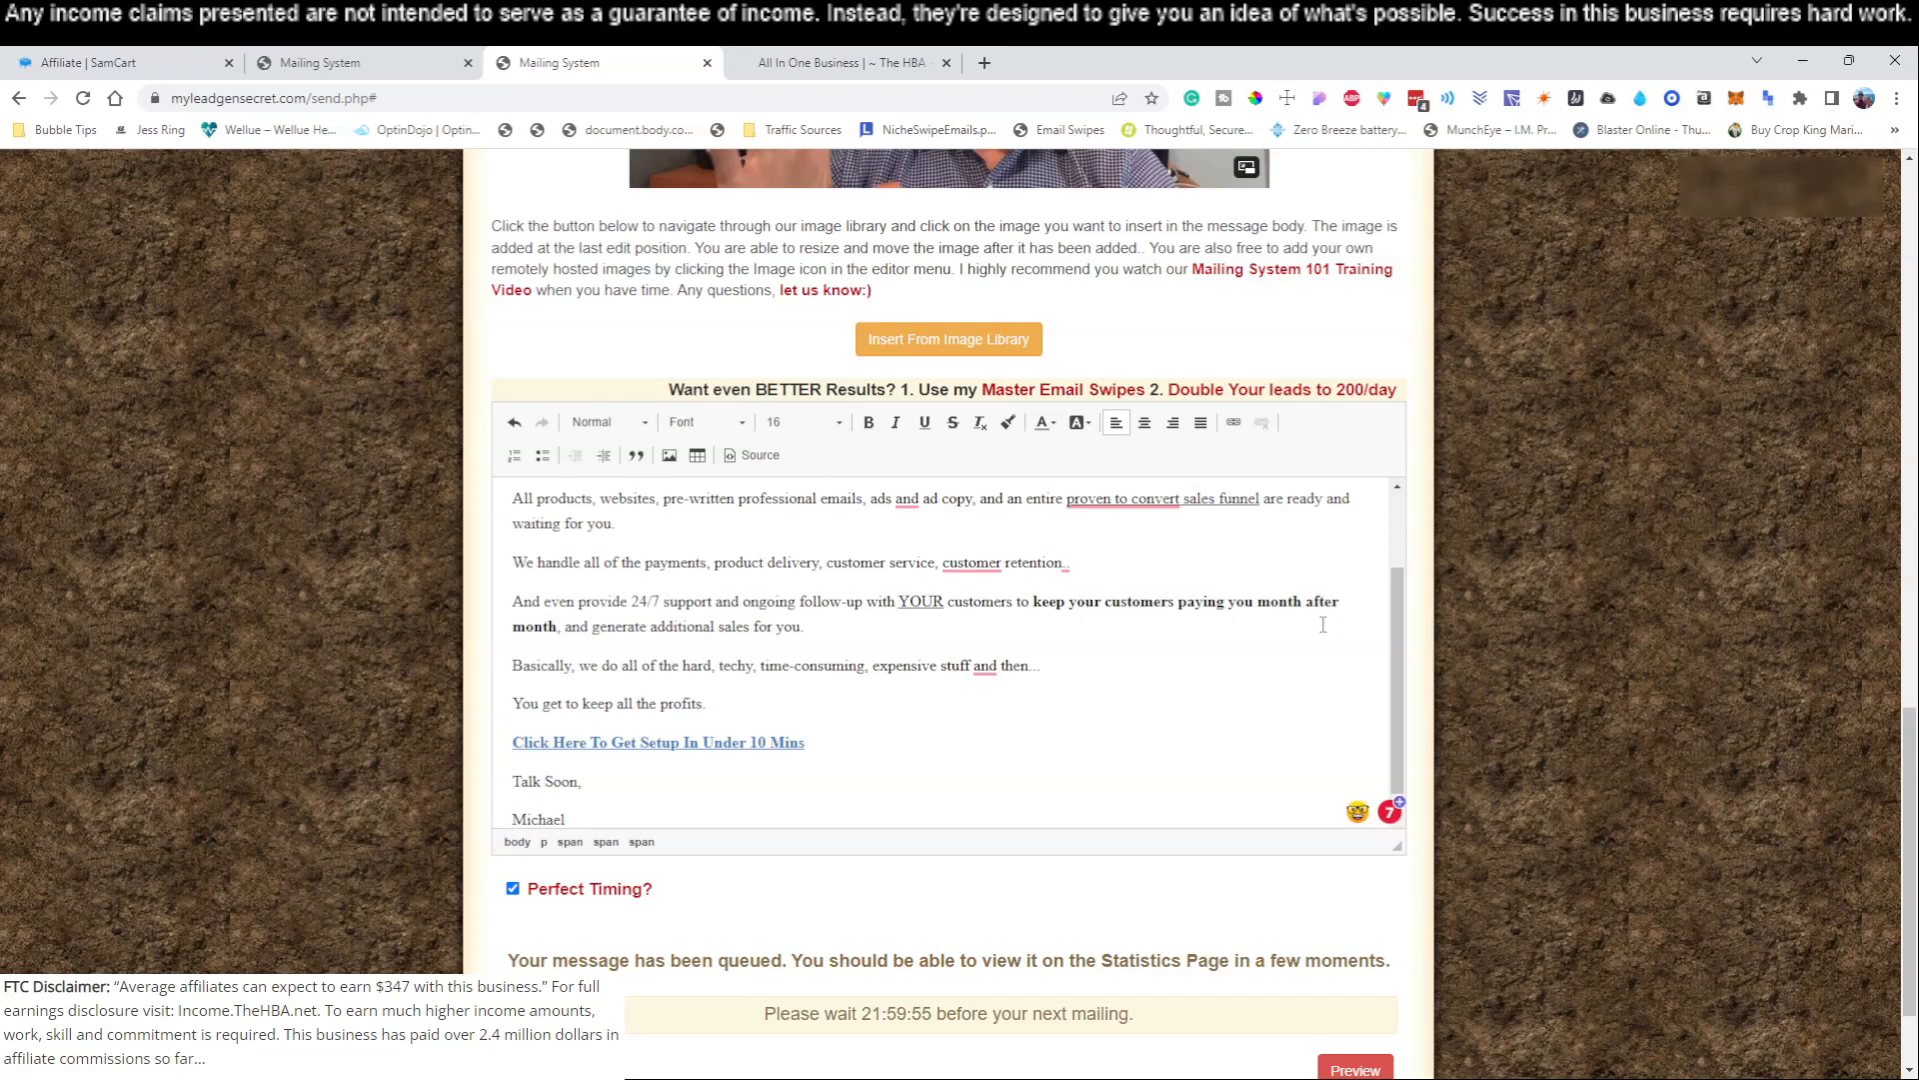
mouse_move(911, 373)
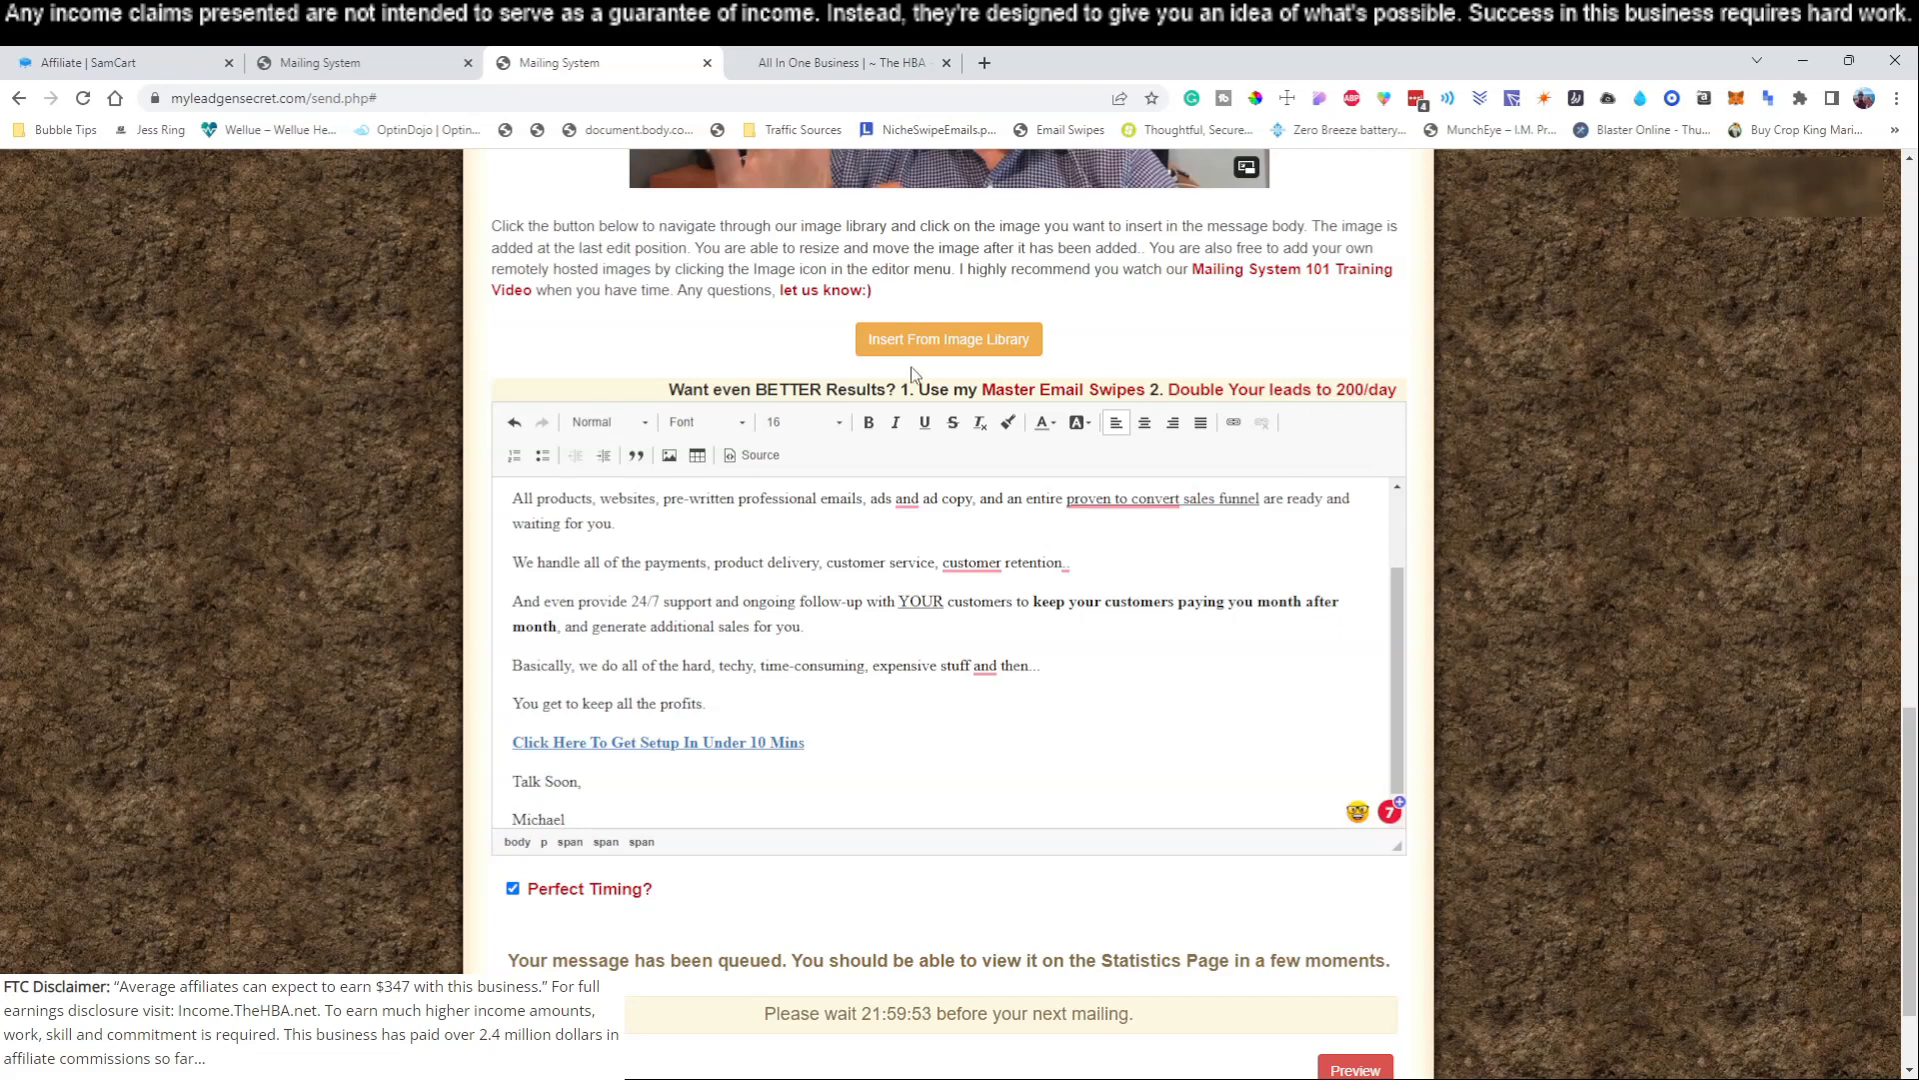